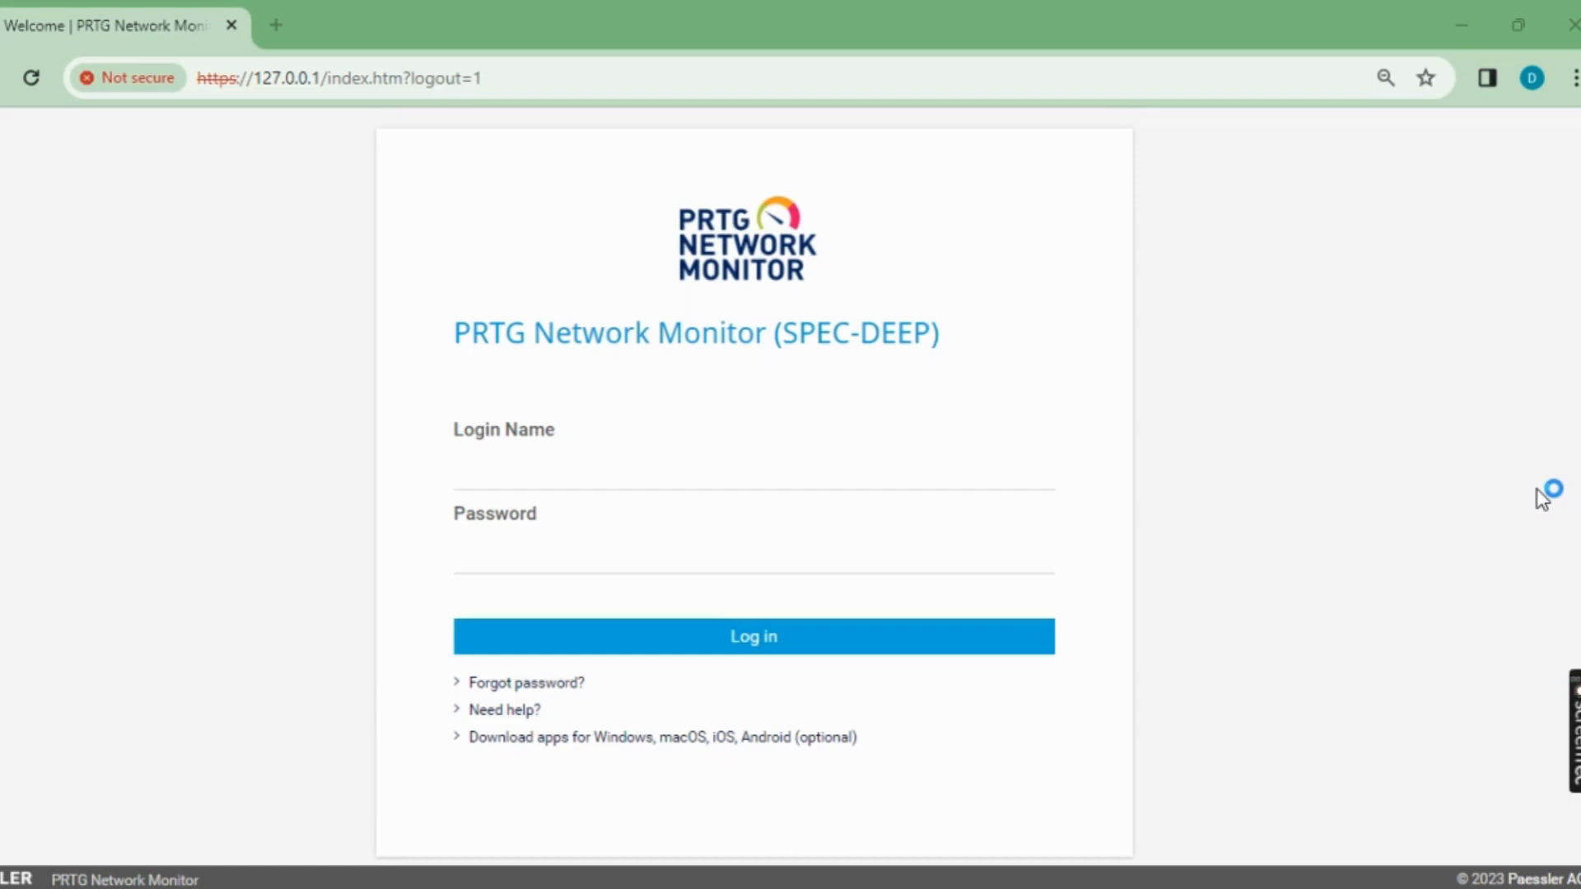
mouse_move(1540, 499)
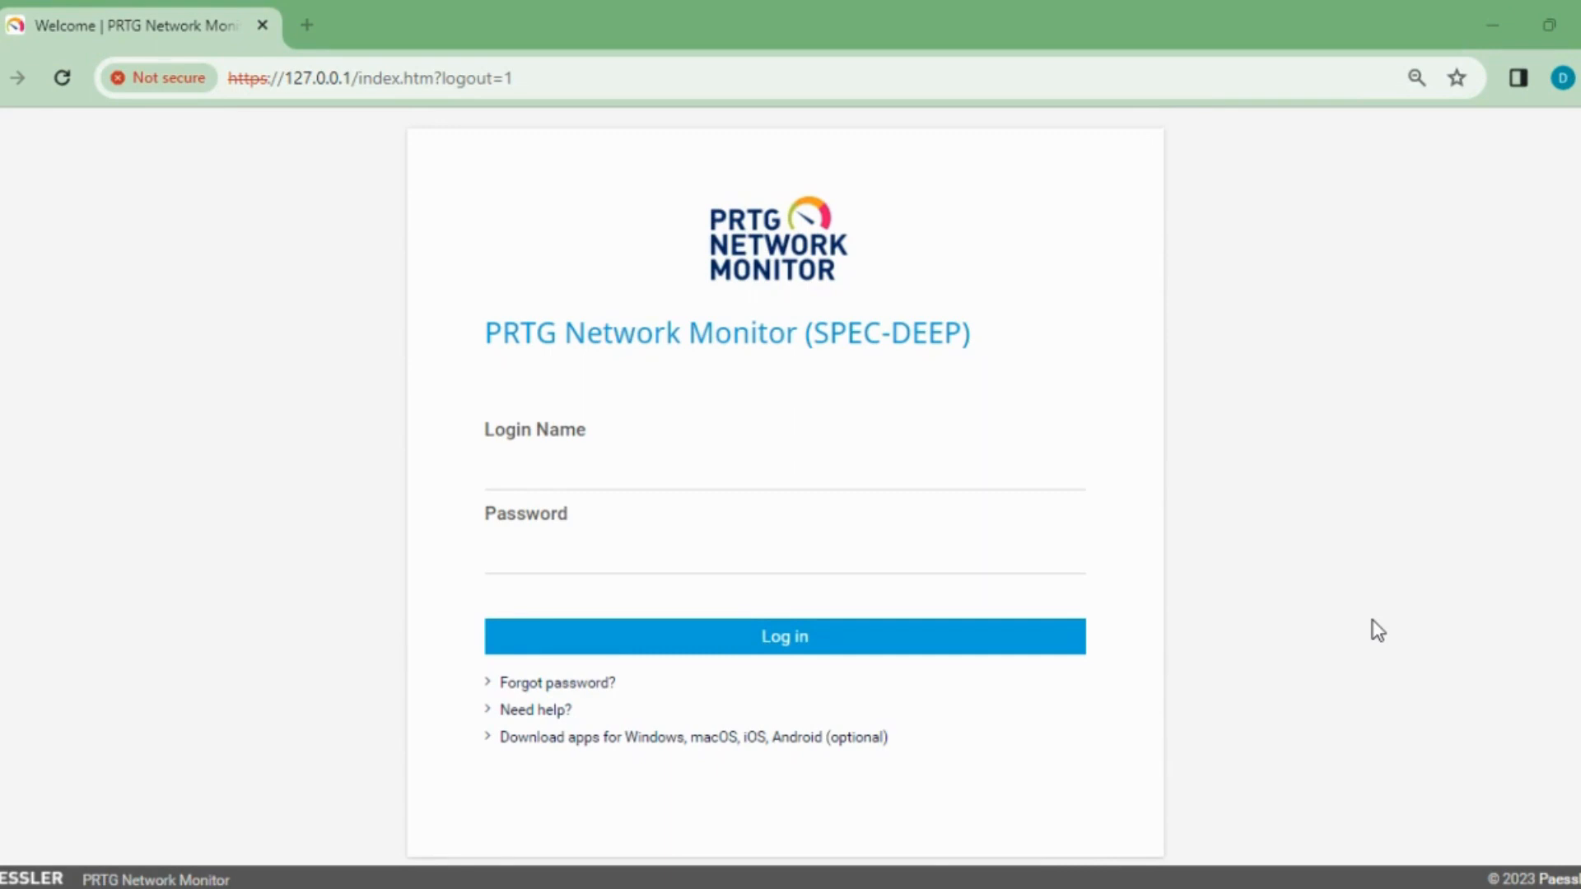
mouse_move(747, 493)
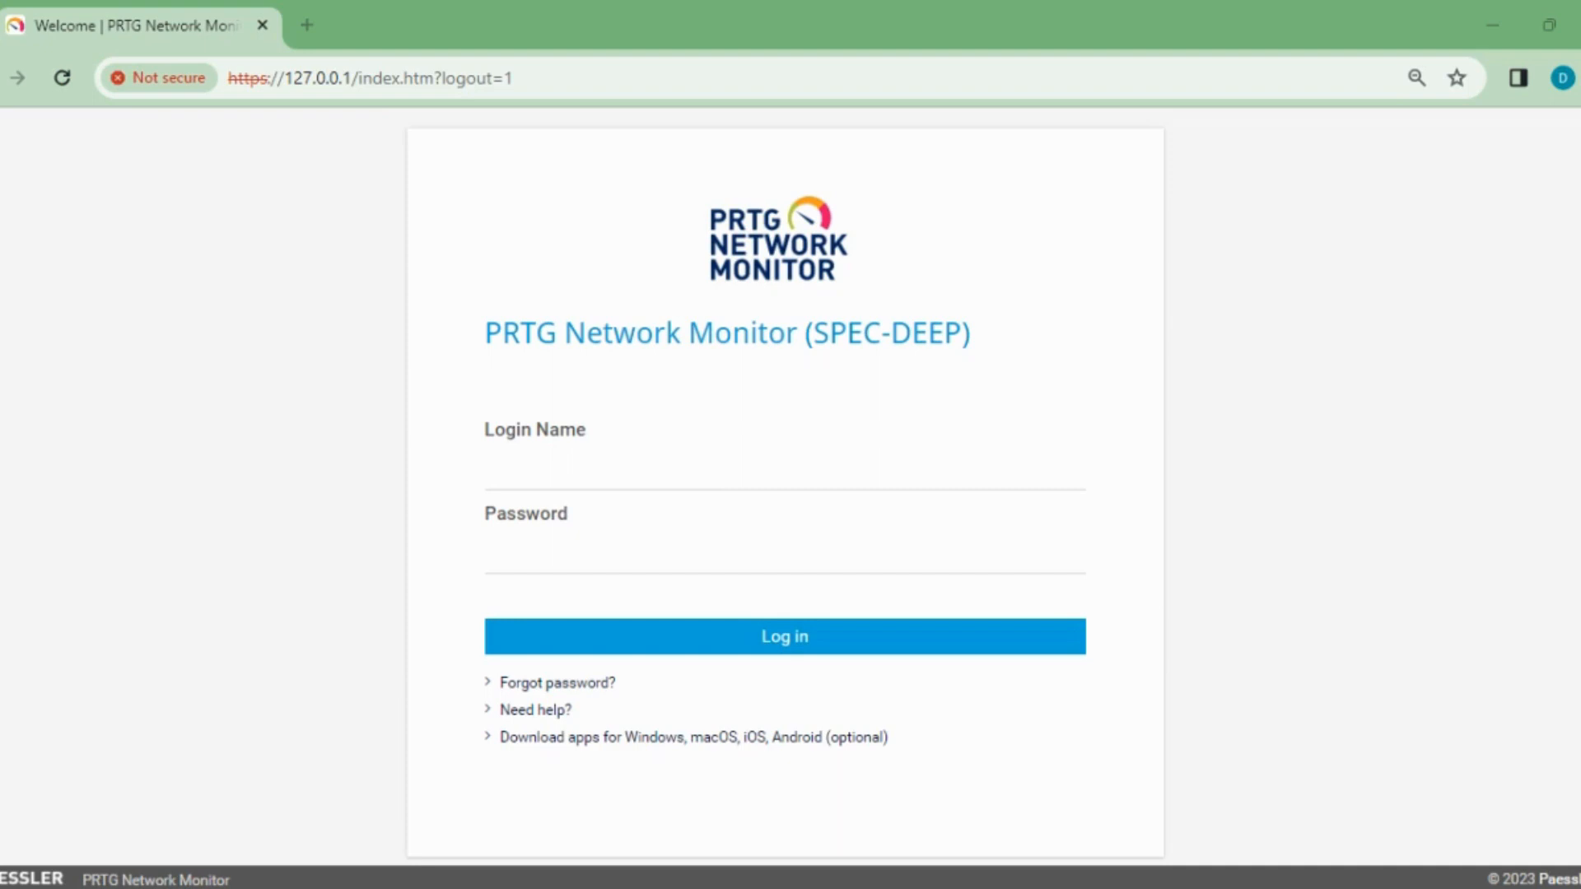
mouse_move(812, 329)
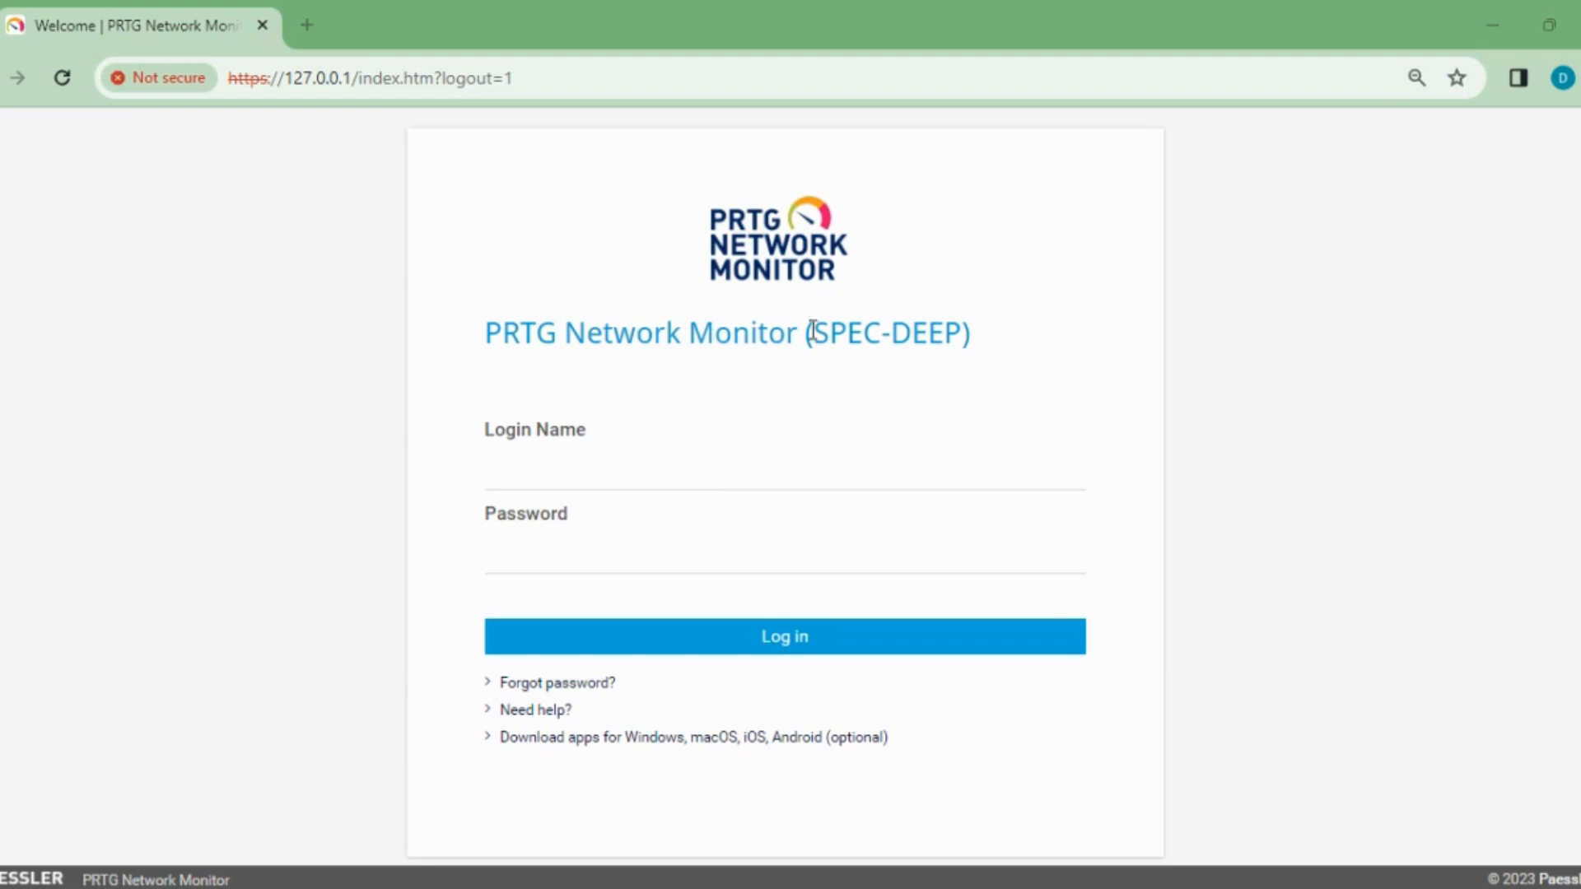
Step: Log in to PRTG with the saved login name and browse the welcome page
click(785, 473)
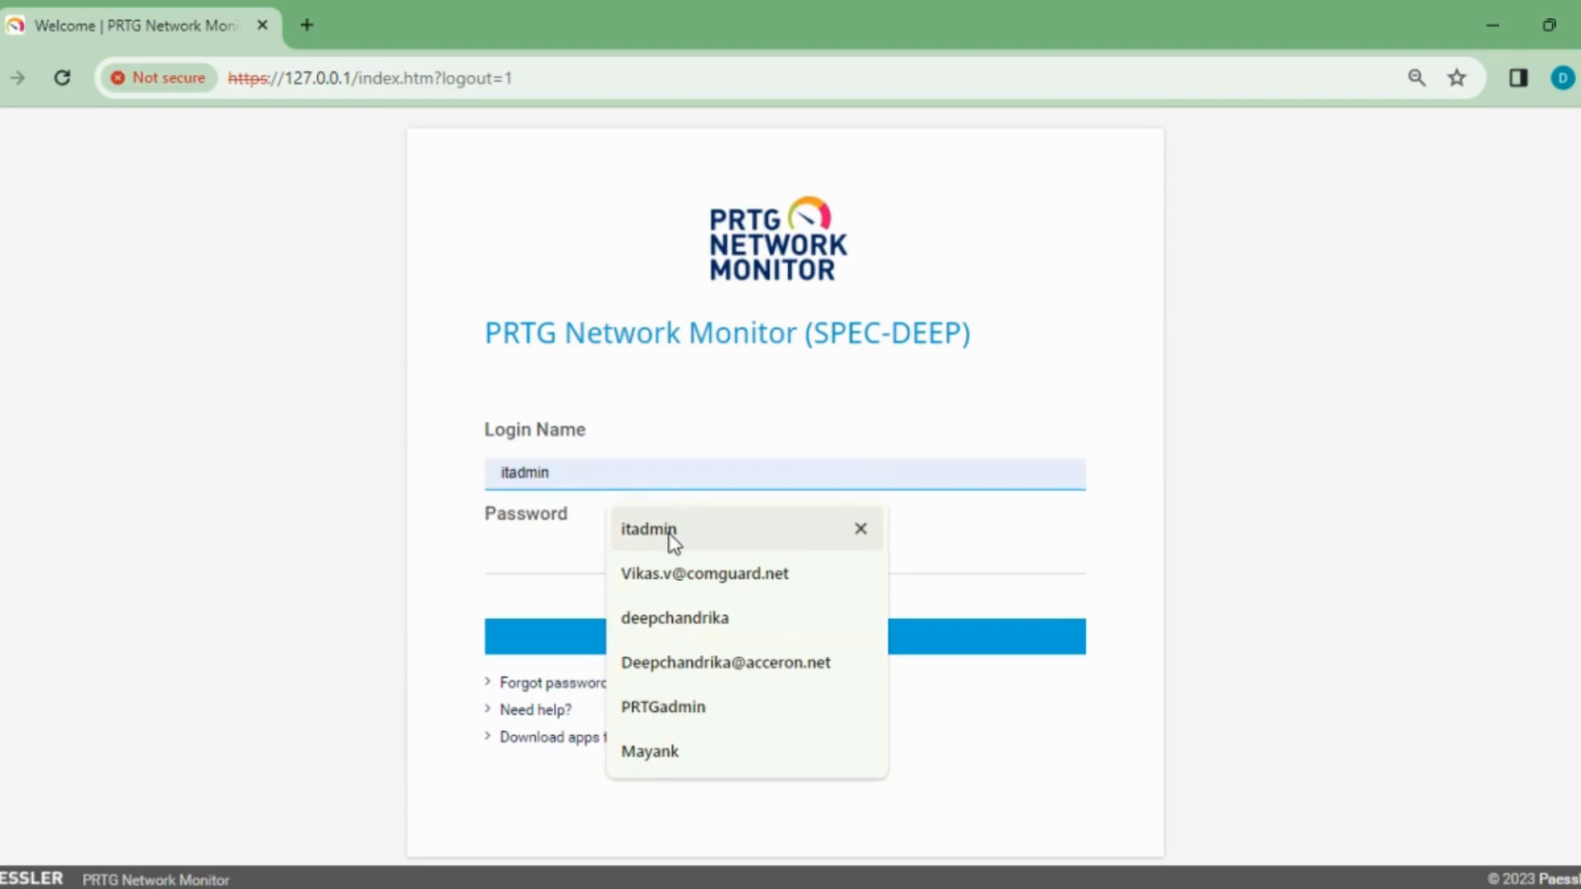
click(648, 529)
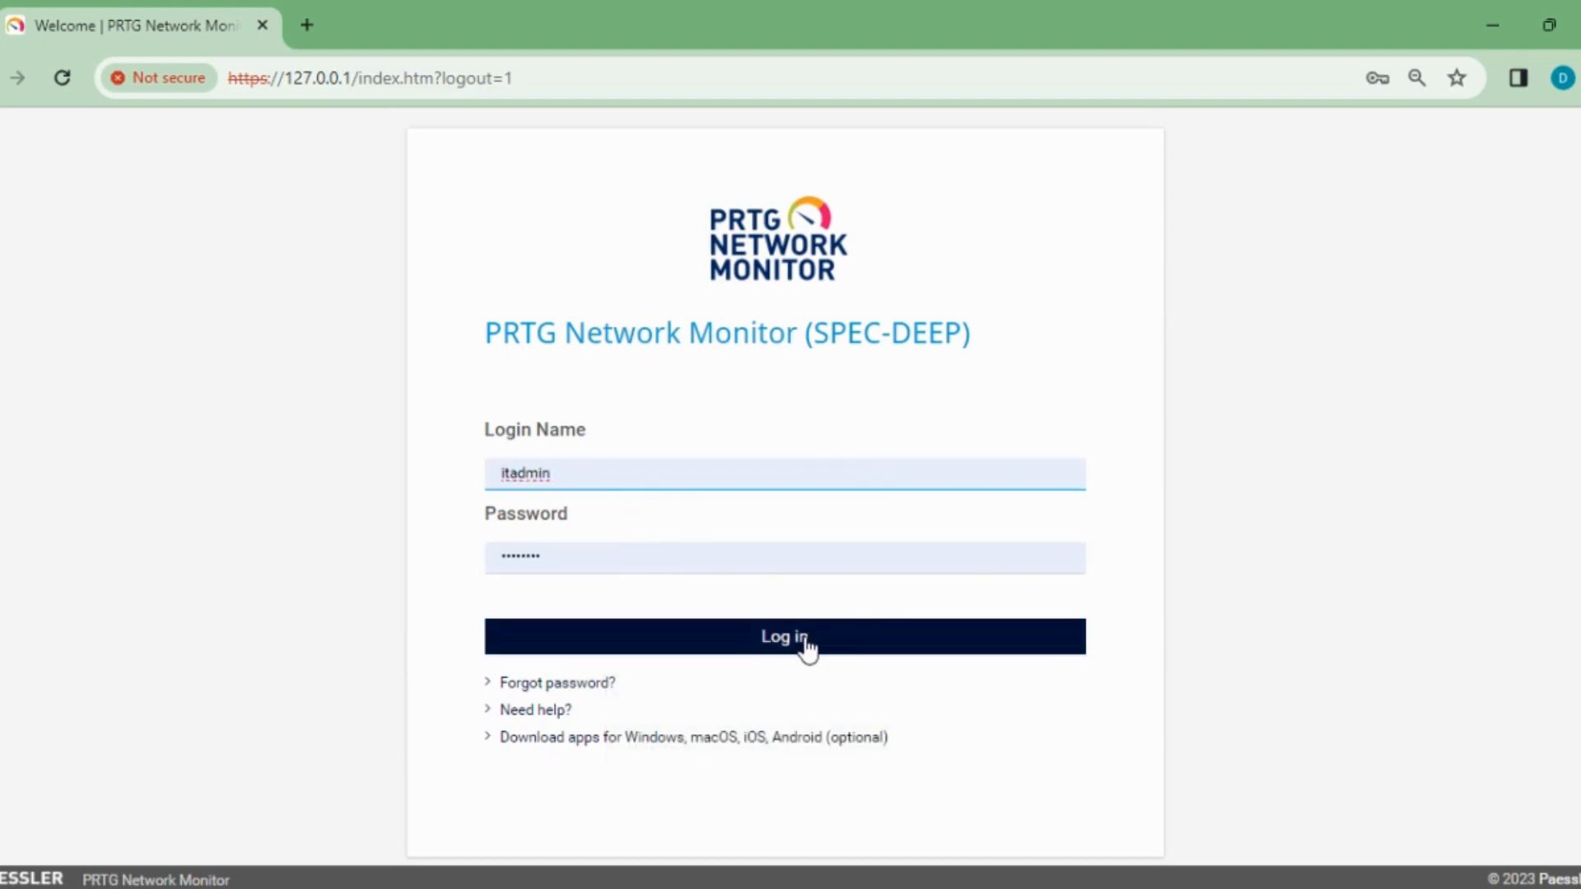
click(783, 637)
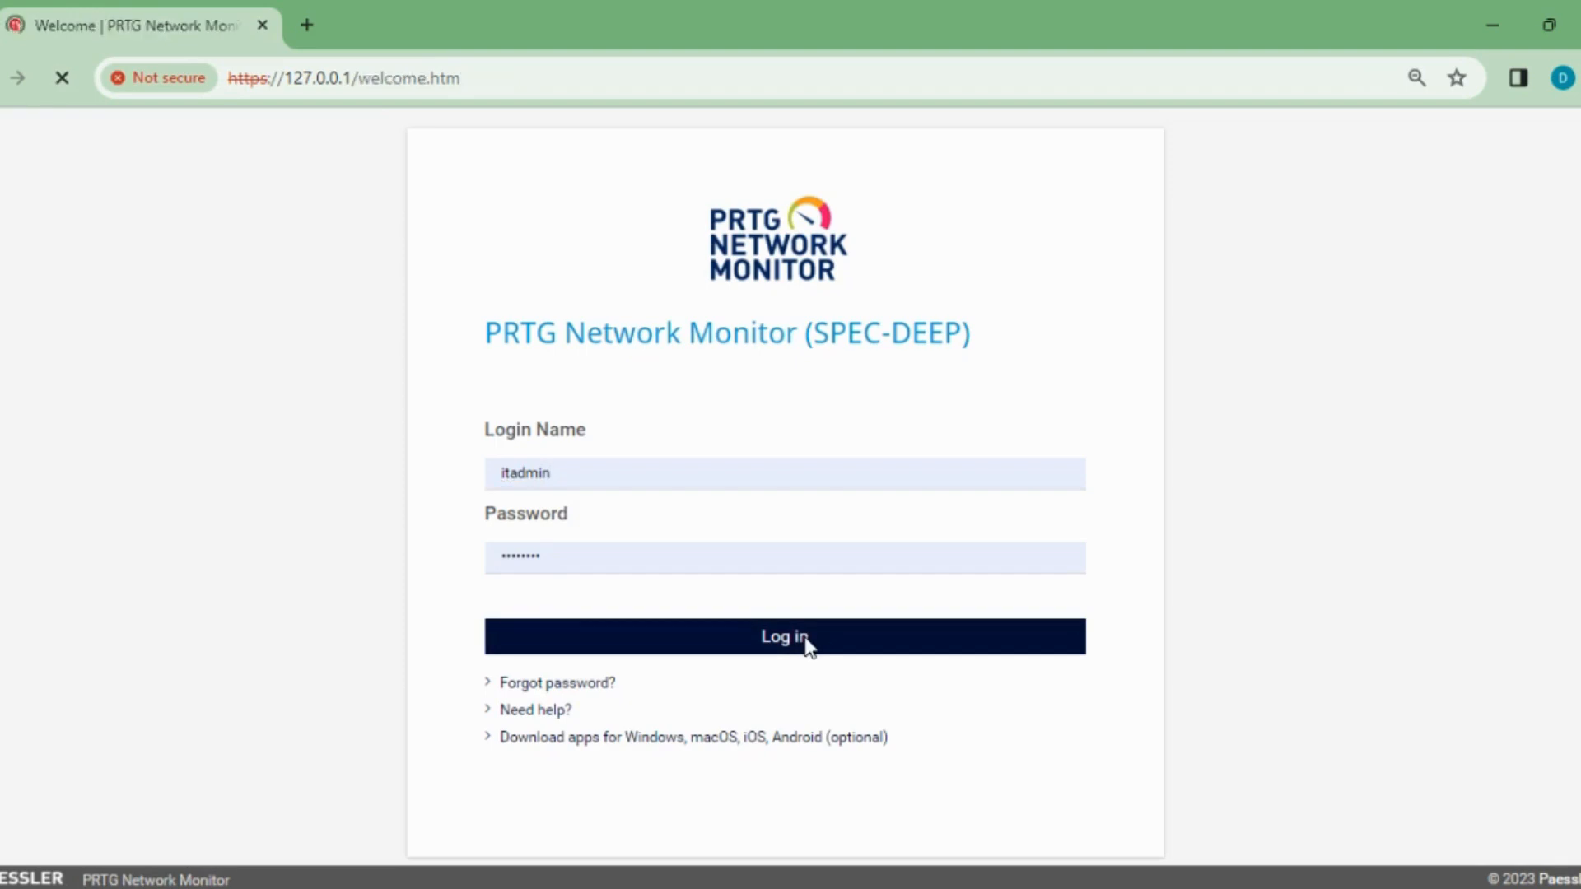
click(783, 637)
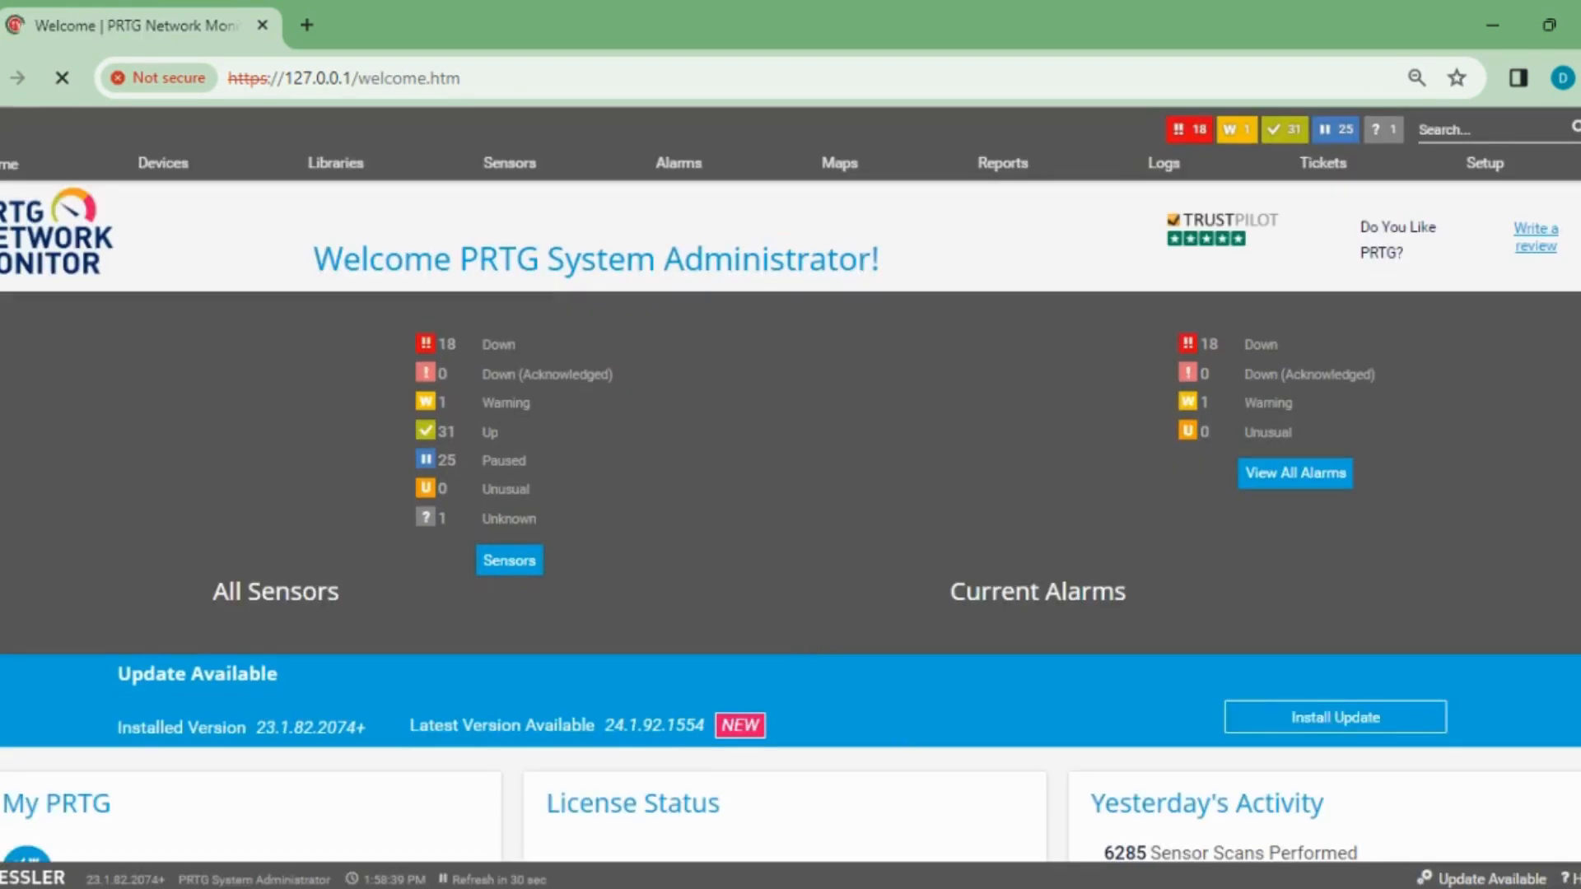
scroll(down, 3)
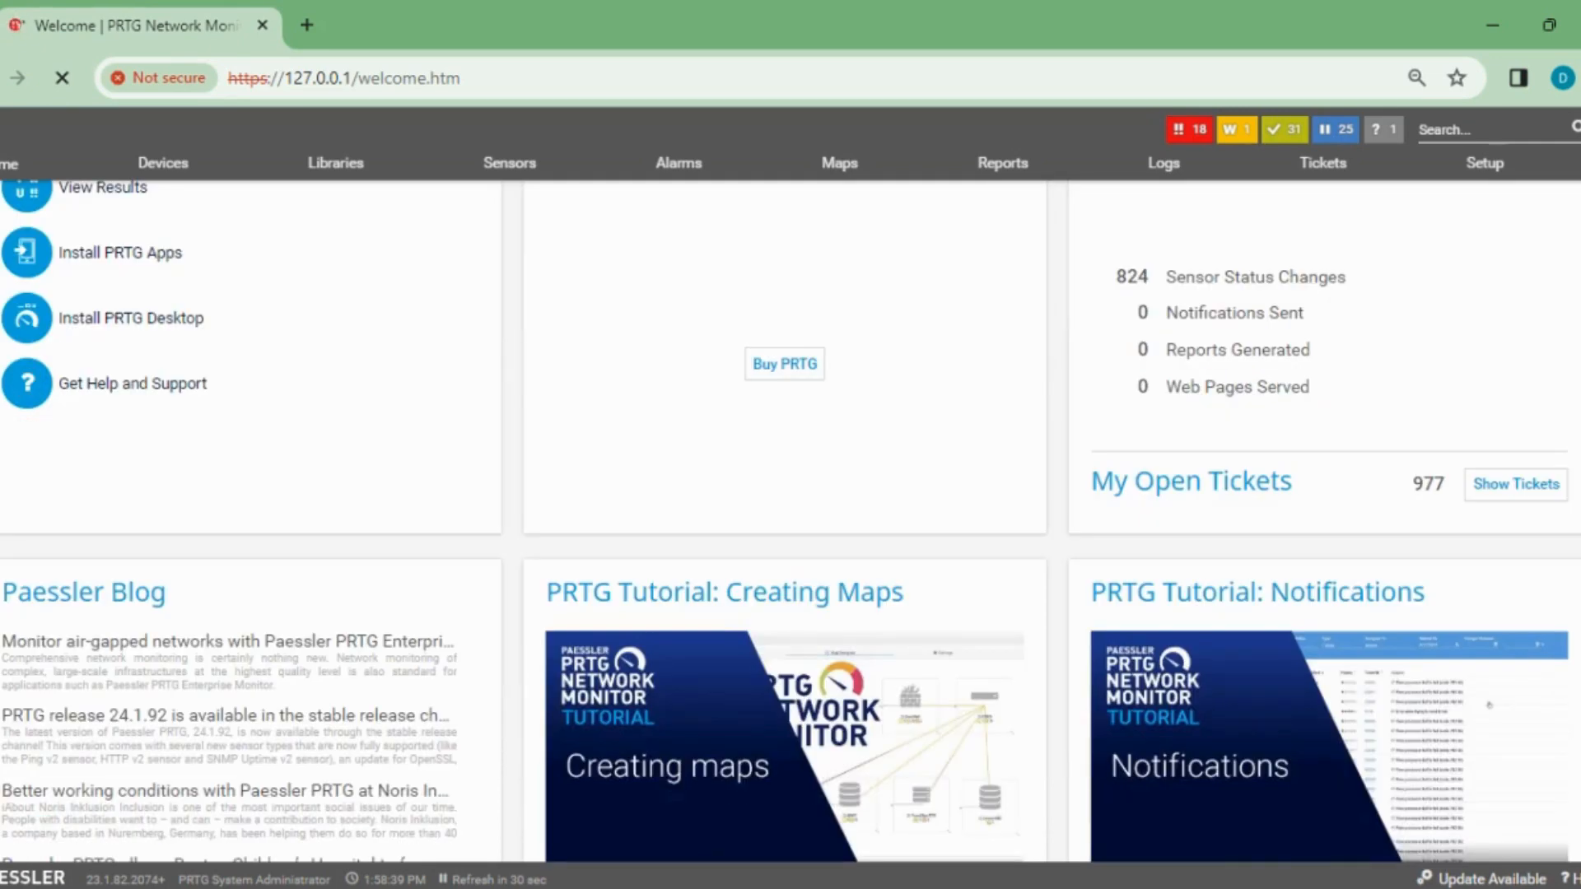
scroll(up, 3)
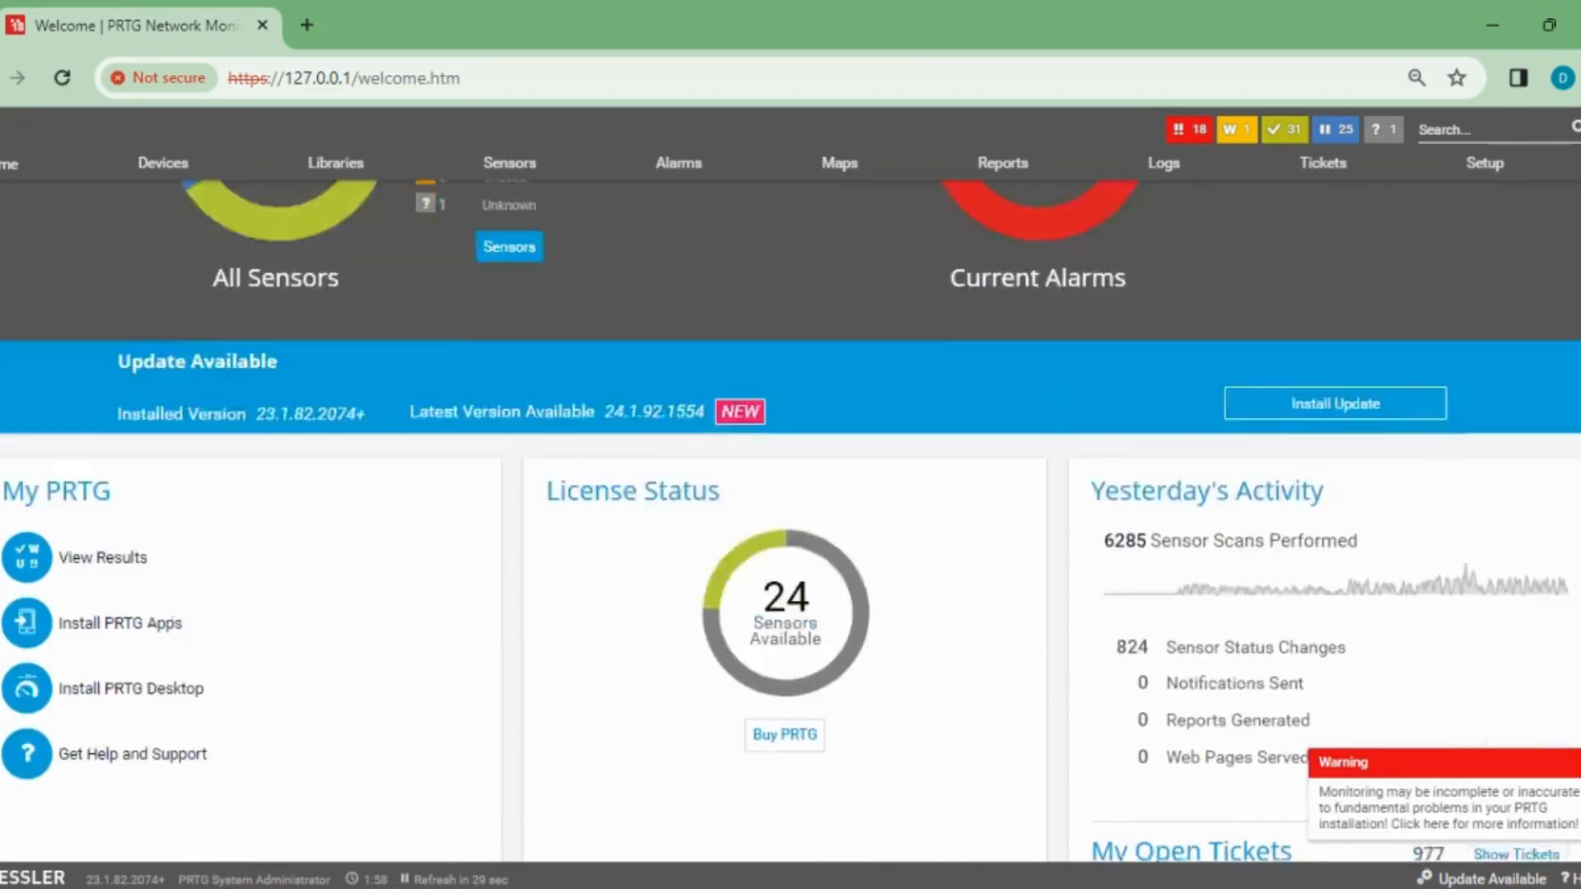
scroll(up, 3)
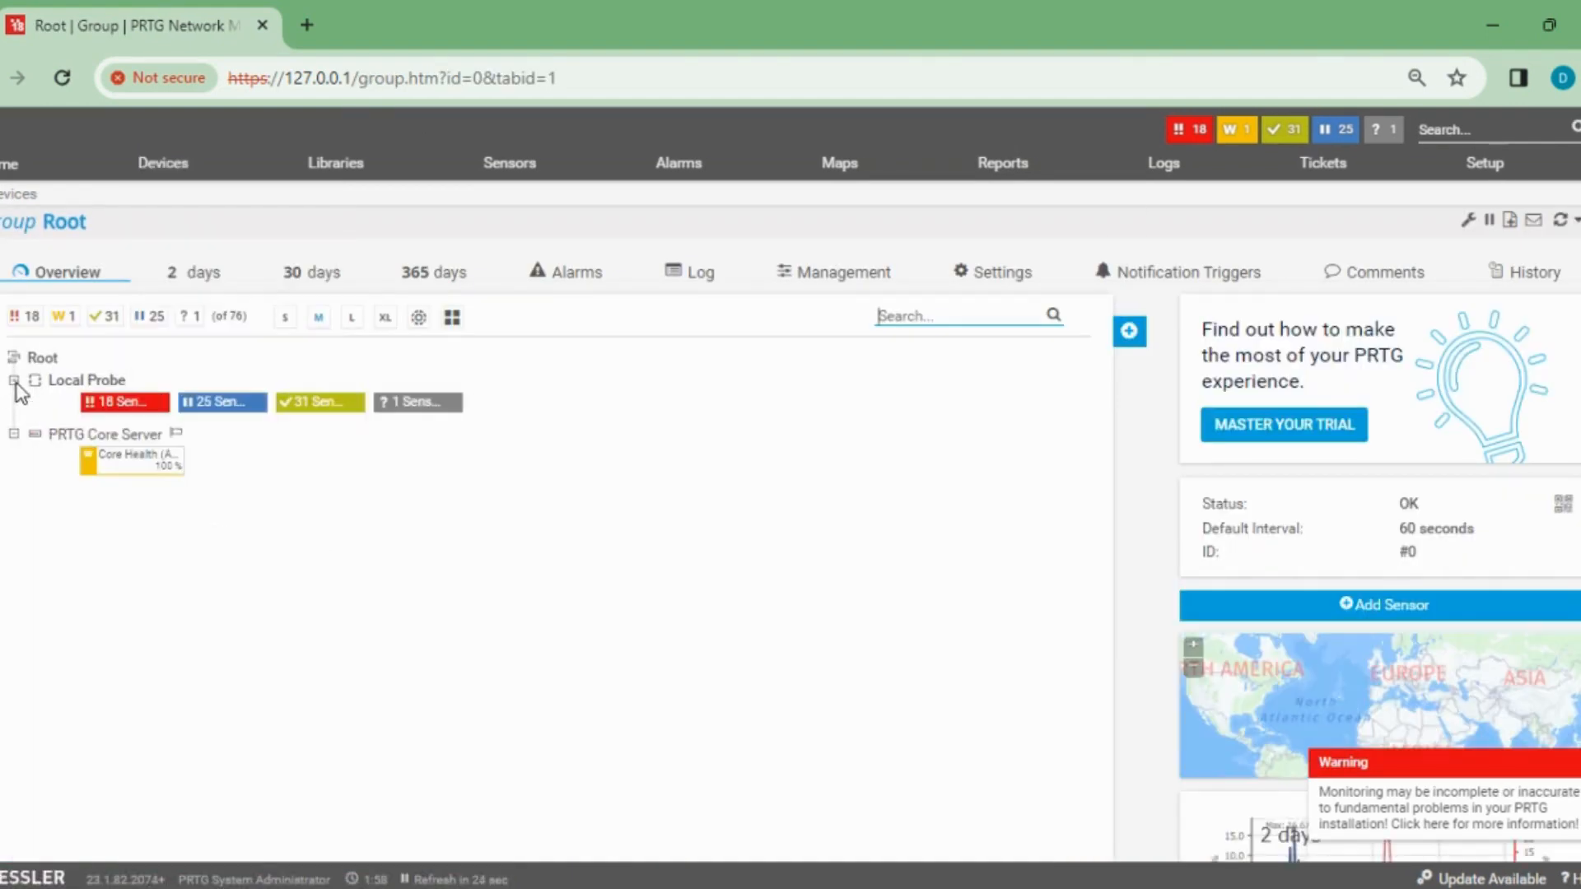
mouse_move(633, 542)
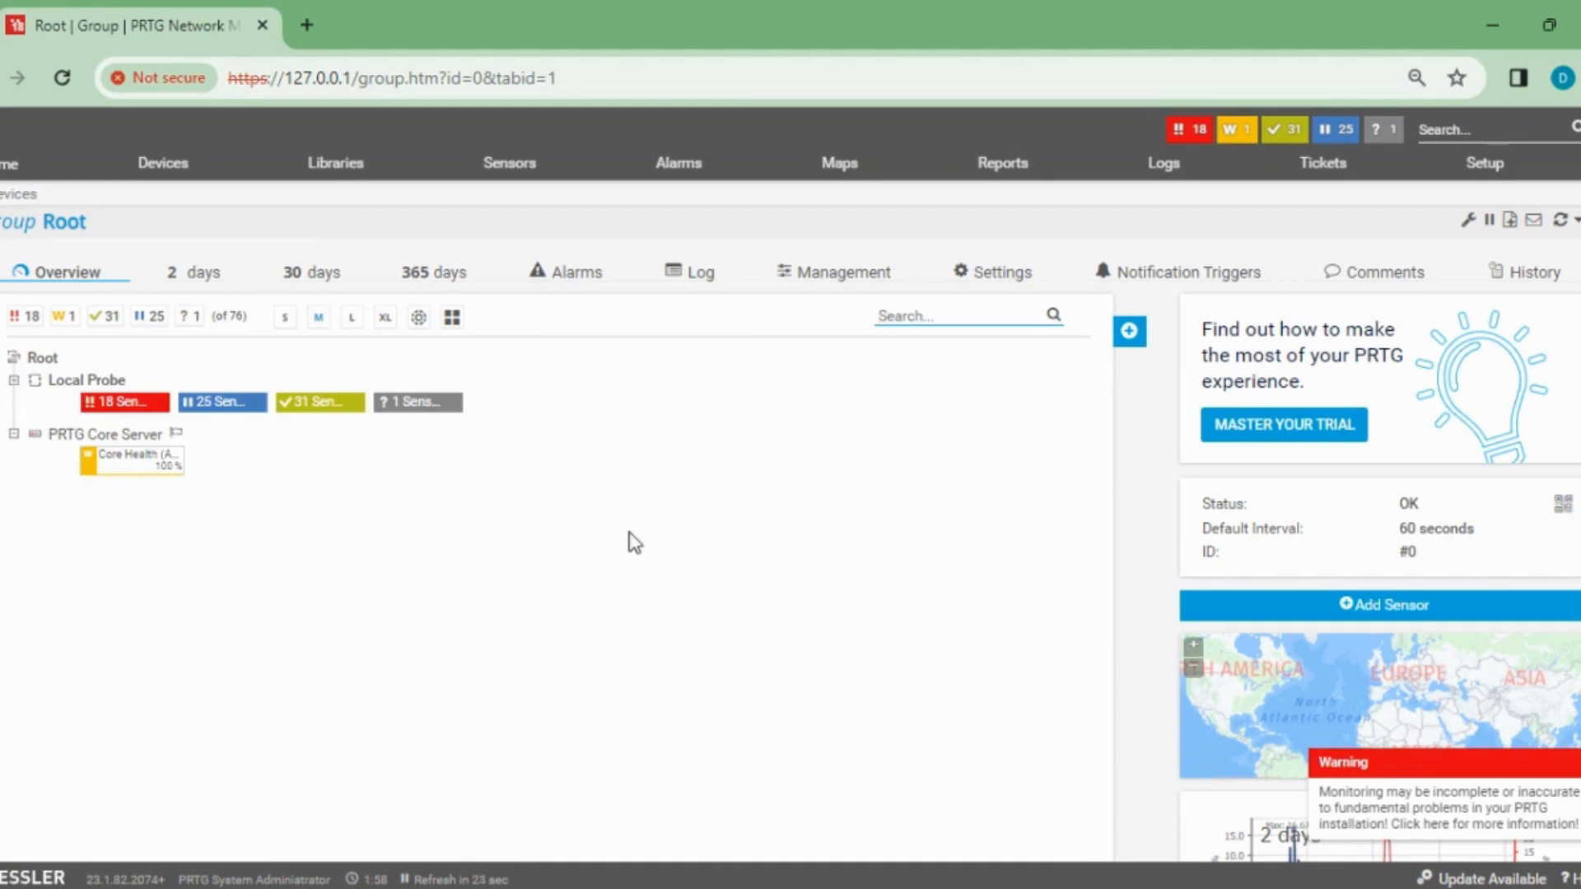
mouse_move(316, 592)
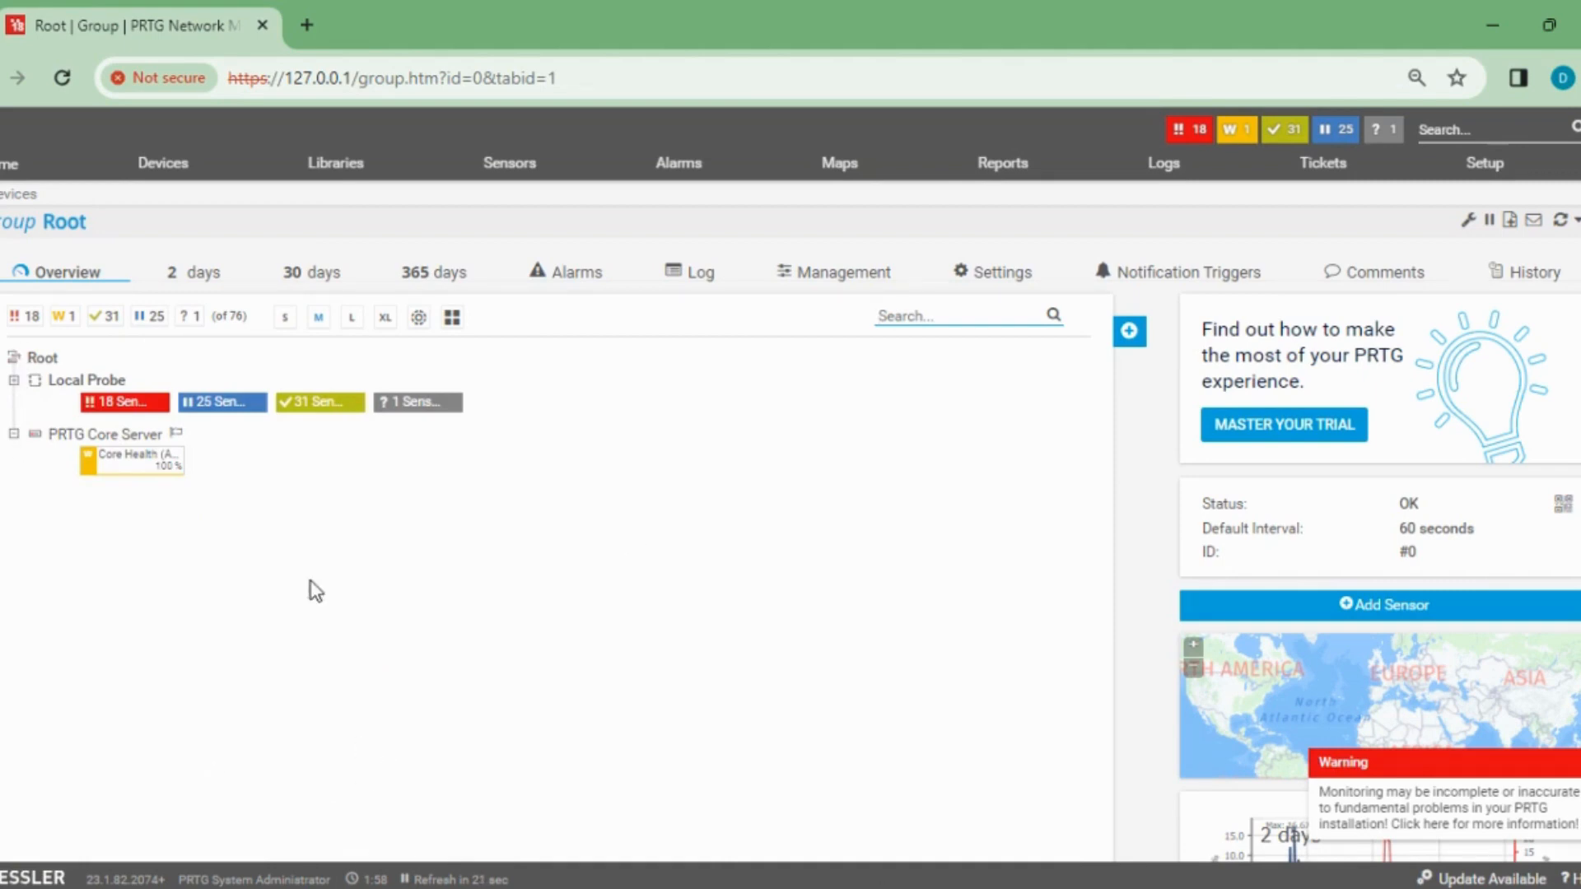
mouse_move(86, 381)
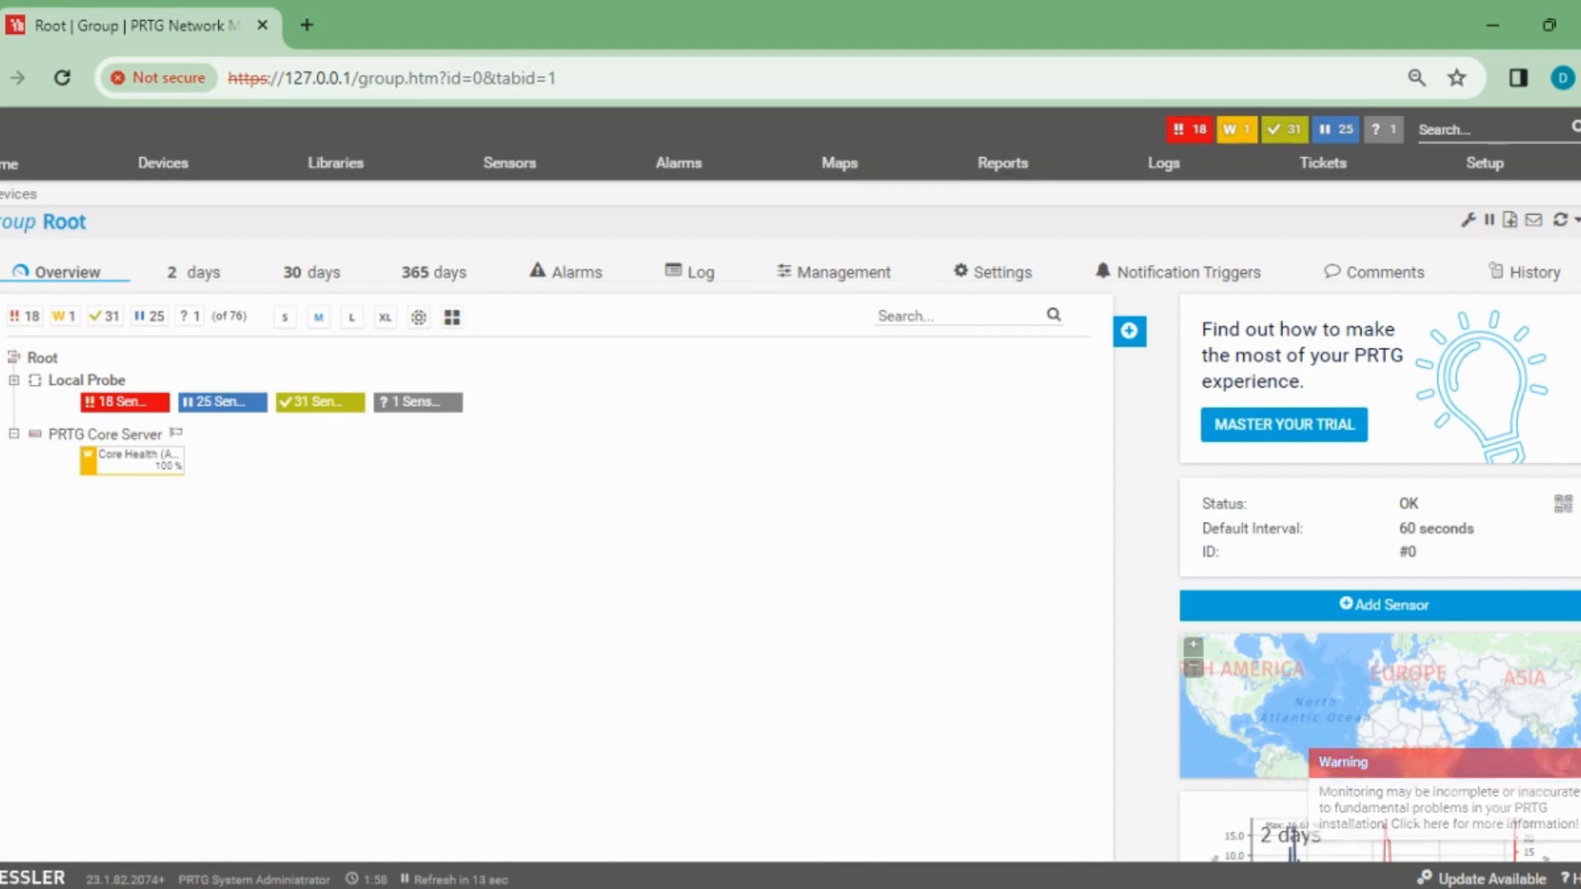
mouse_move(843, 498)
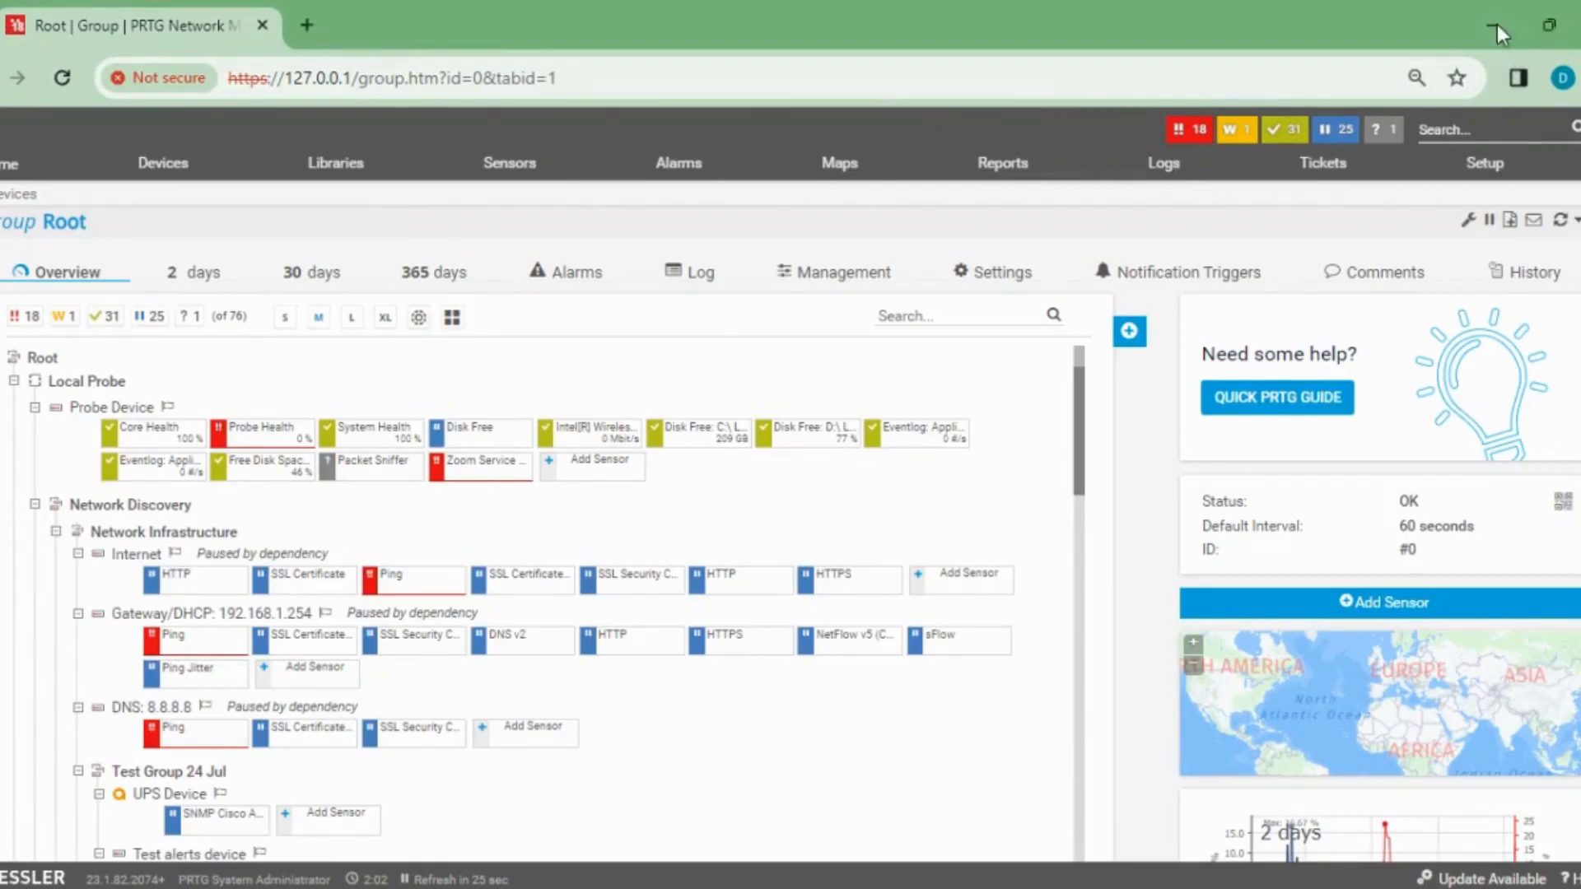
Step: Minimize the browser to reach File Explorer
click(1501, 25)
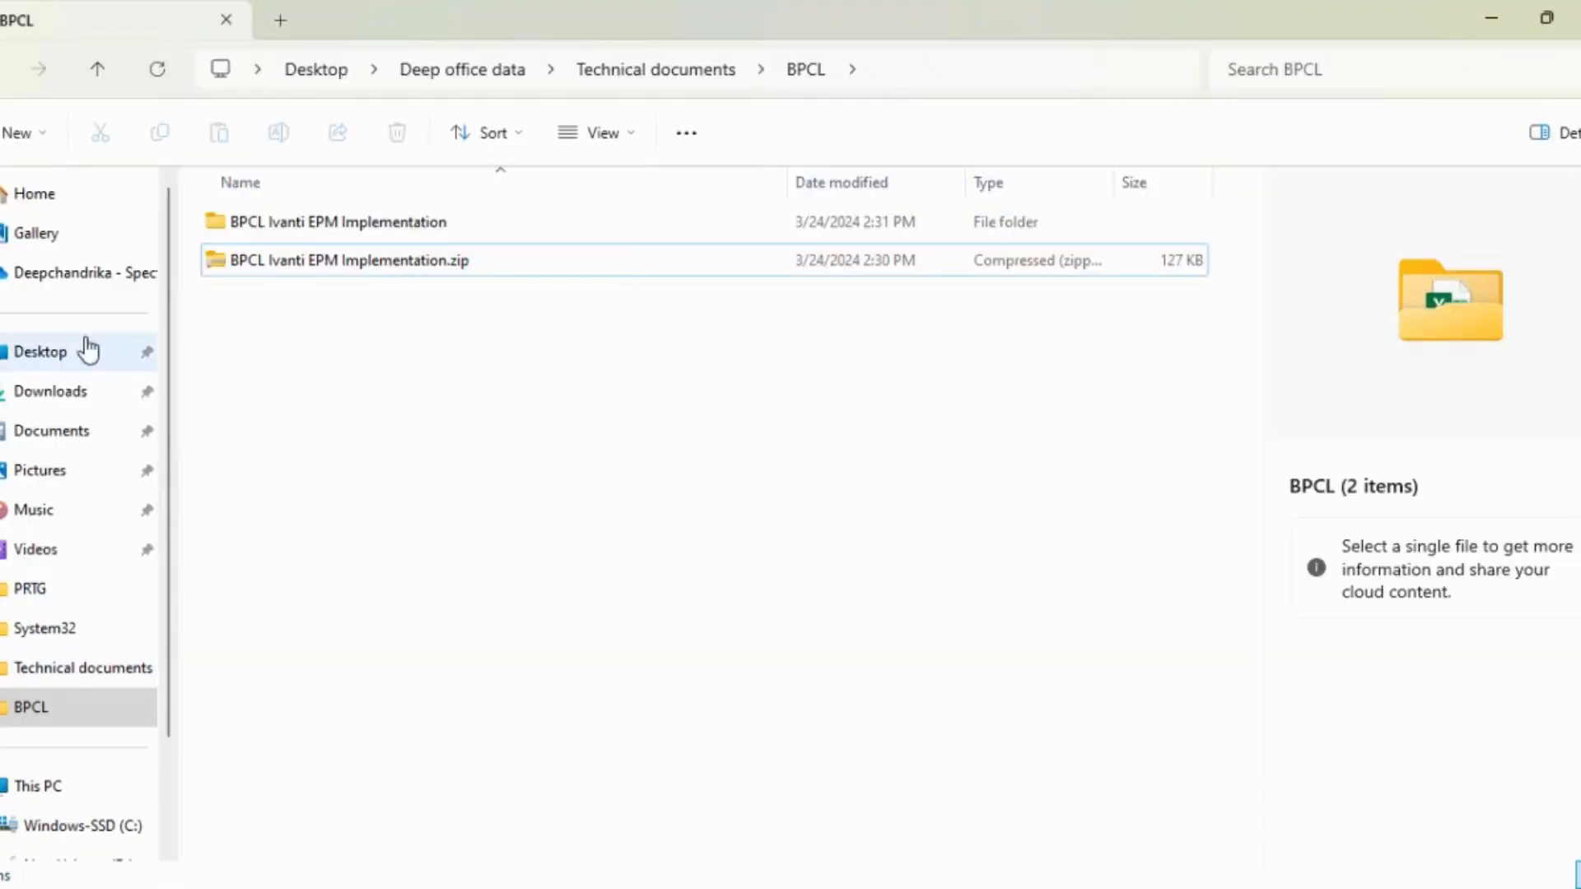
Step: Browse to C:\ProgramData\Paessler\PRTG Network Monitor and select Configuration Auto-Backups
click(39, 786)
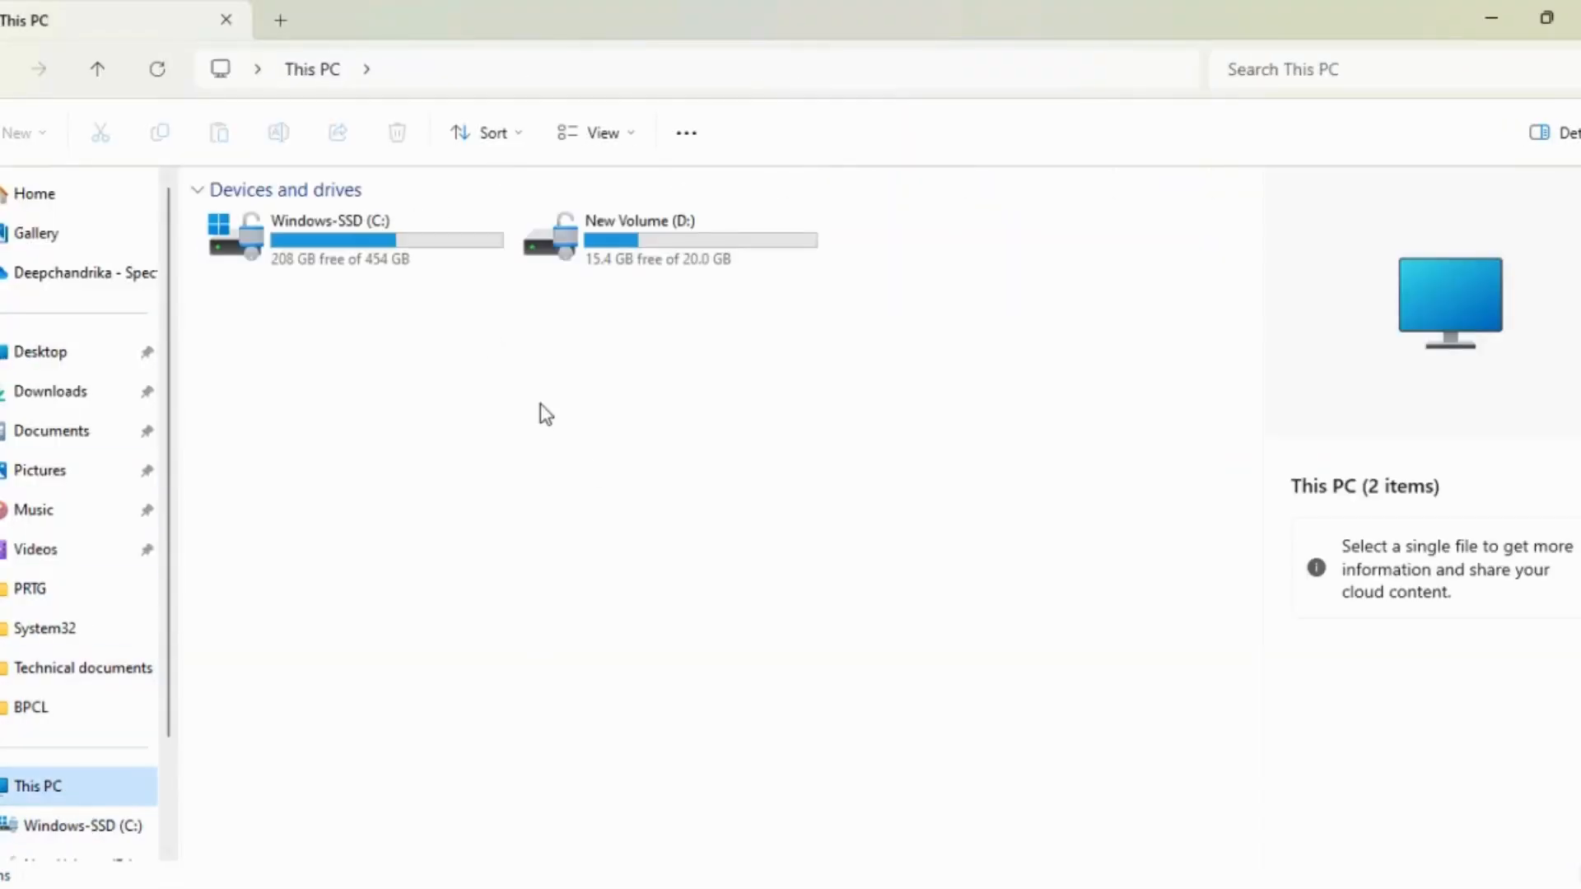
double_click(329, 239)
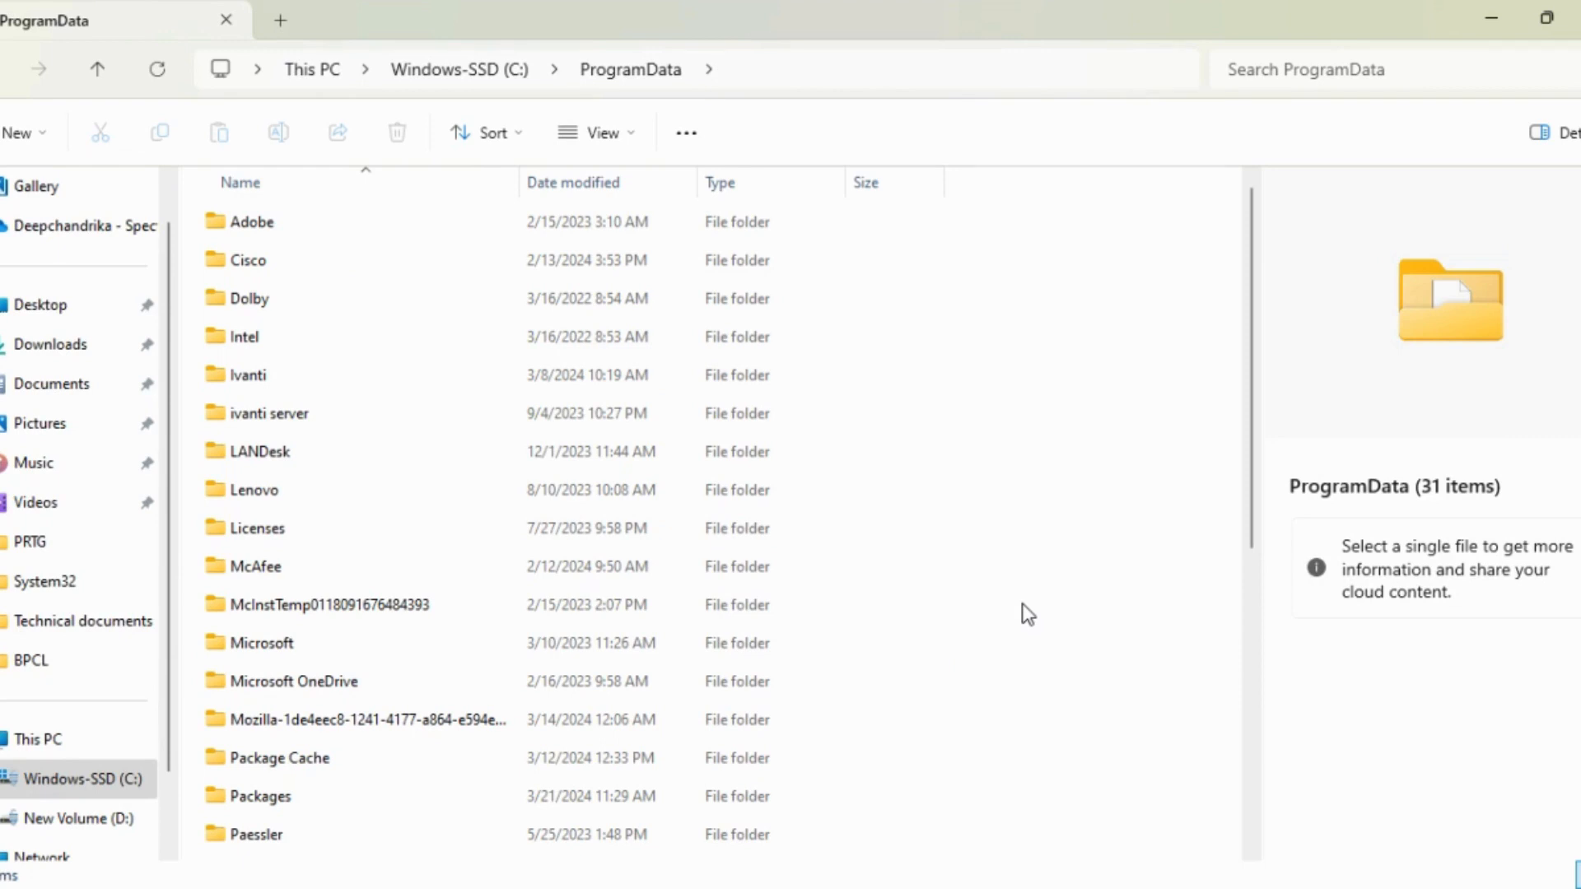
click(261, 642)
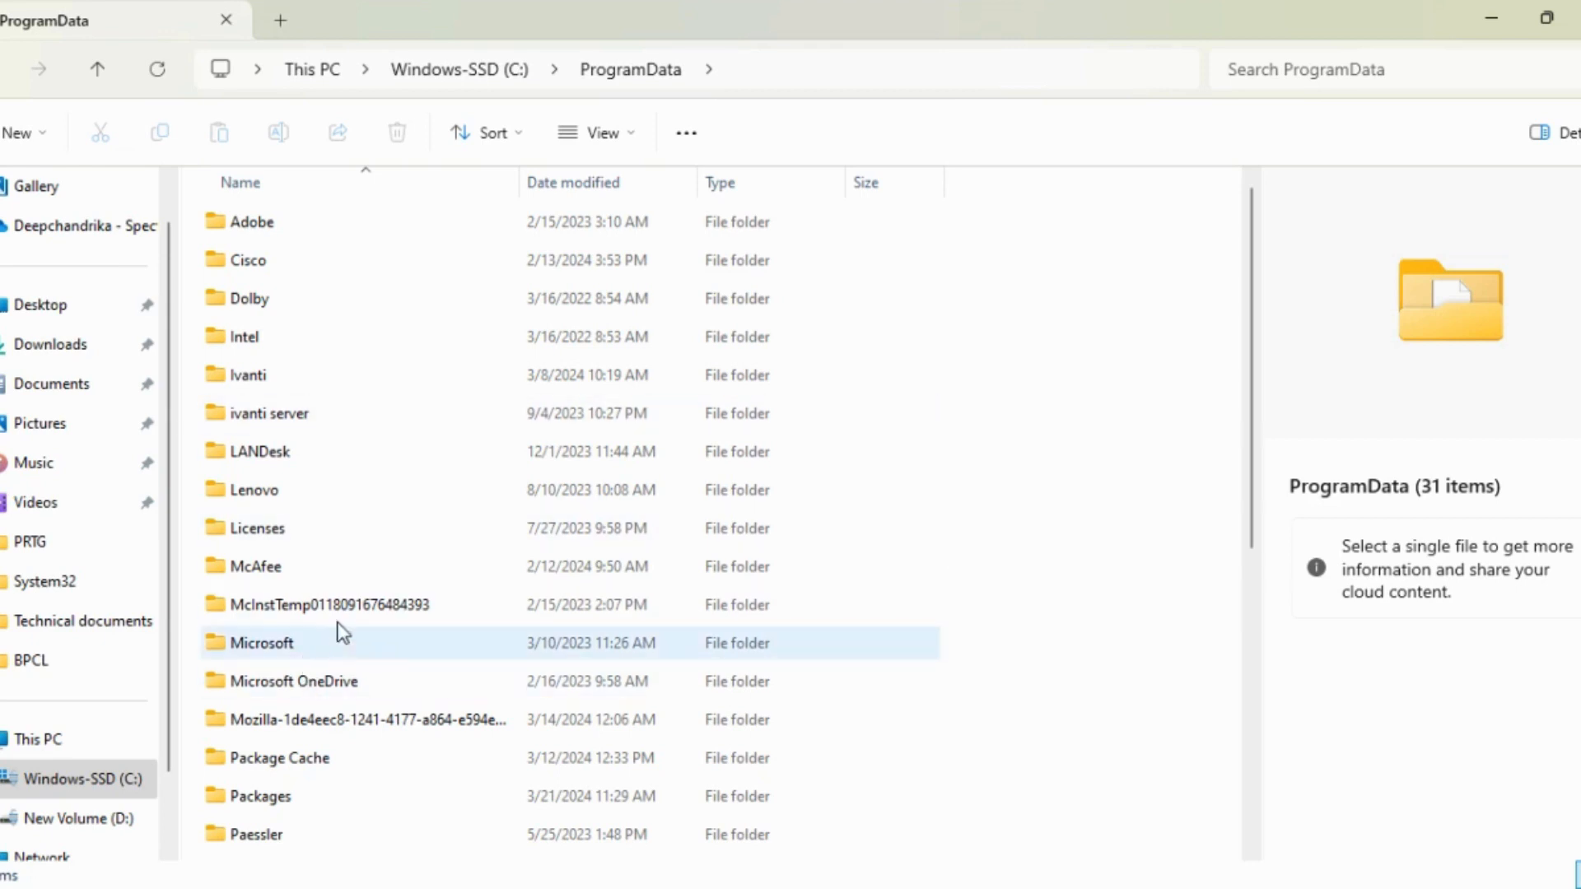
double_click(267, 834)
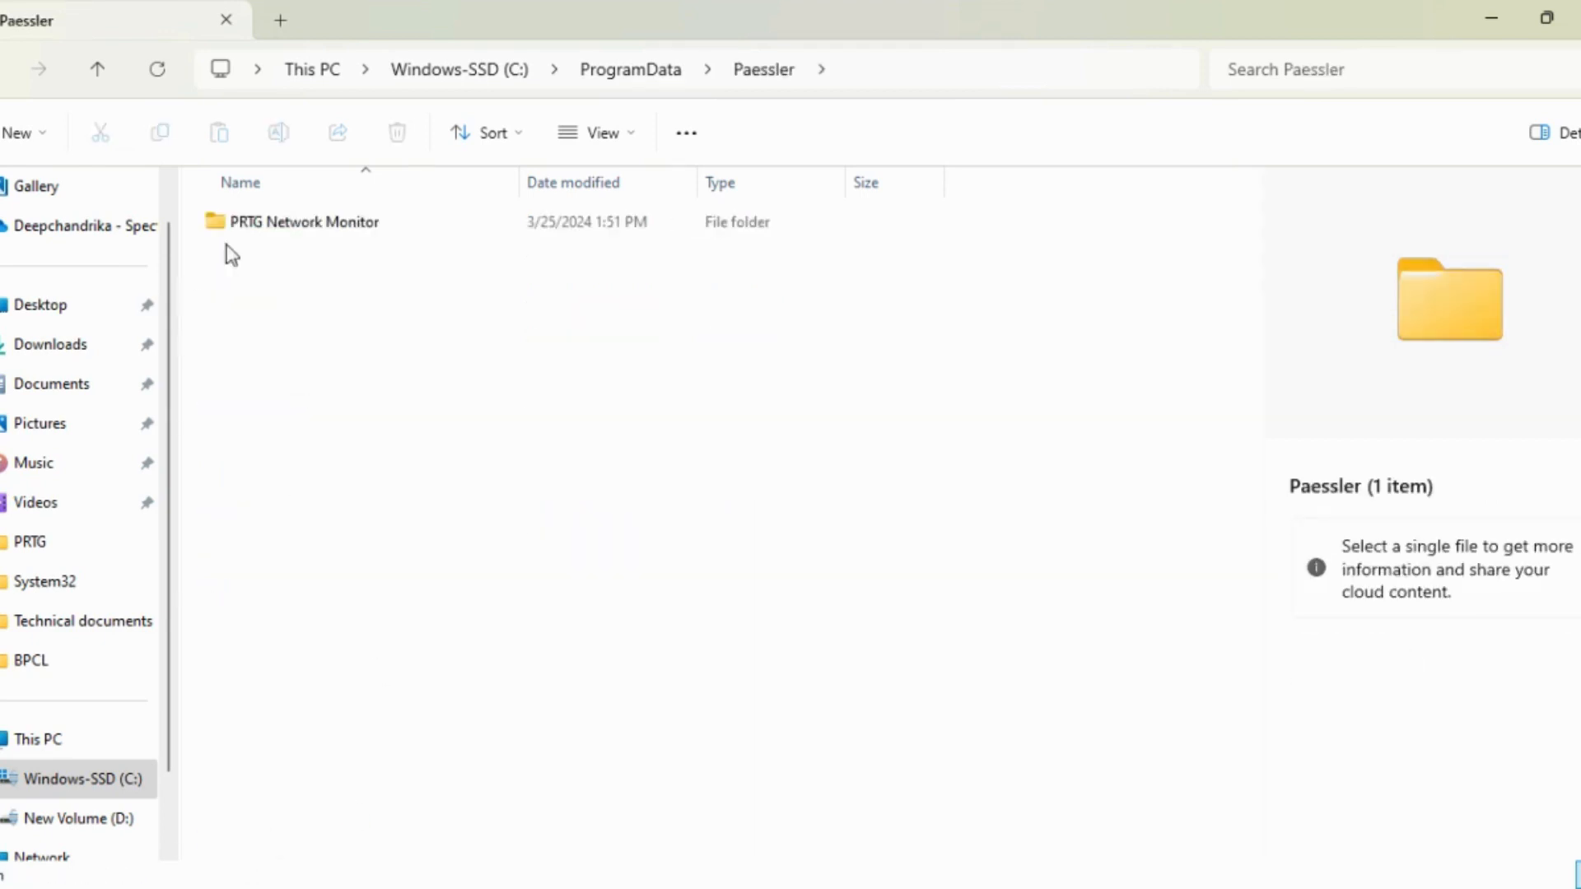
double_click(314, 220)
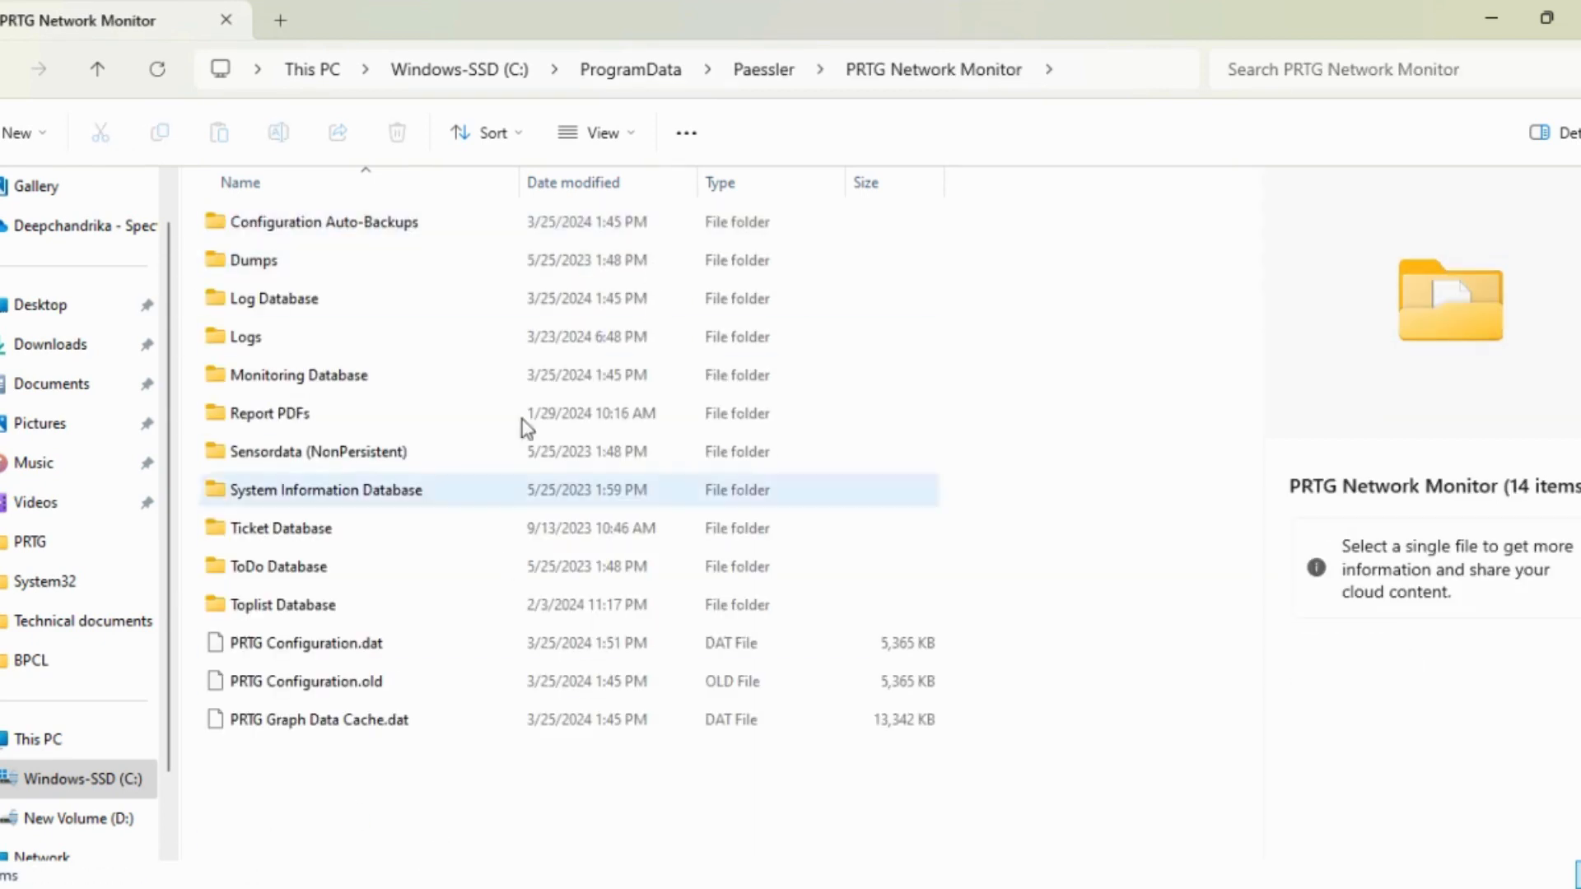
click(322, 220)
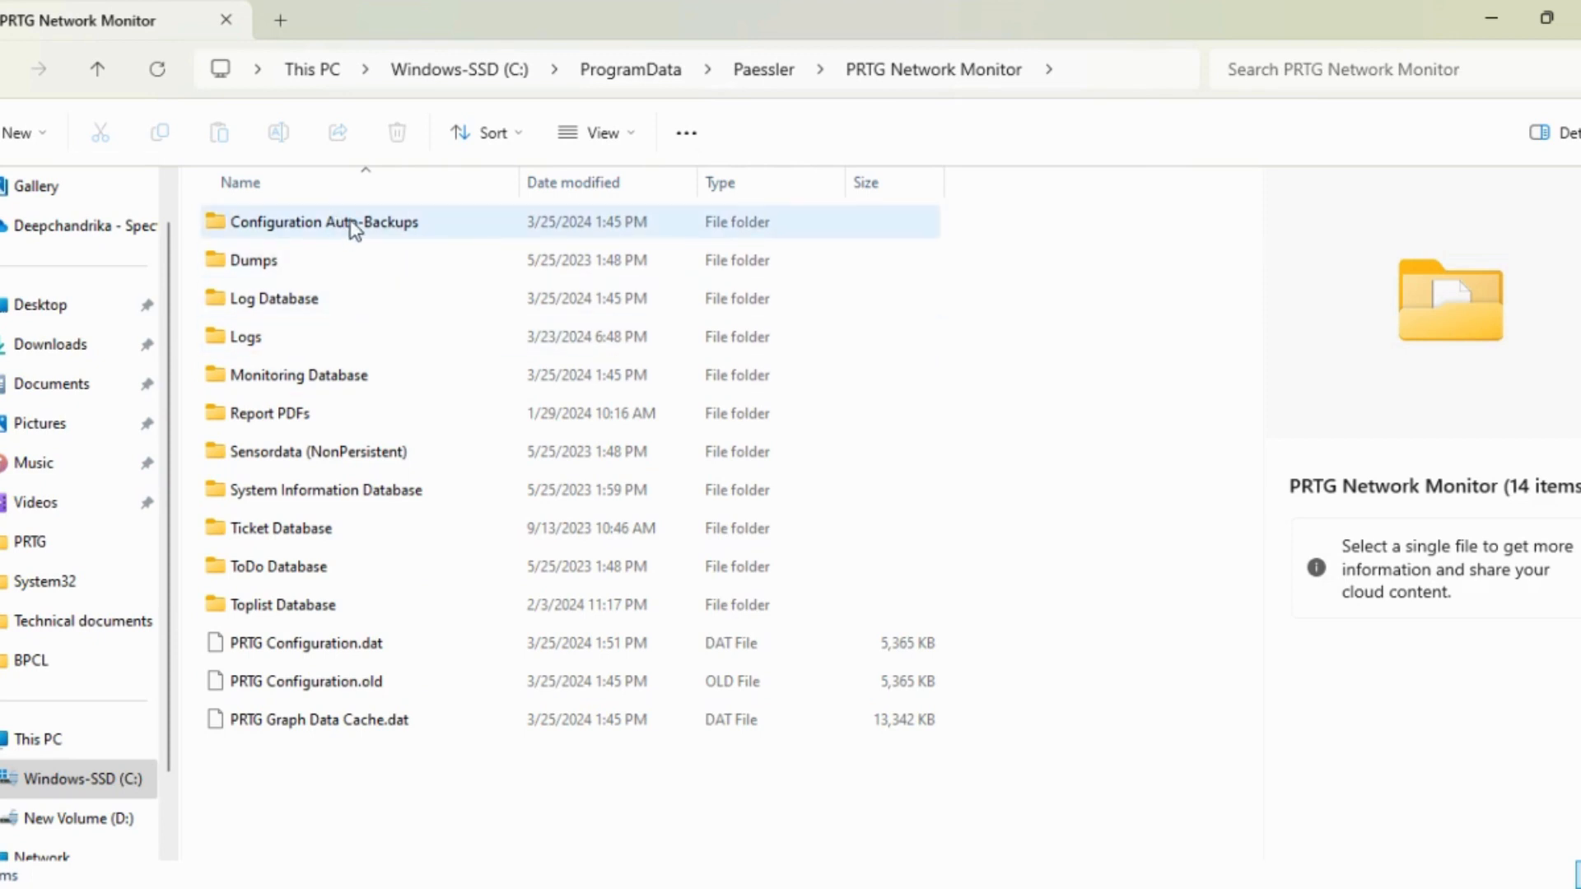
click(323, 221)
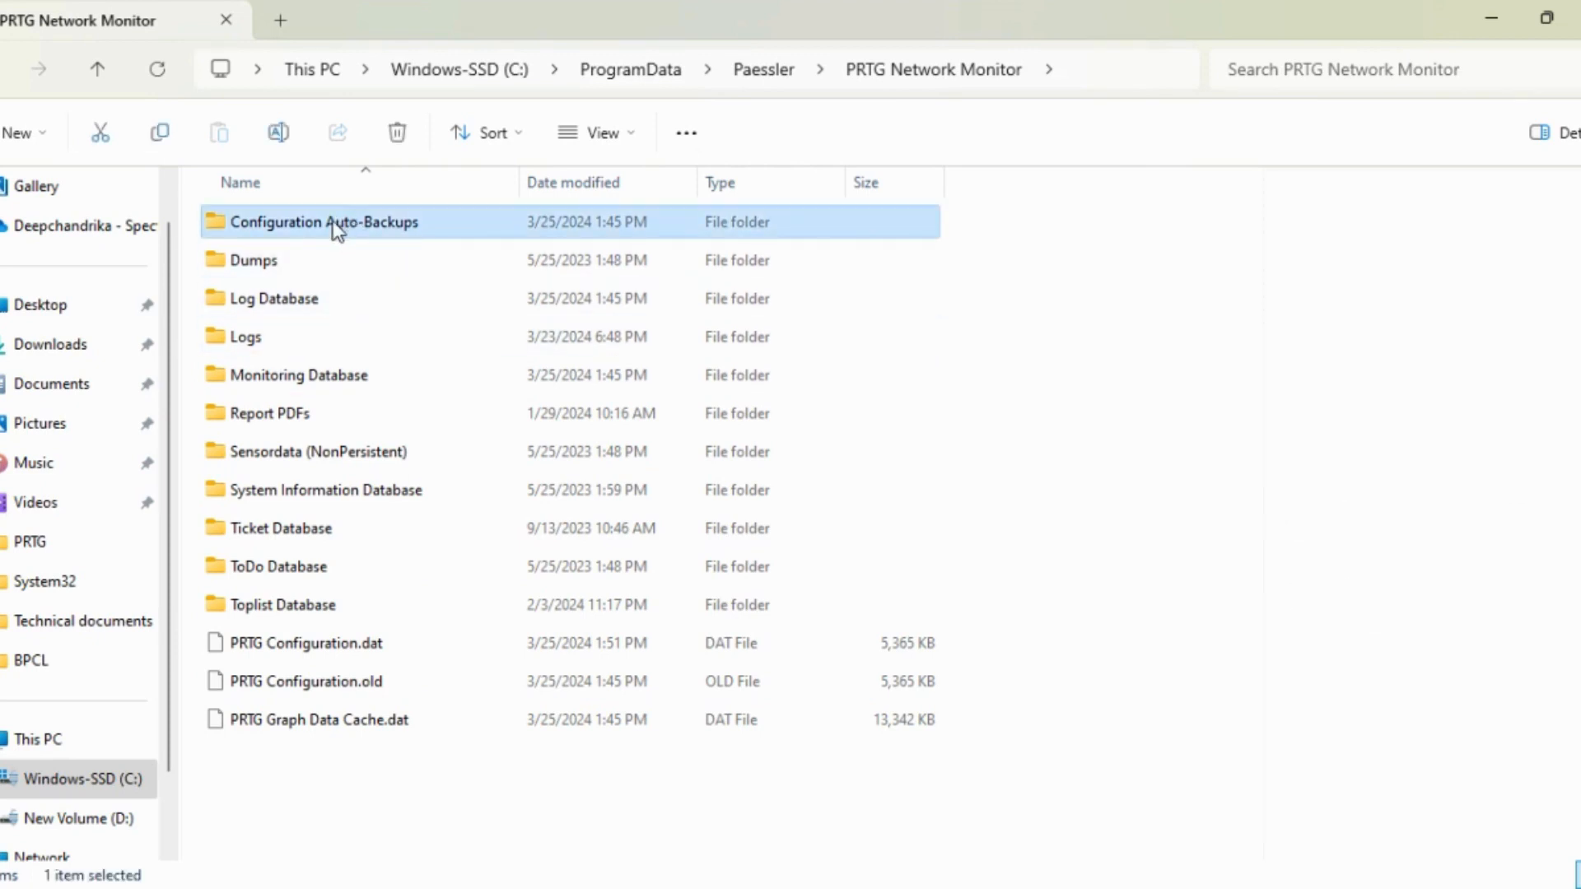
double_click(323, 221)
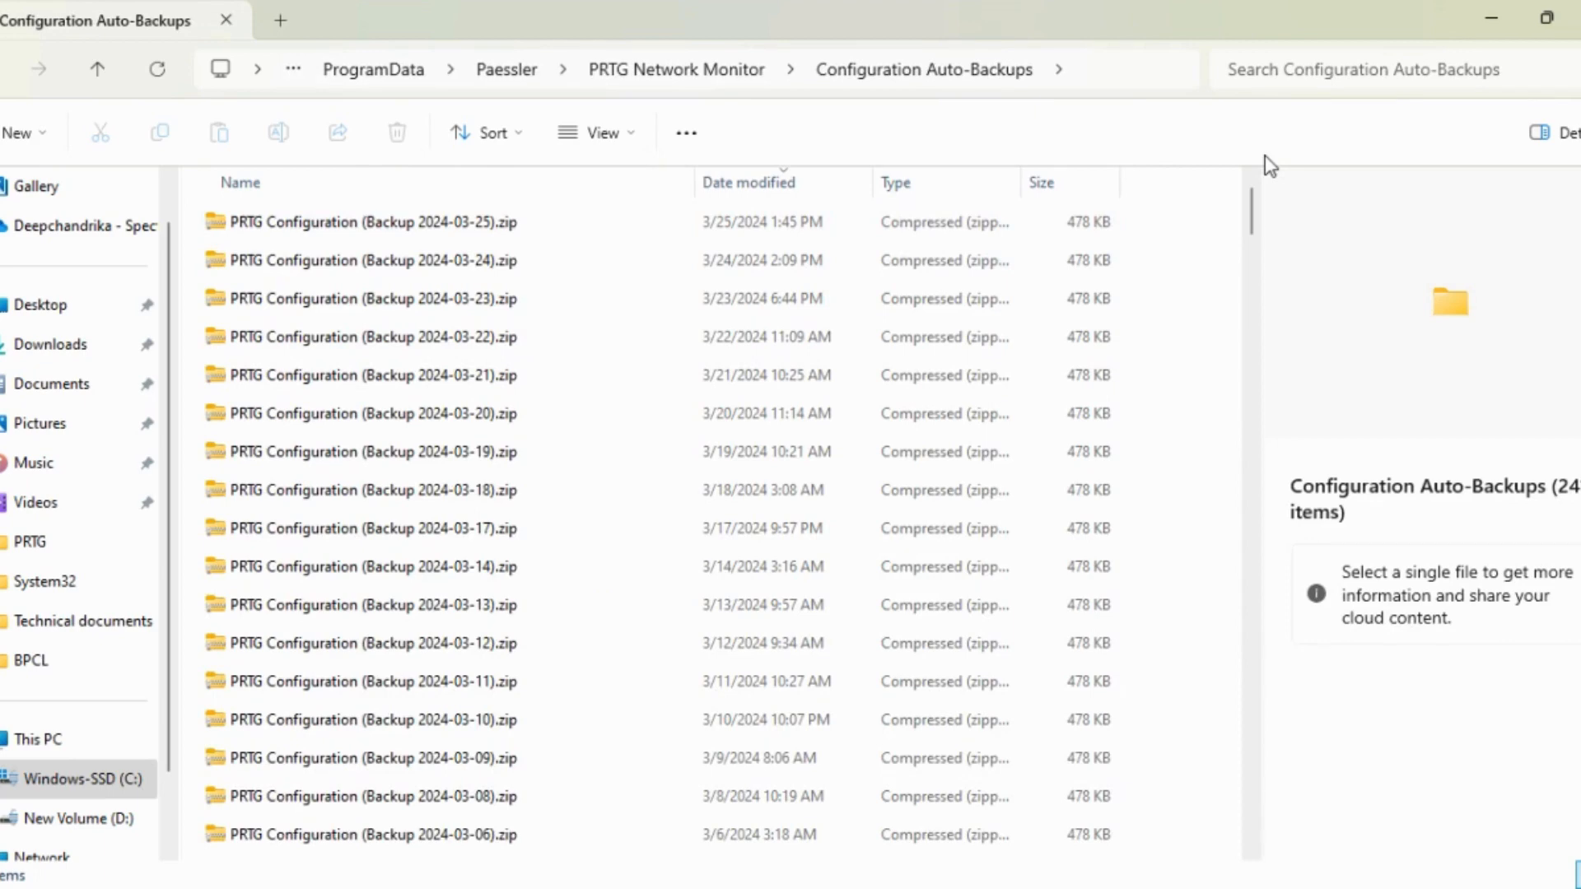
click(403, 221)
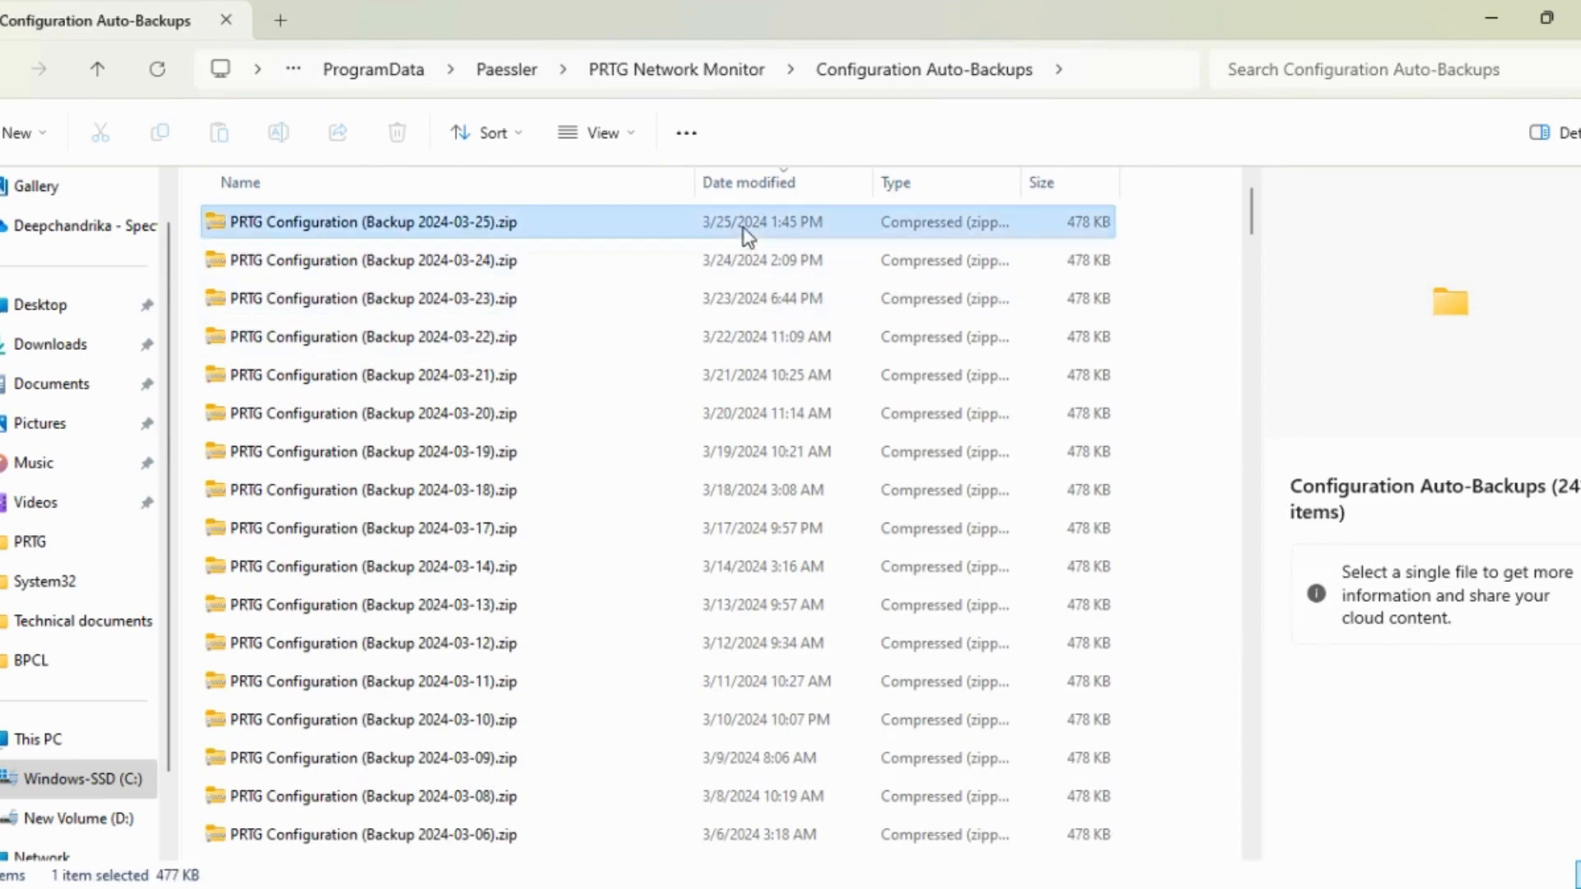
click(370, 376)
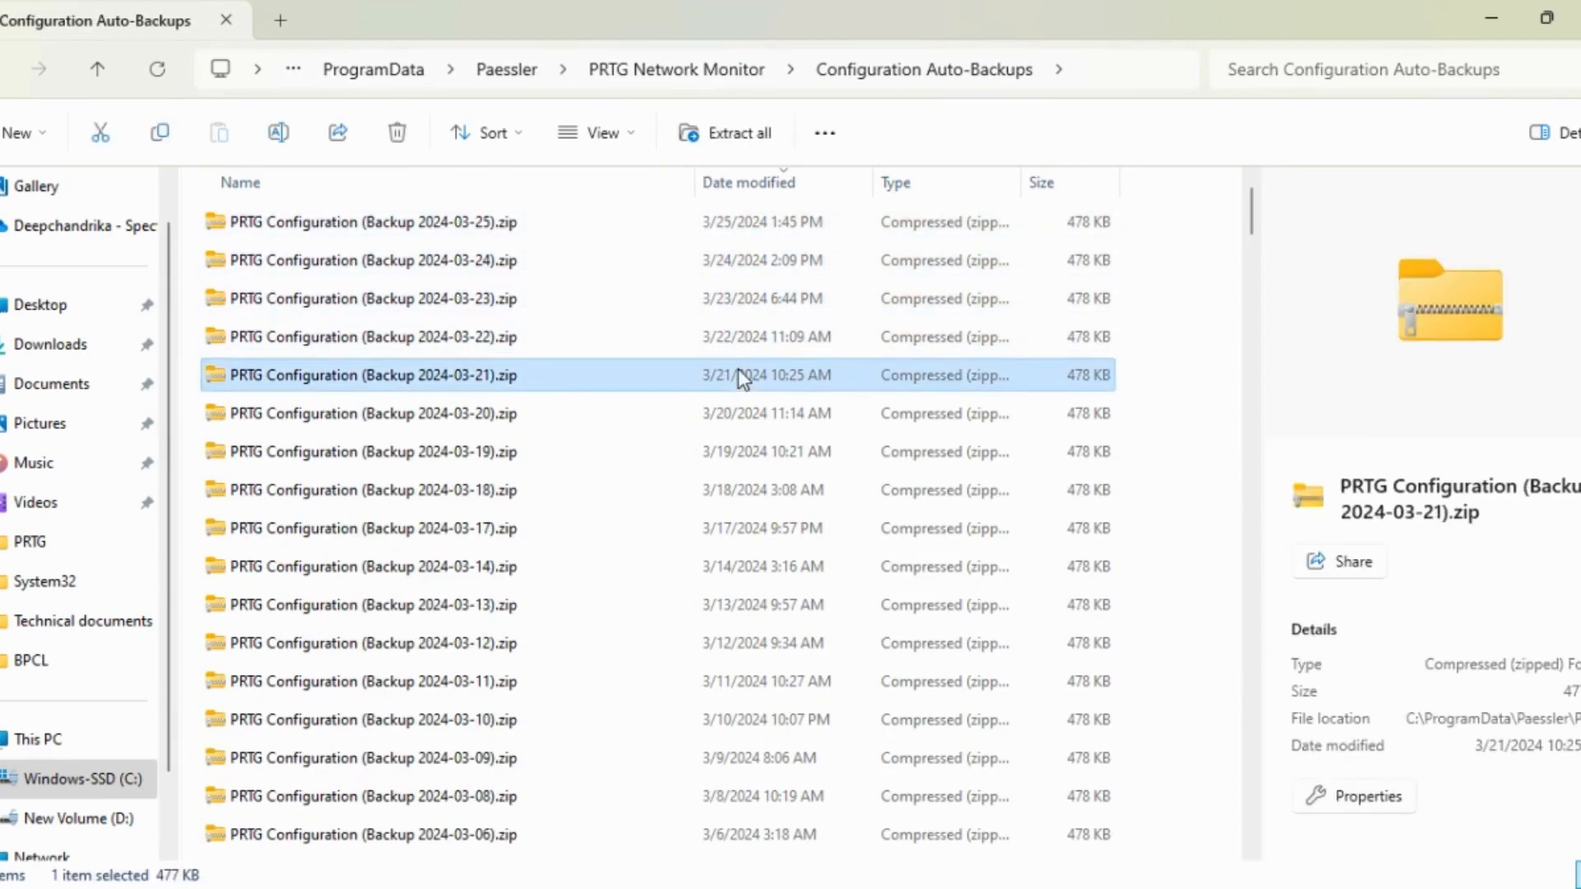
mouse_move(893, 283)
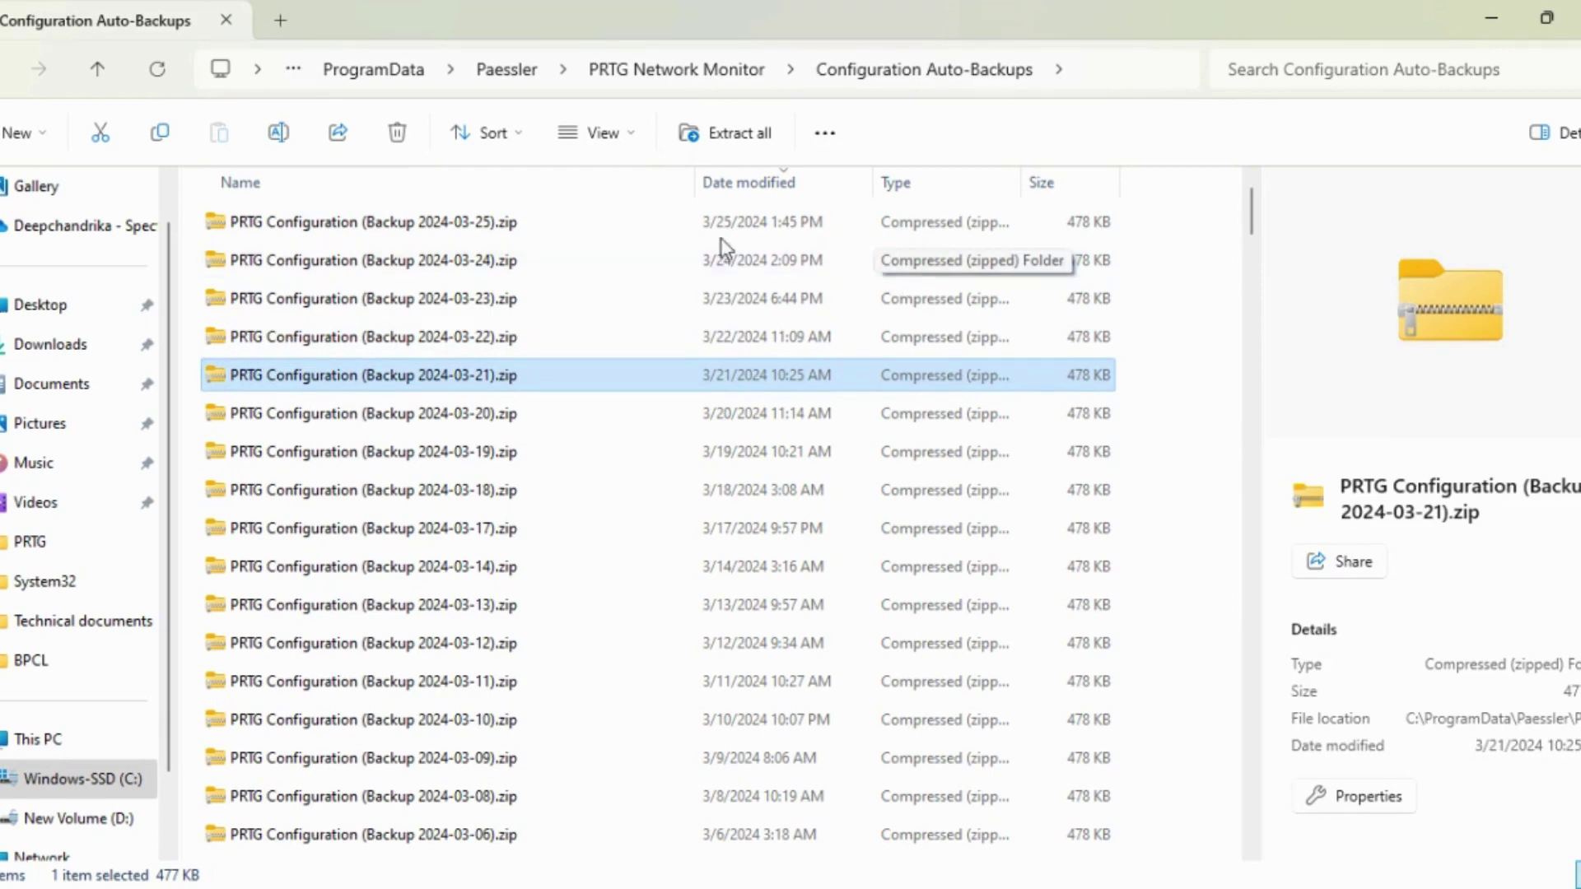
click(404, 221)
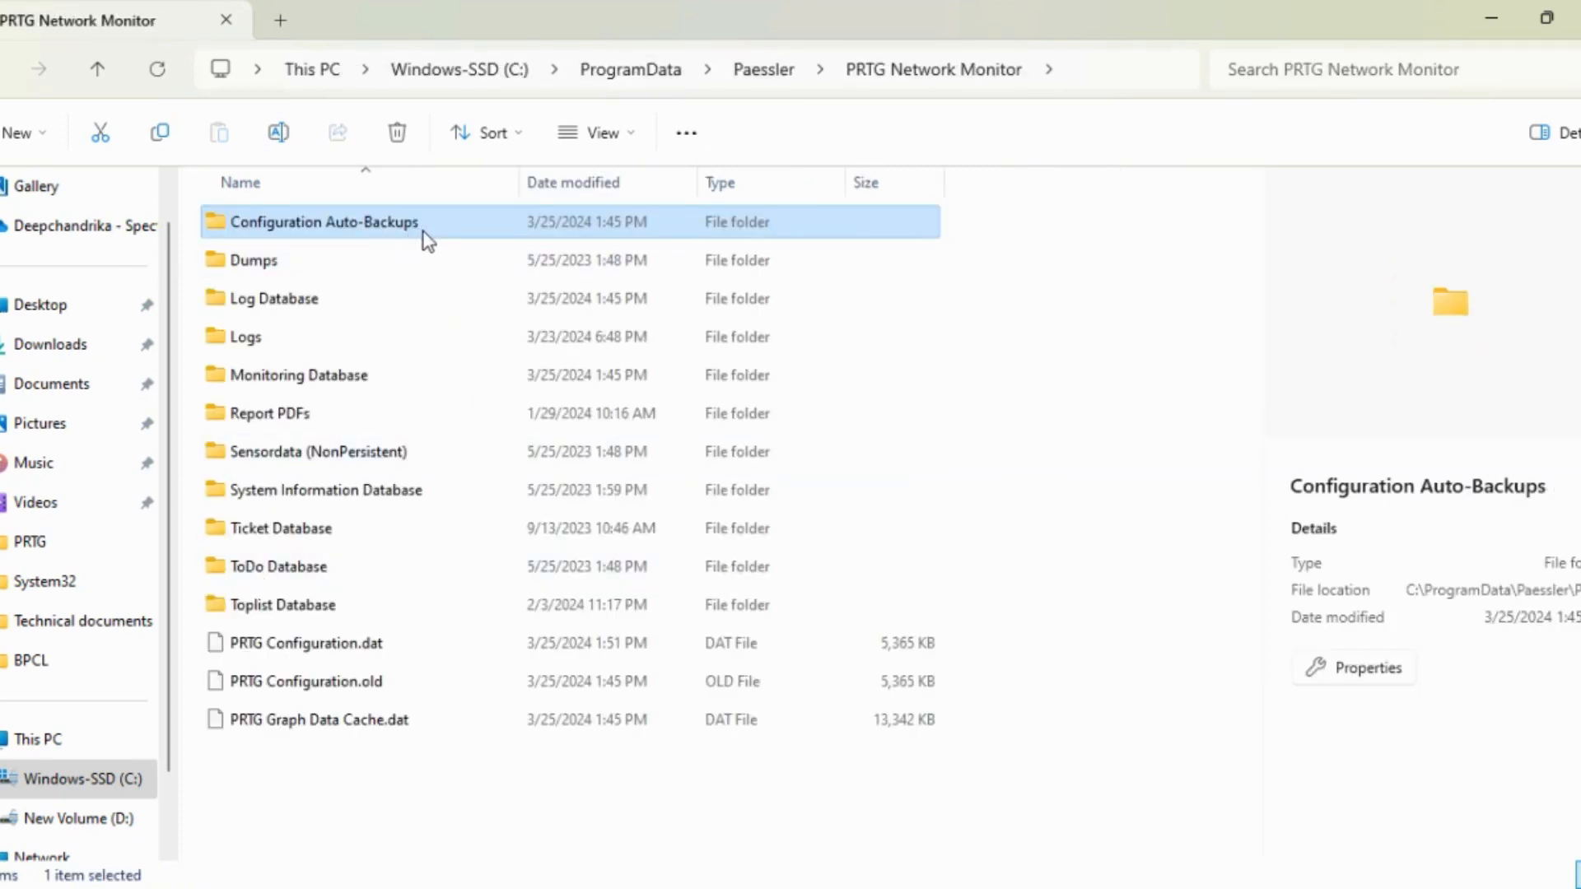
Step: Select Configuration Auto-Backups, Monitoring Database and PRTG Configuration.dat for copying
click(297, 376)
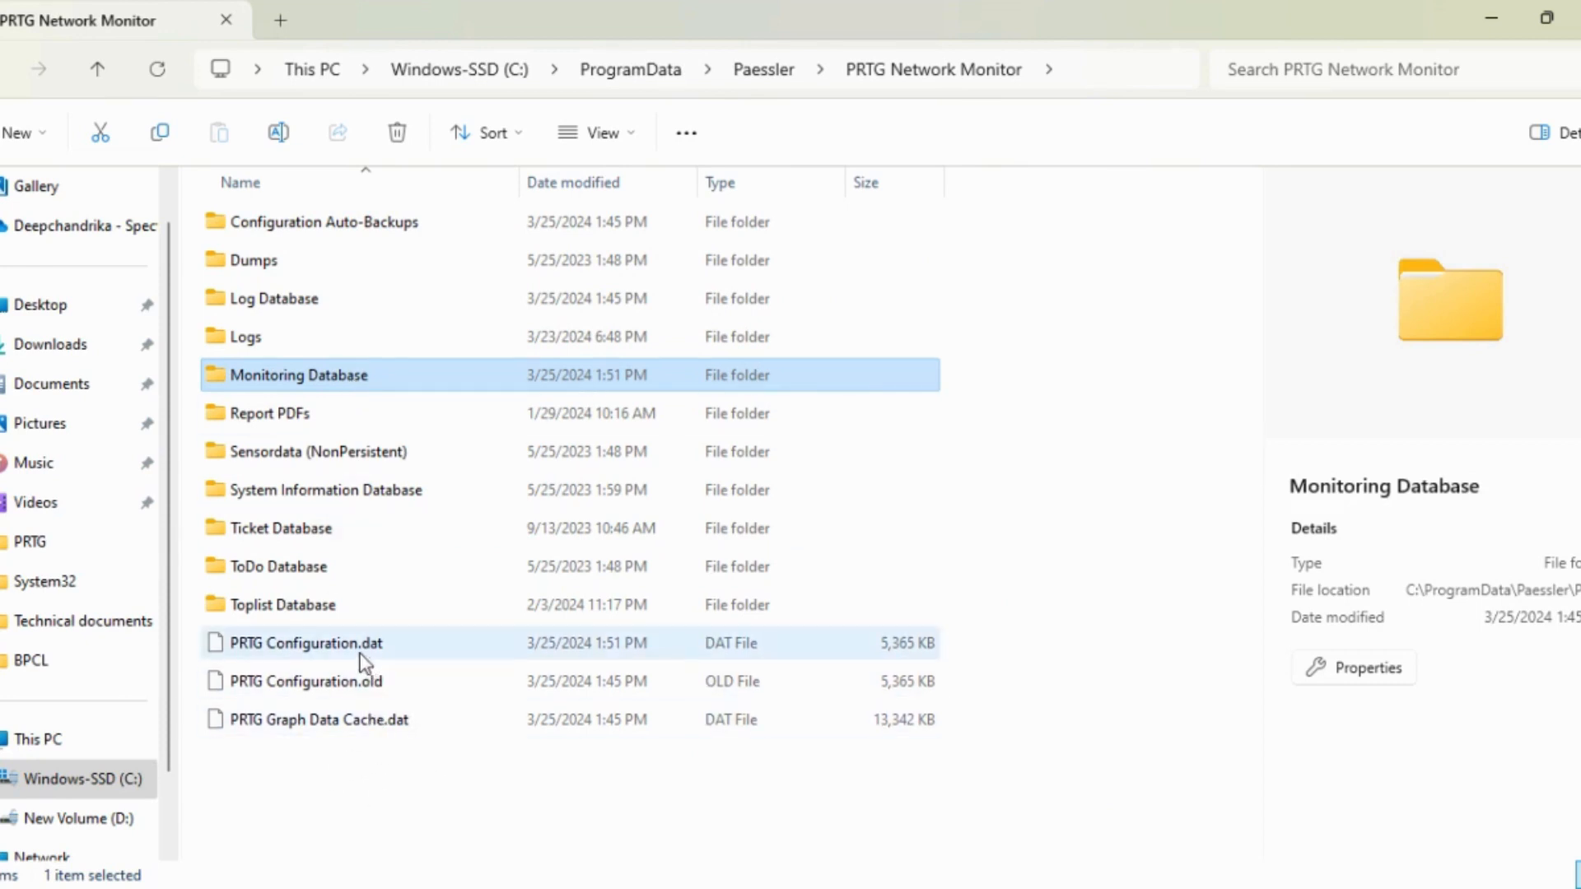
click(306, 643)
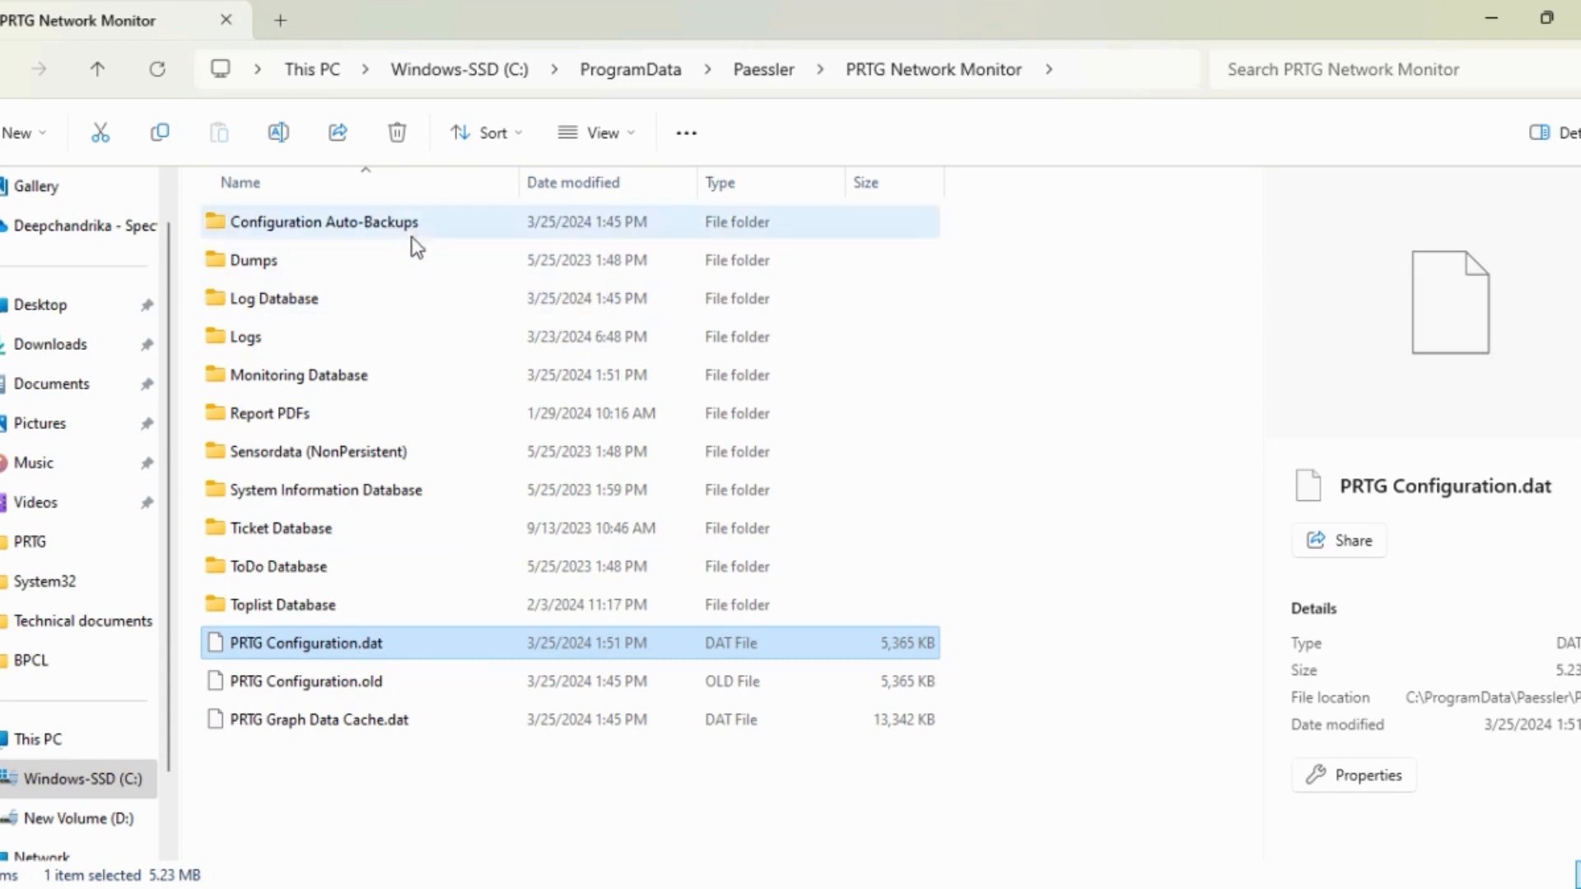
click(323, 220)
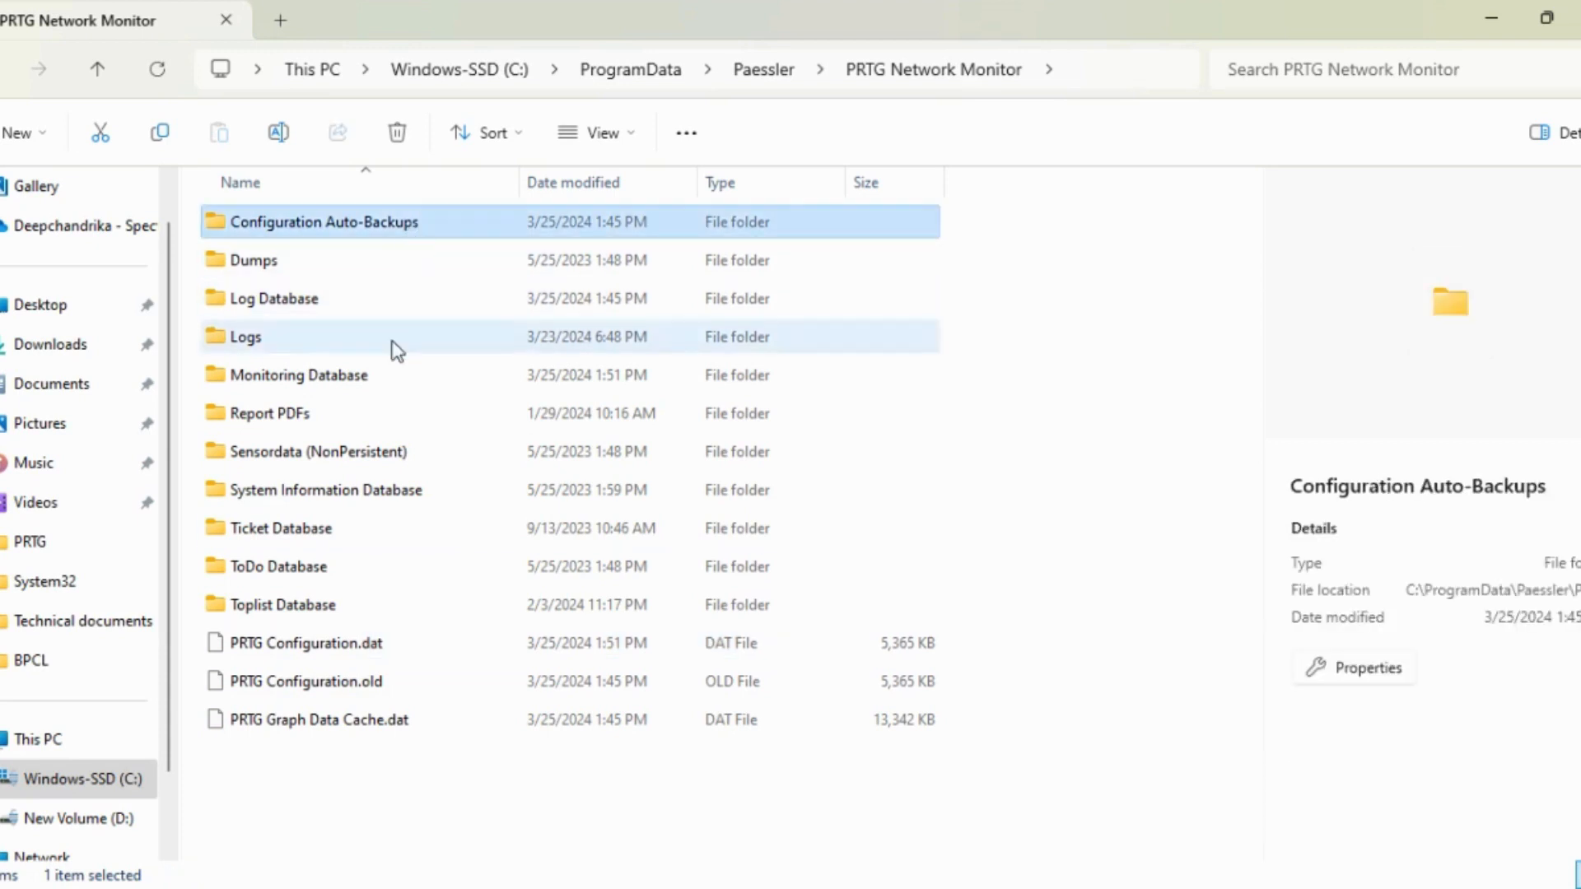
click(306, 643)
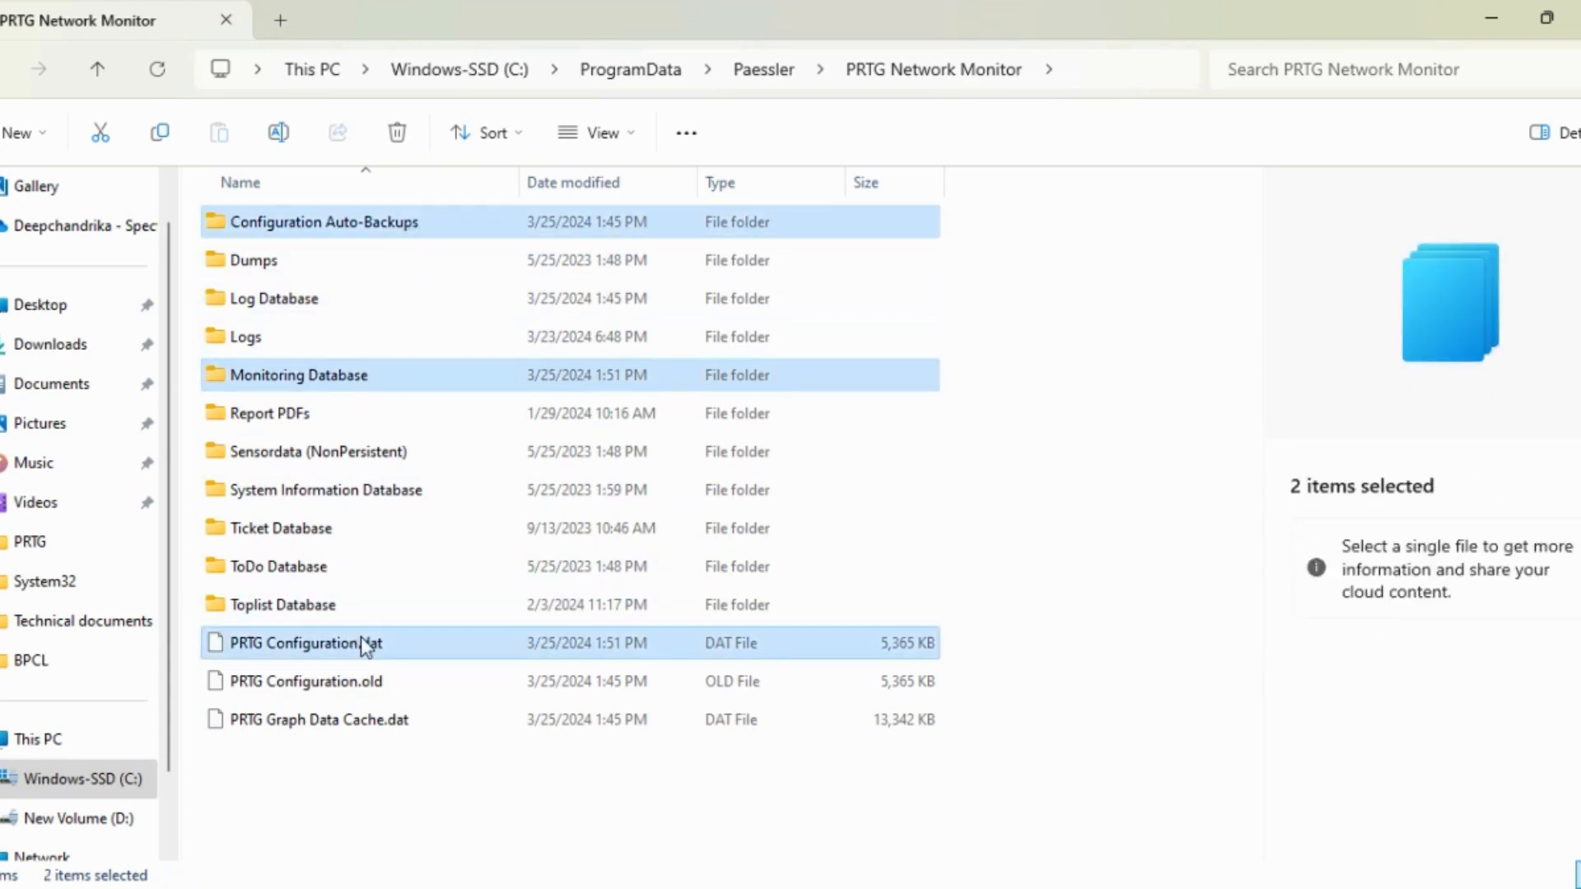
right_click(302, 643)
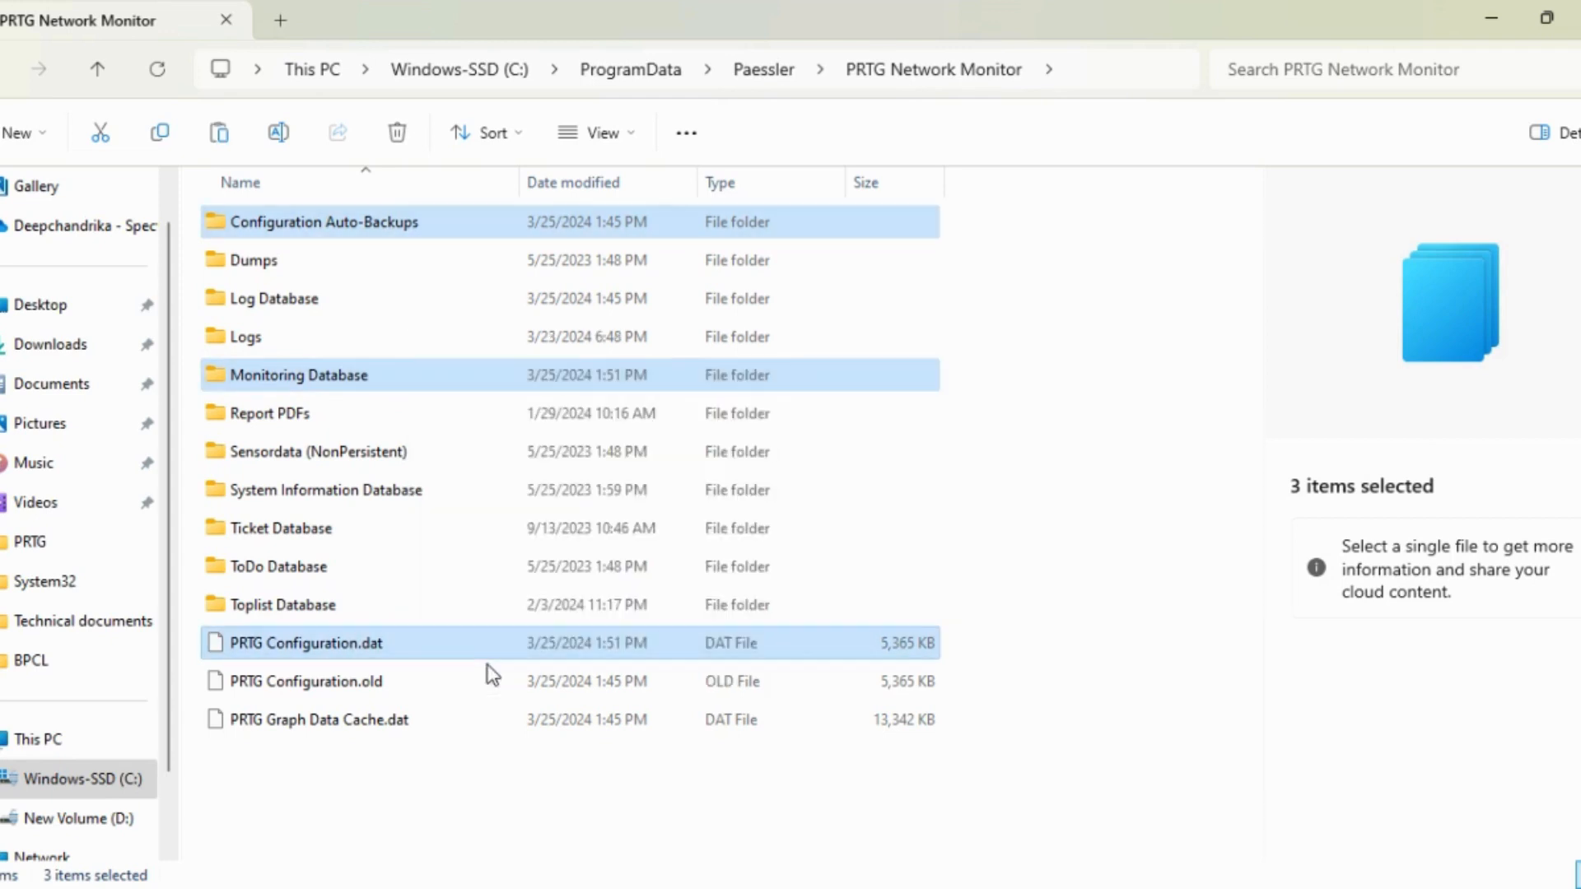
mouse_move(91, 819)
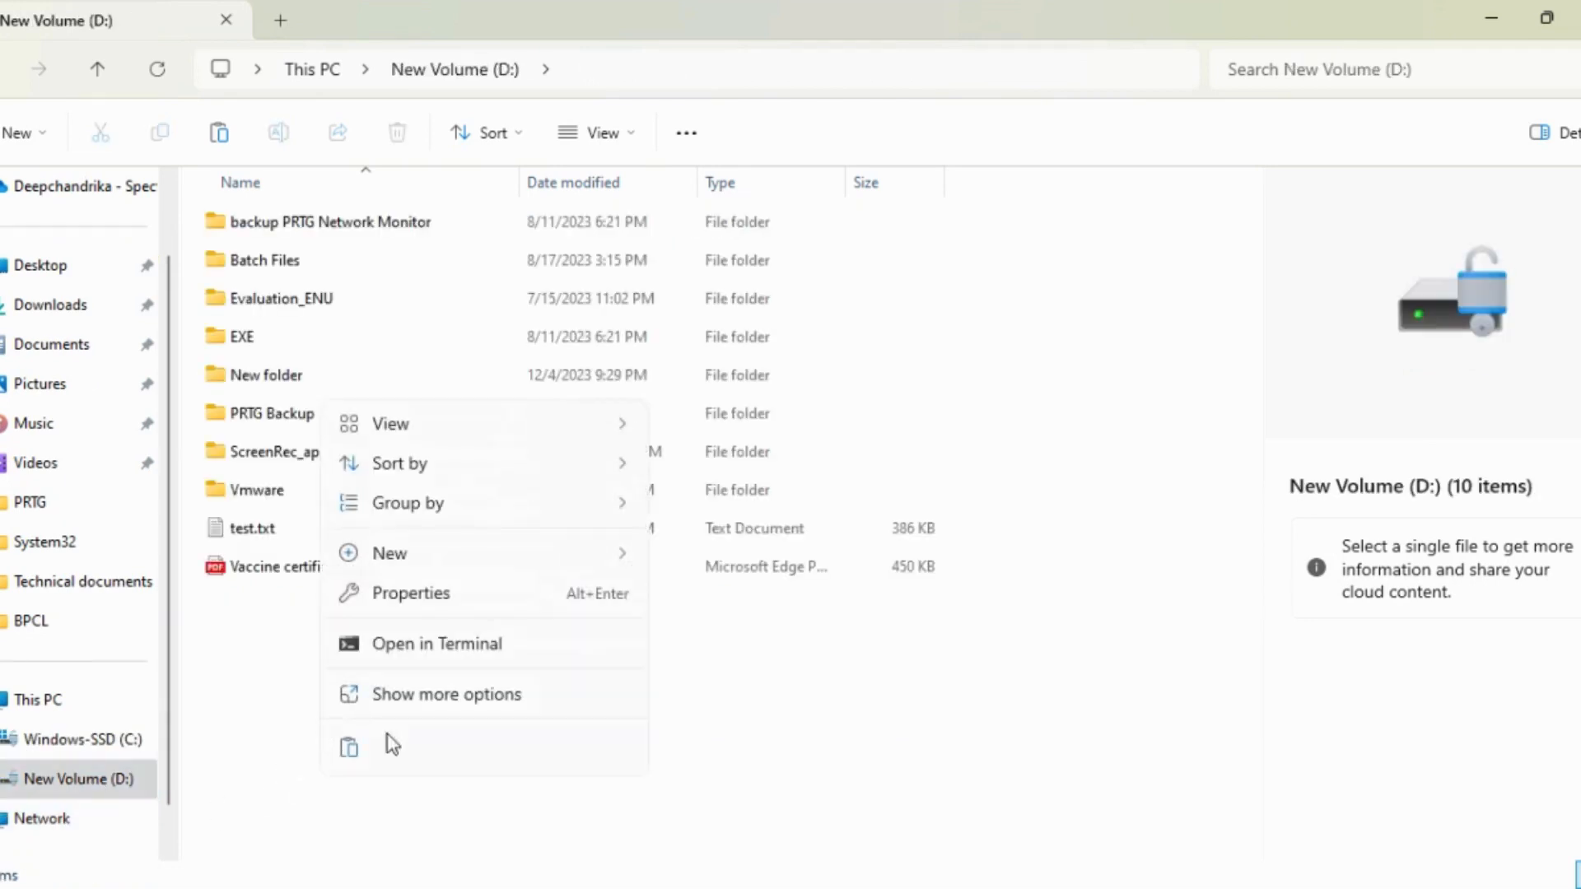
Step: Create folder 'PRTG backup 25 March' on D: and paste the copied items inside
click(389, 553)
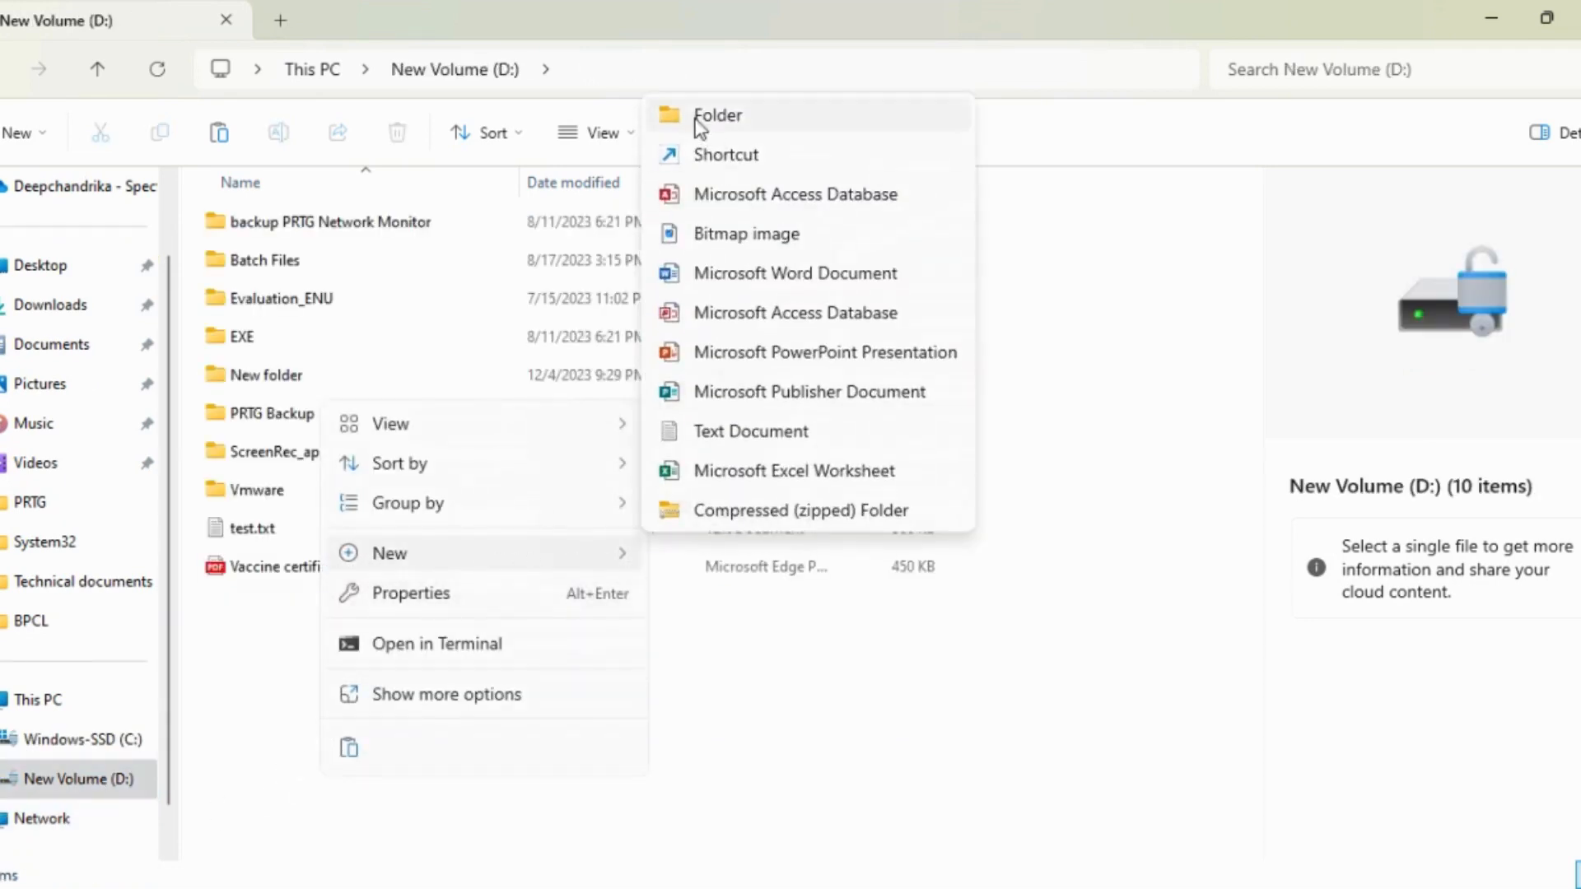
click(717, 114)
text(PRTG backup)
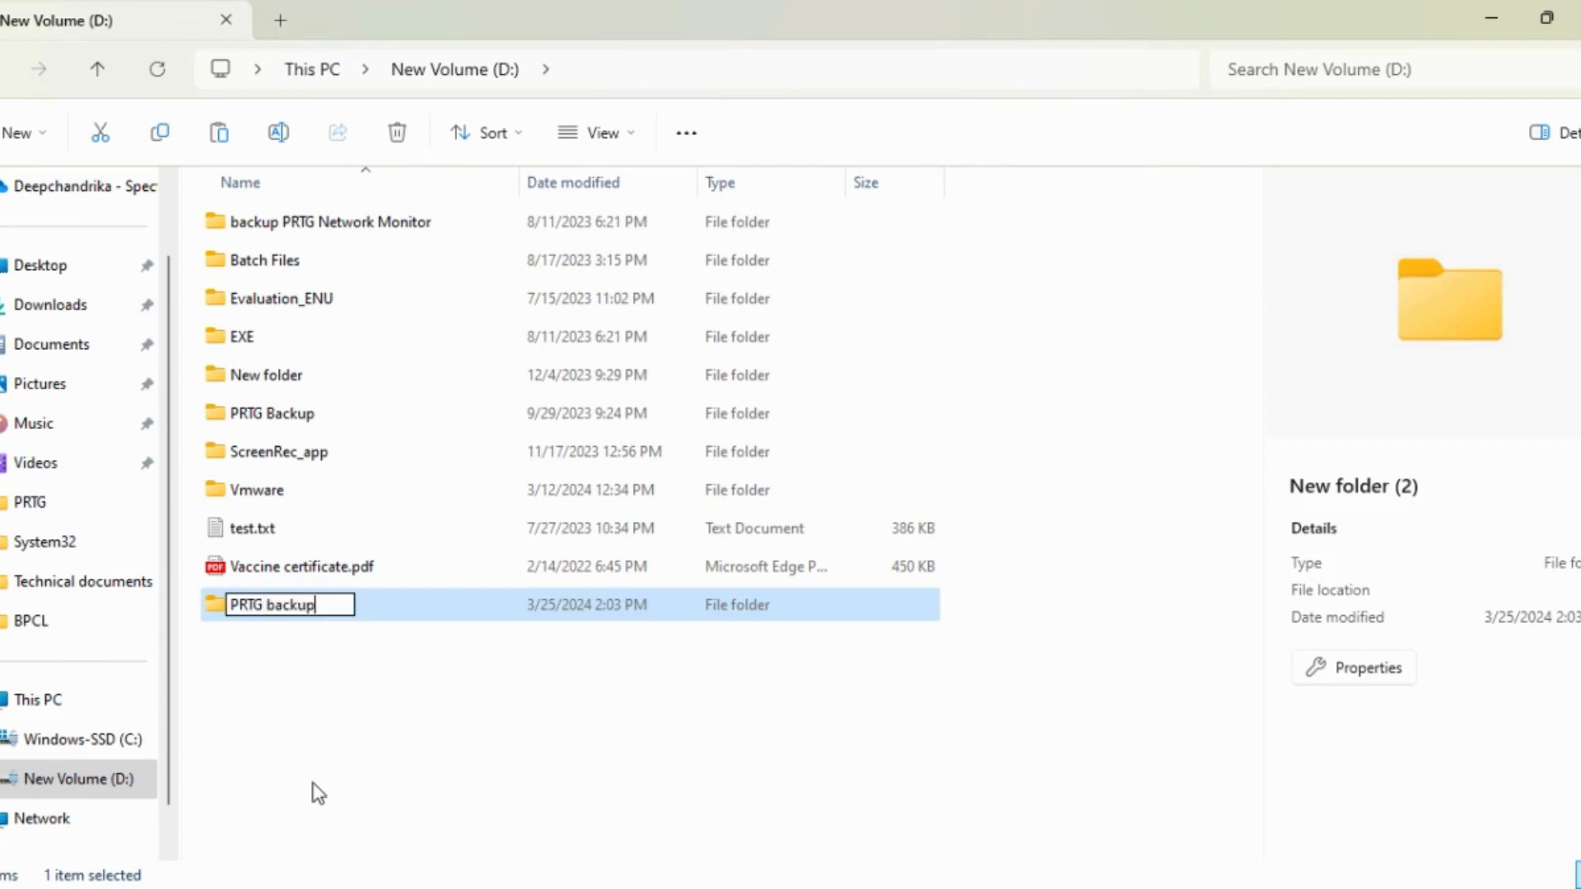
text(25)
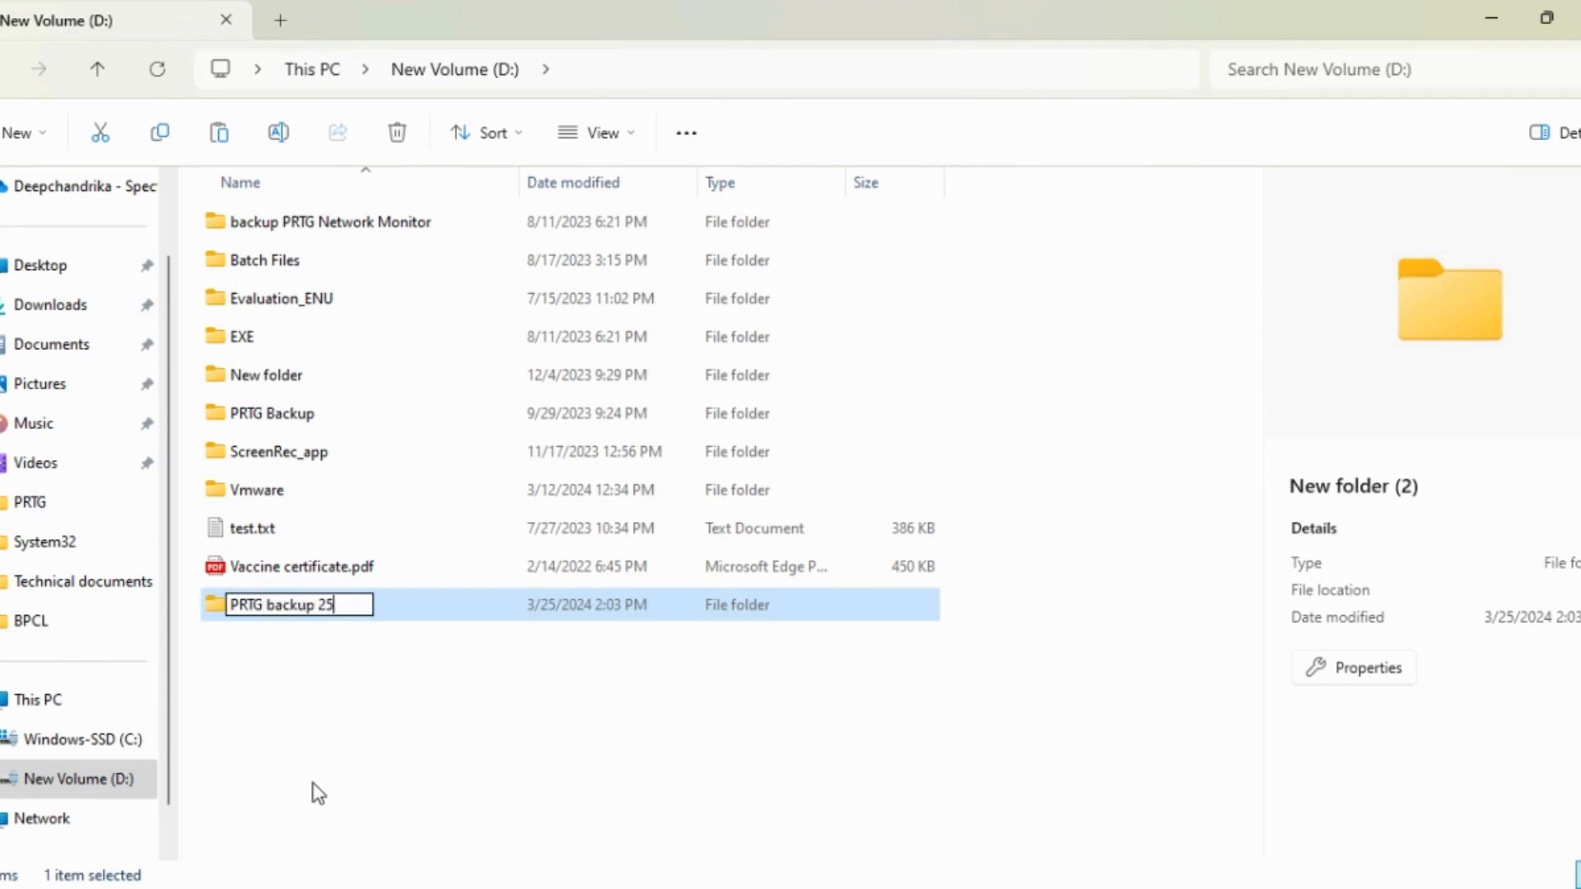
text(March)
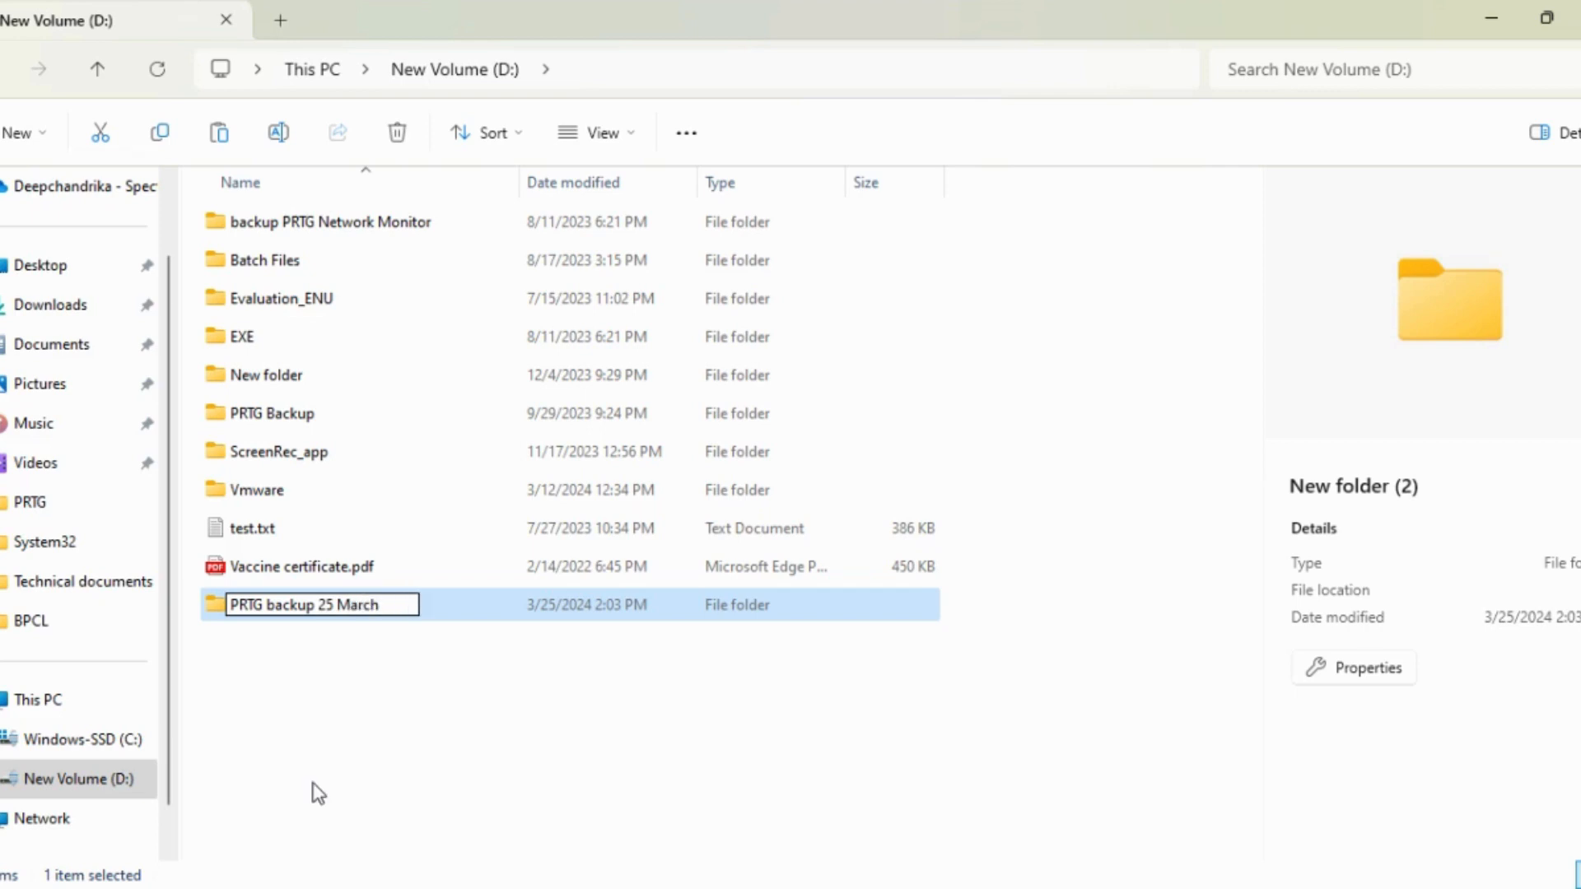
double_click(273, 604)
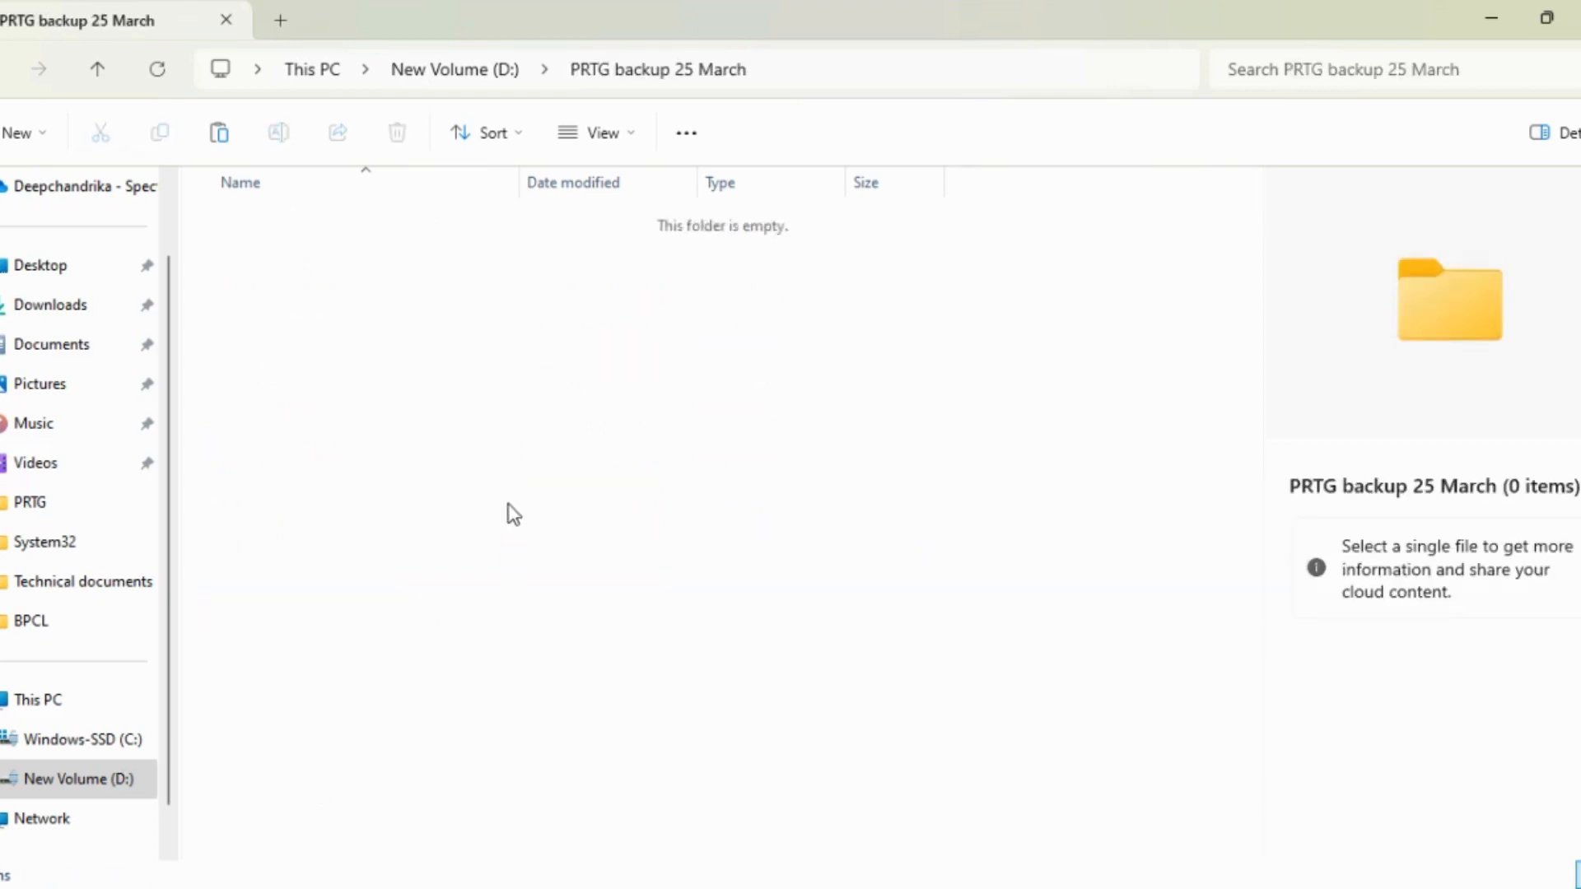
mouse_move(549, 543)
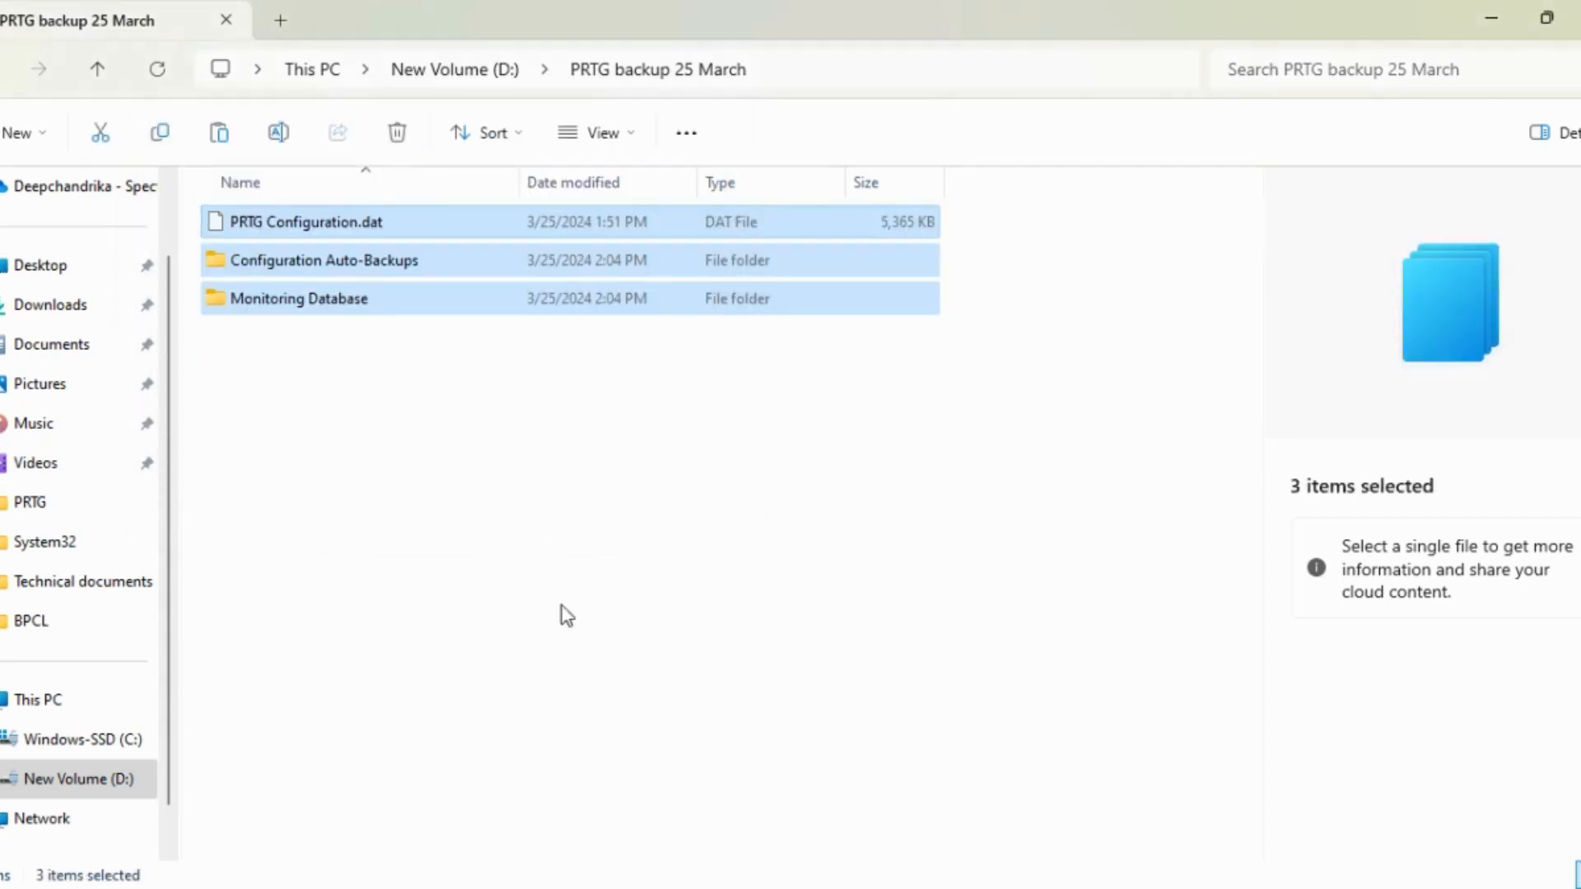
click(565, 615)
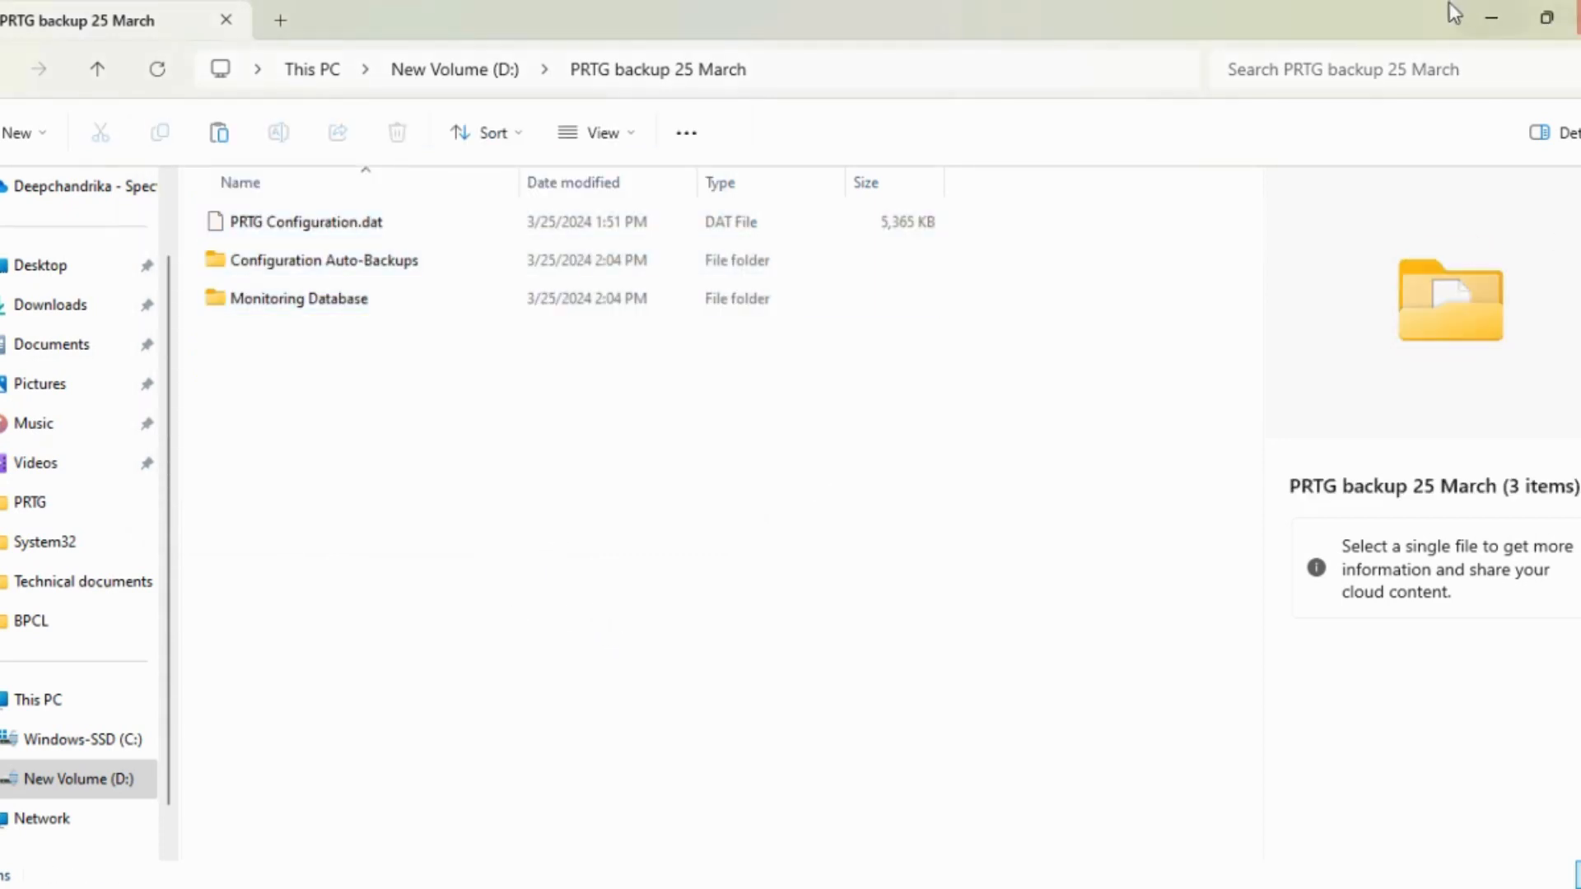
mouse_move(1495, 18)
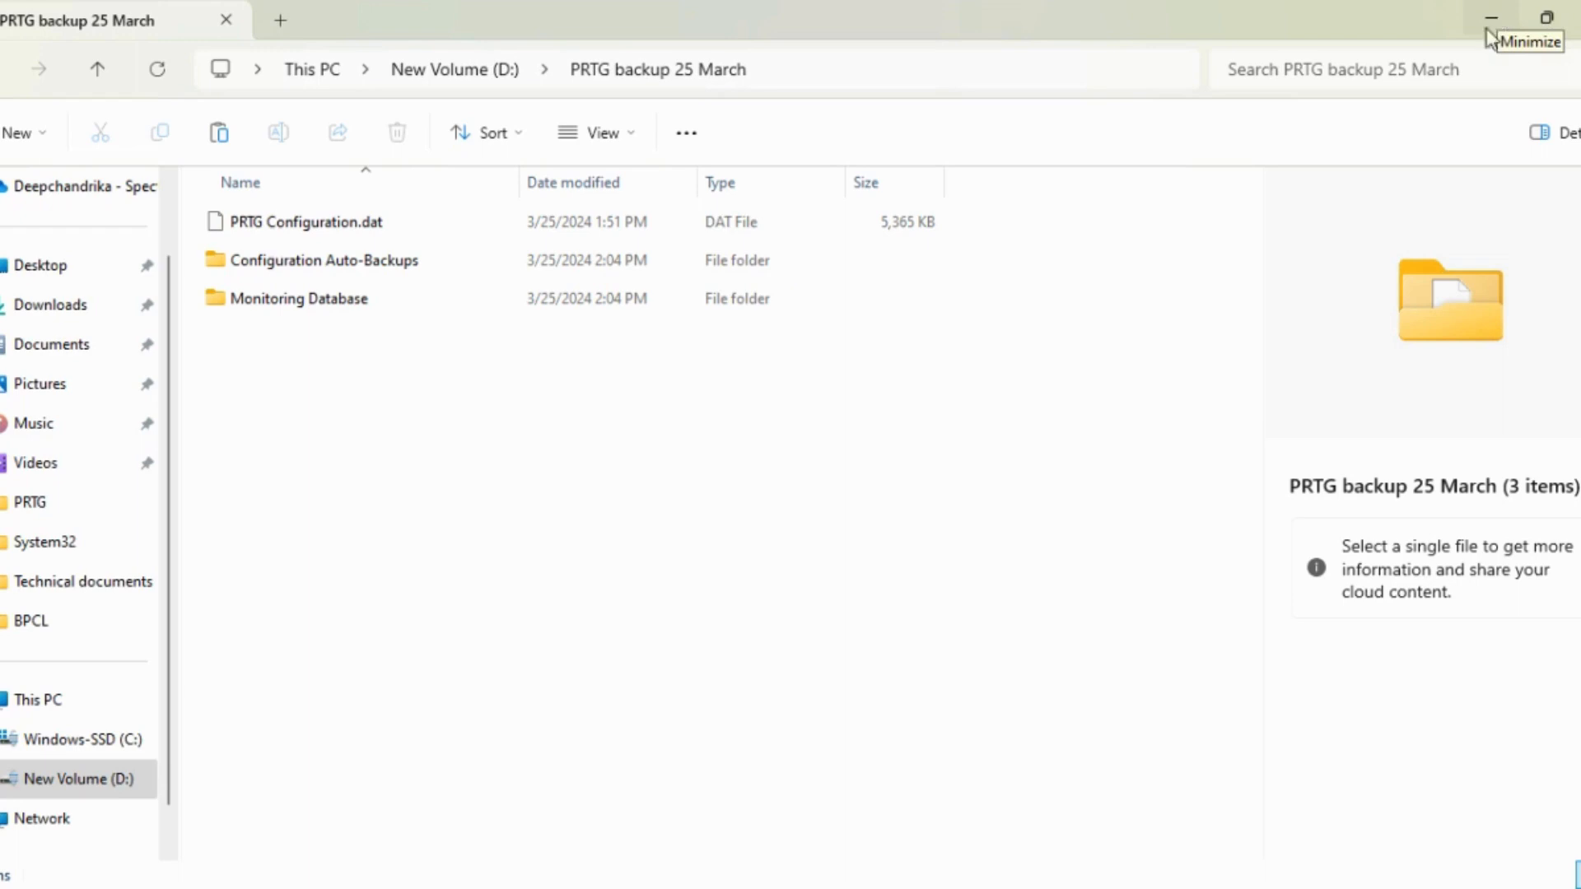
mouse_move(820, 633)
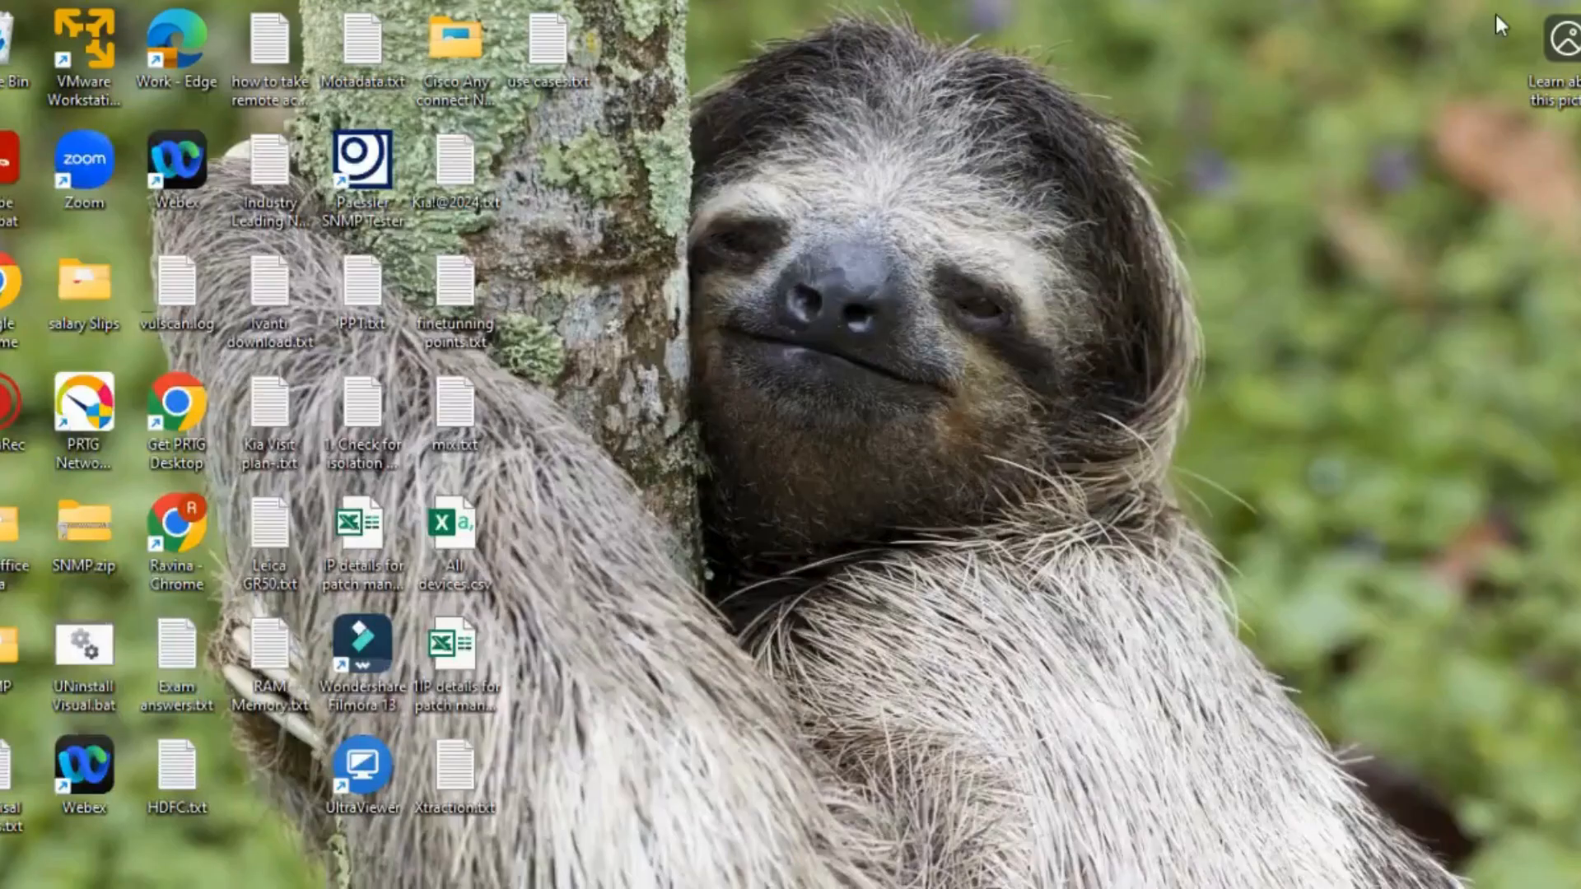
mouse_move(1137, 629)
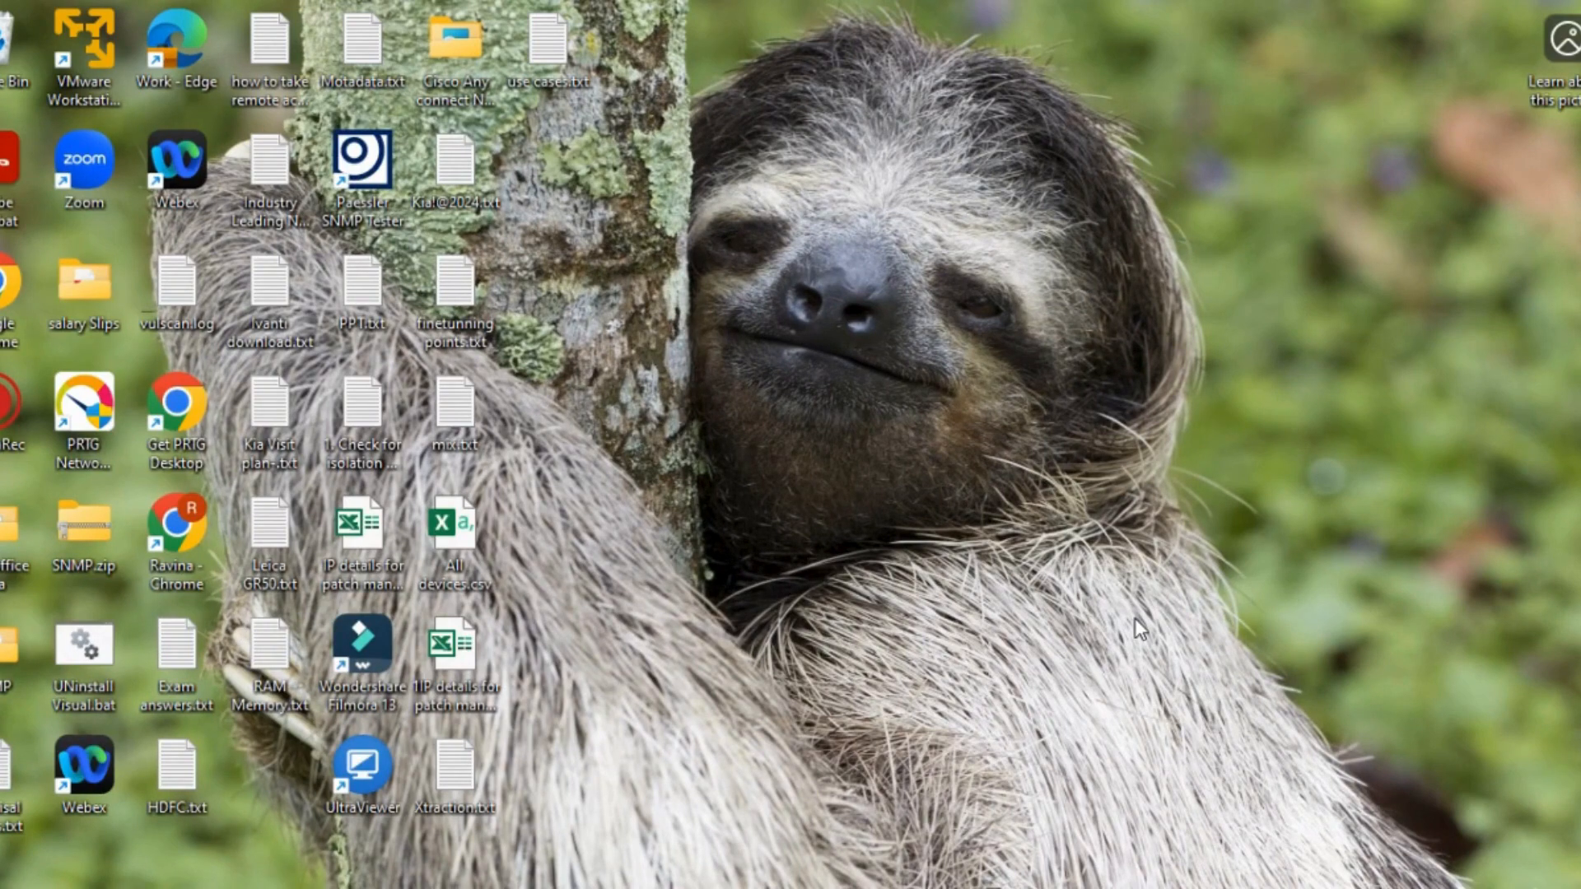
mouse_move(1557, 588)
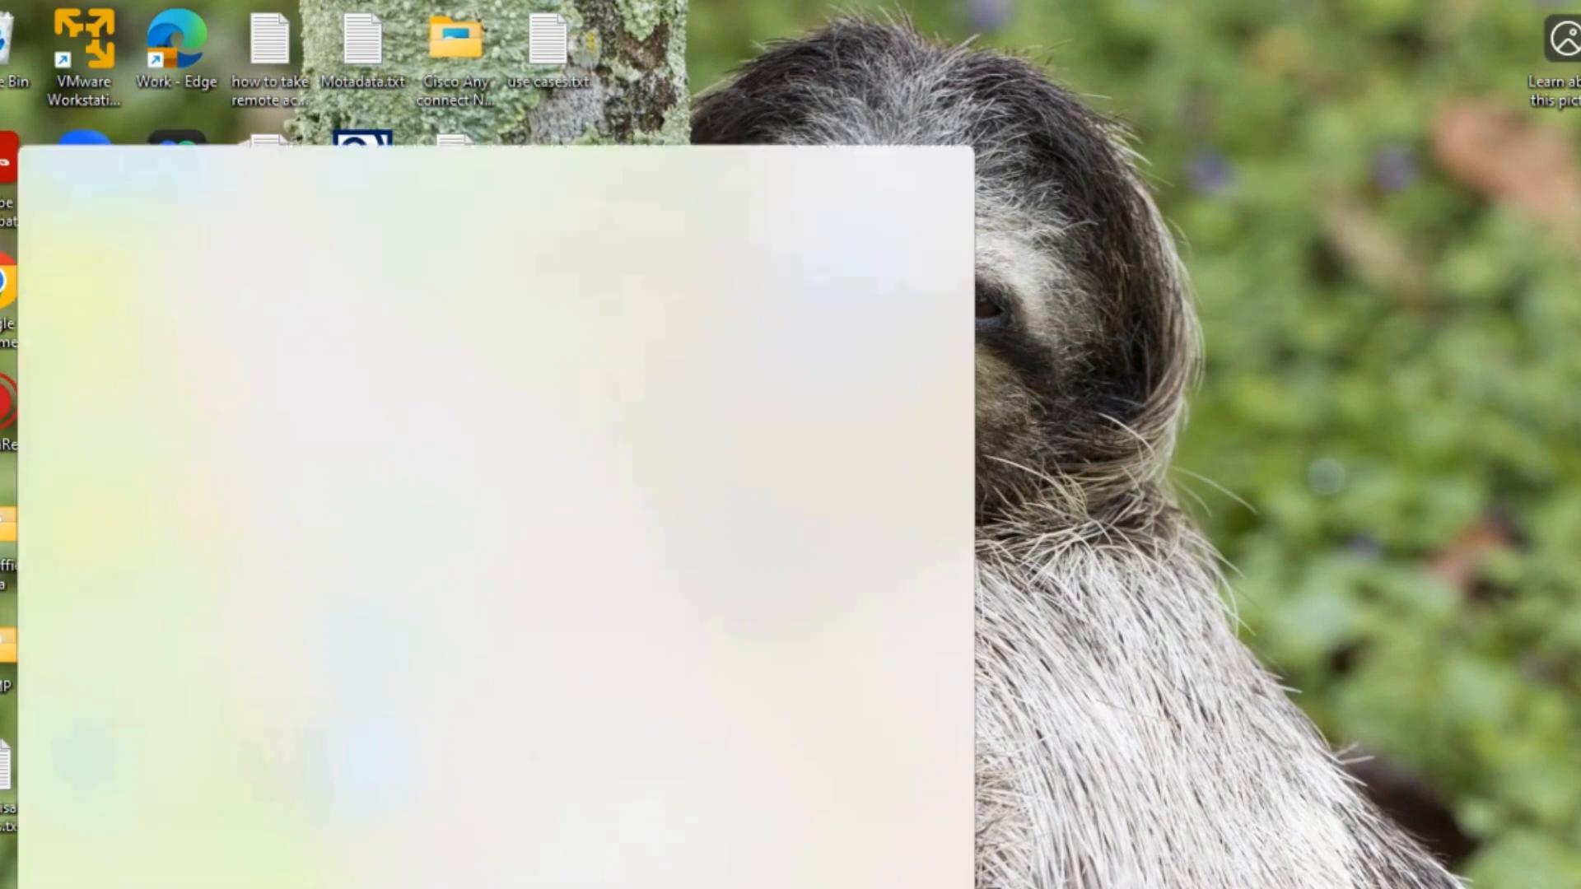
Step: Launch appwiz.cpl through the Run dialog to list installed programs
text(run)
text(a)
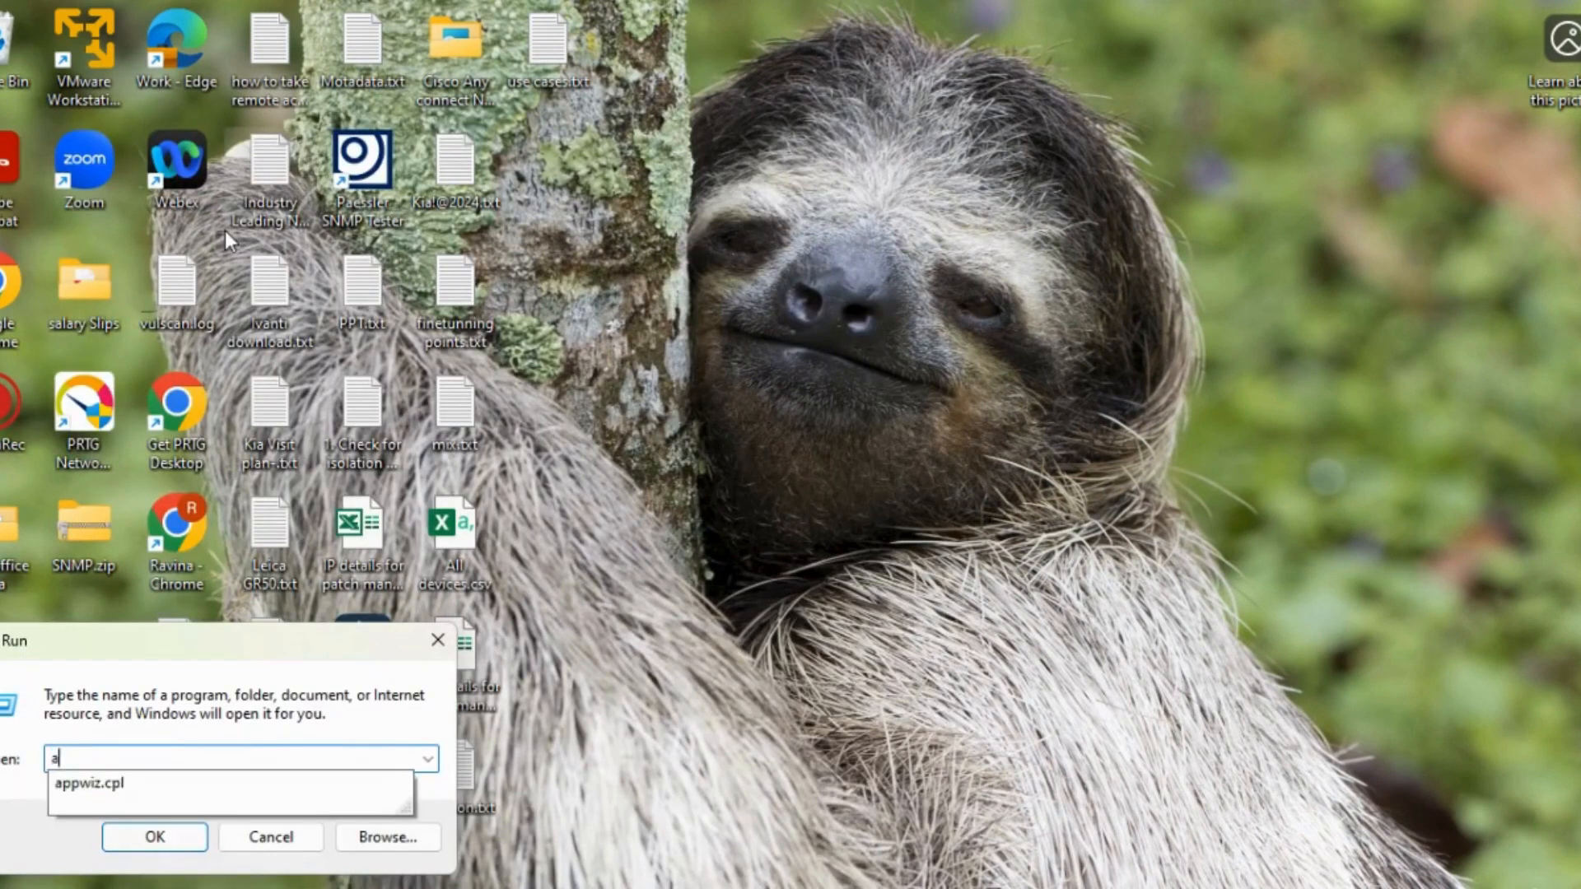
click(153, 837)
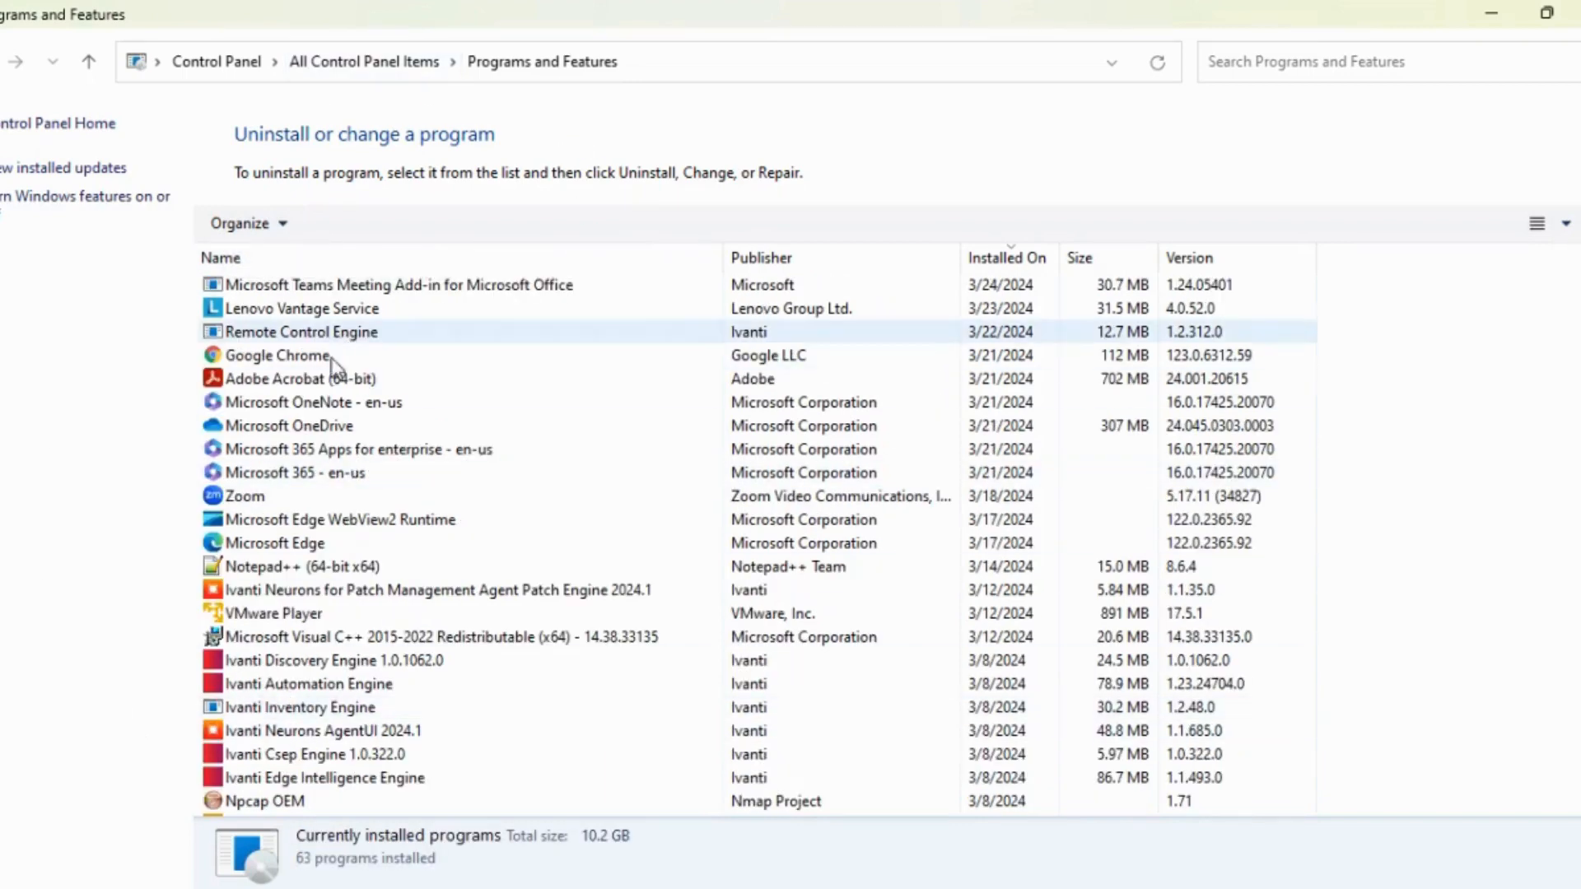
Step: Uninstall PRTG Network Monitor and confirm complete removal of all components
click(302, 401)
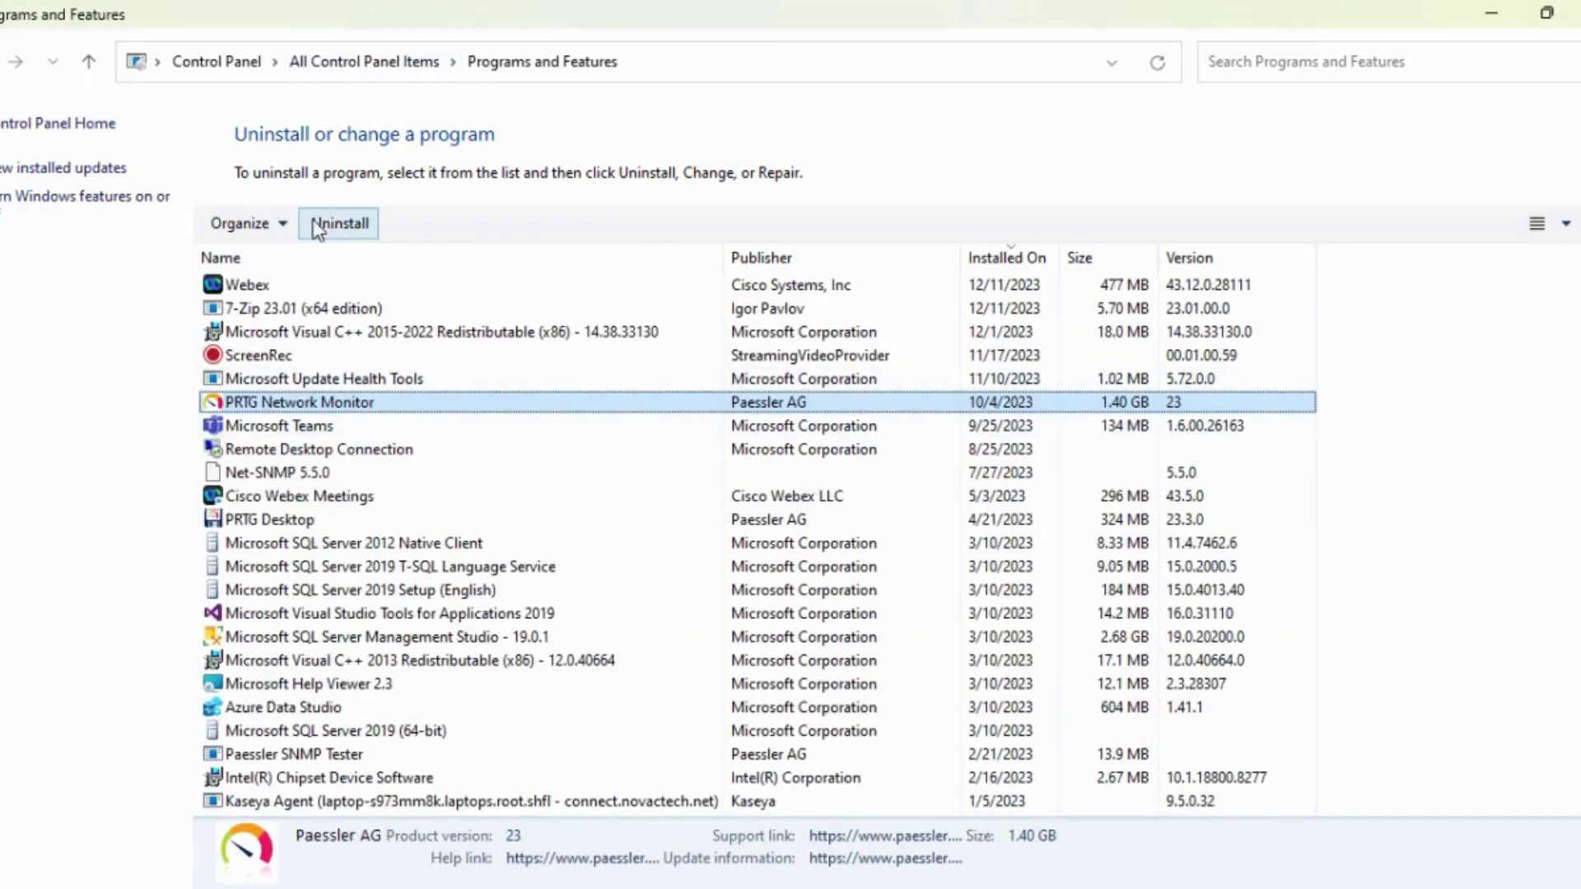
click(338, 223)
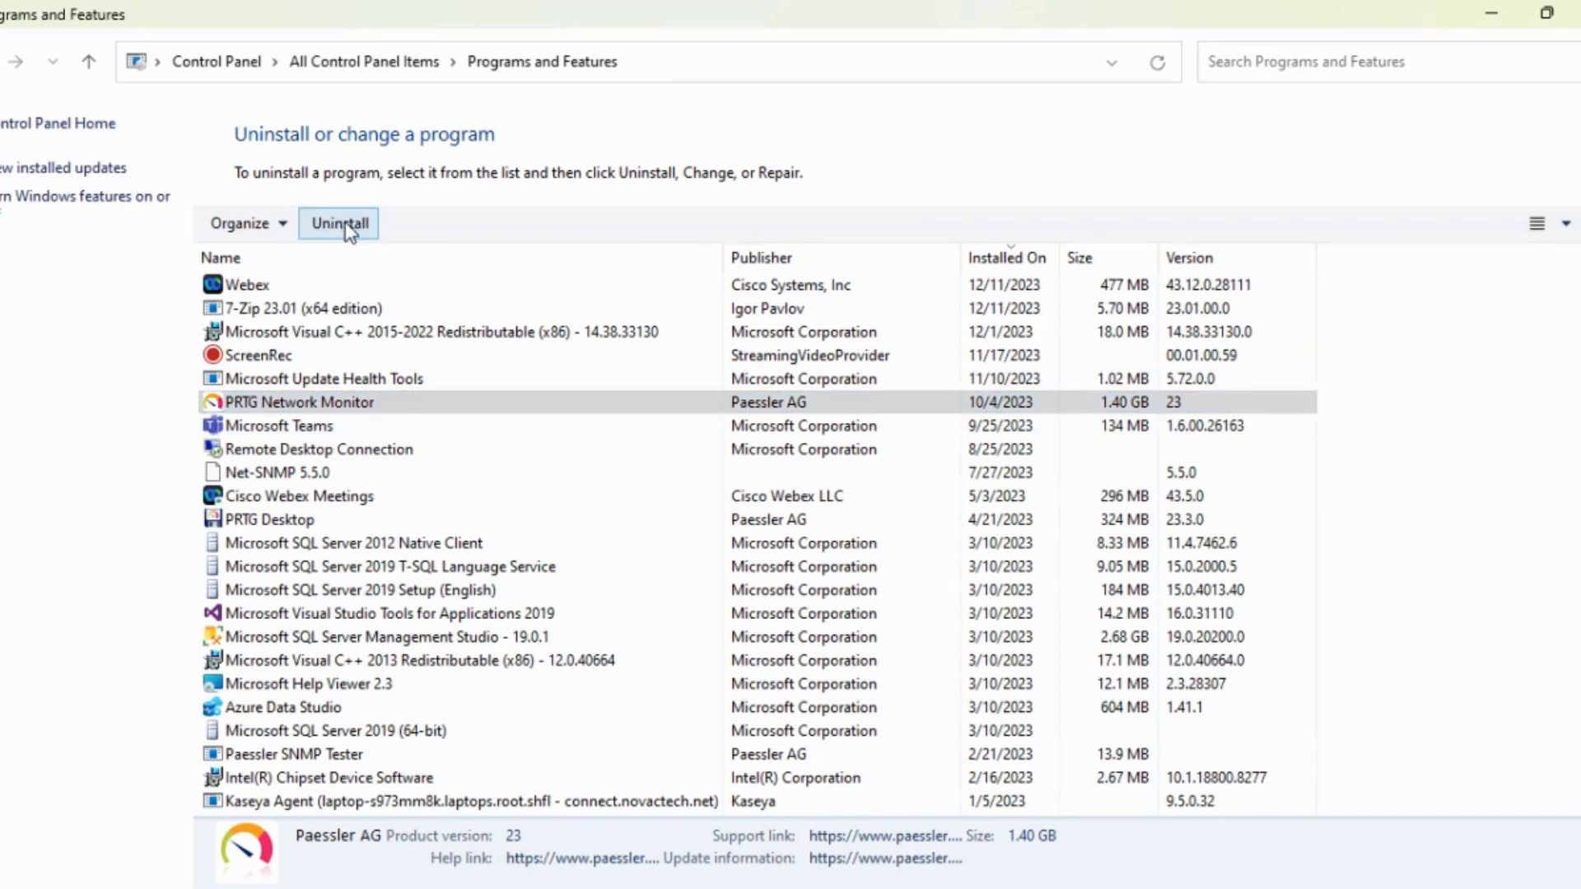
click(338, 223)
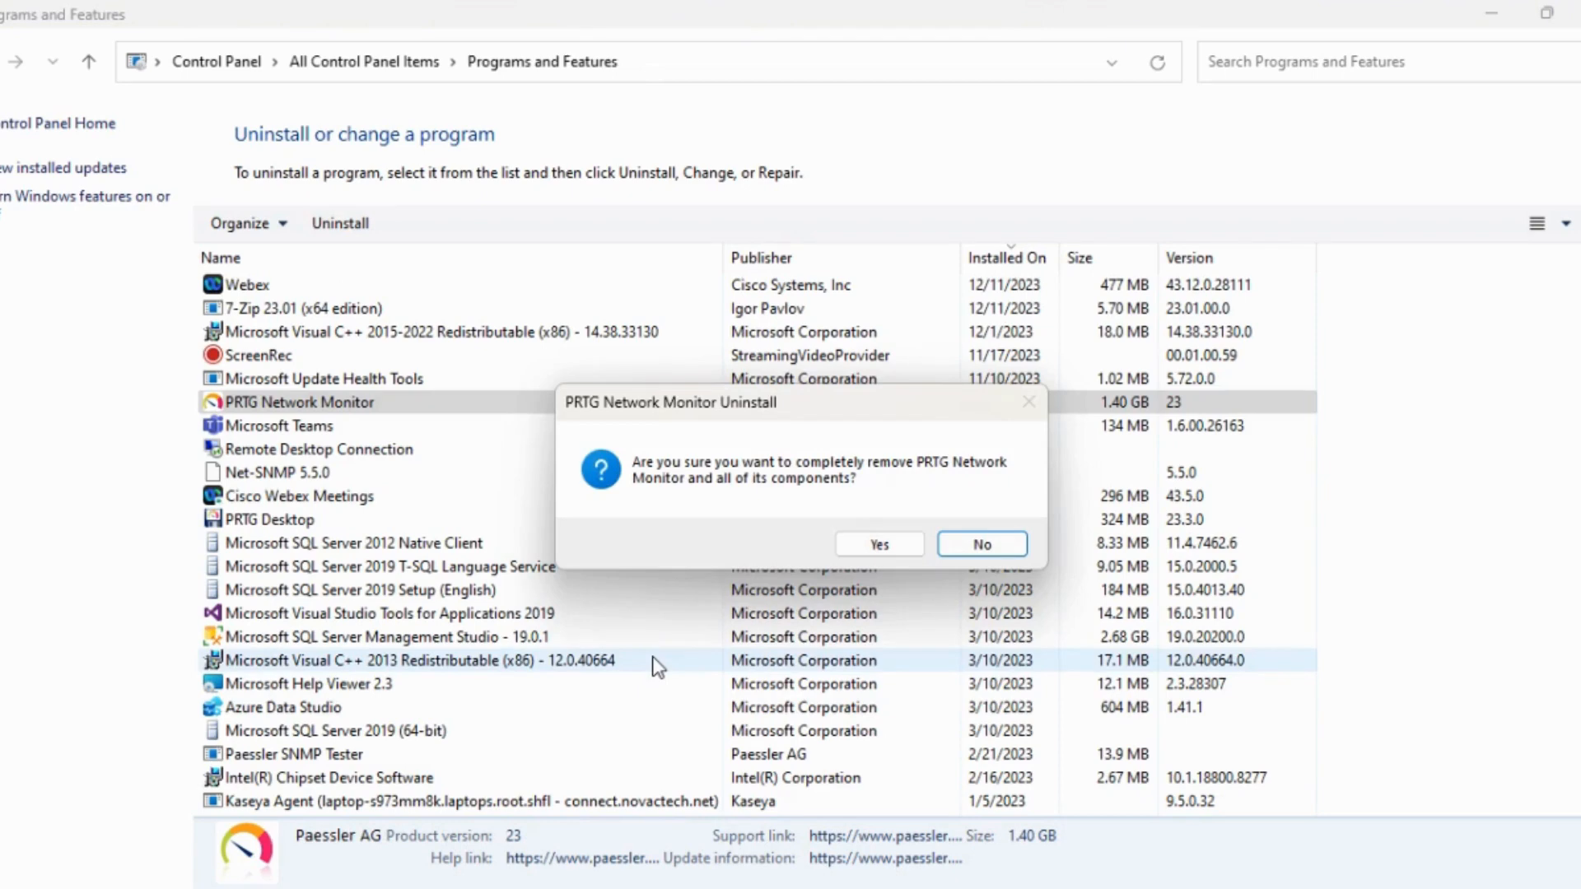
mouse_move(915, 489)
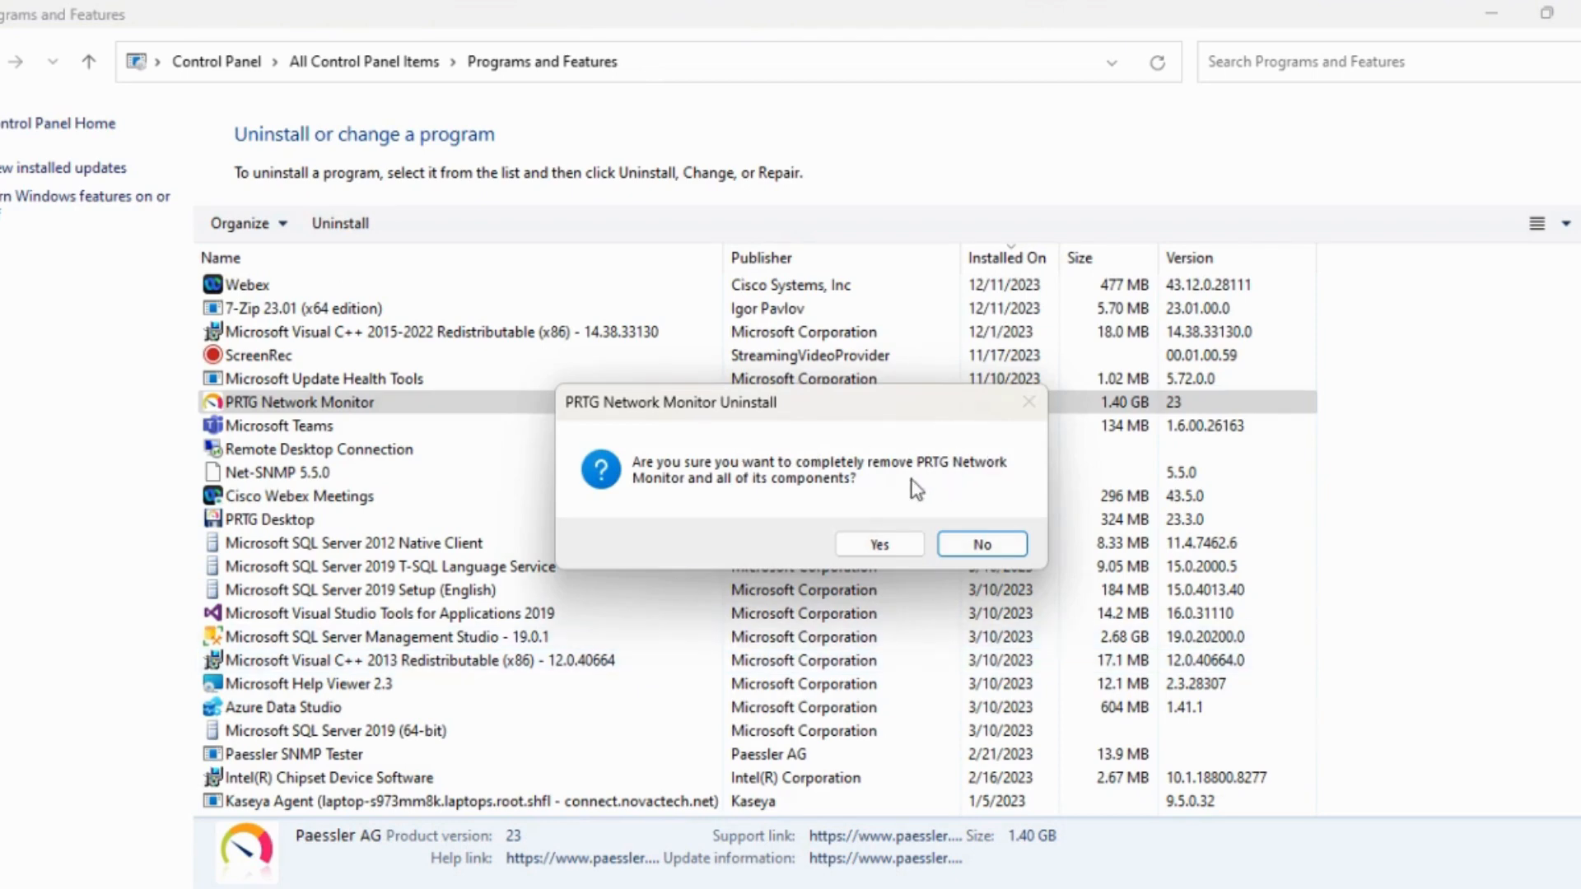
click(876, 544)
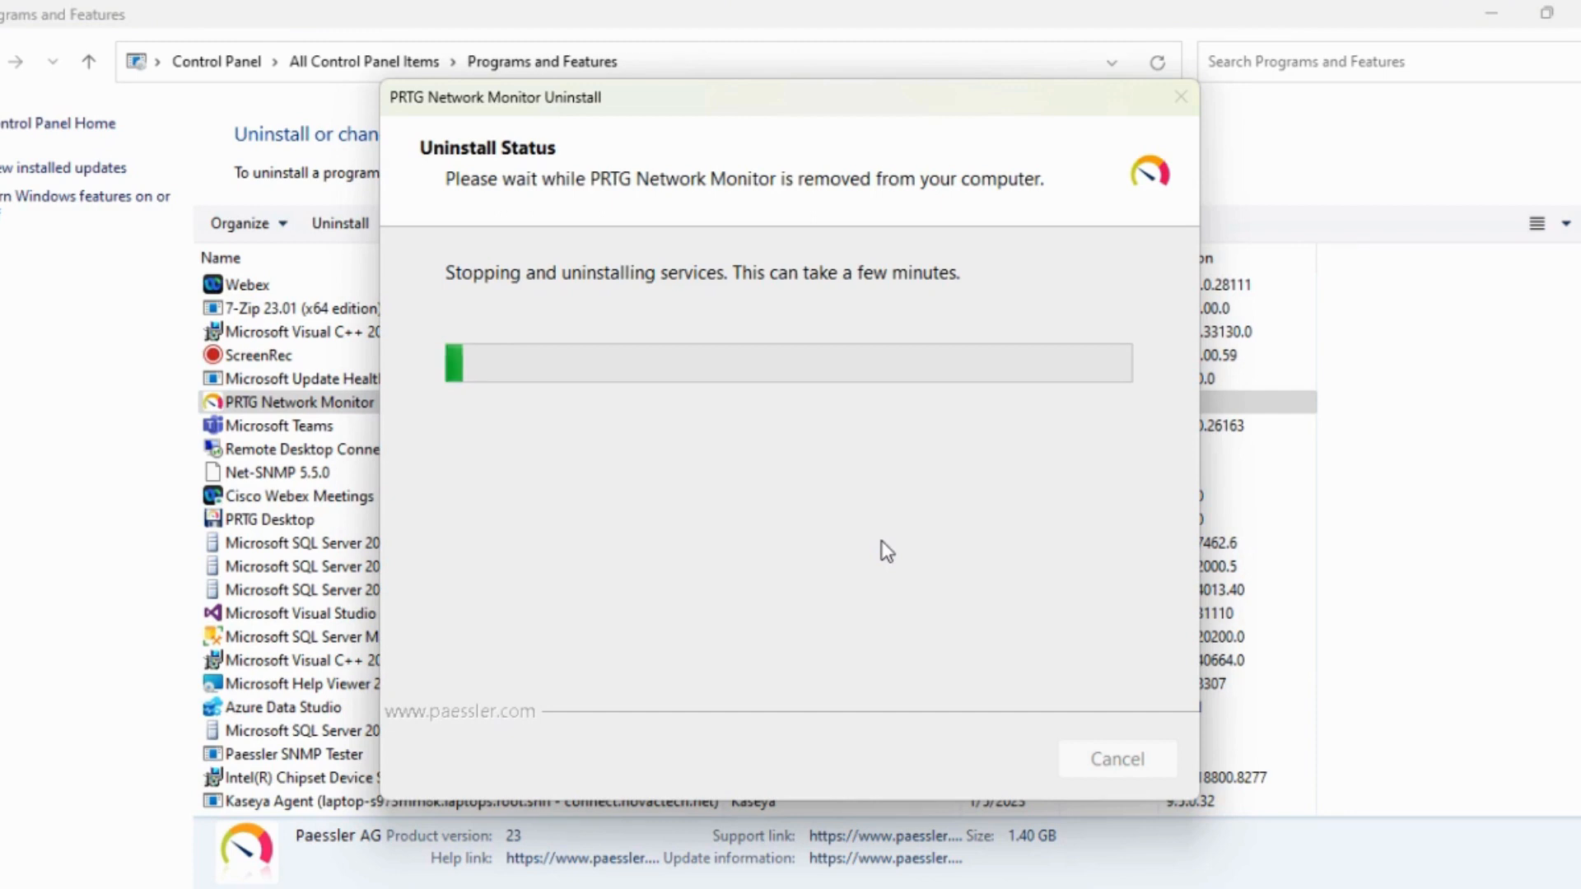
mouse_move(1503, 560)
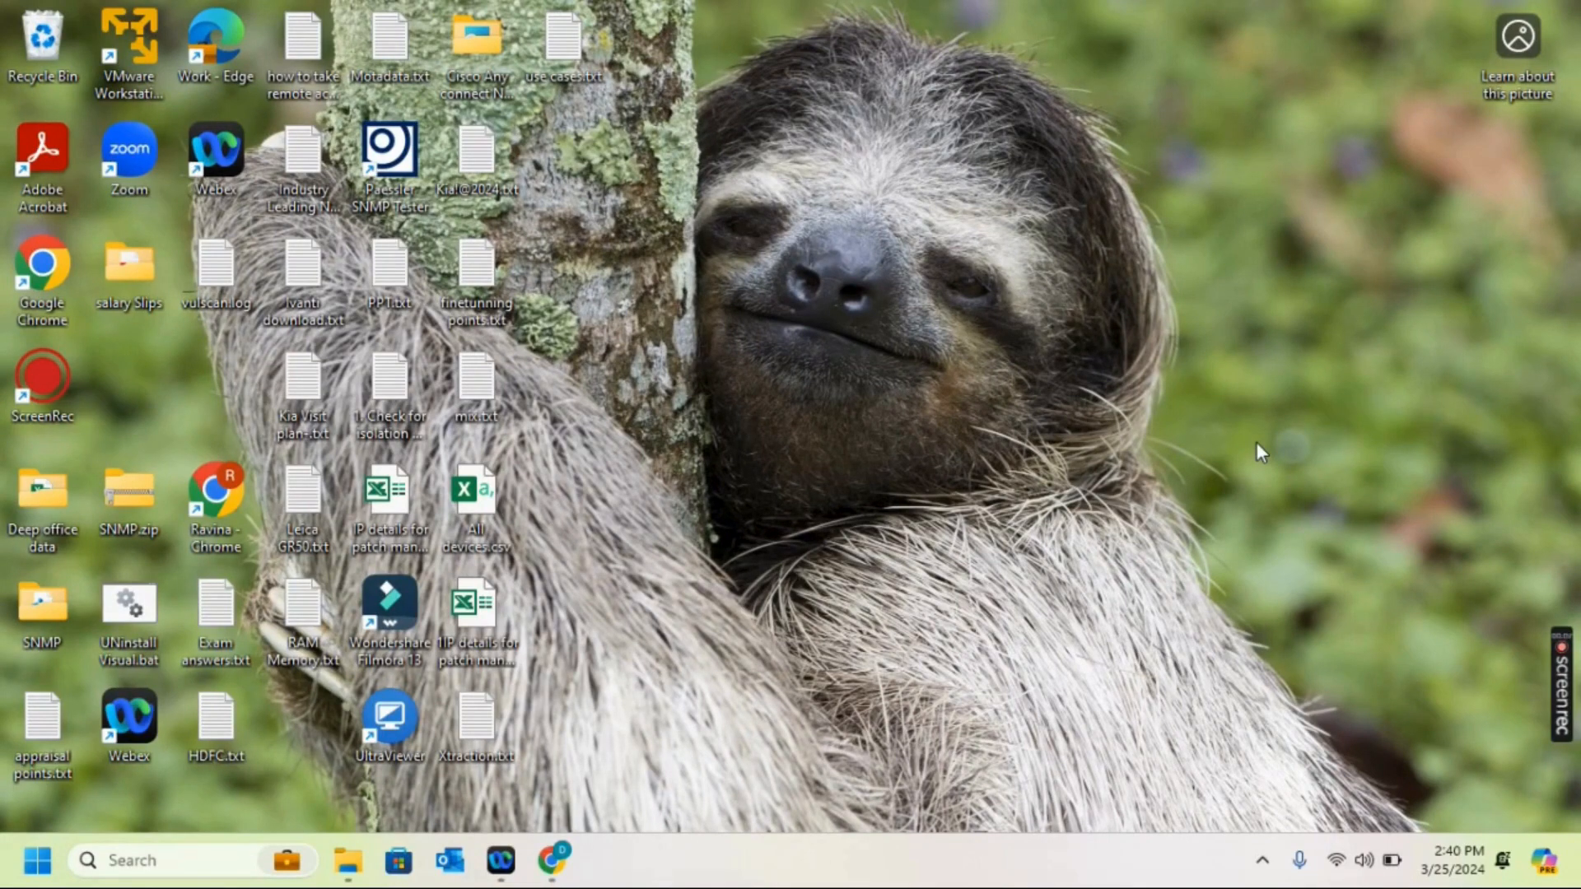
mouse_move(1245, 440)
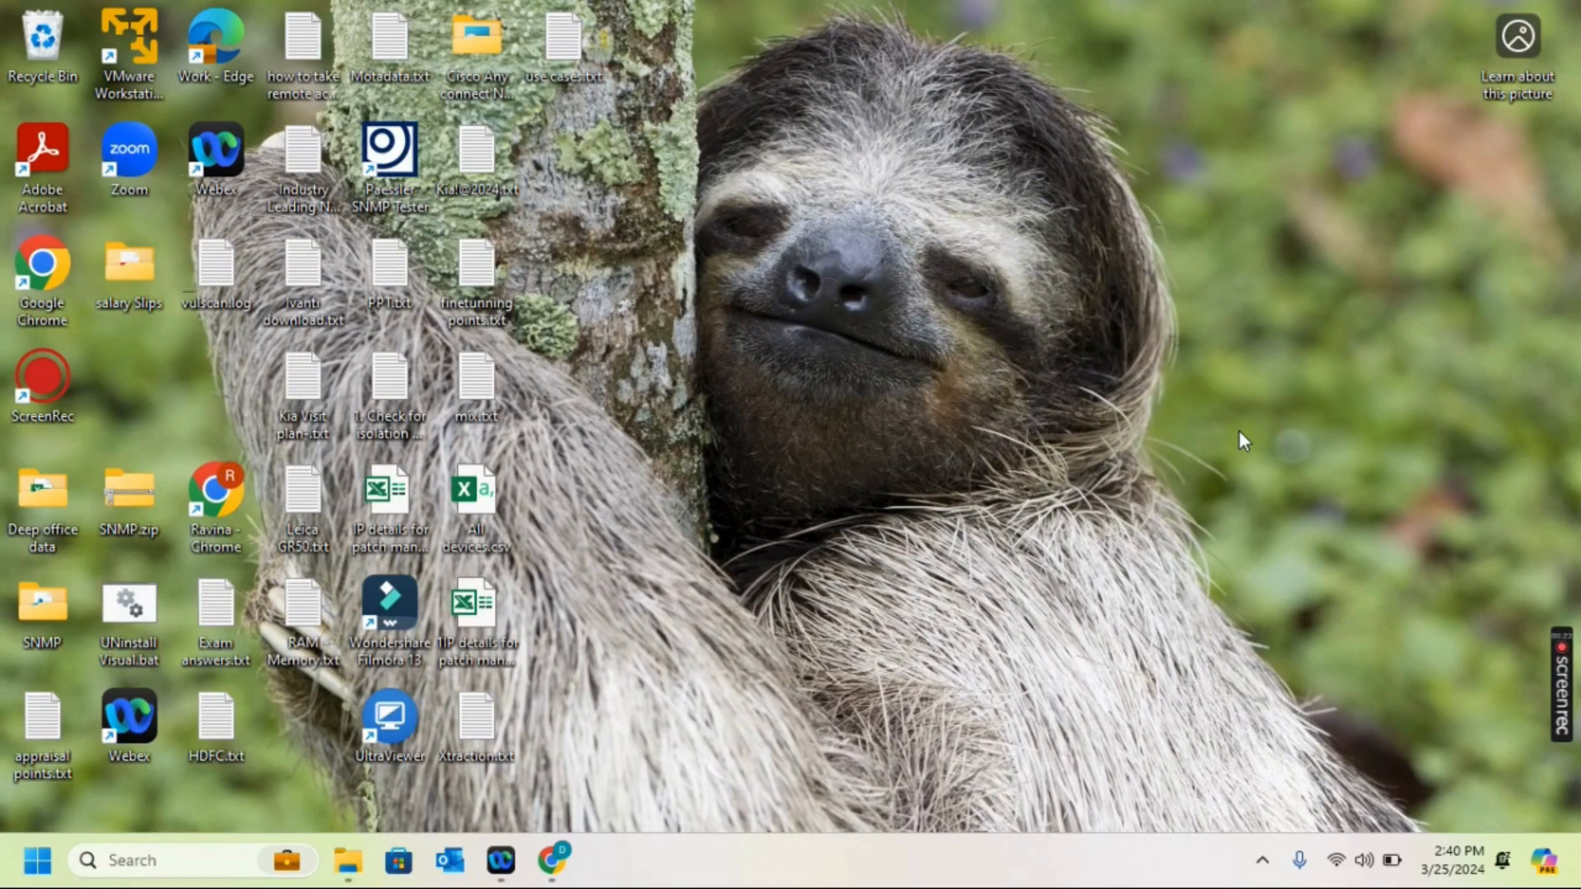
Step: Check Program Files (x86) on C: for the Paessler SNMP Tester folder
click(500, 862)
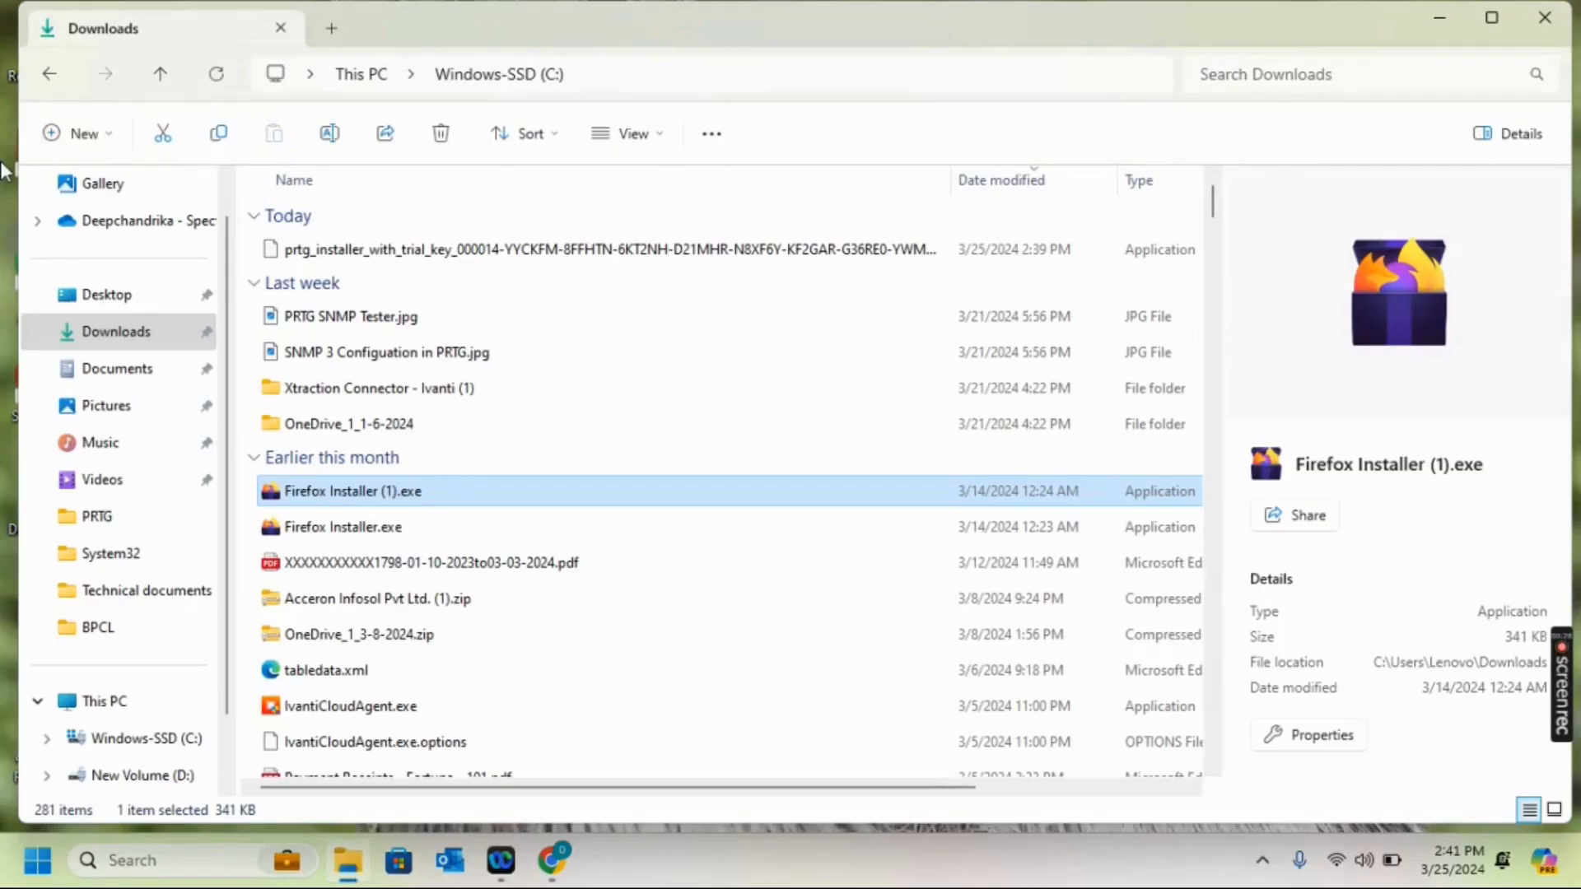
click(104, 700)
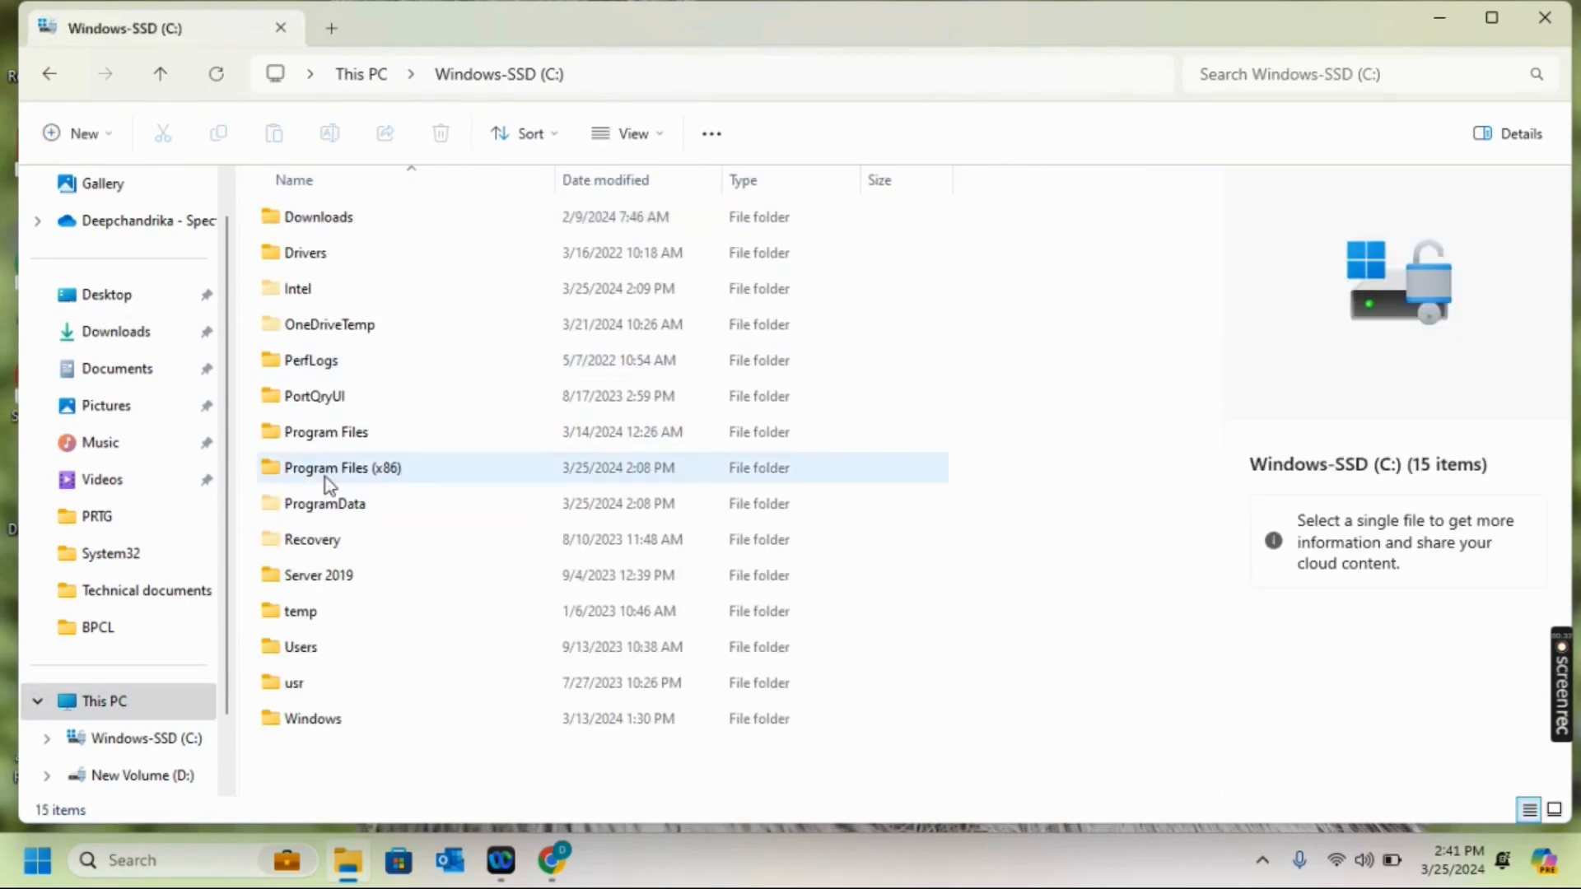
double_click(342, 467)
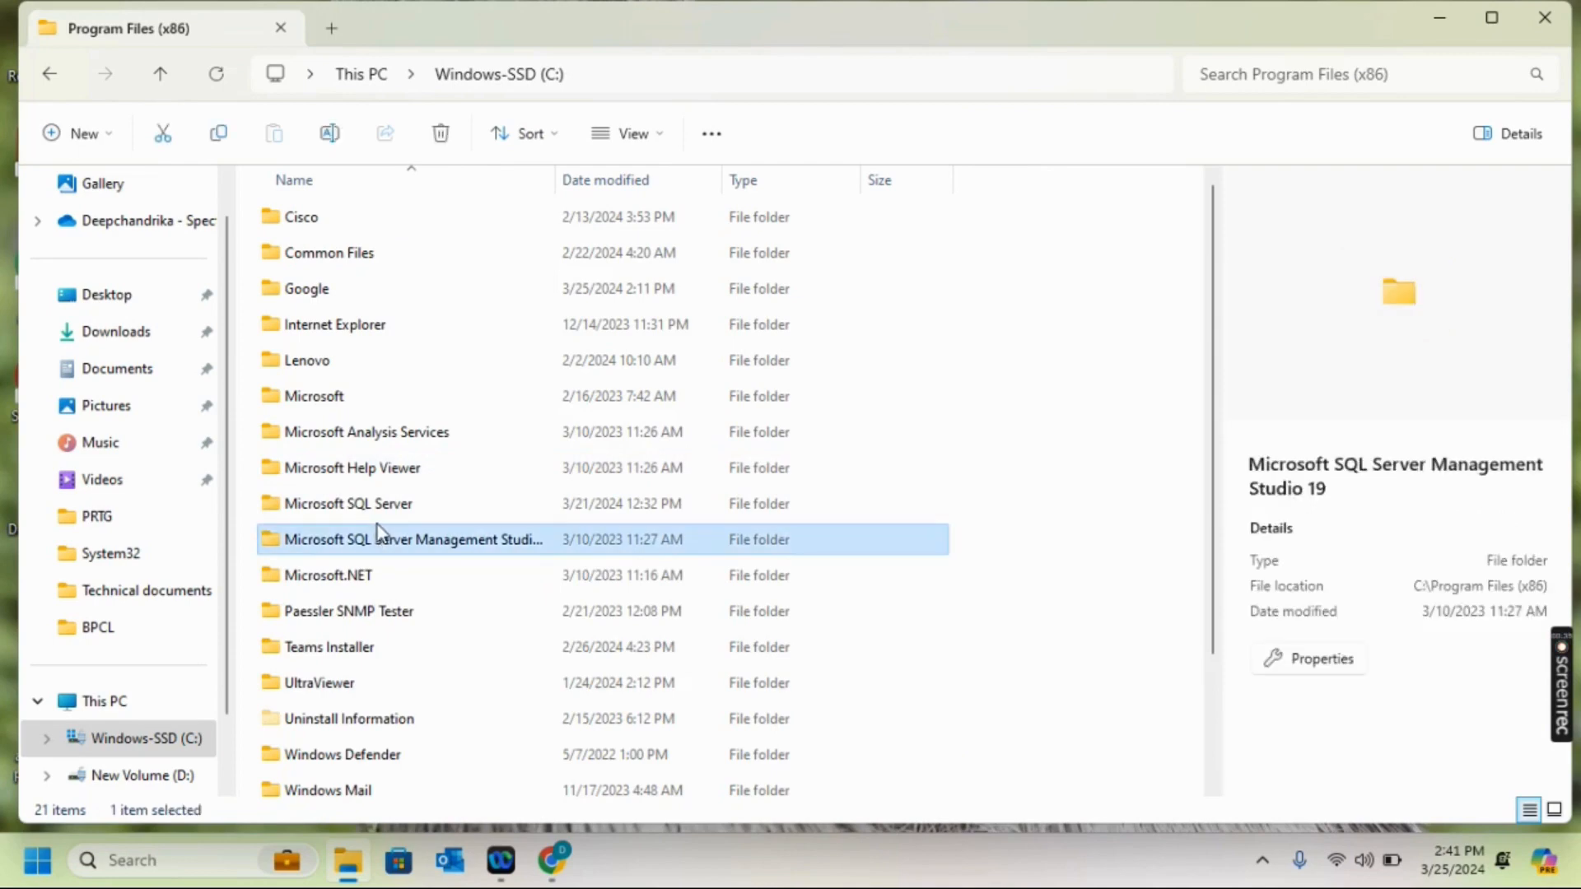
click(350, 611)
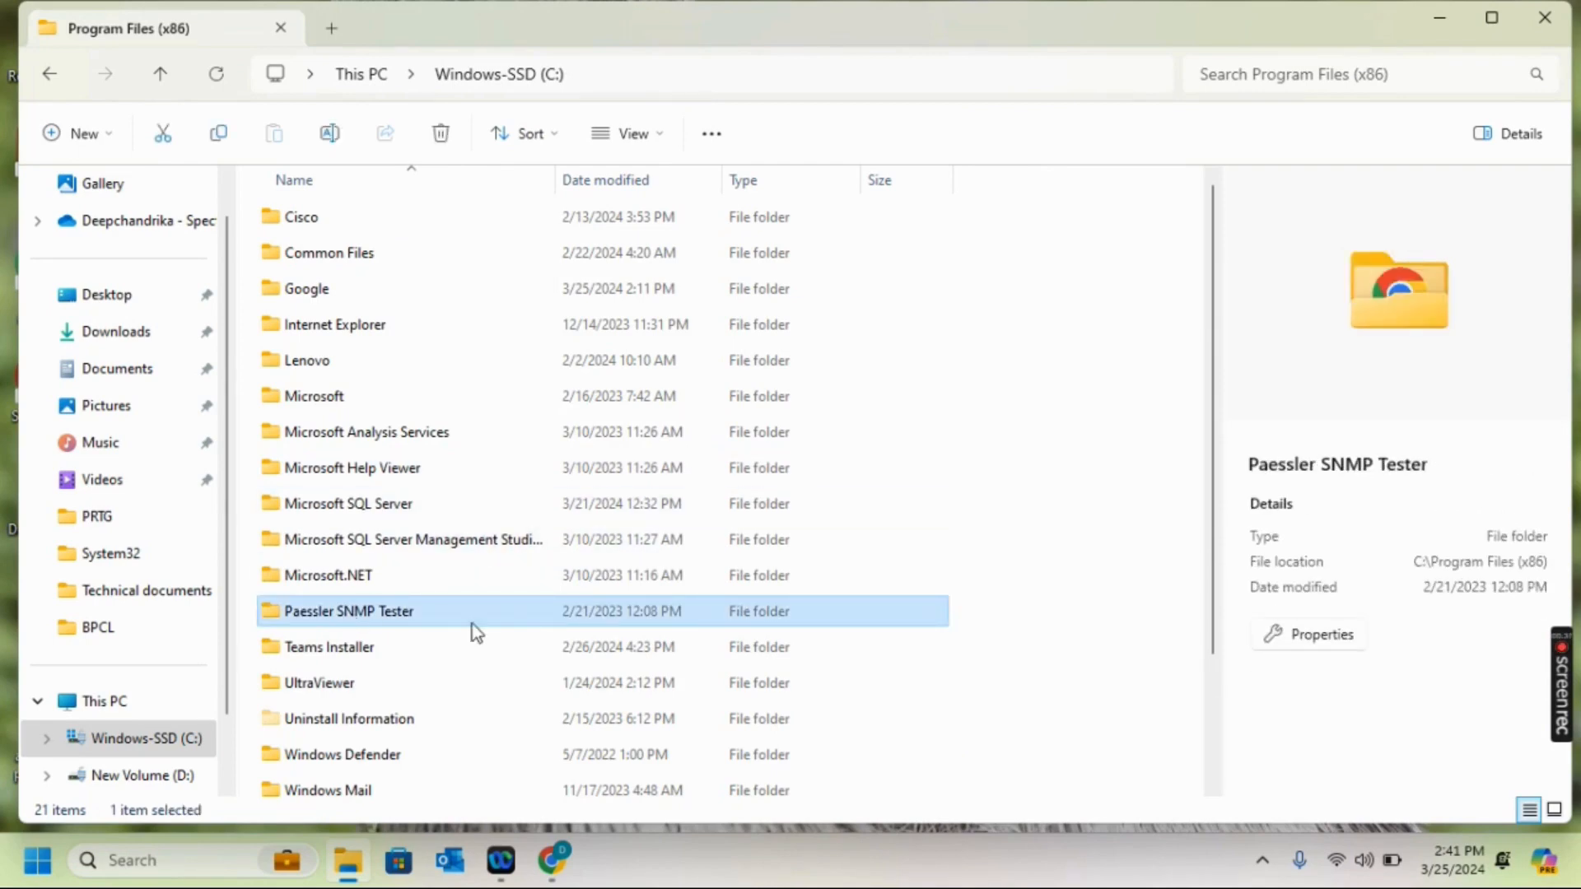
click(328, 647)
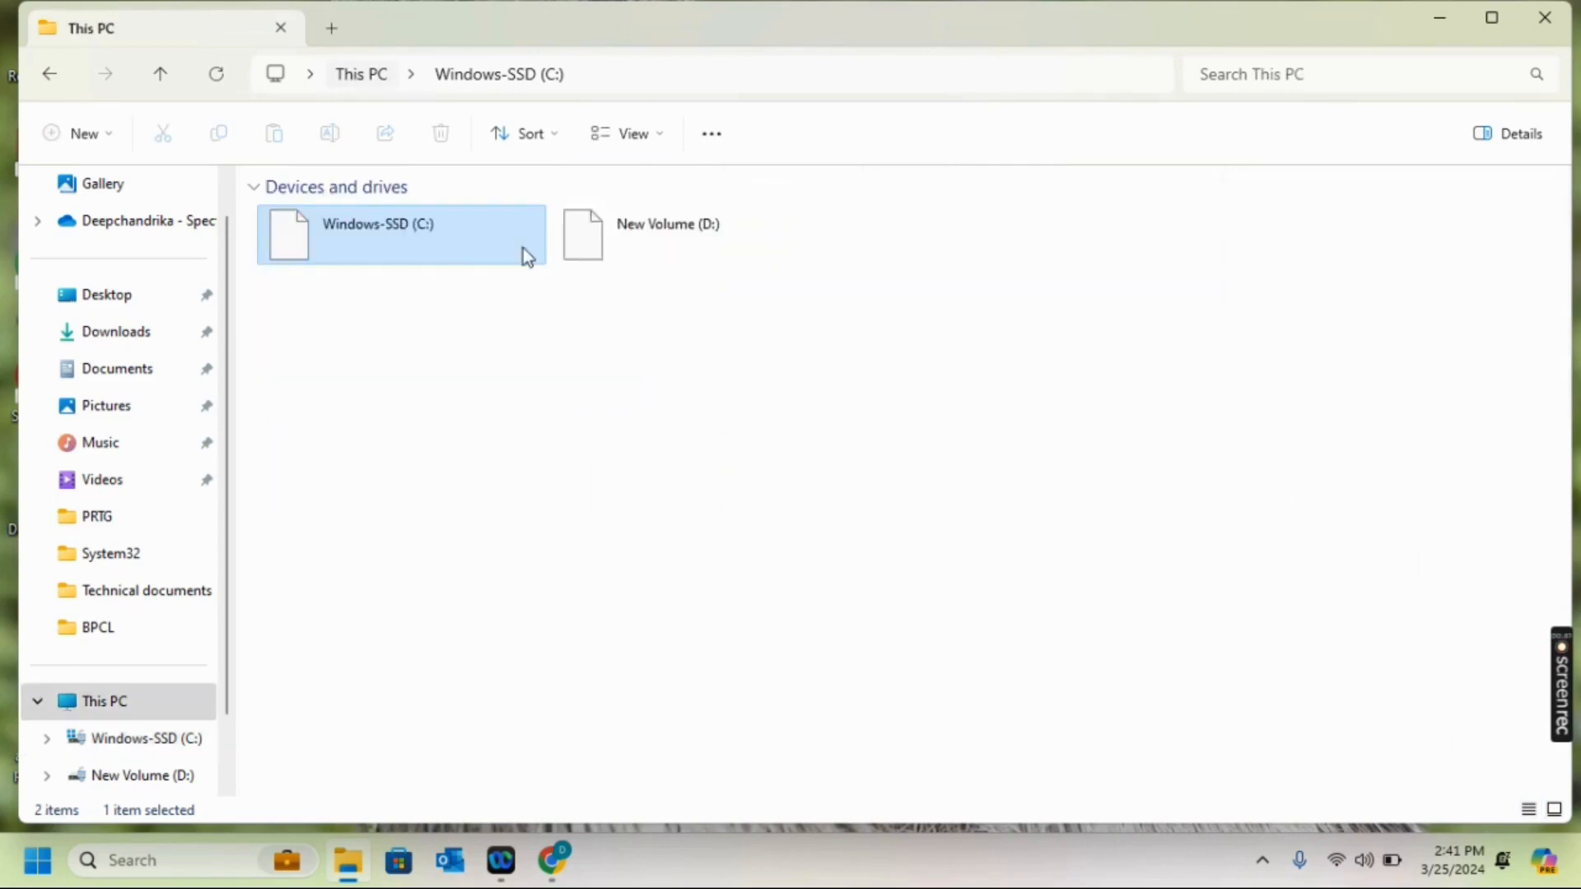
Step: Look through Program Files, then open ProgramData on C: and scroll its folders
double_click(377, 224)
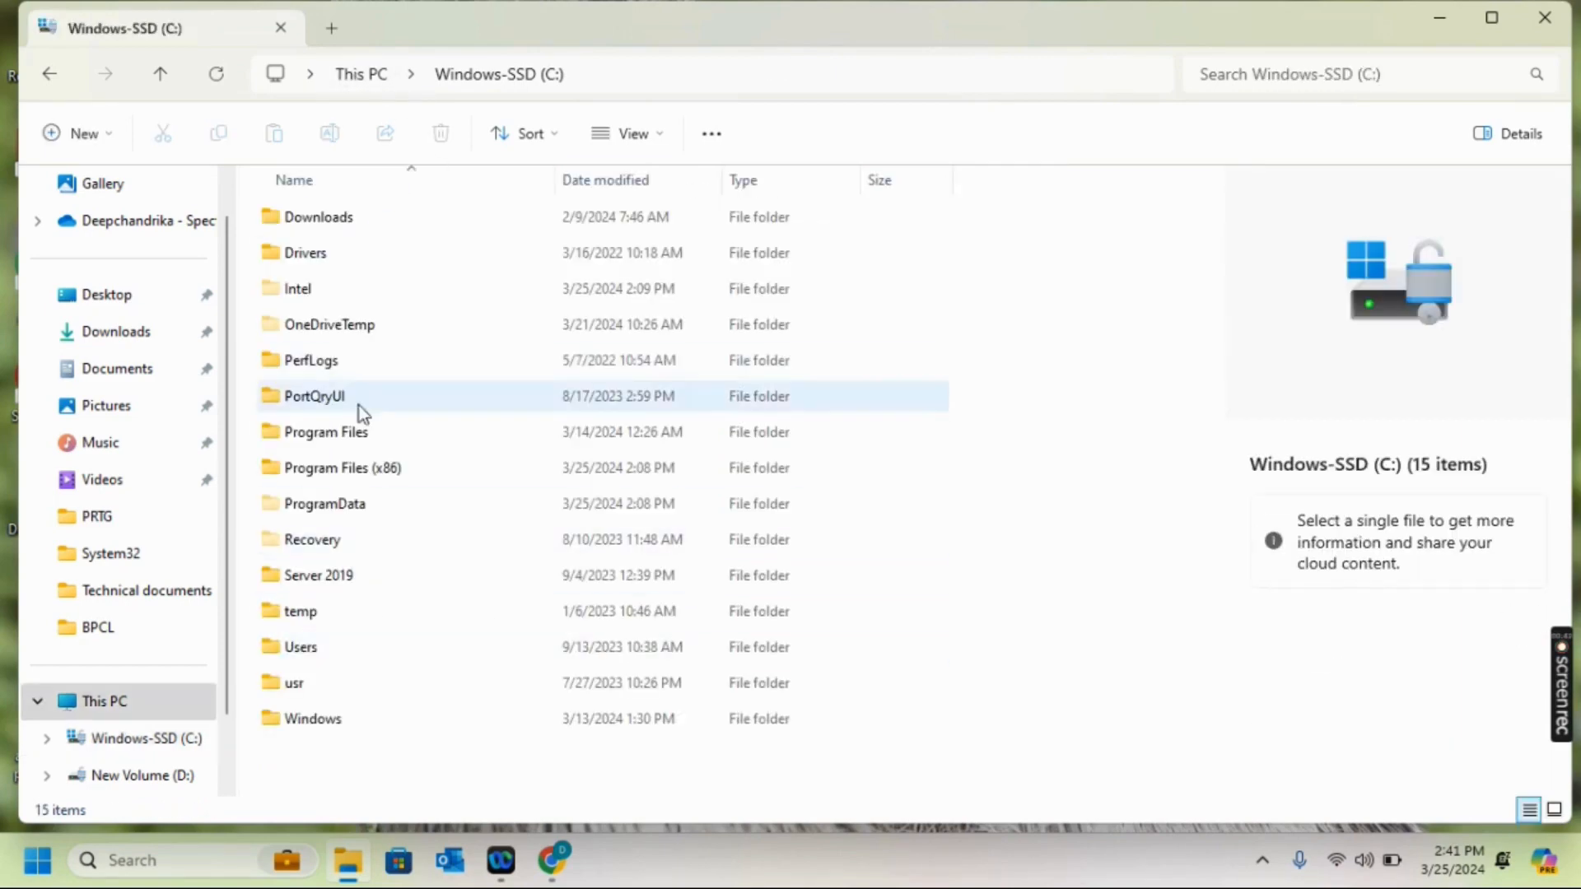
double_click(326, 432)
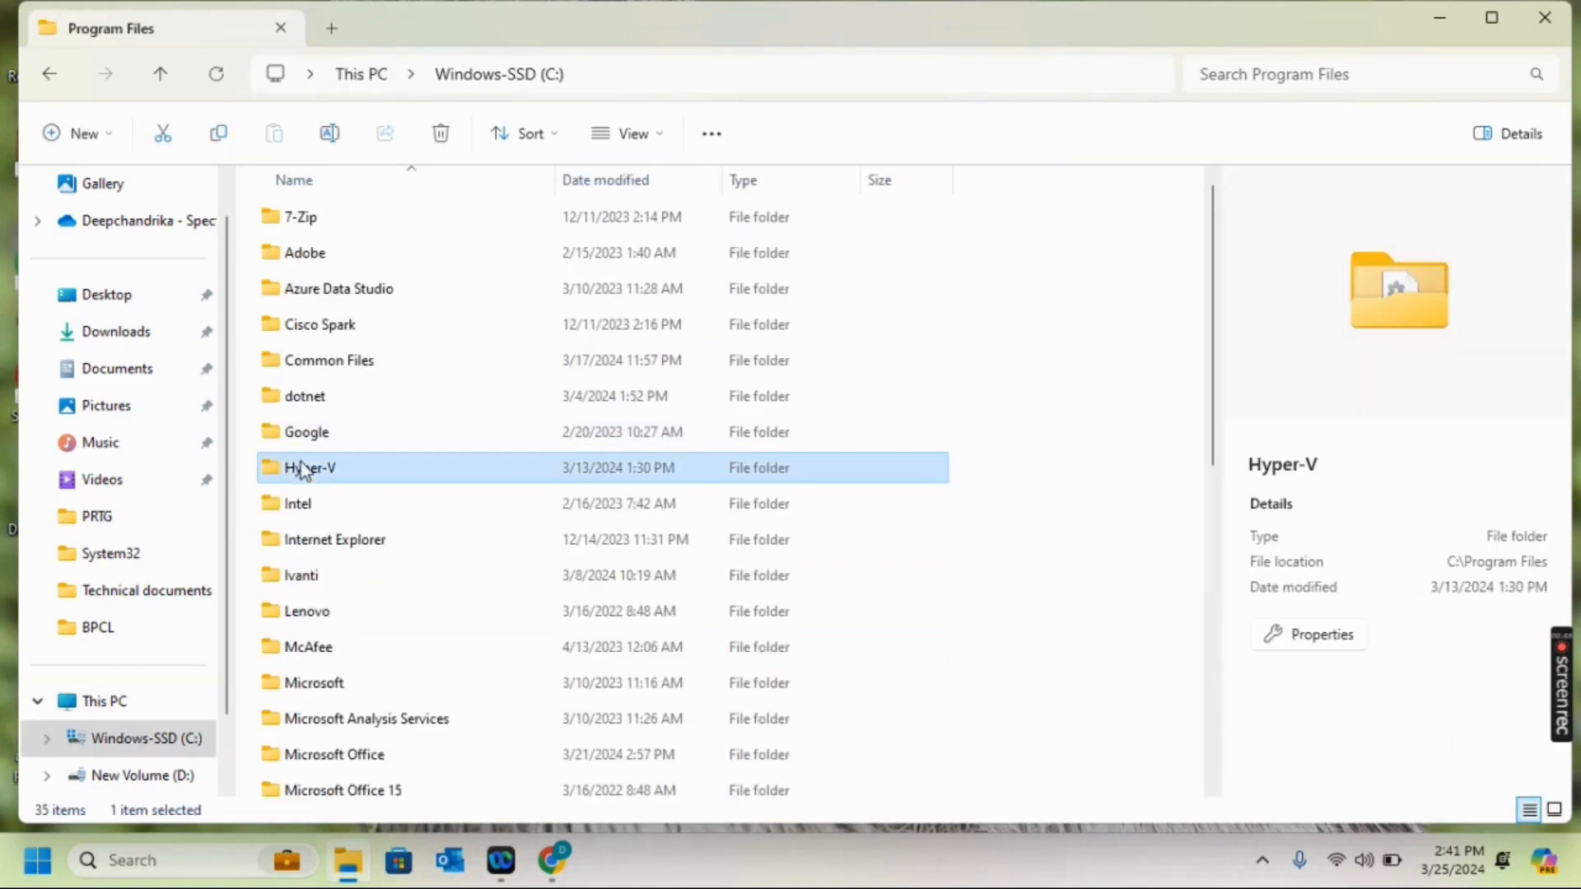
click(297, 503)
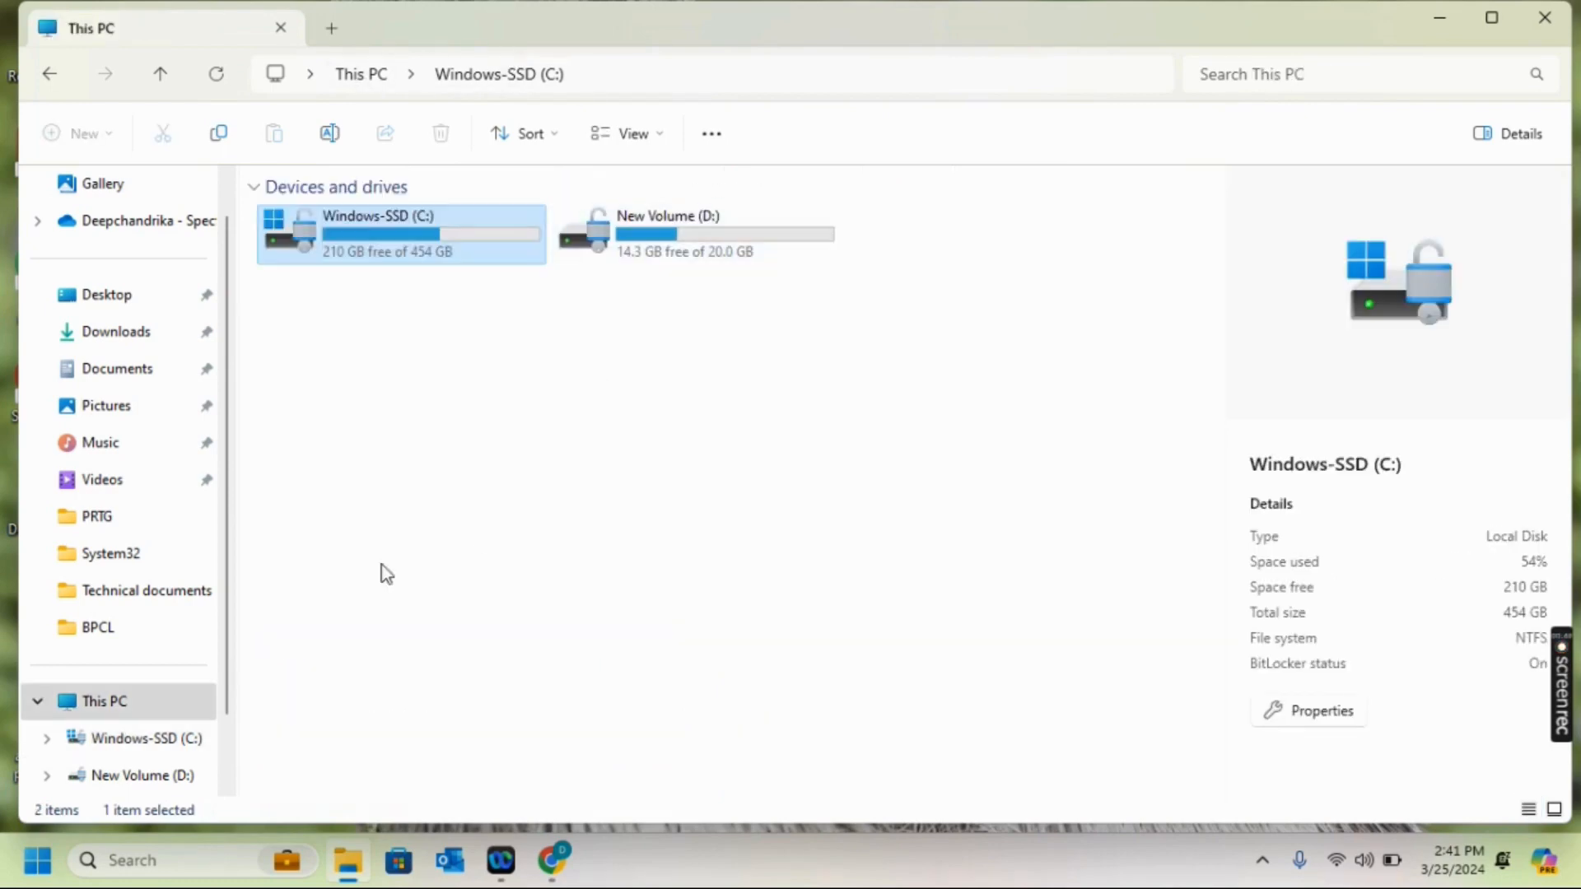
double_click(401, 233)
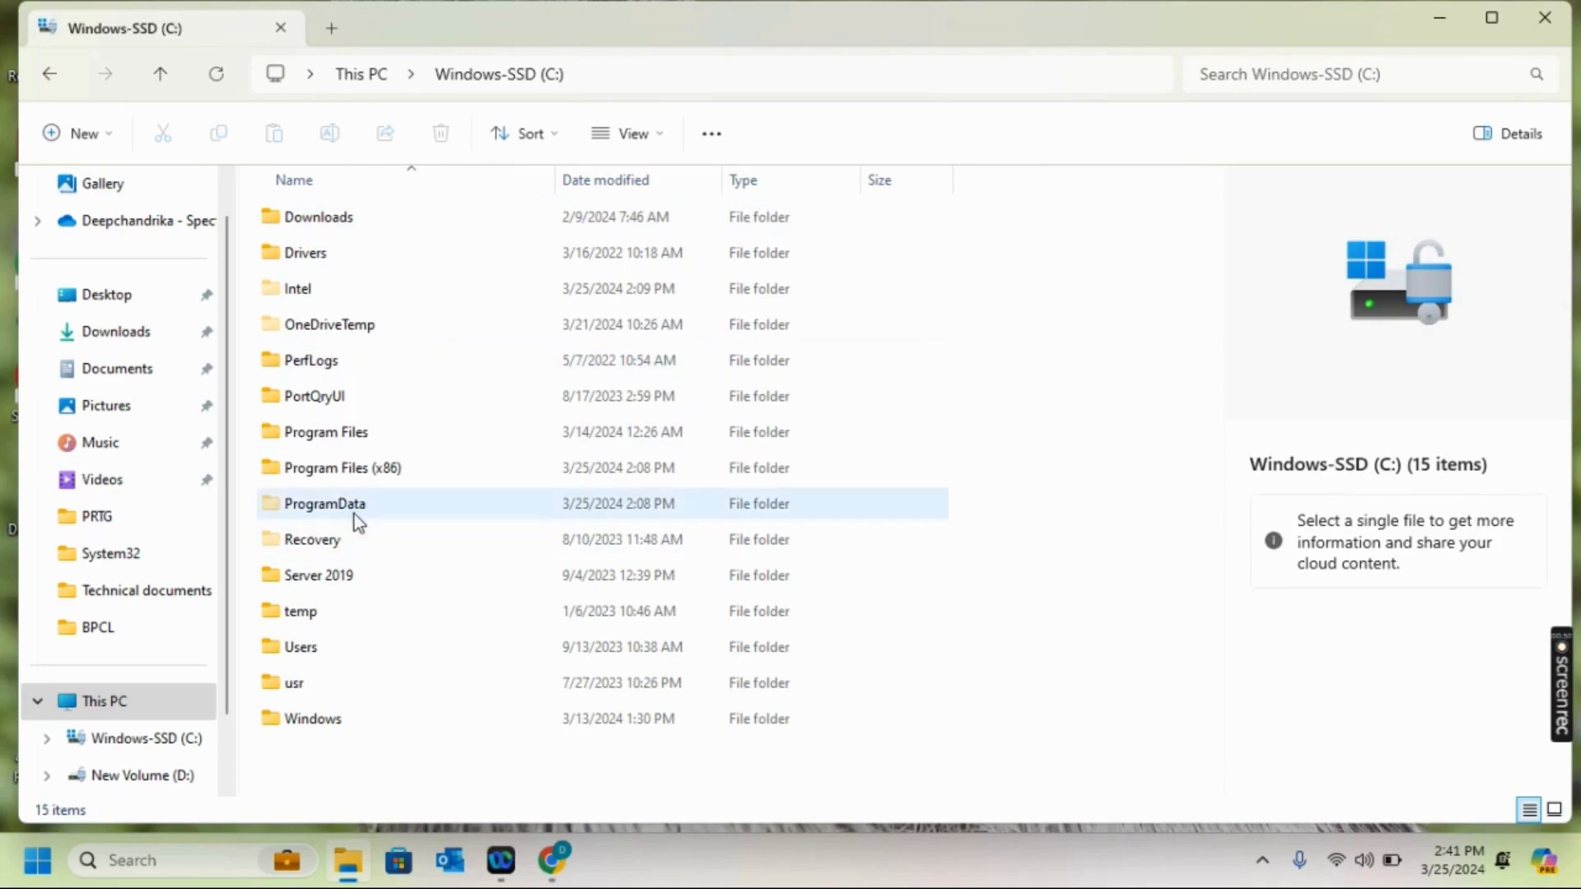
double_click(324, 503)
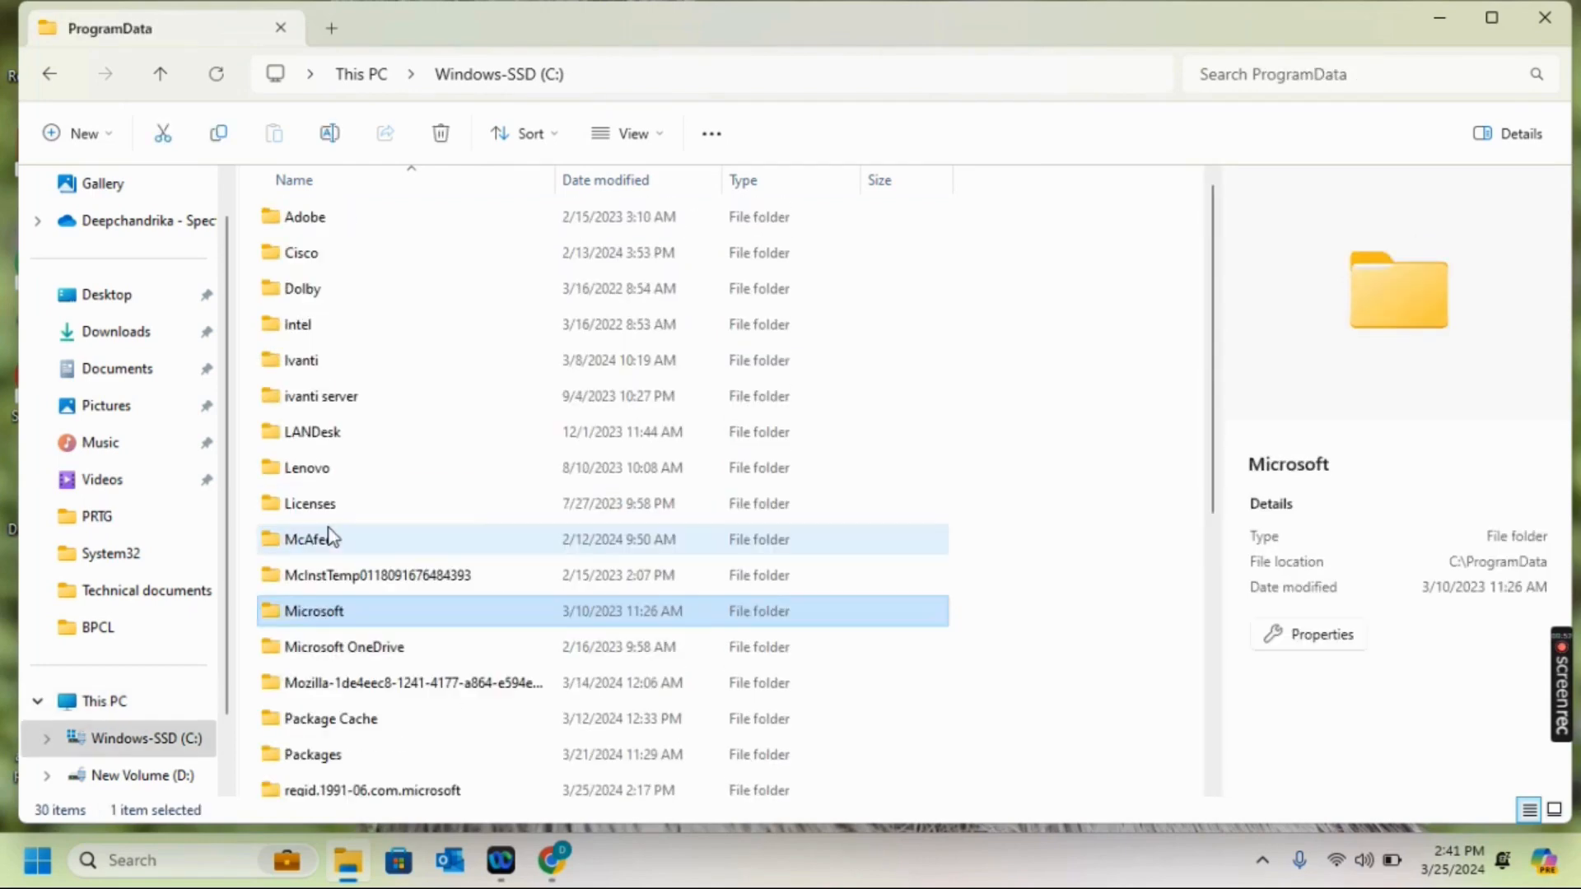
click(313, 754)
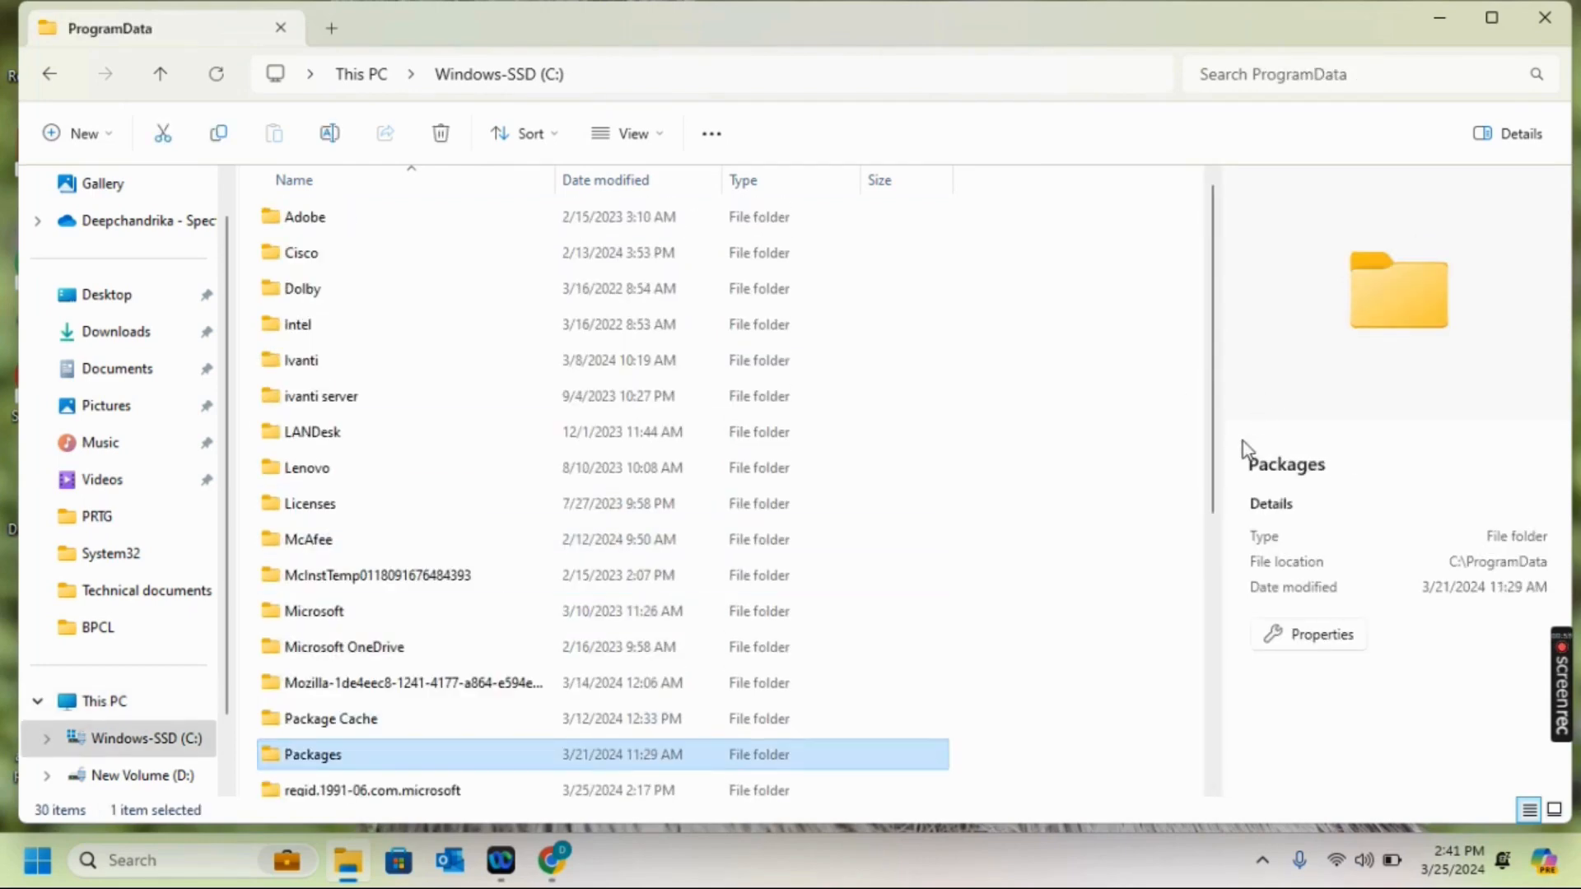
scroll(down, 3)
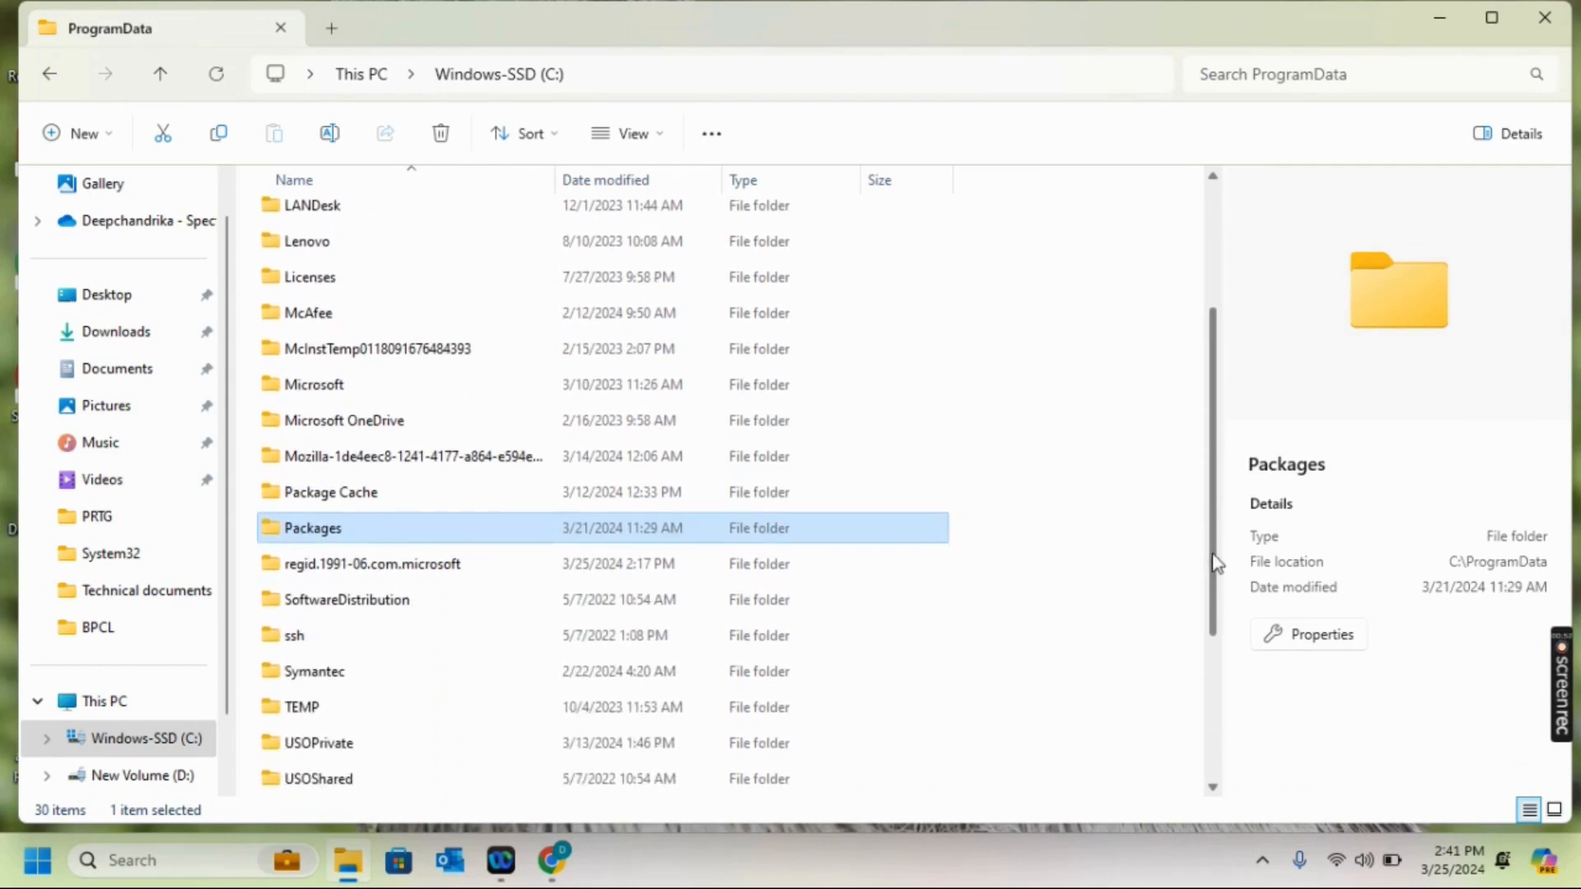
scroll(down, 3)
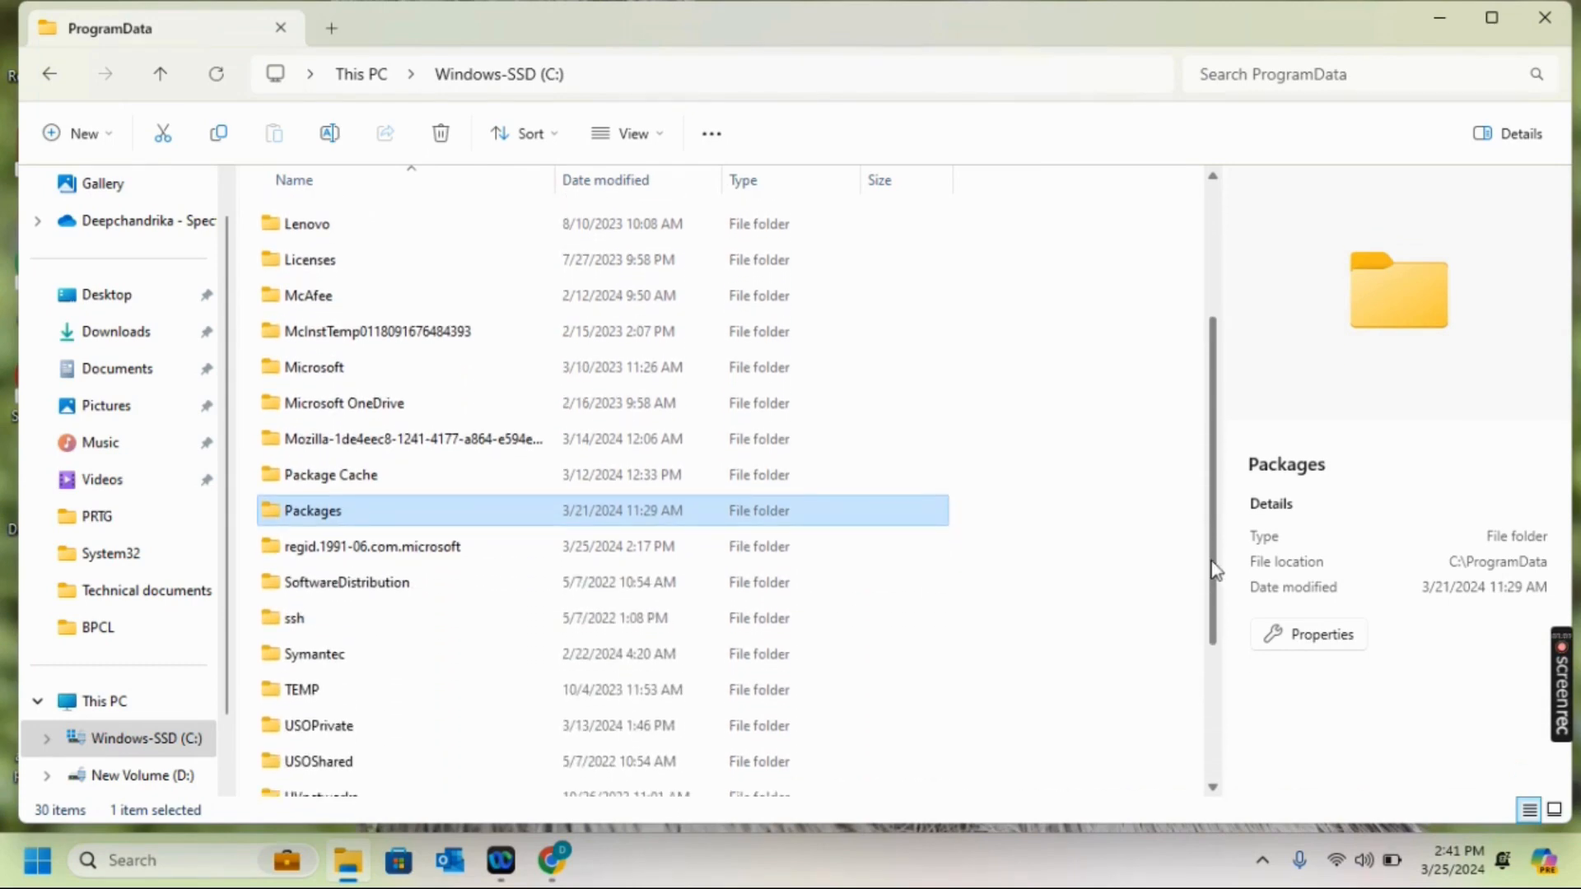
mouse_move(1118, 507)
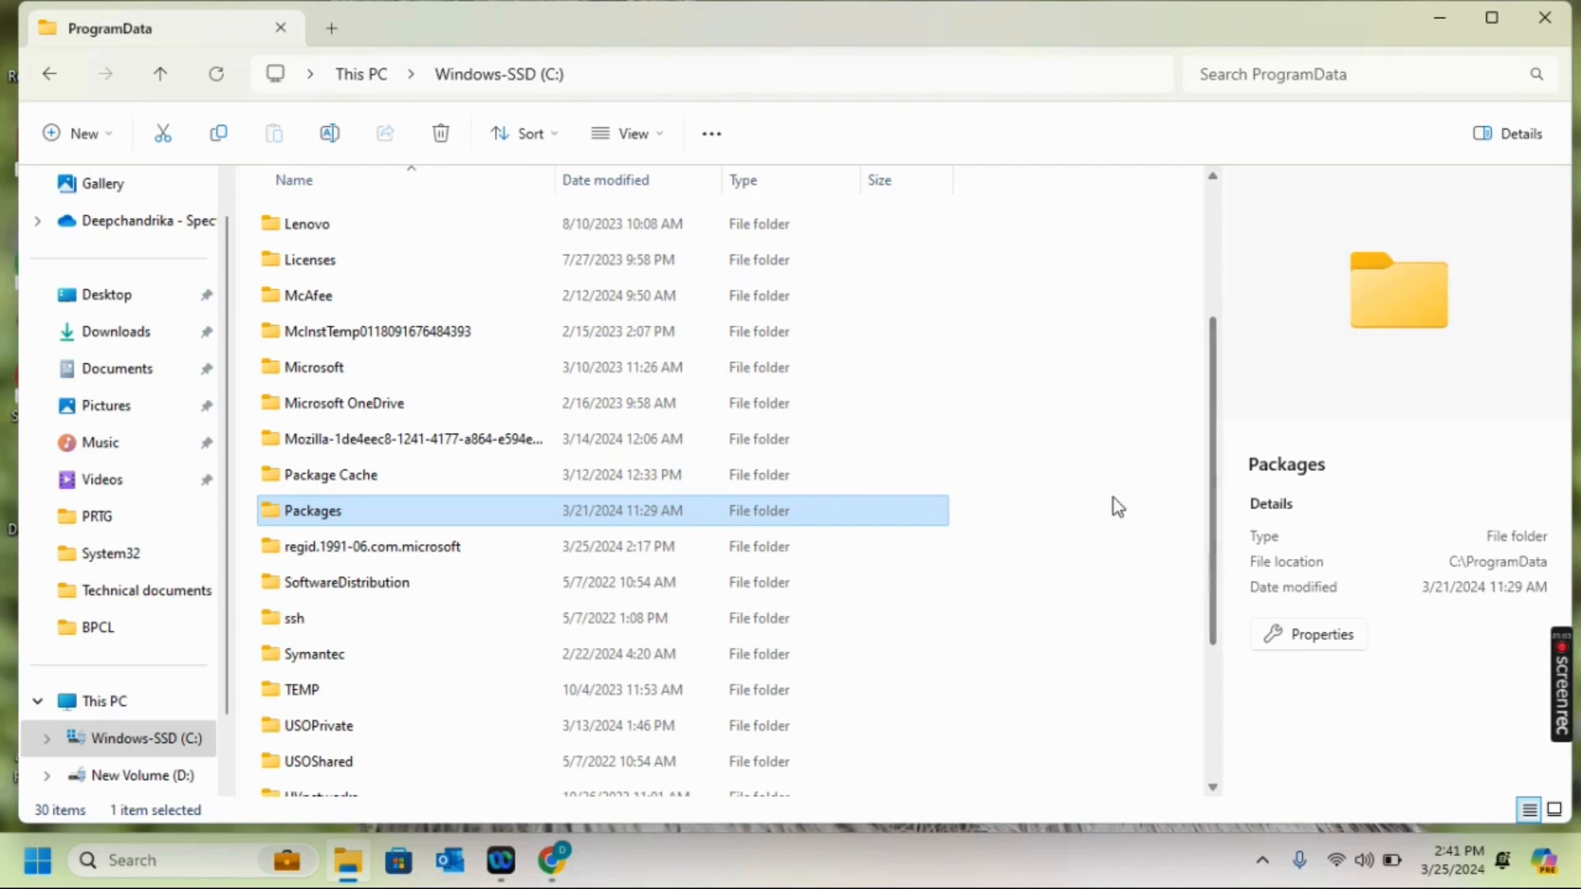
mouse_move(116, 331)
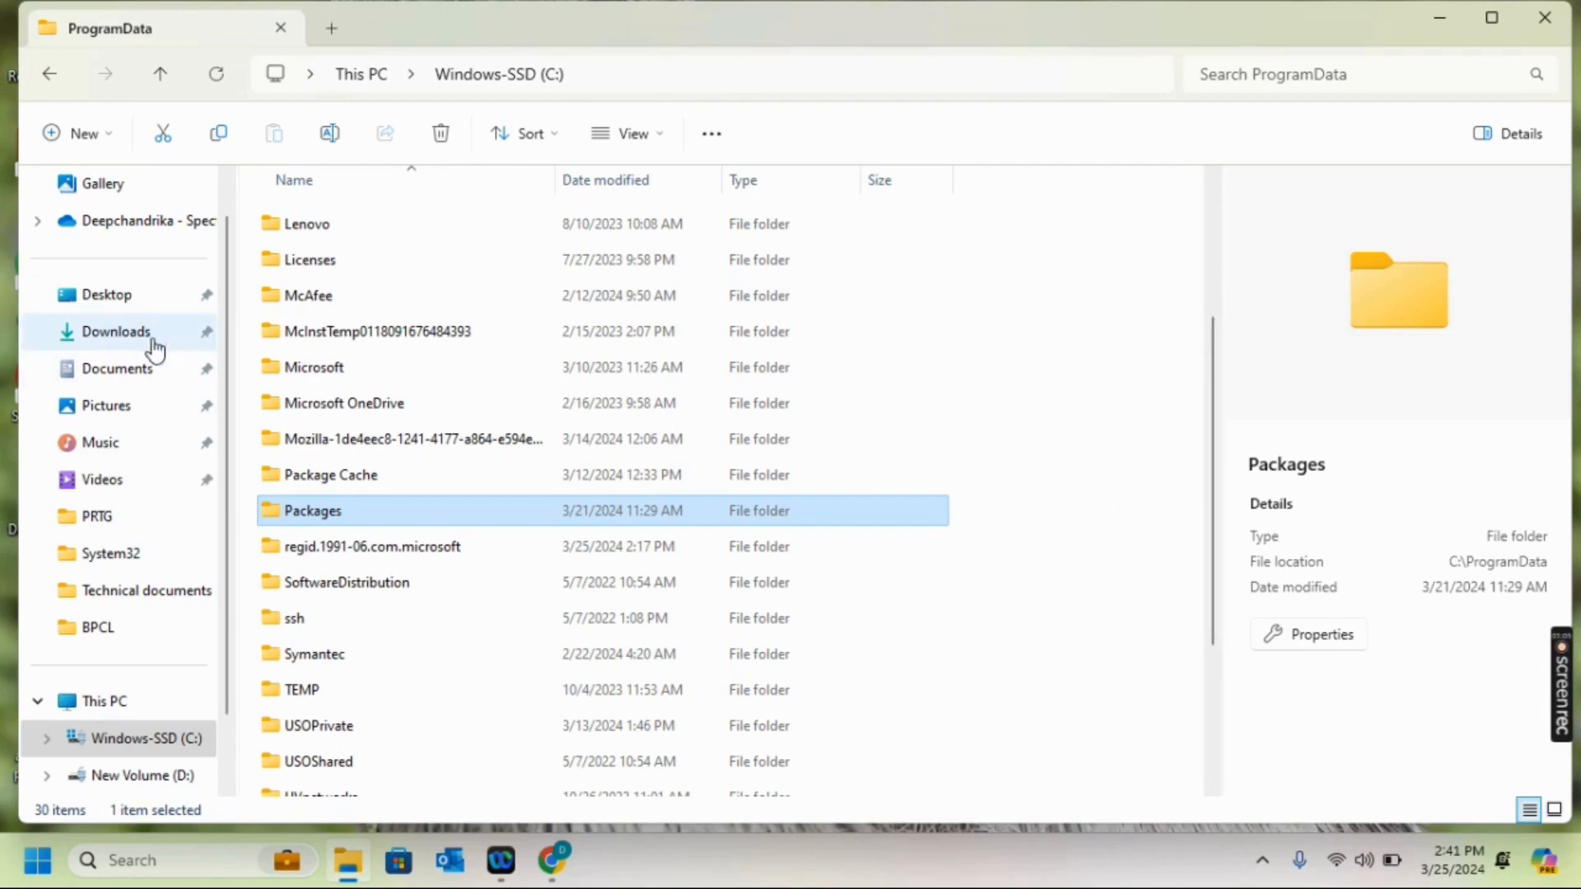
Step: Run the prtg_installer from Downloads as administrator
click(117, 331)
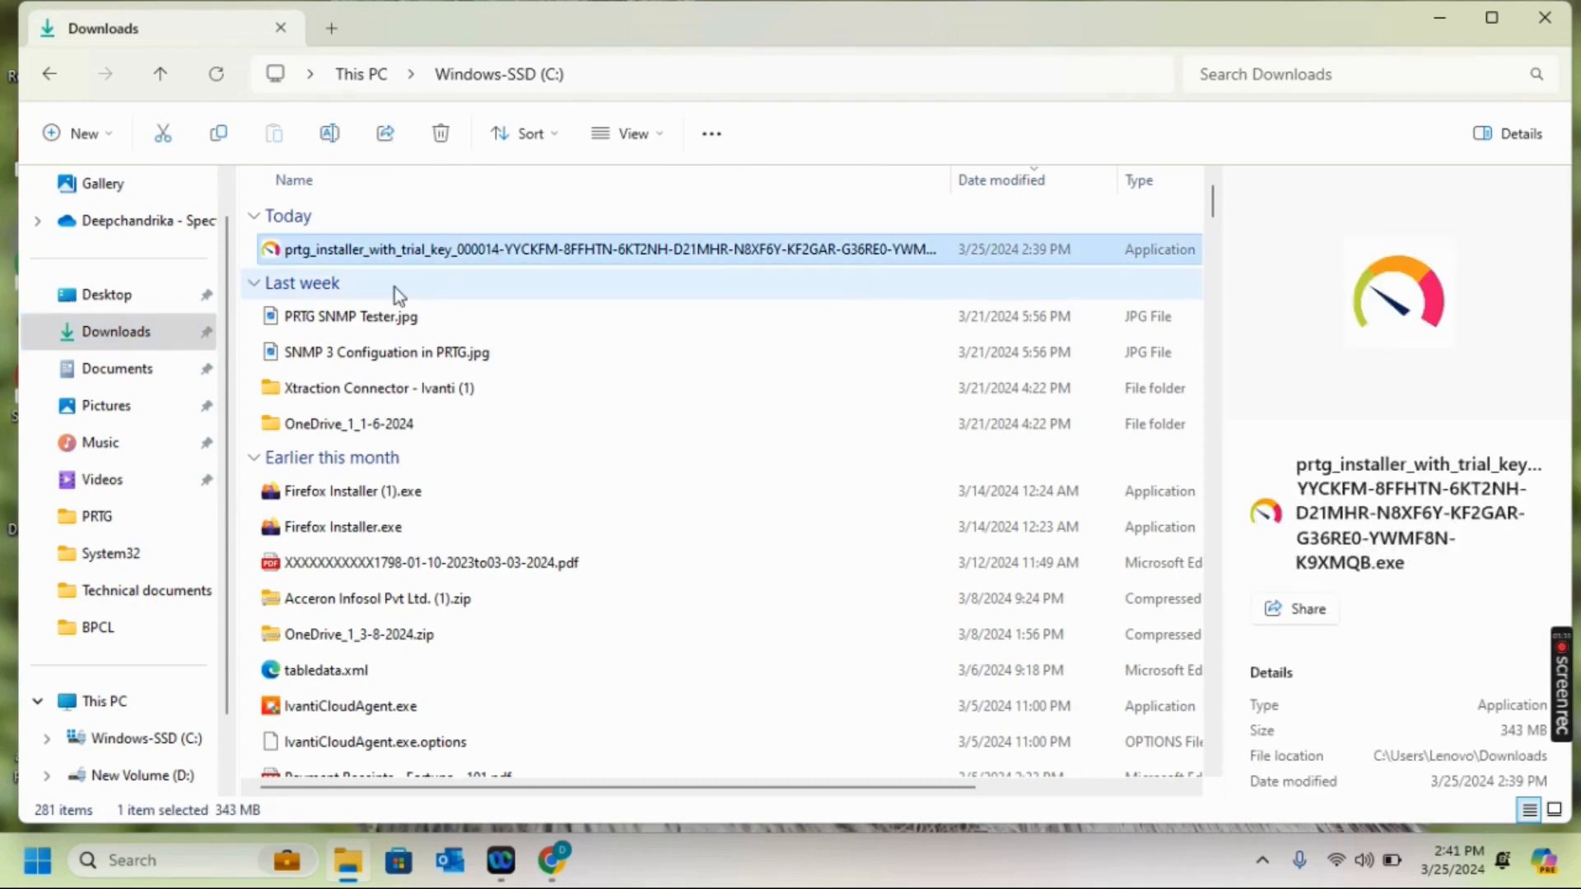
mouse_move(421, 260)
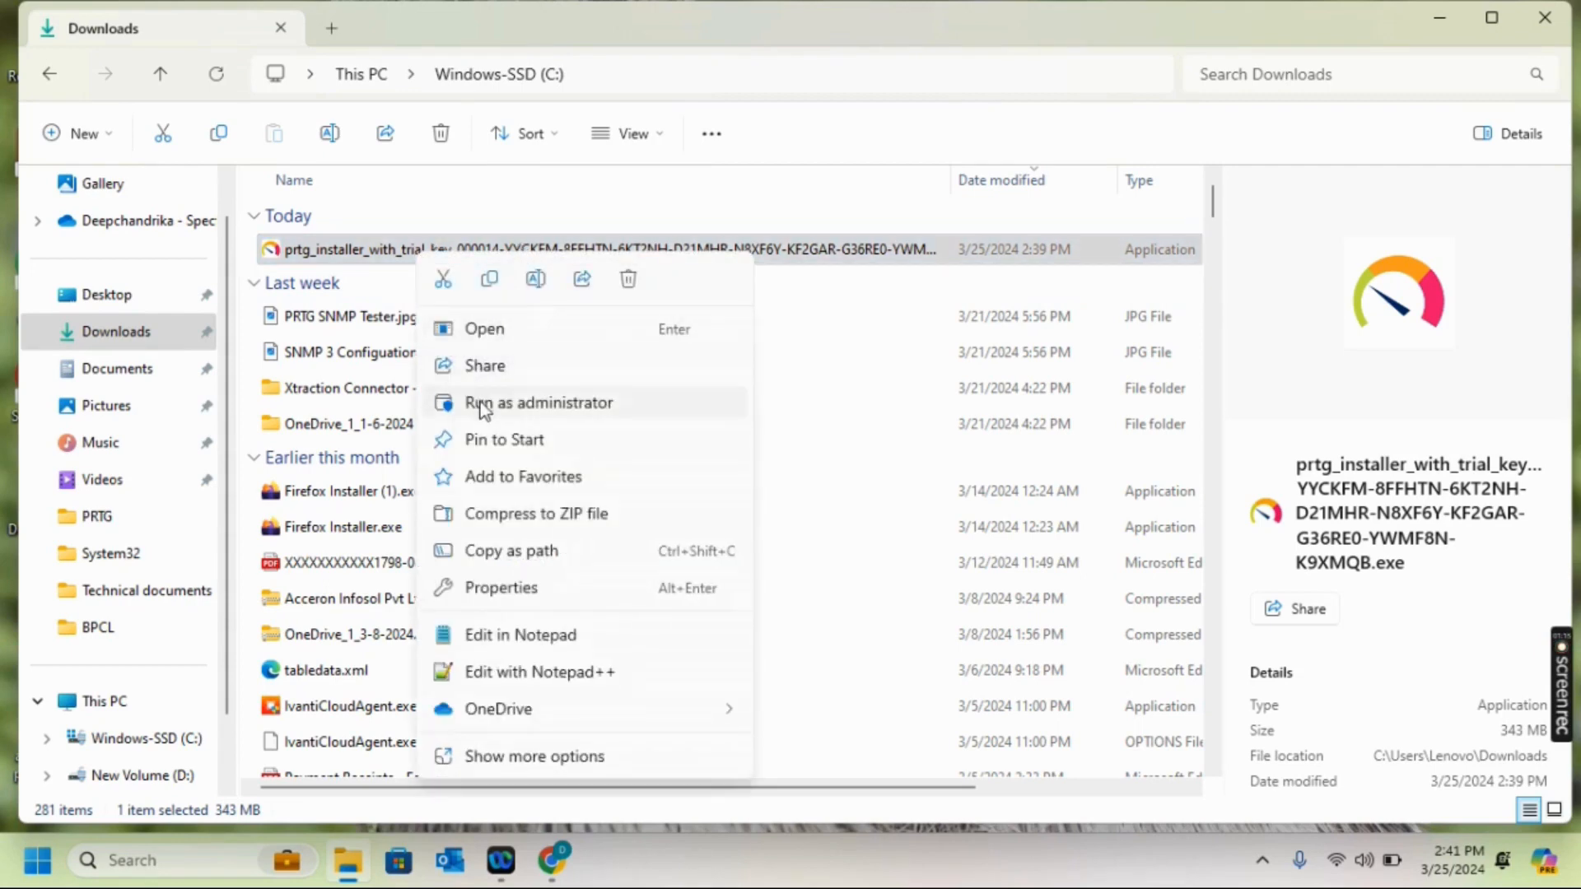
click(539, 402)
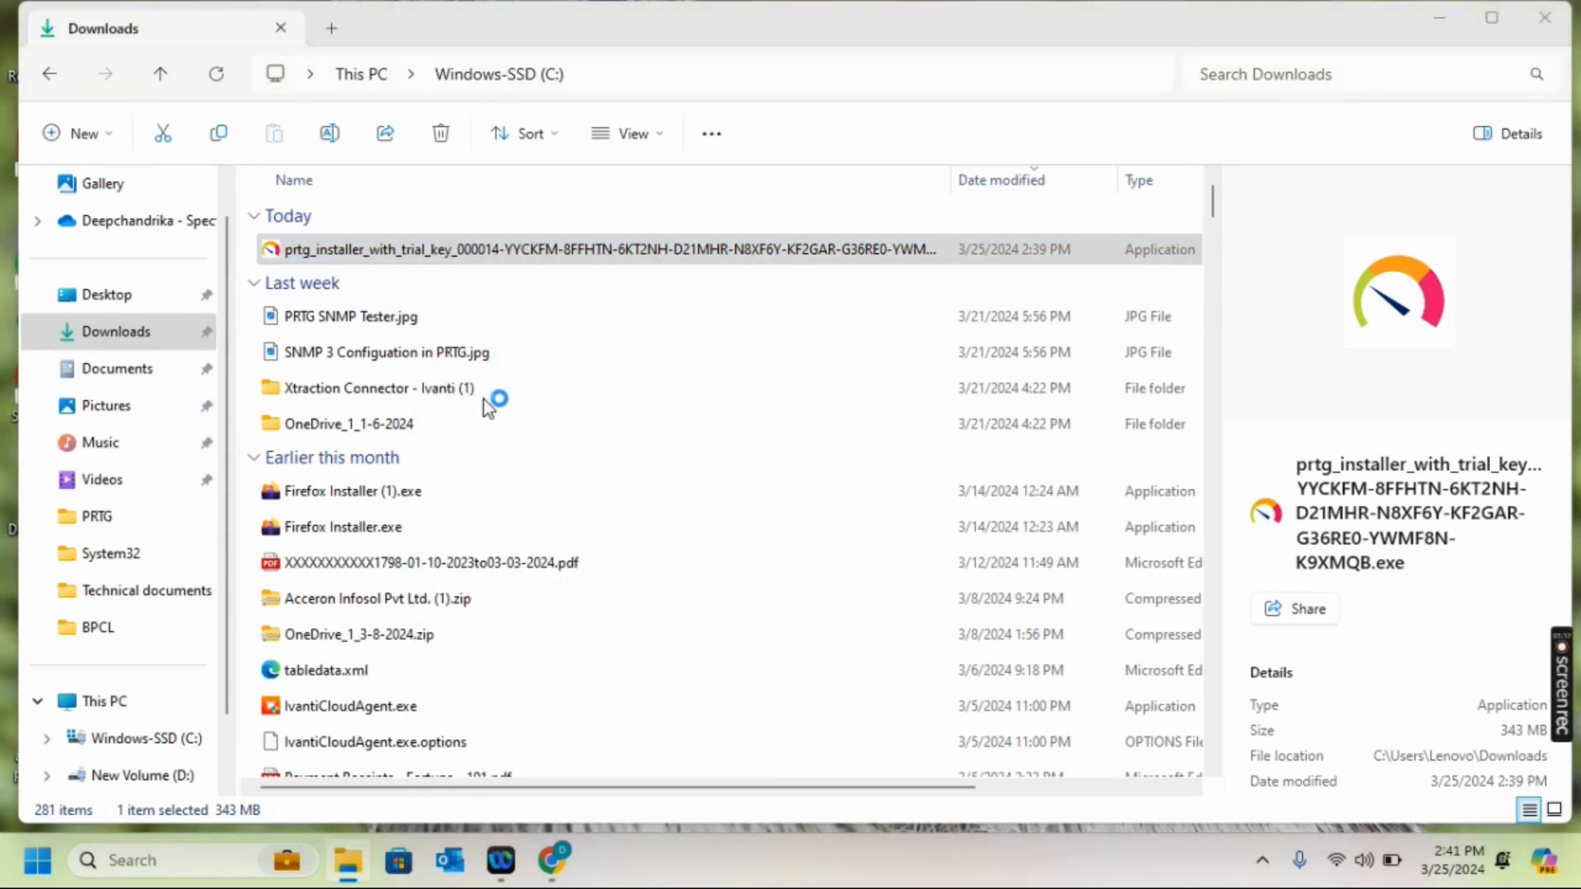
mouse_move(1444, 23)
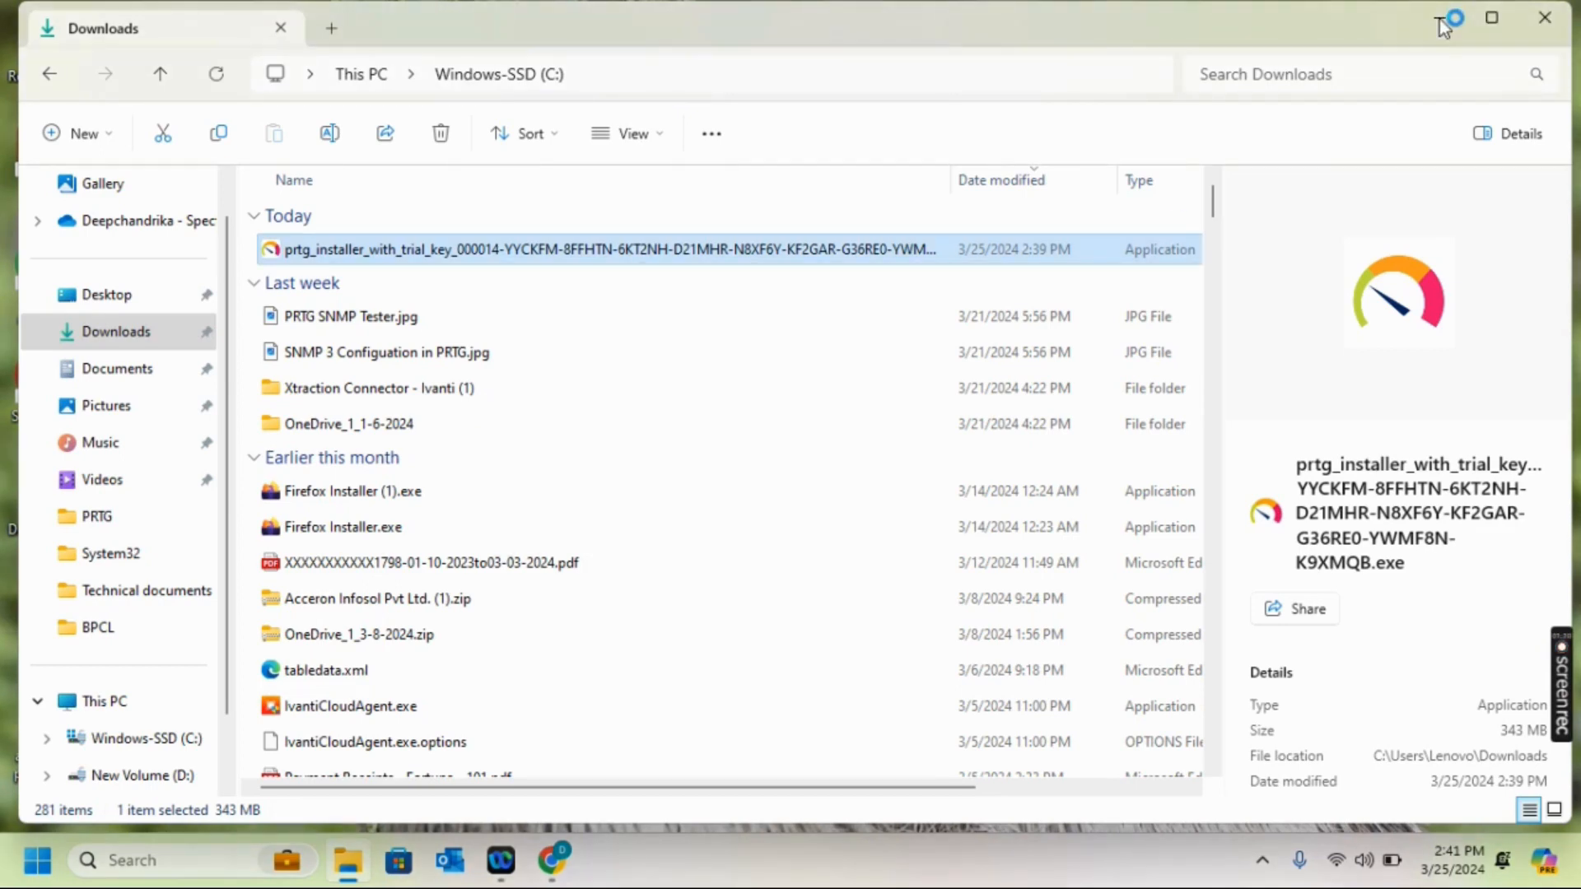
mouse_move(1419, 136)
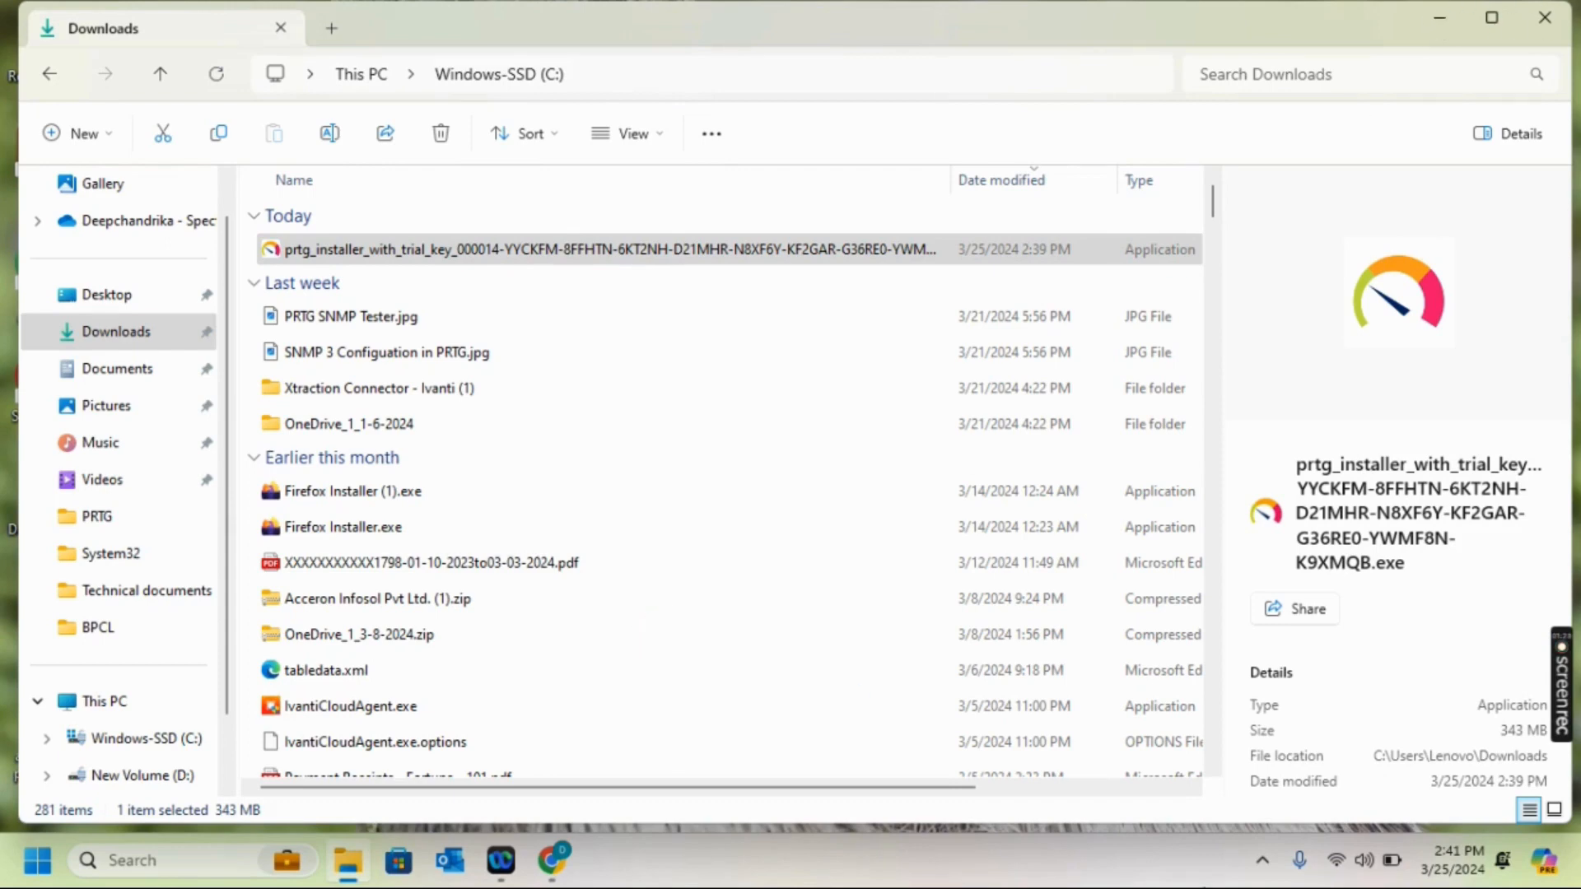
mouse_move(758, 865)
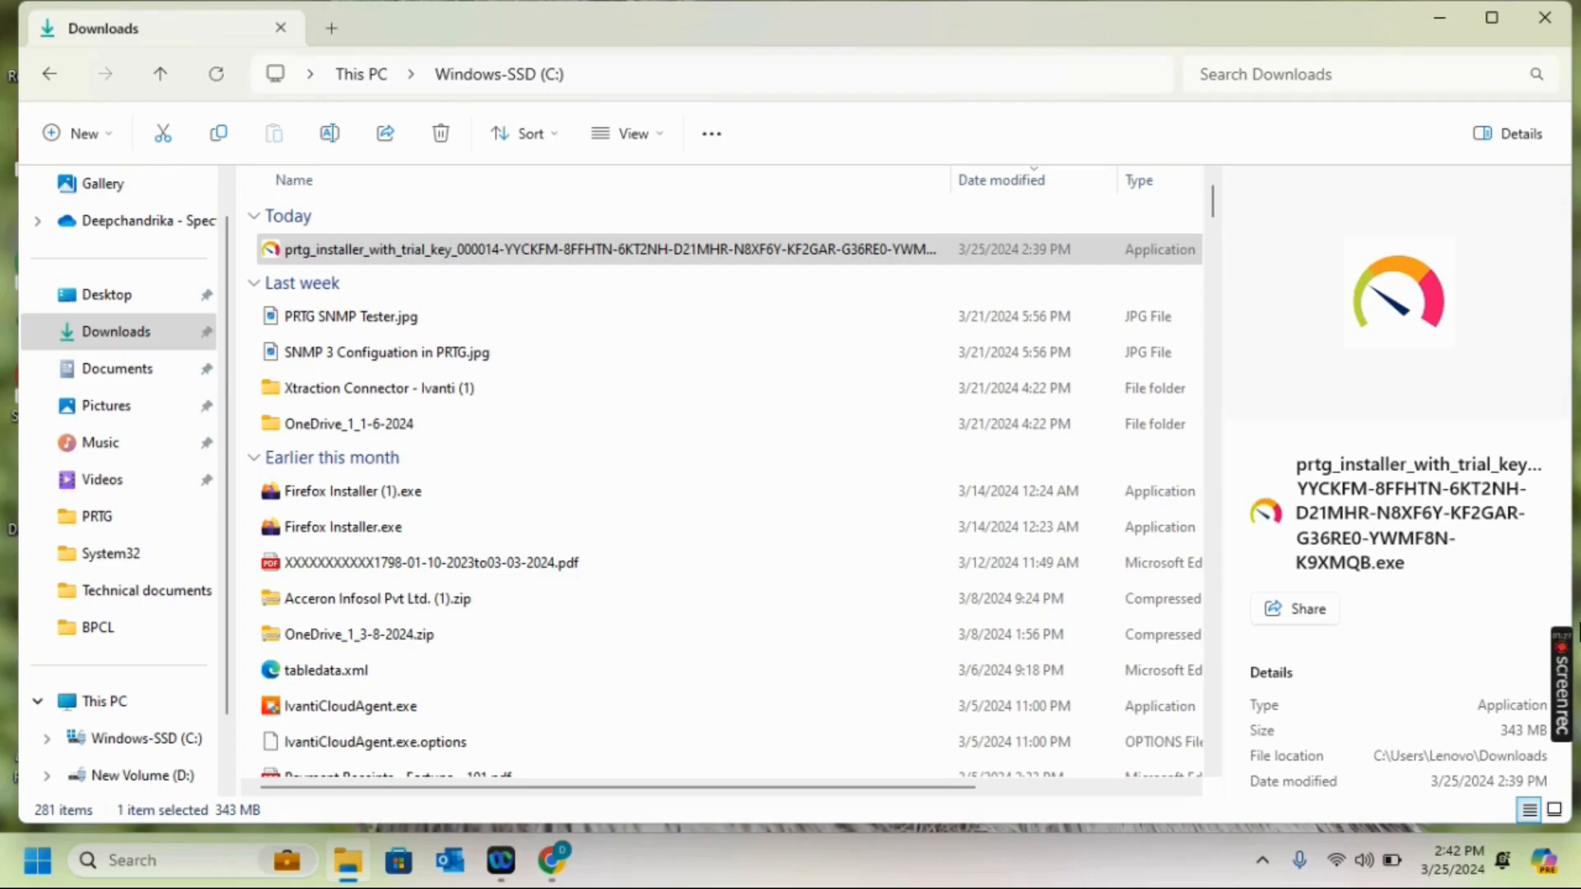
Step: Continue setup with the Express (recommended) installation mode
double_click(605, 249)
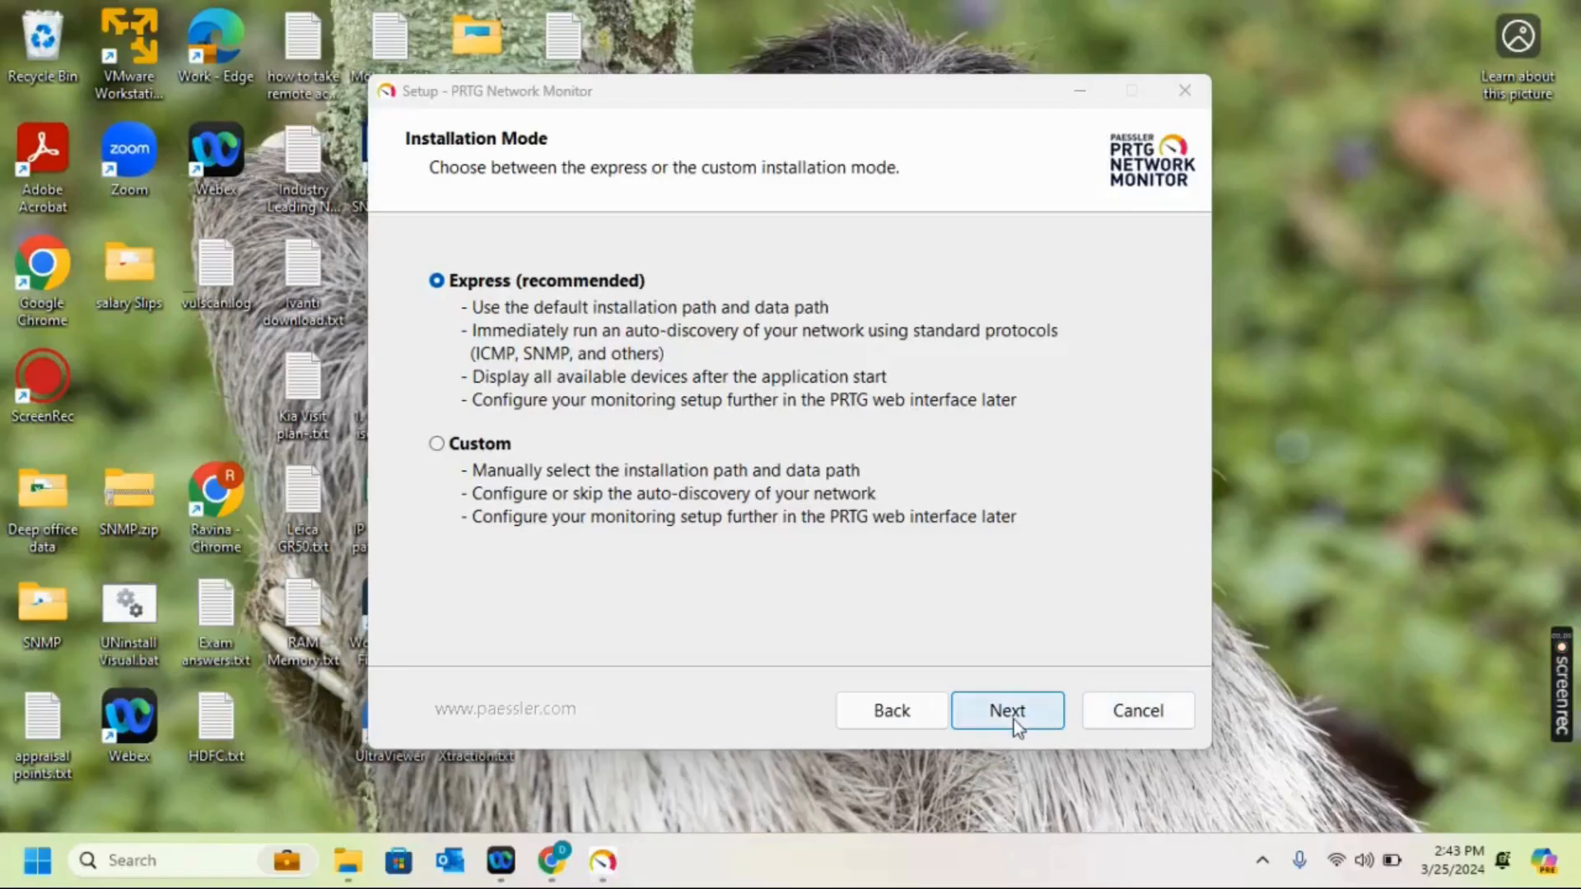
click(1007, 710)
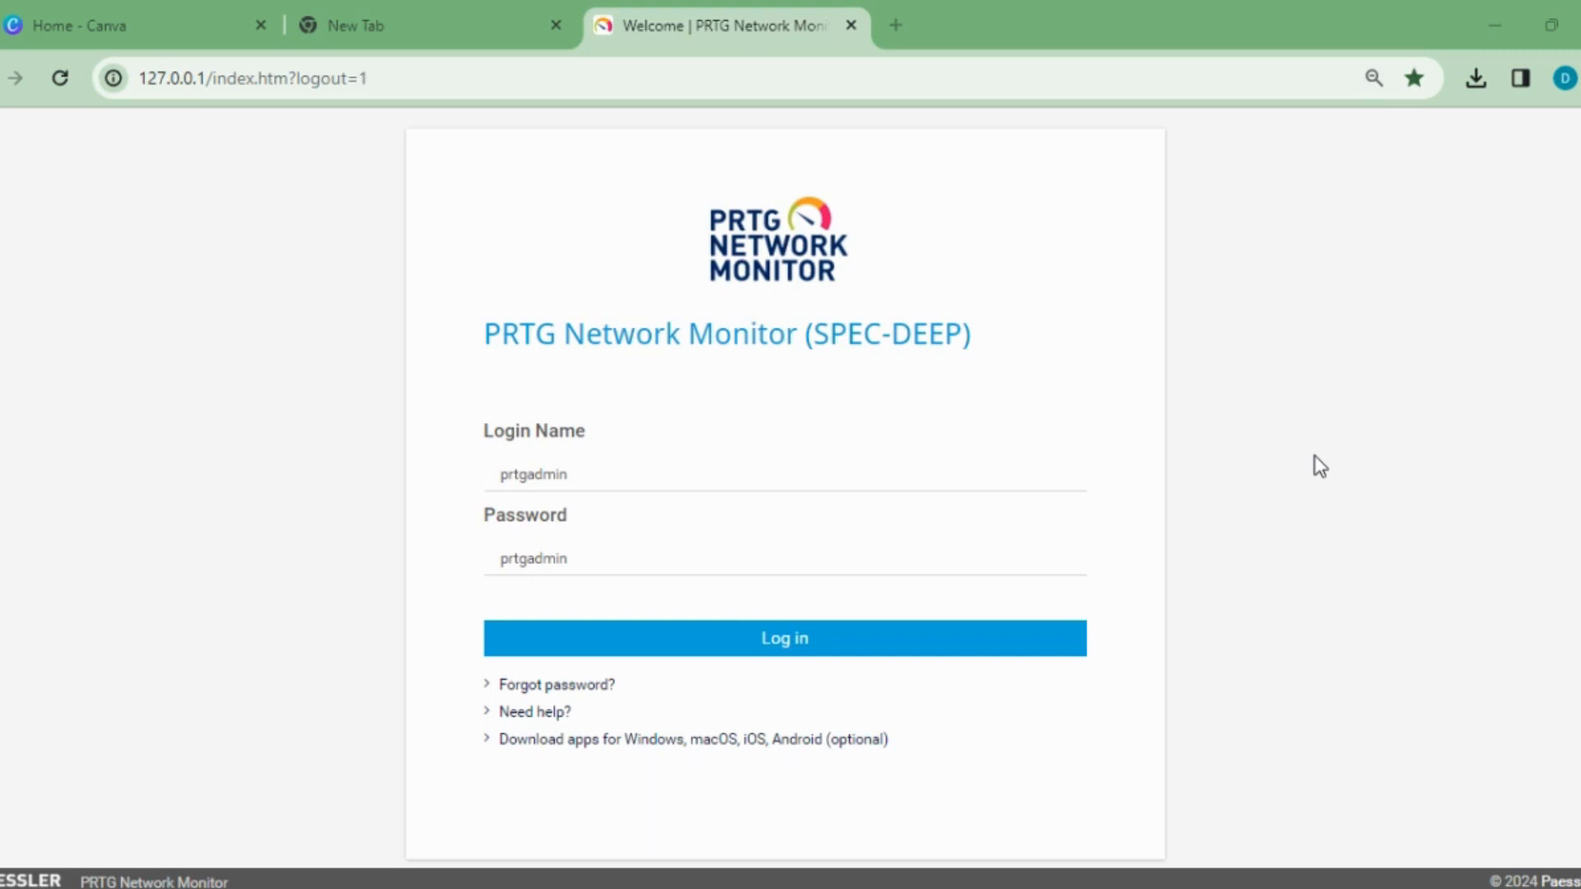
mouse_move(1299, 585)
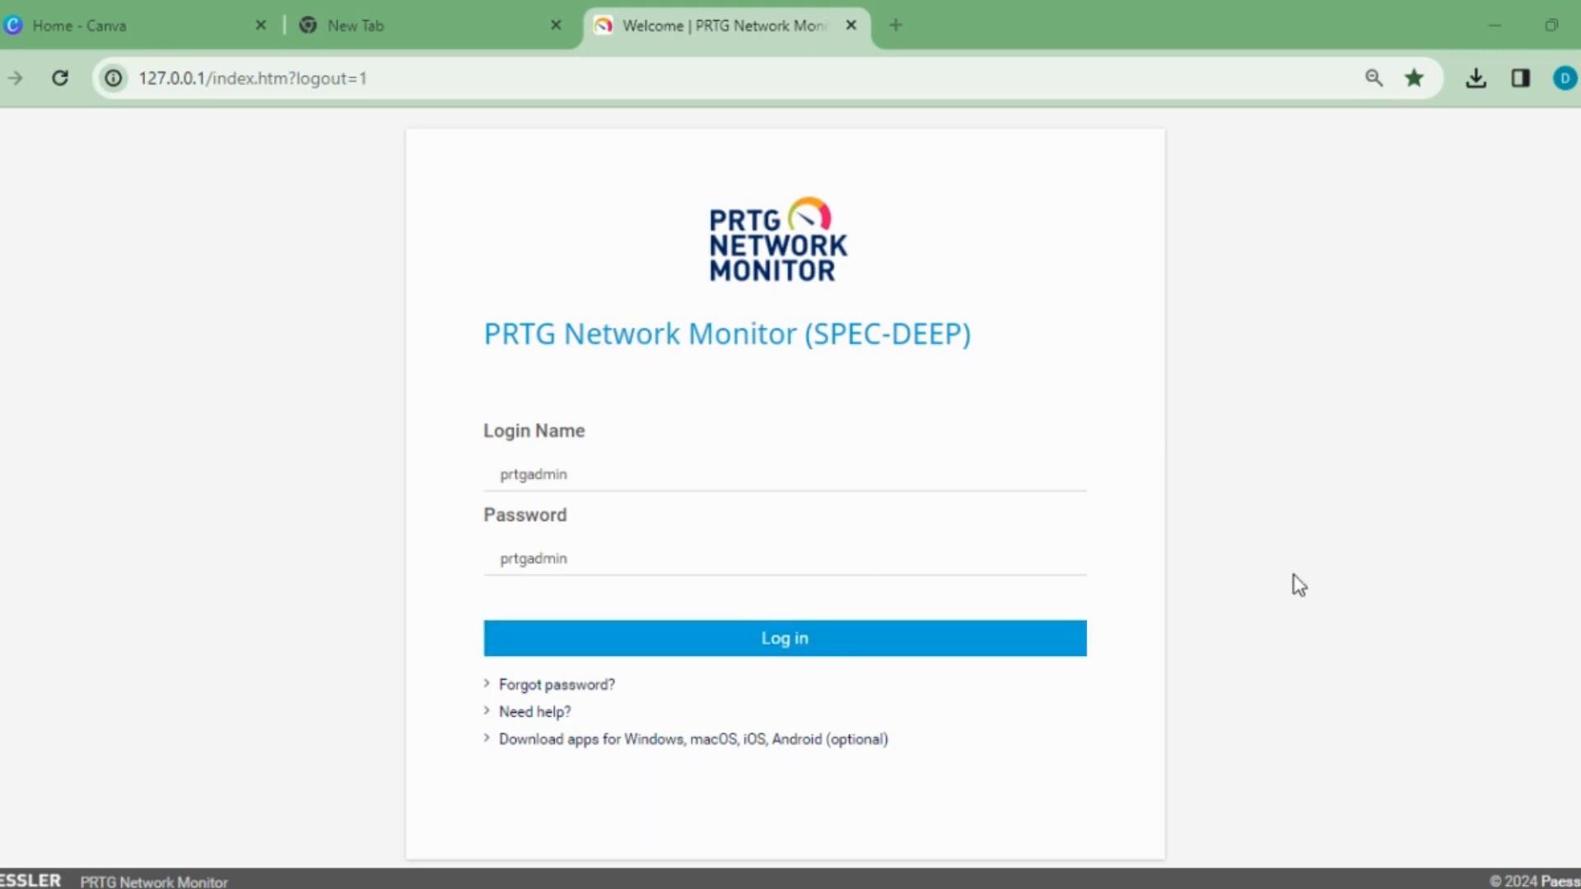
Step: Sign in to the fresh PRTG web interface at 127.0.0.1 with the default credentials
click(783, 637)
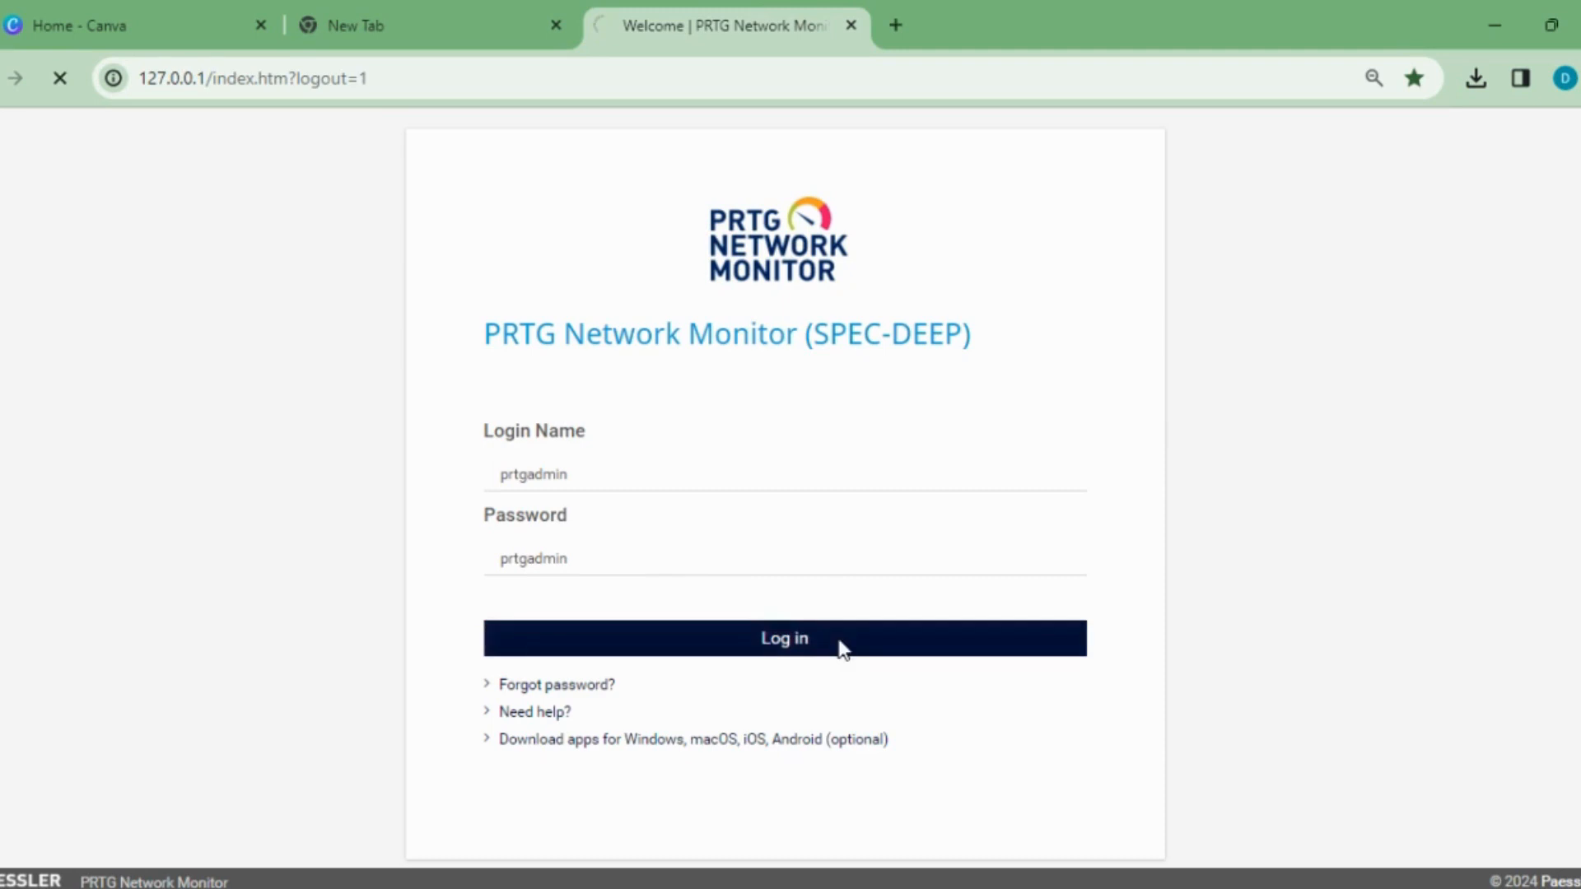
click(783, 637)
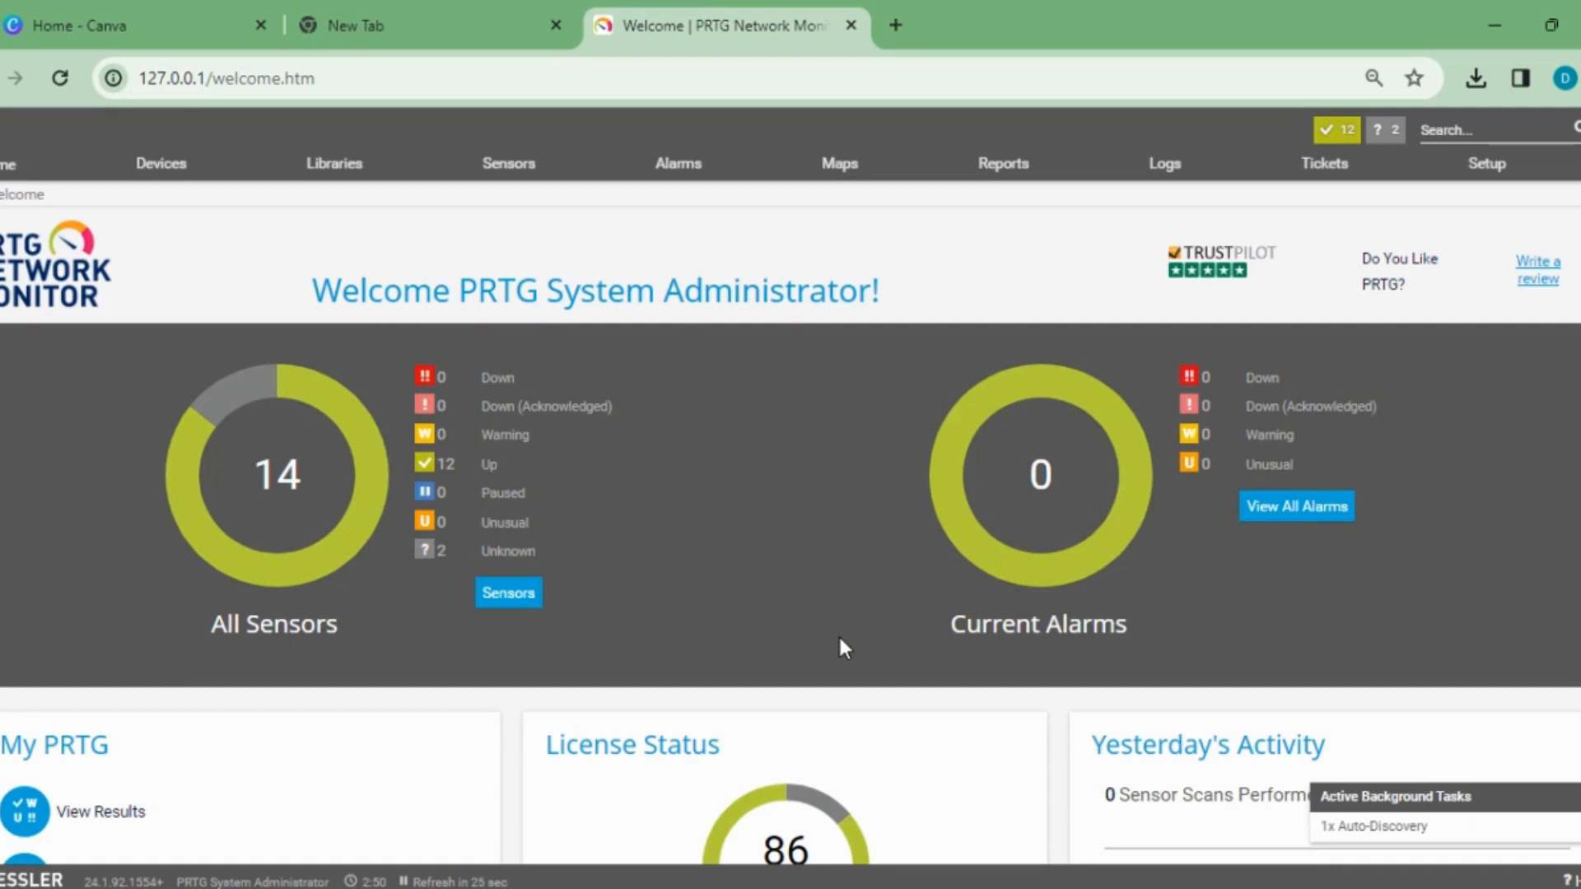
mouse_move(491, 183)
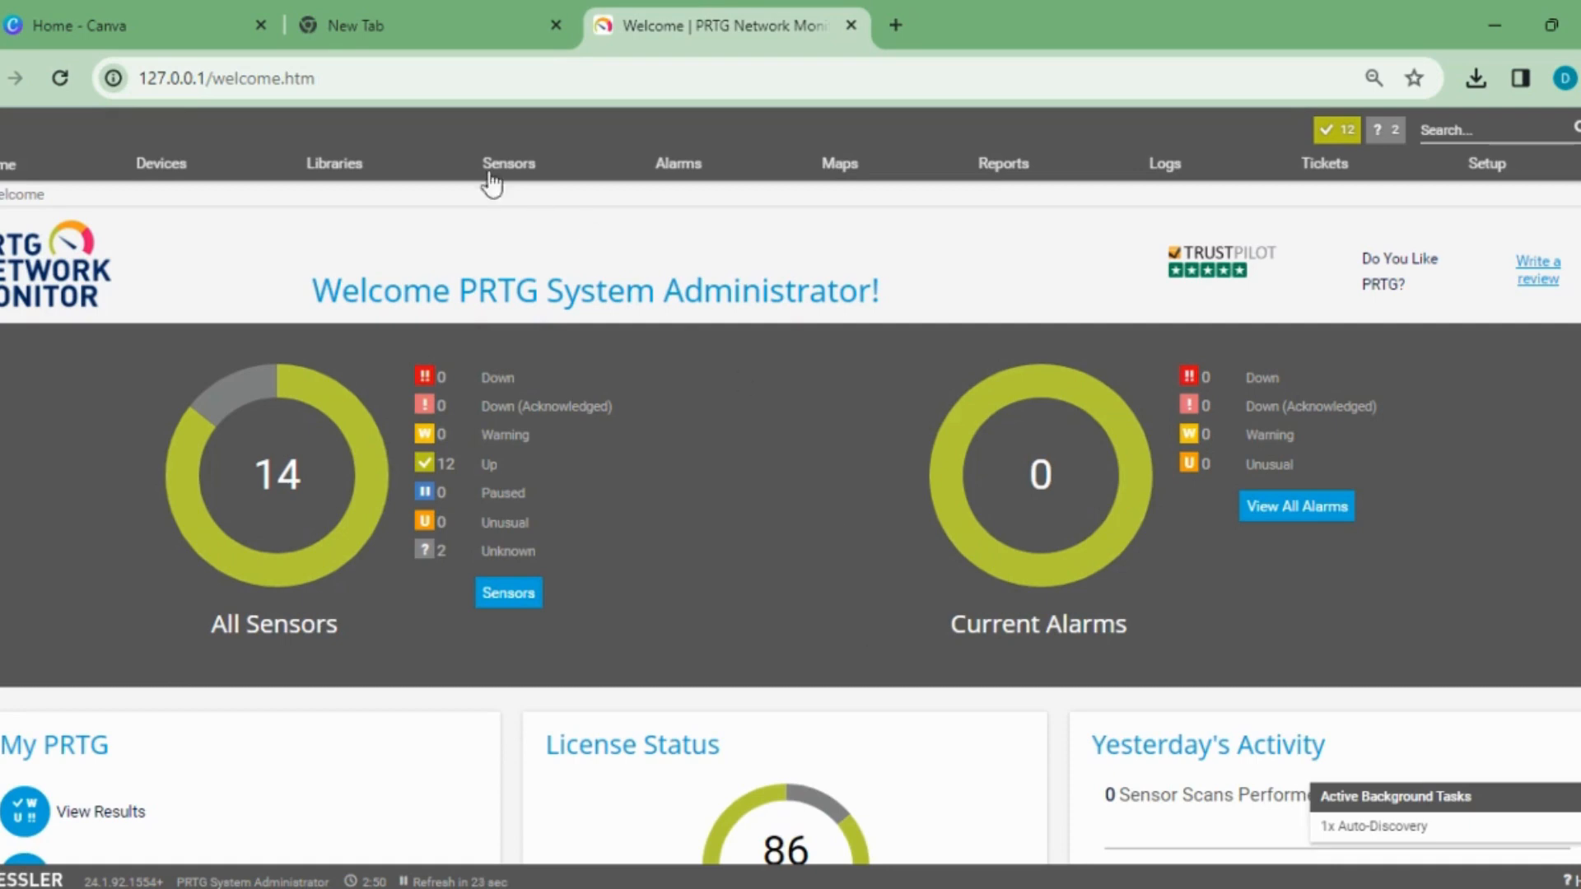
Step: Open the Devices tree and scroll through the fresh install's default Root groups
click(160, 163)
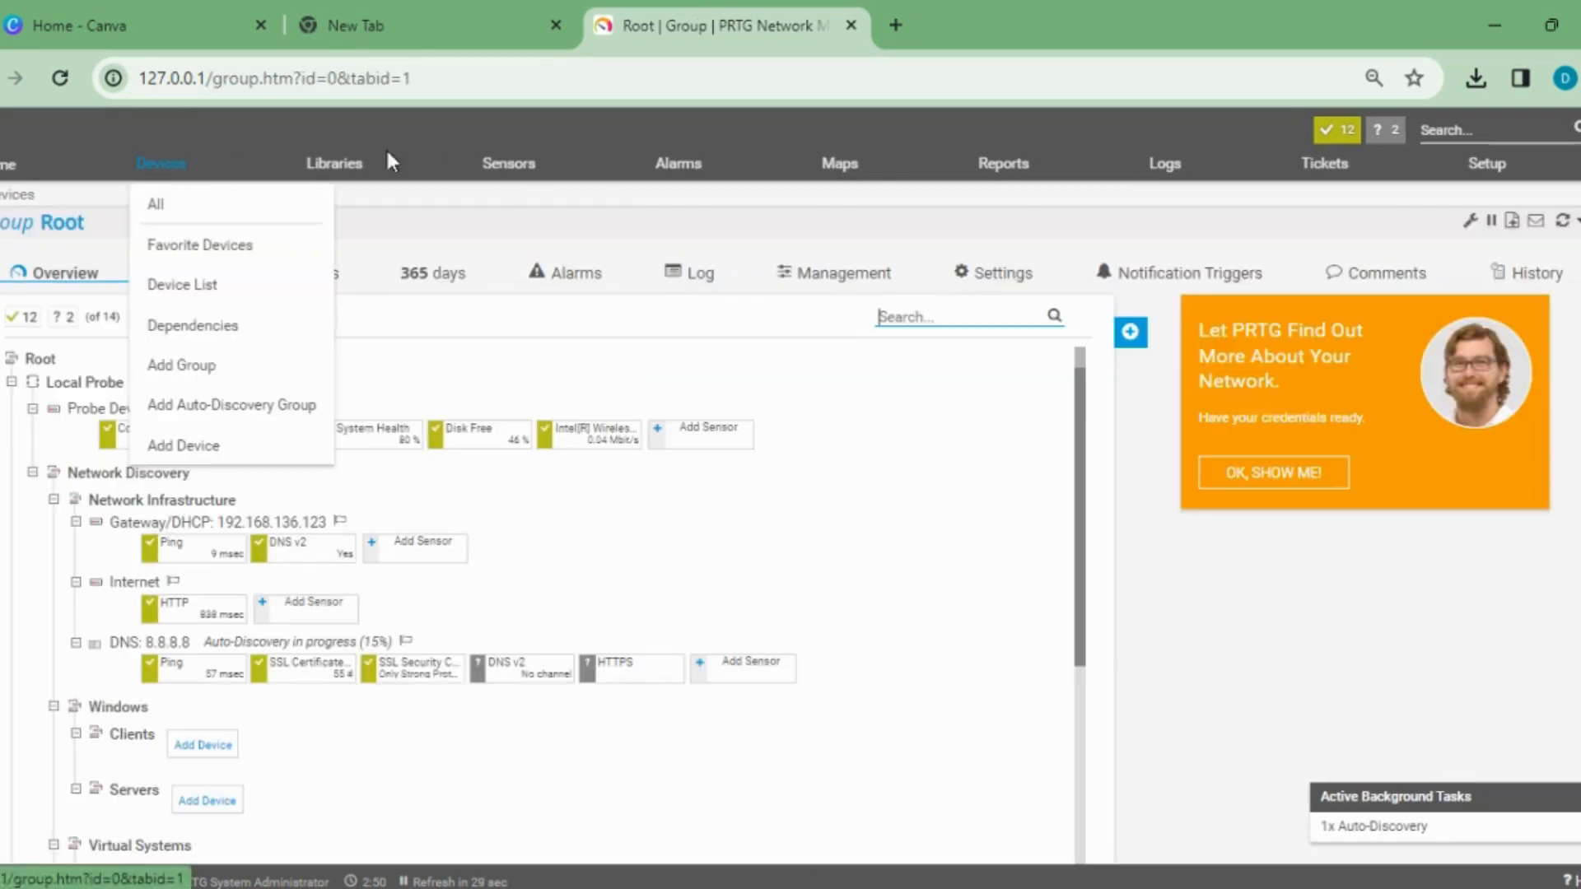
mouse_move(1084, 476)
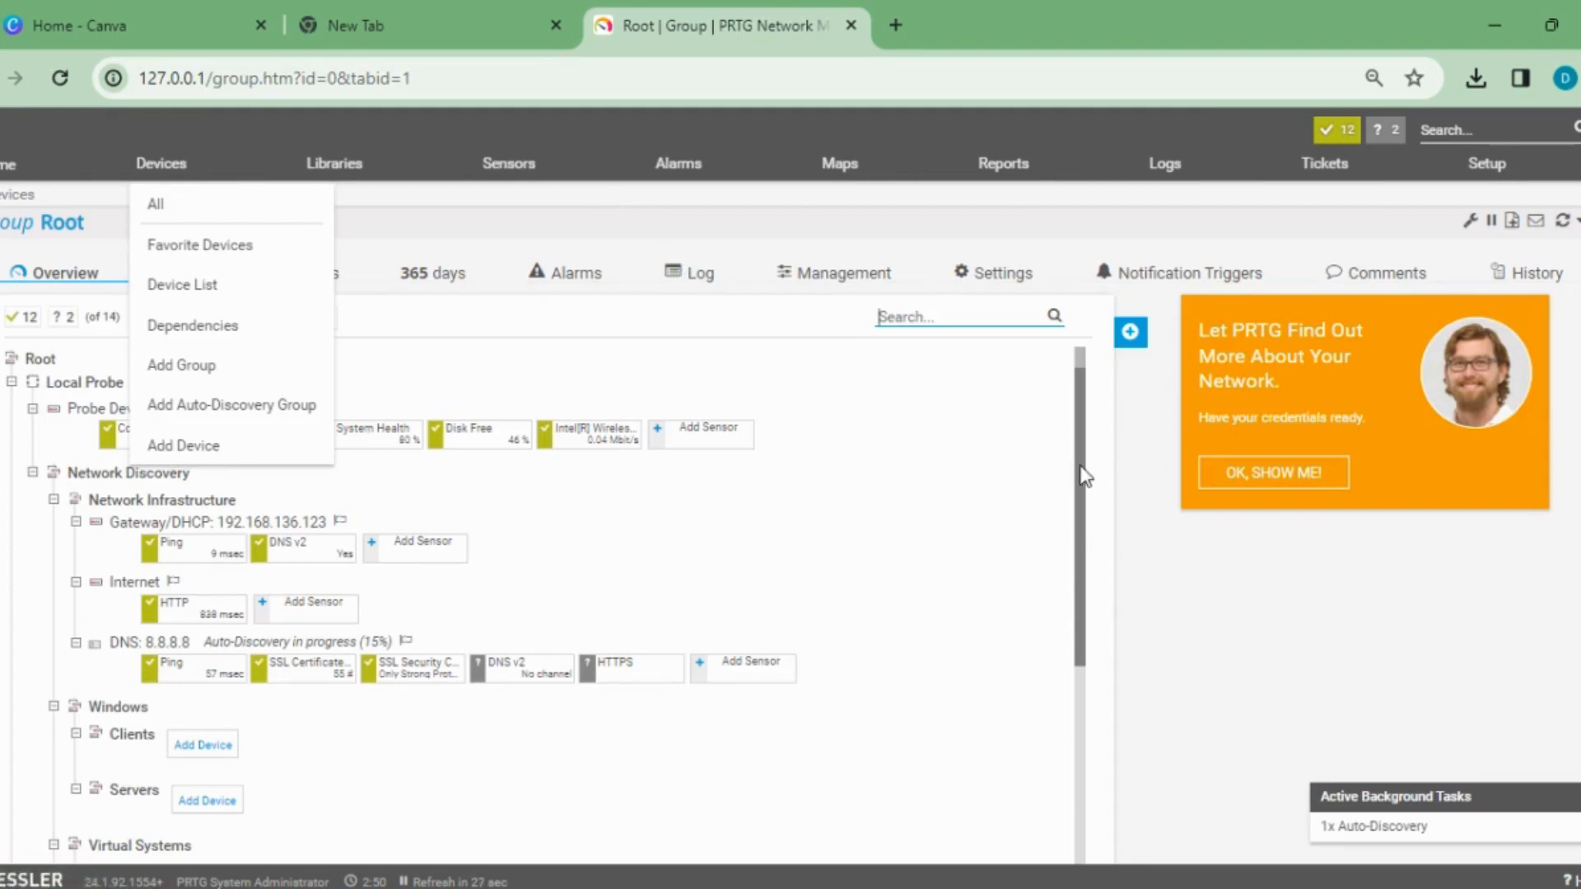
scroll(down, 3)
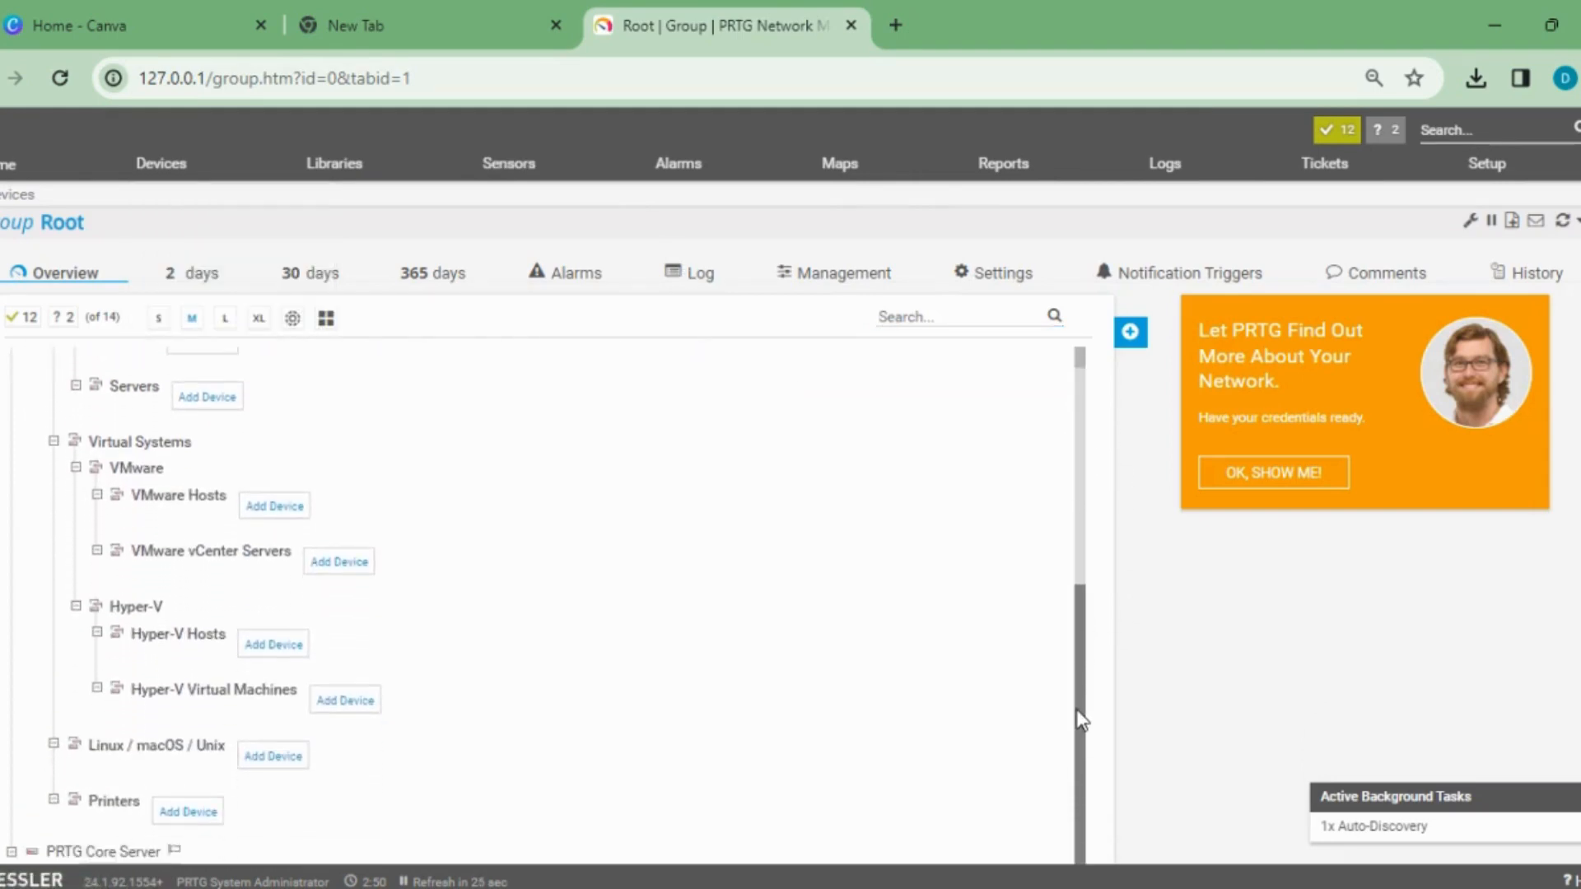
scroll(up, 3)
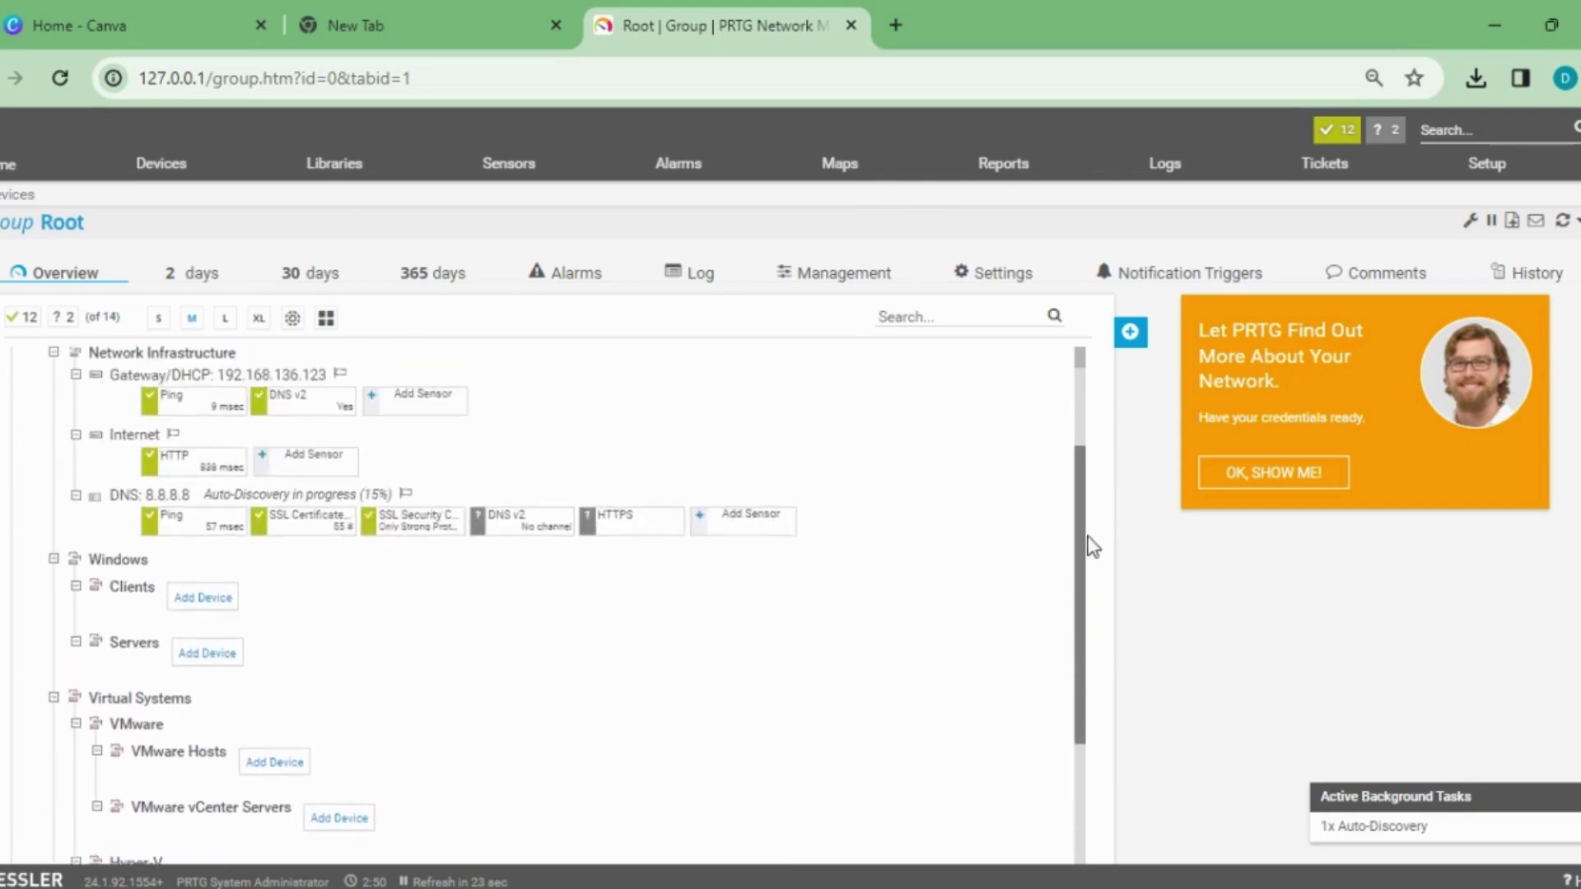
scroll(up, 3)
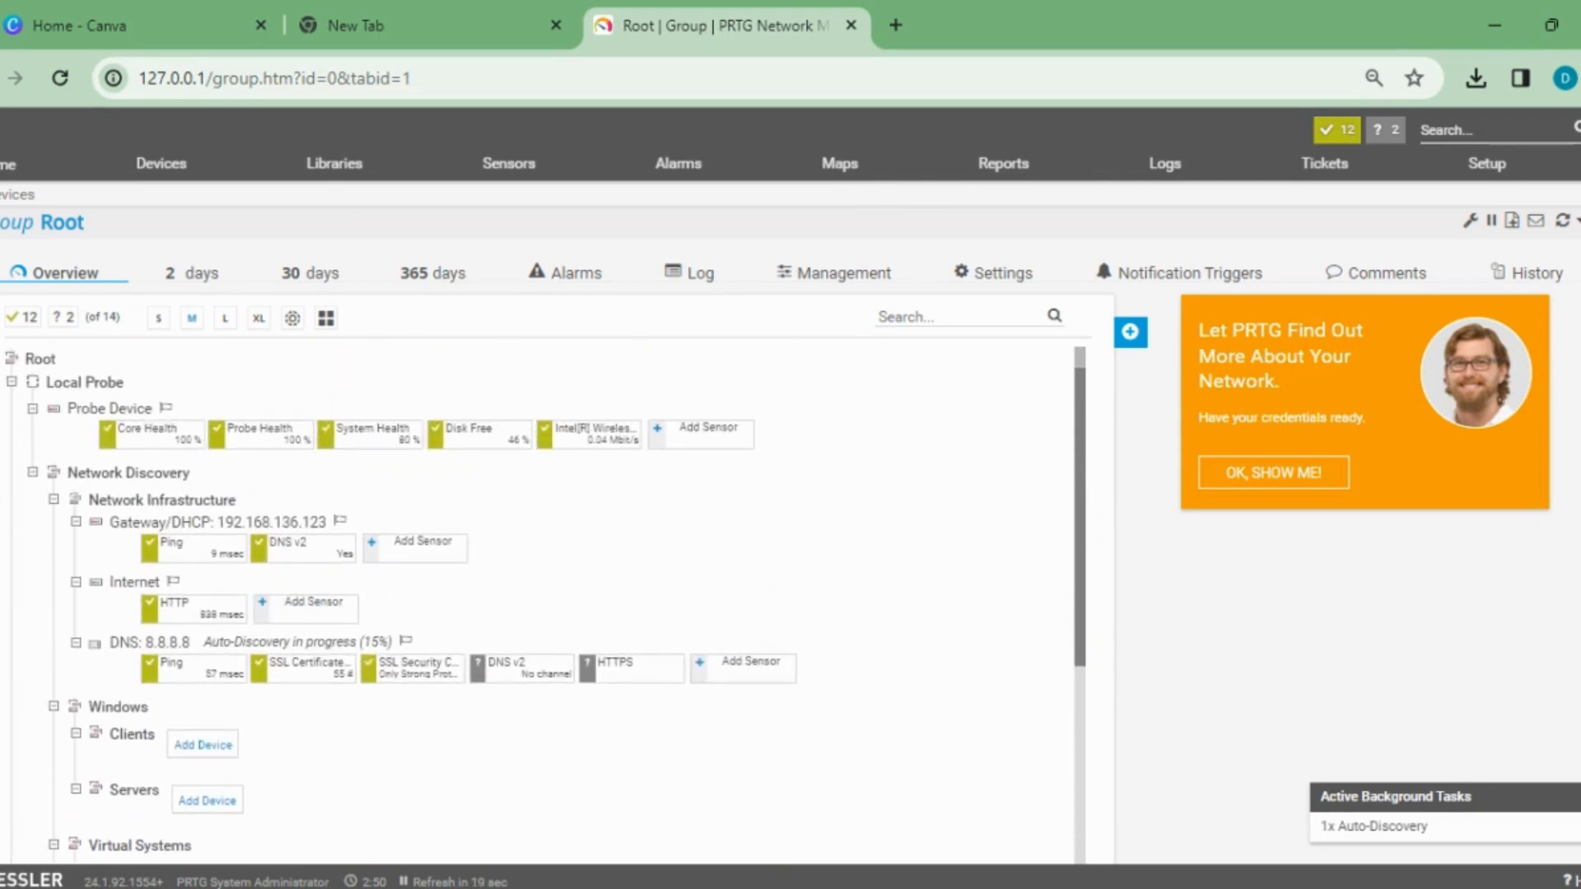
mouse_move(302, 544)
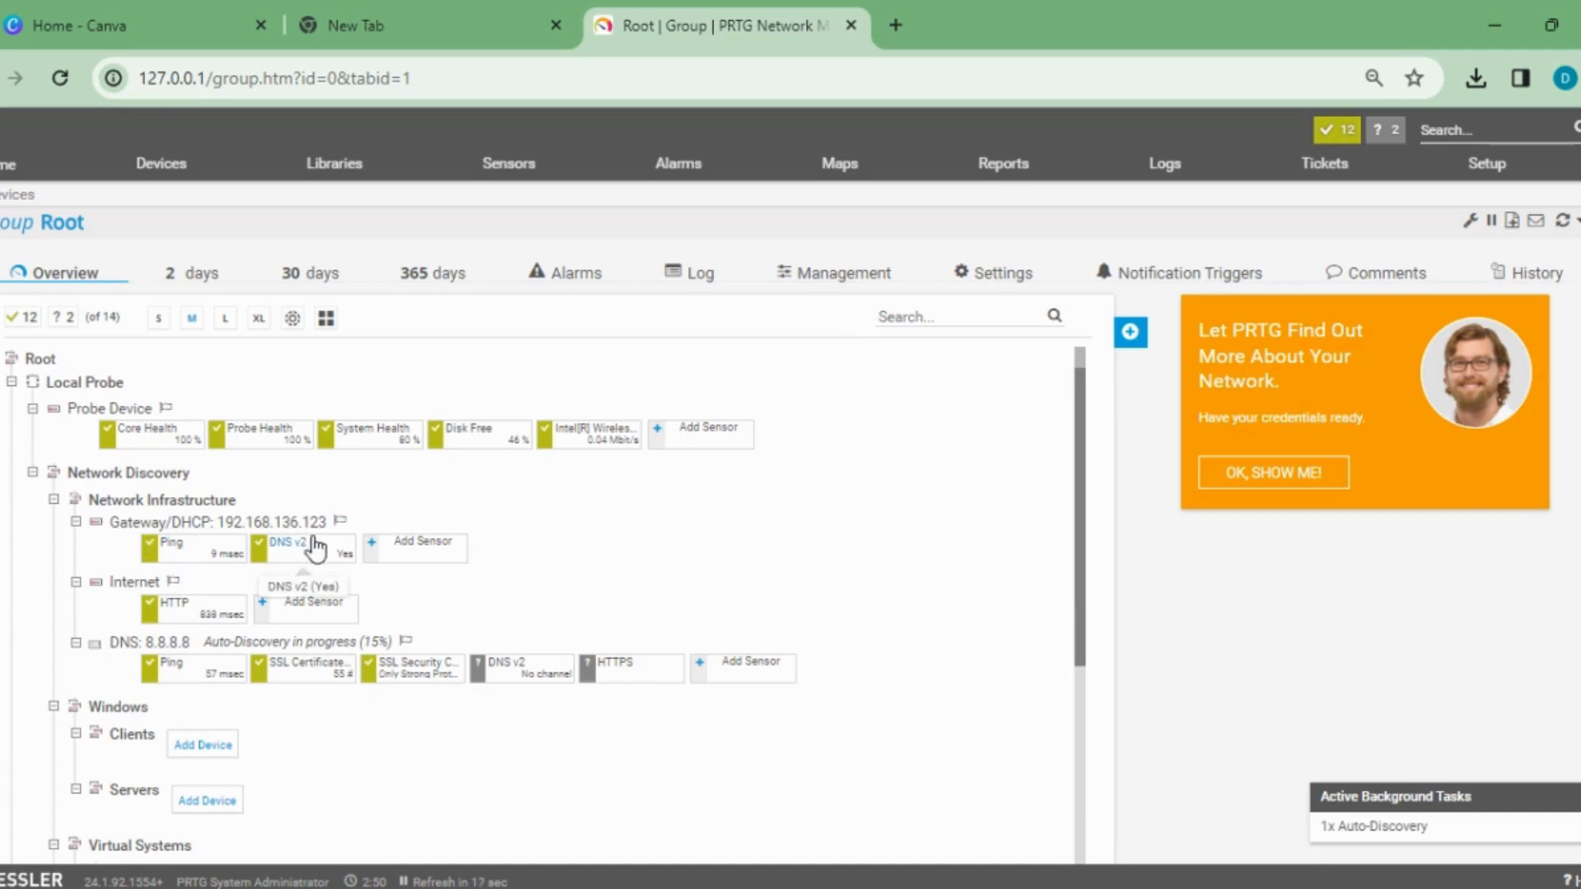
mouse_move(191, 446)
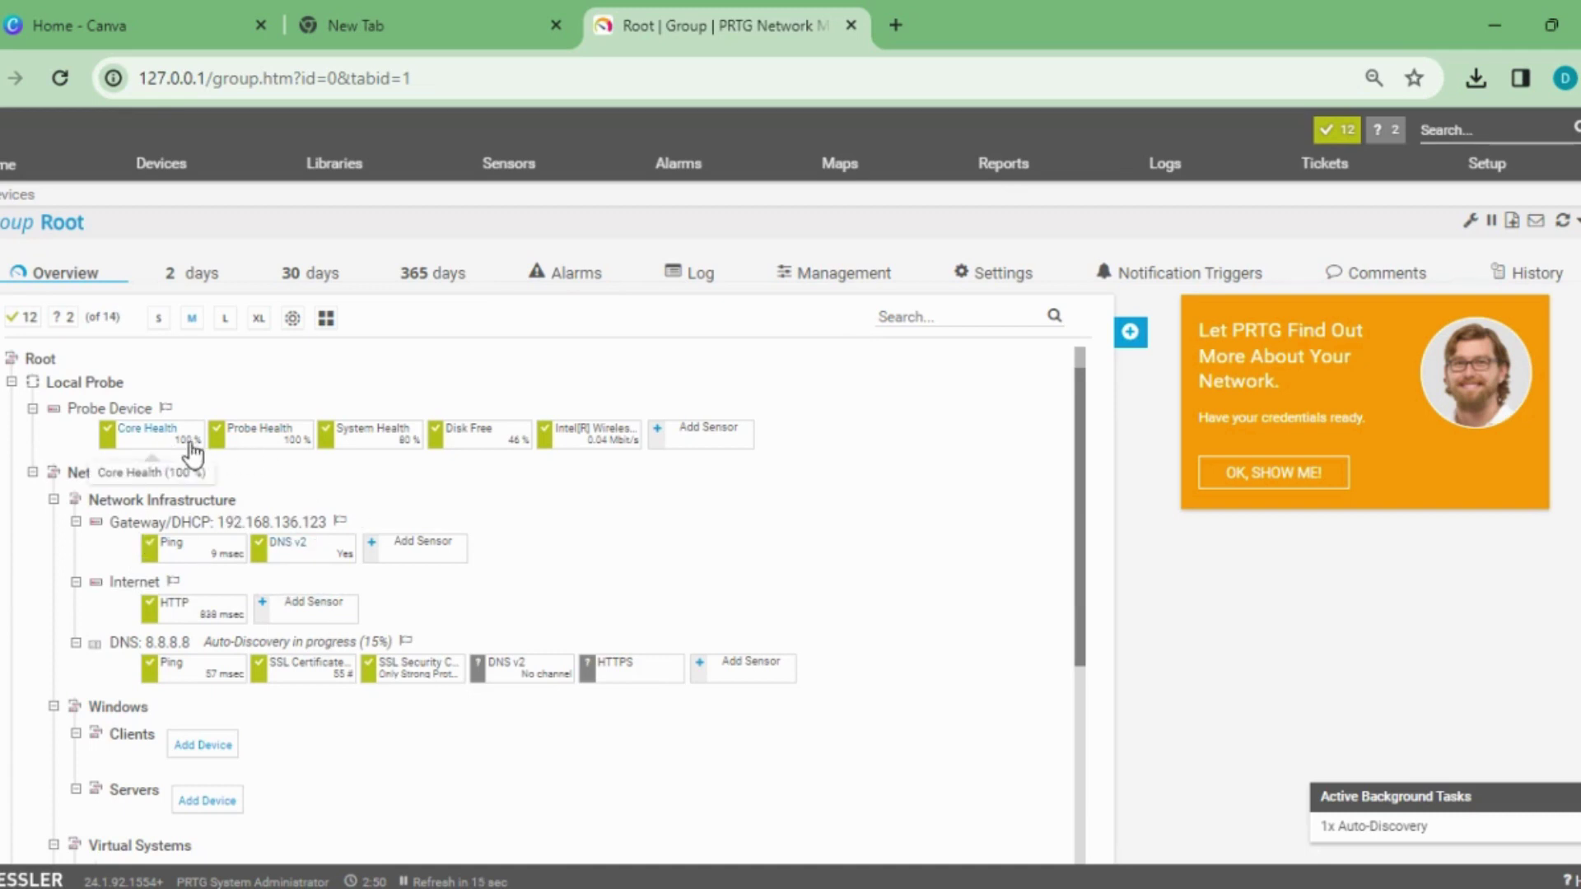
mouse_move(802, 584)
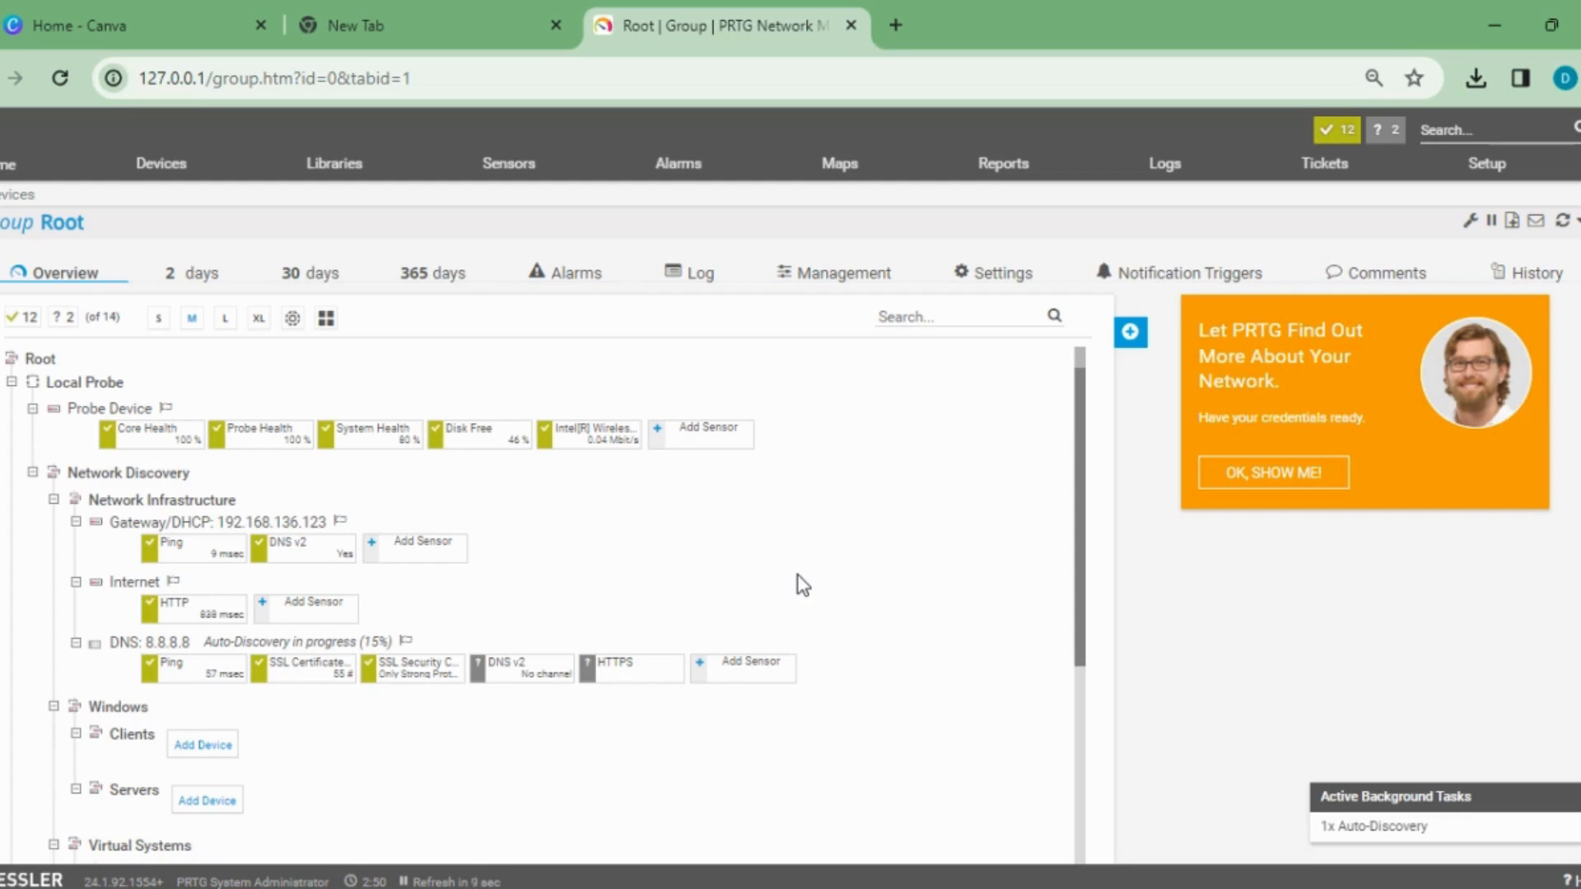
mouse_move(1096, 498)
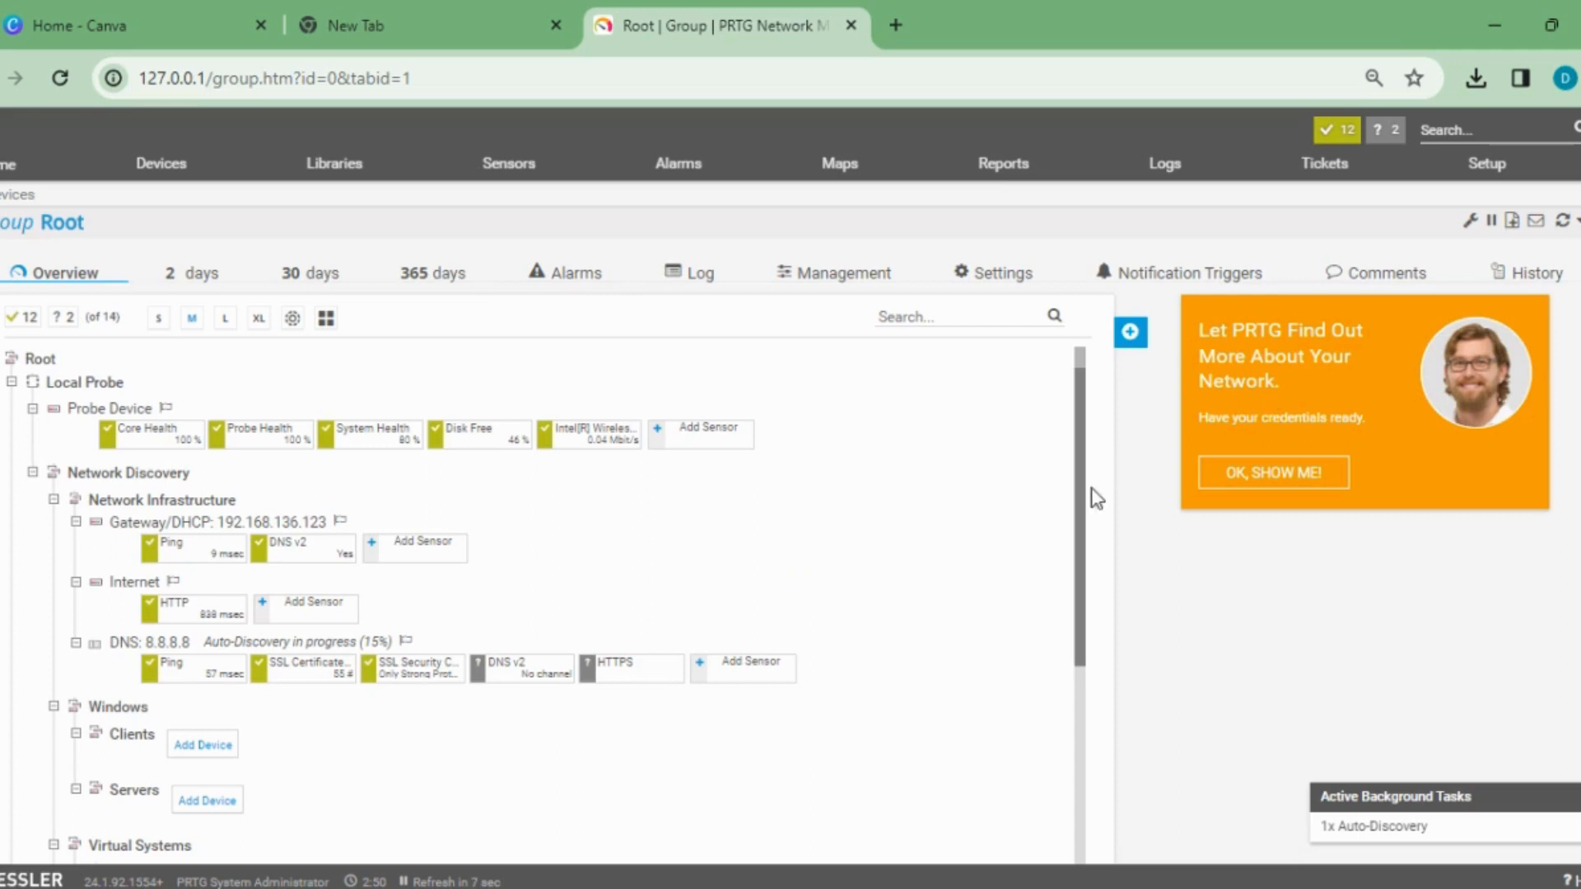
scroll(down, 3)
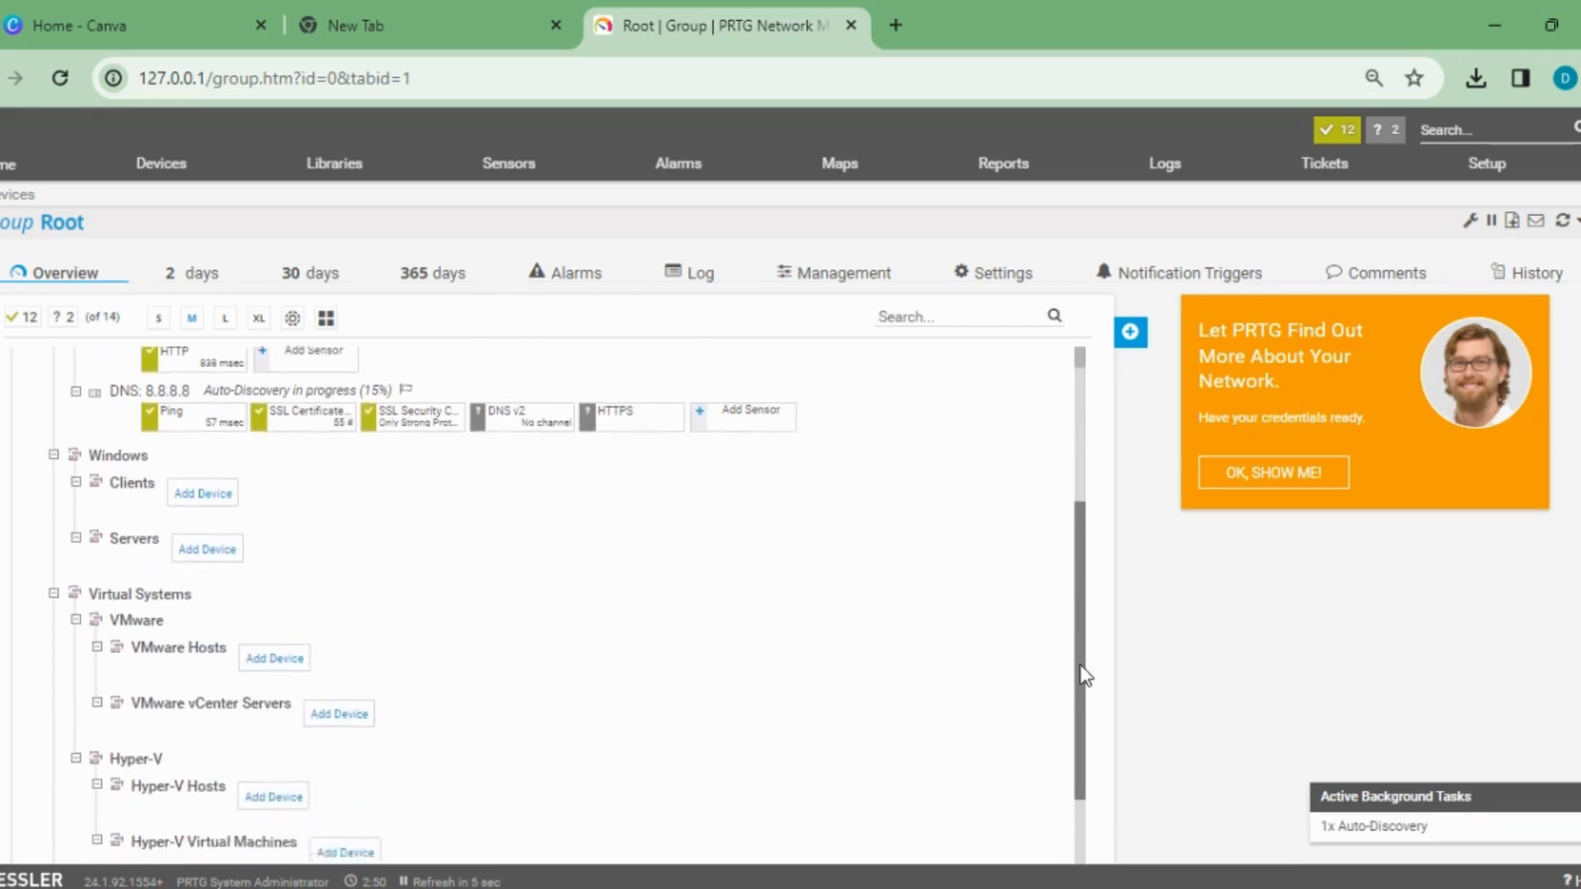
scroll(down, 3)
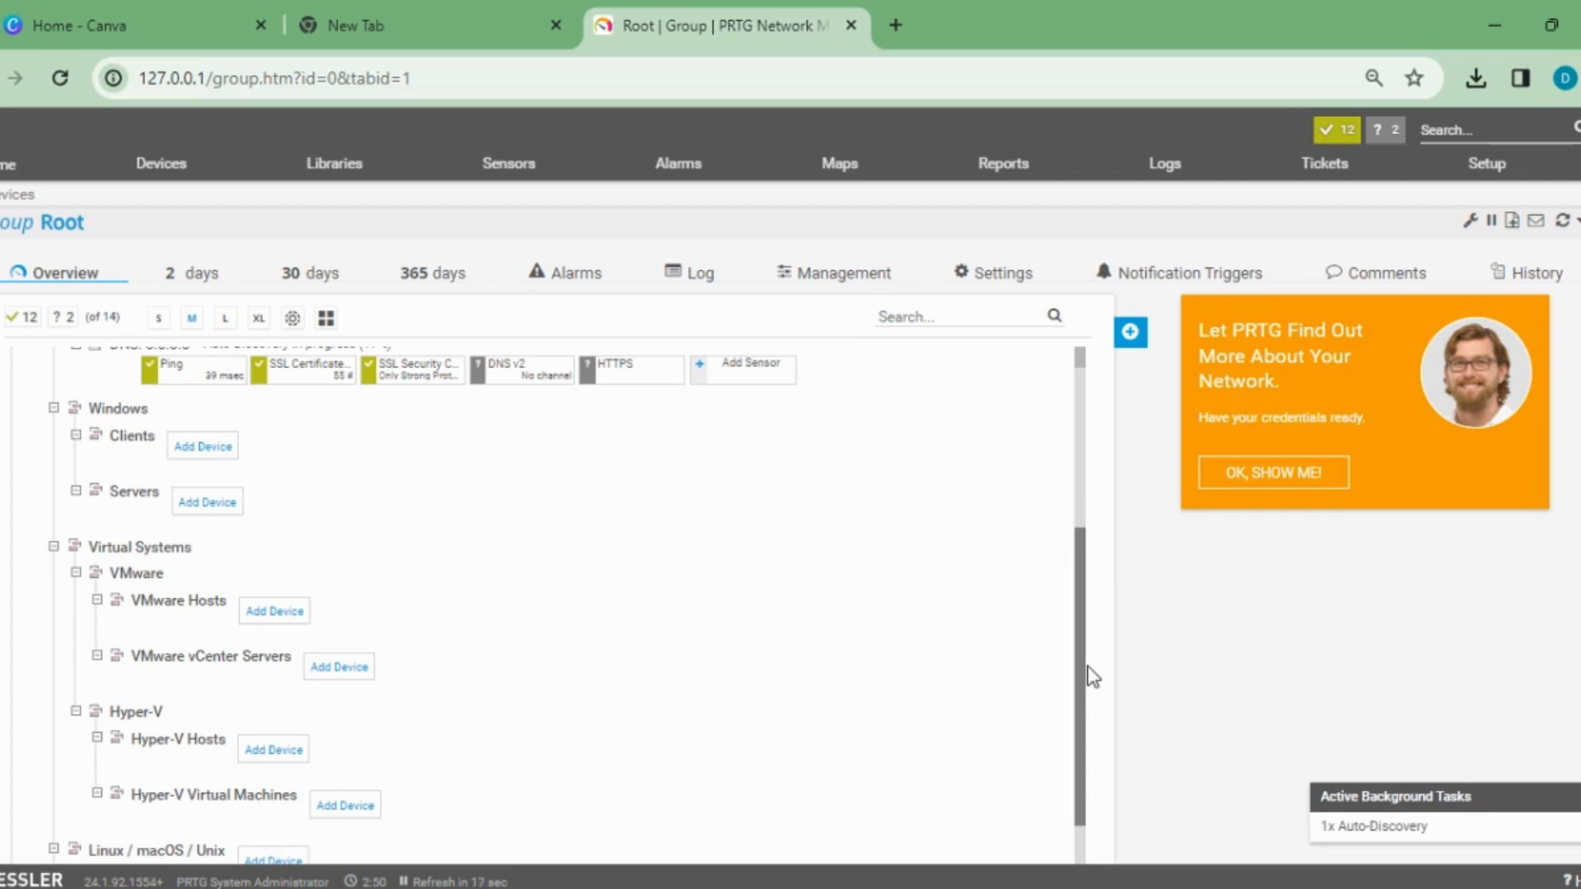
scroll(up, 3)
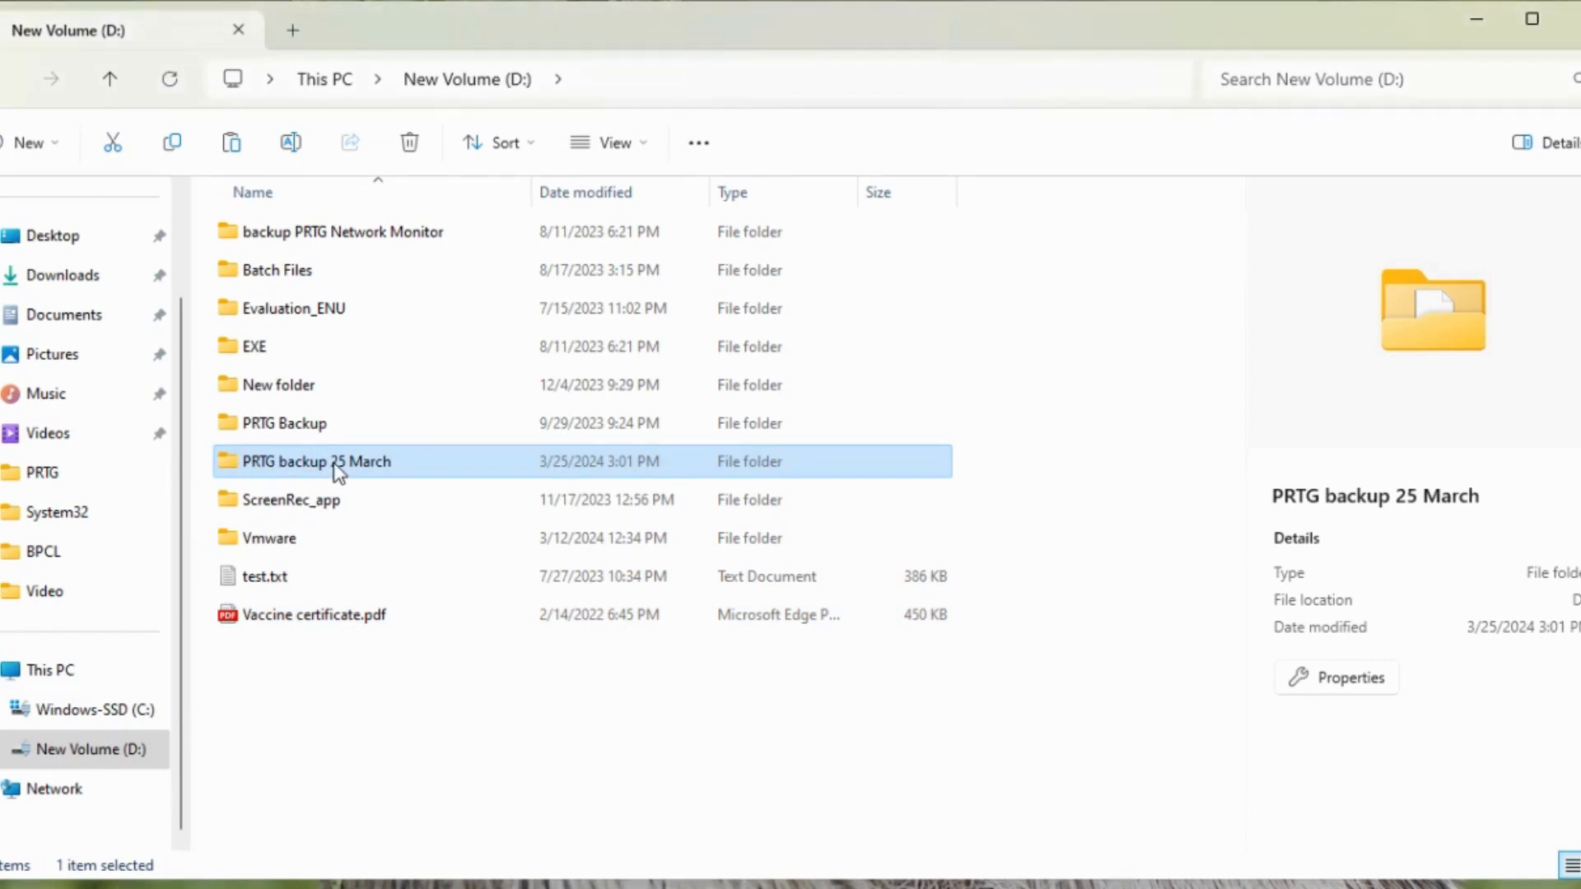
Step: Open the 'PRTG backup 25 March' folder on drive D:
double_click(315, 461)
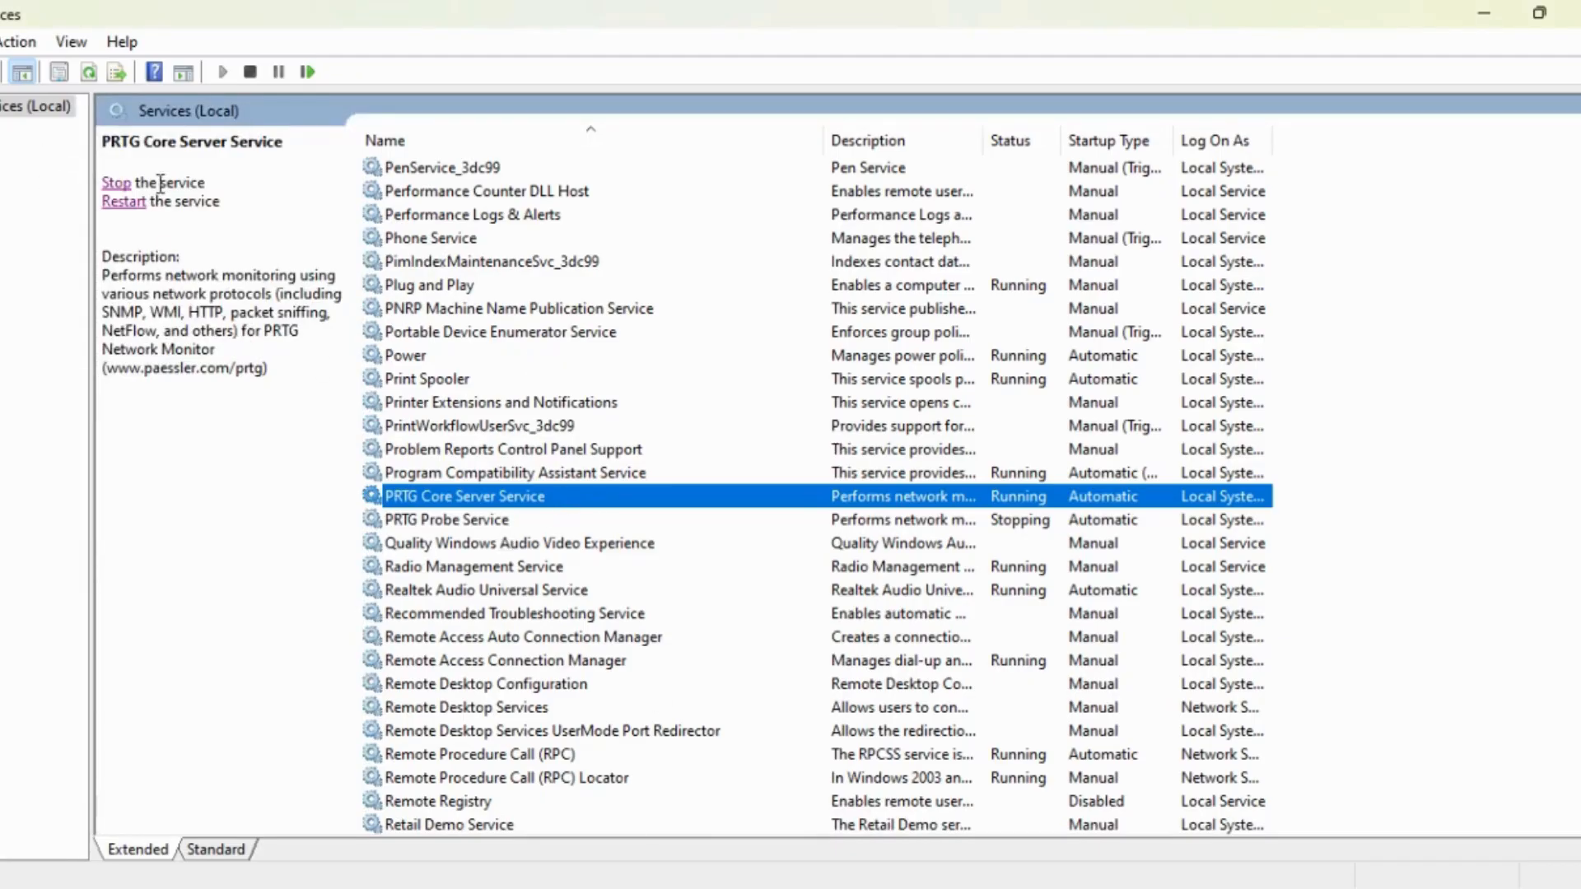
Step: Stop PRTG Core Server Service, then select PRTG Probe Service and stop it too
click(115, 182)
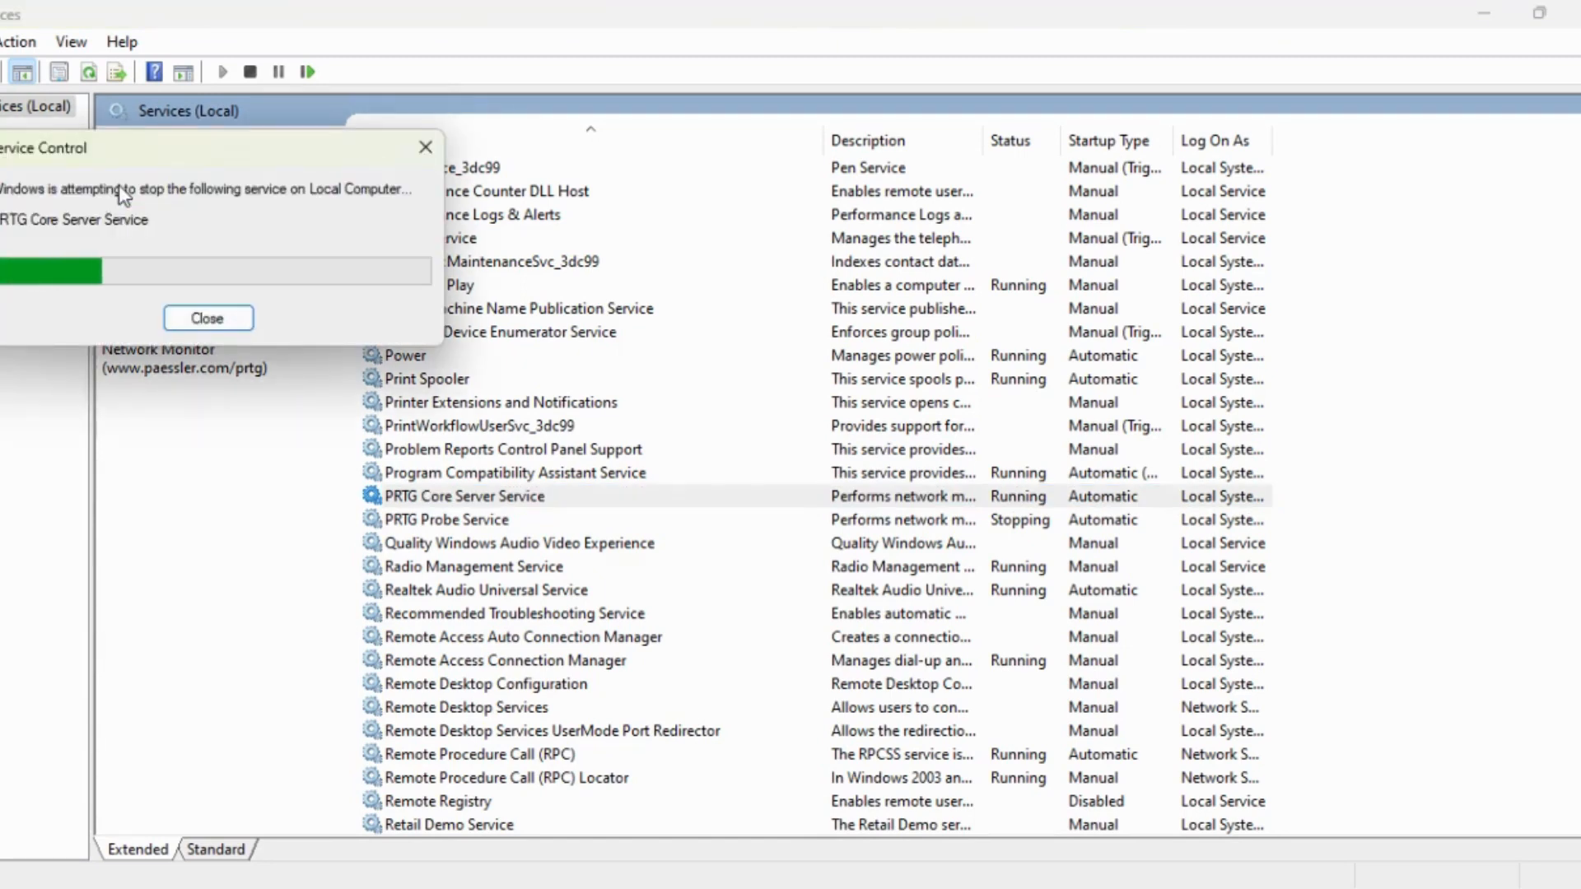
click(207, 318)
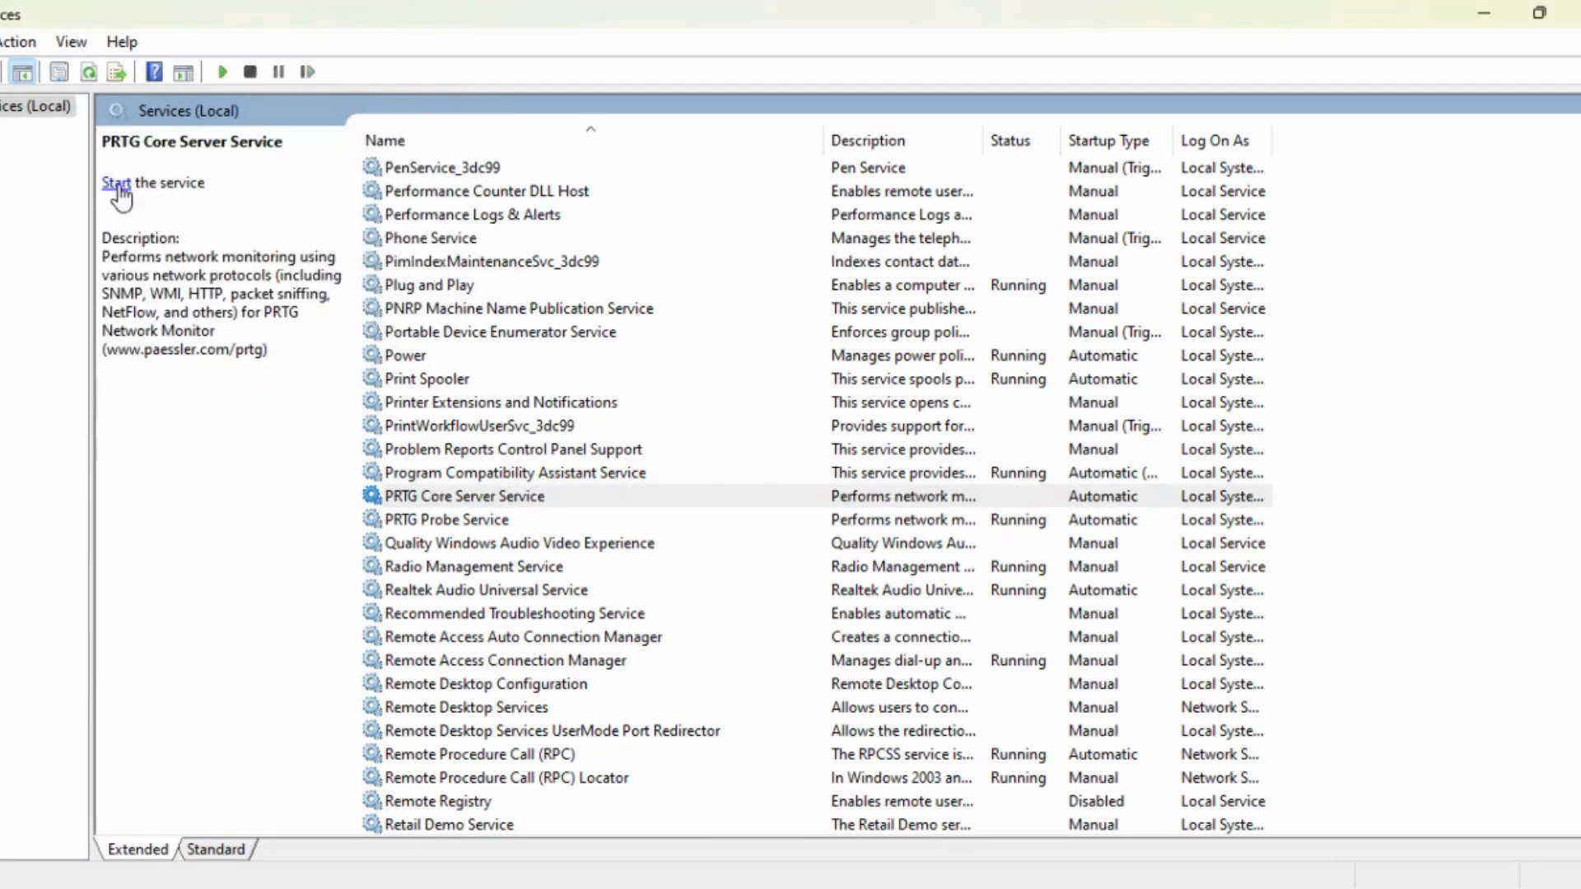
click(448, 519)
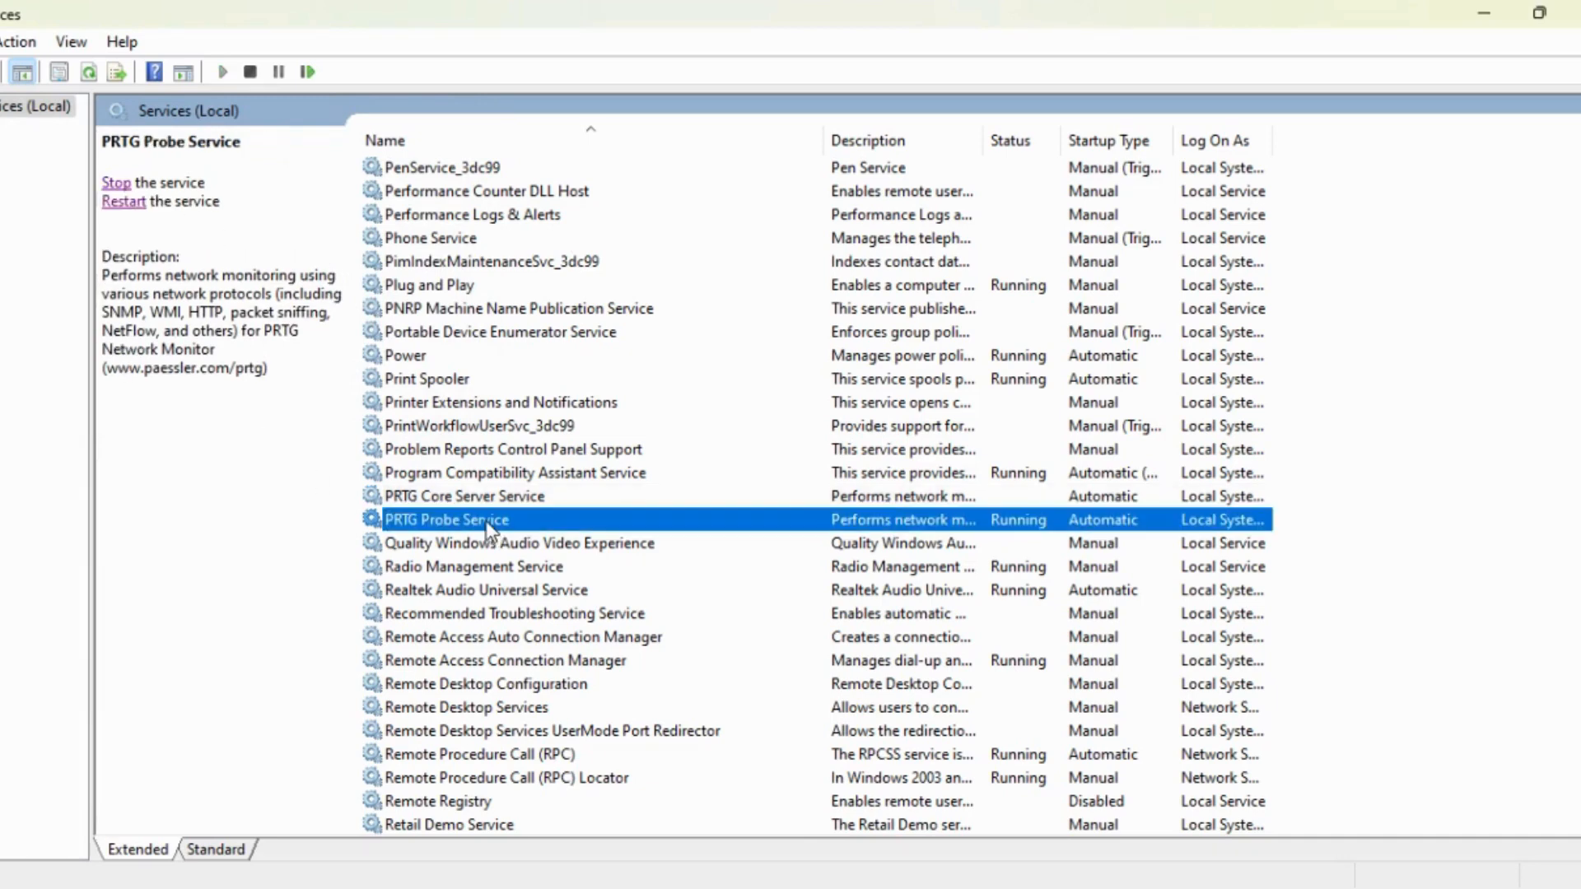
mouse_move(118, 191)
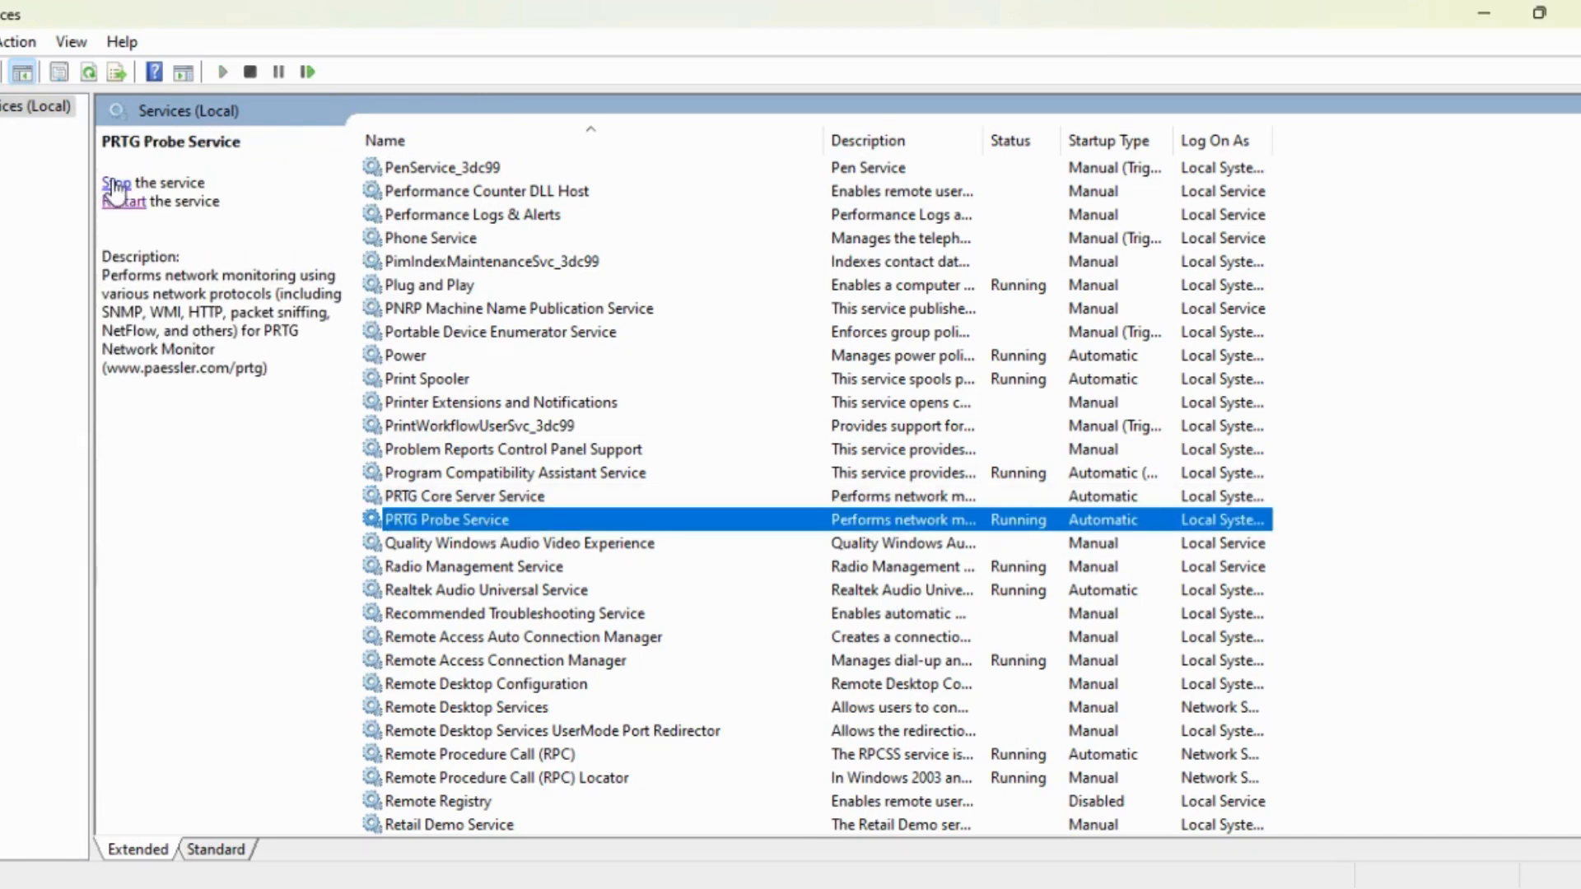
click(150, 183)
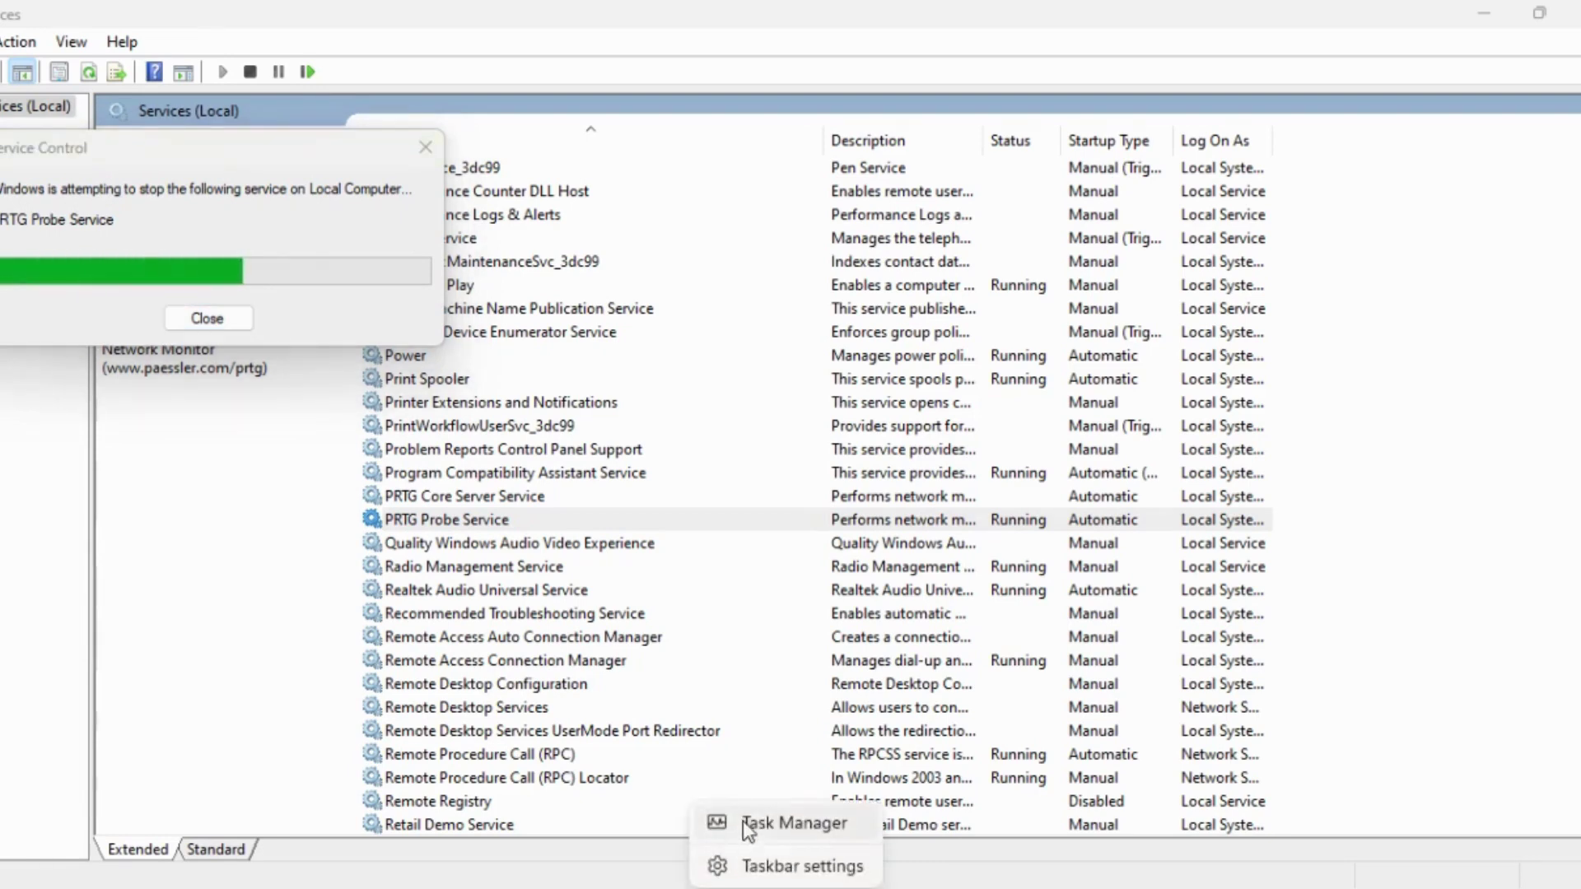
Step: Check Task Manager's Details list for any remaining PRTG processes
click(794, 822)
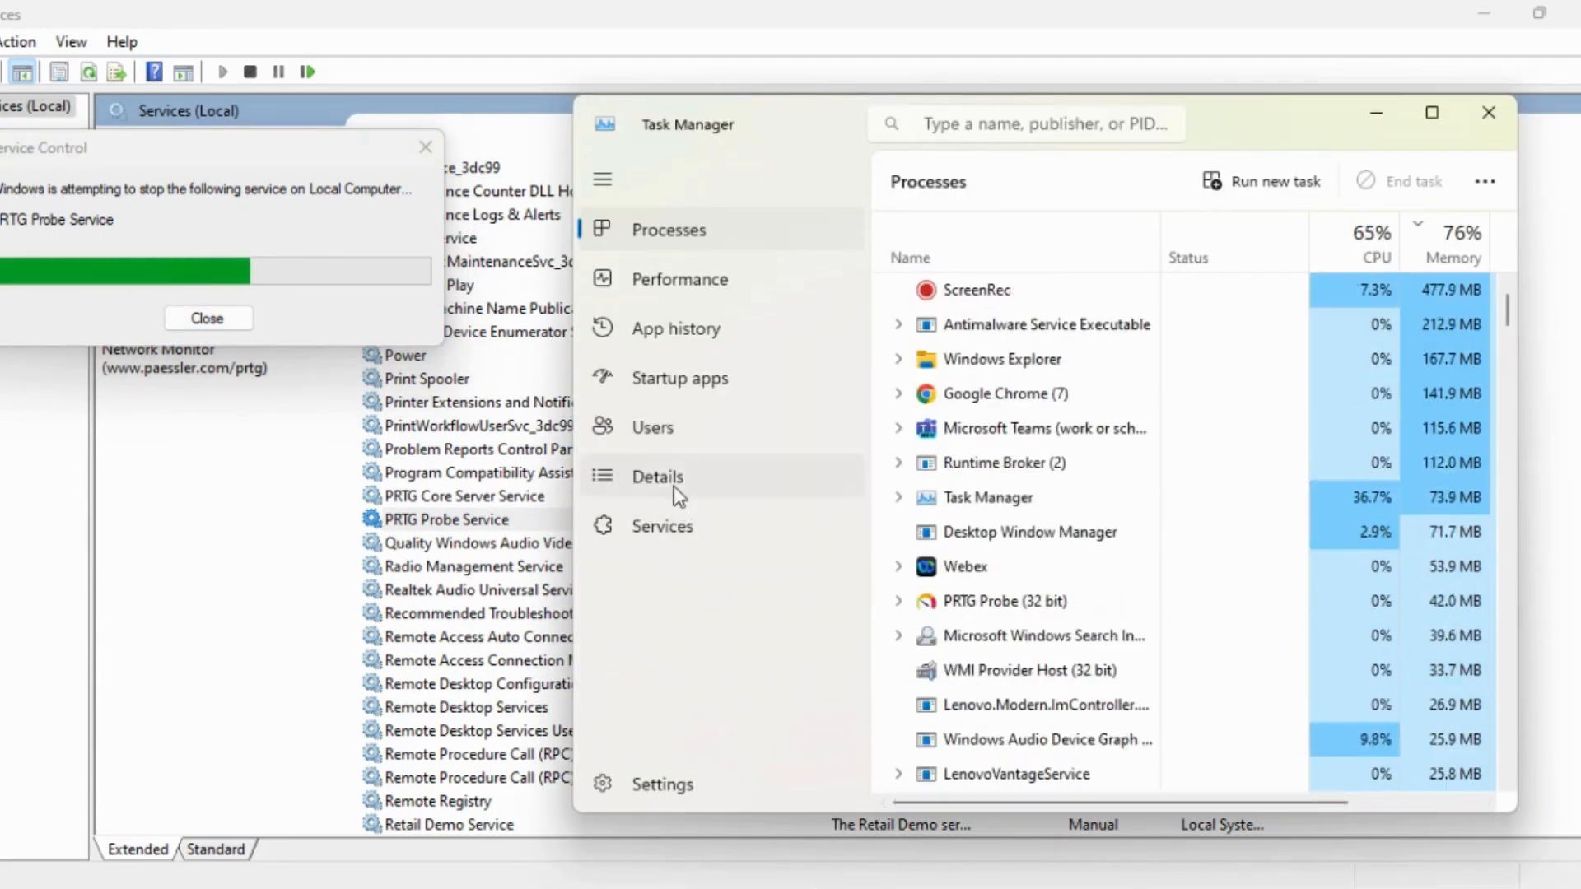
click(656, 476)
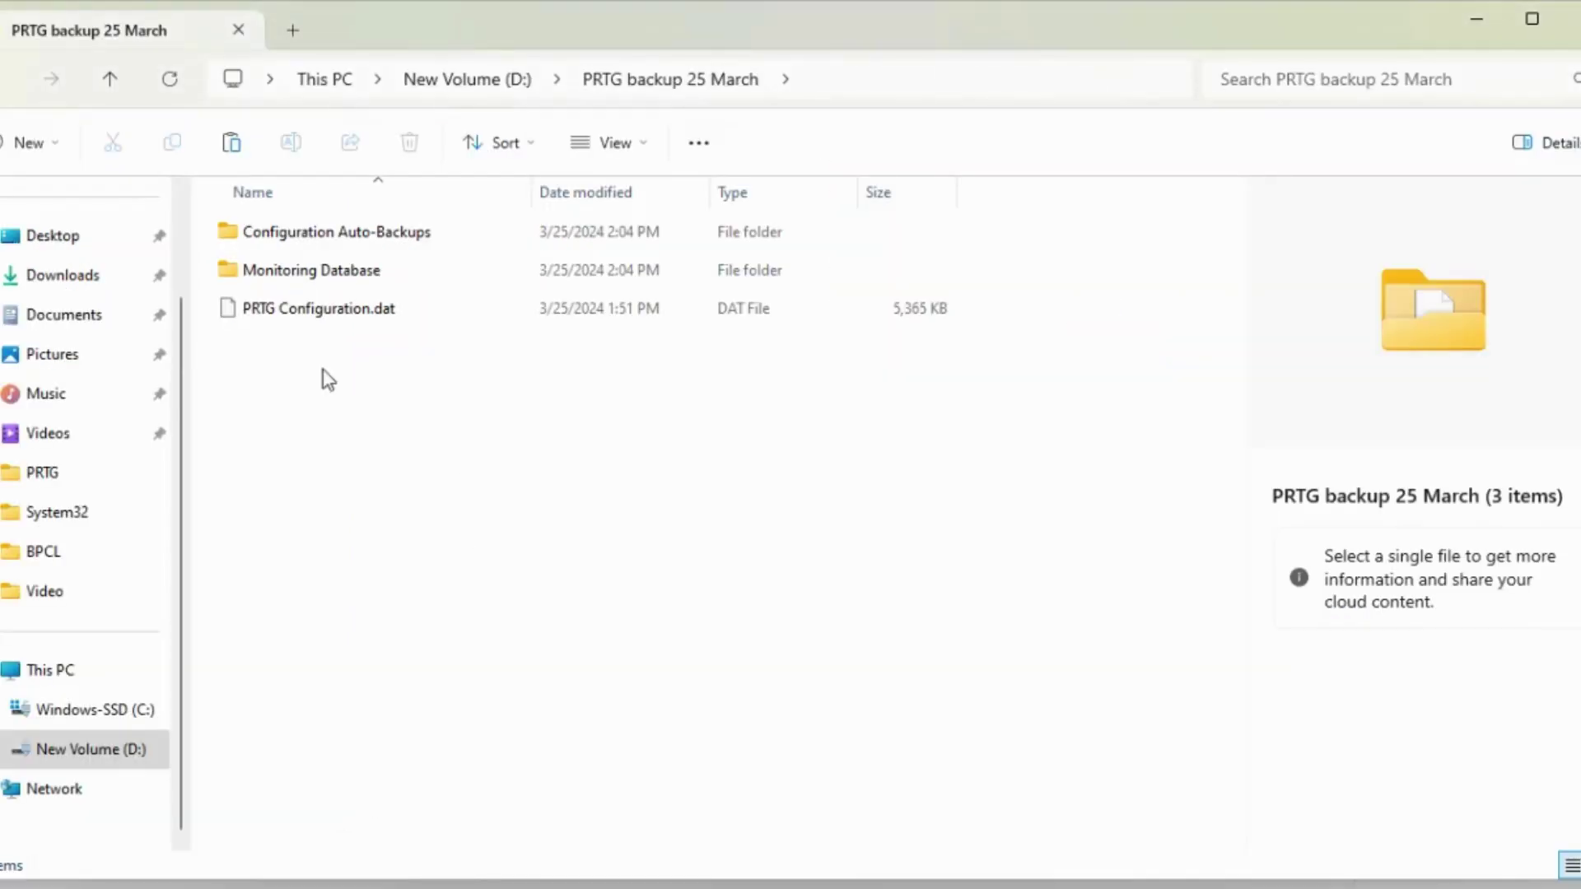
Step: Copy all backup items and delete the current PRTG Configuration.dat under C:\ProgramData
key(ctrl+a)
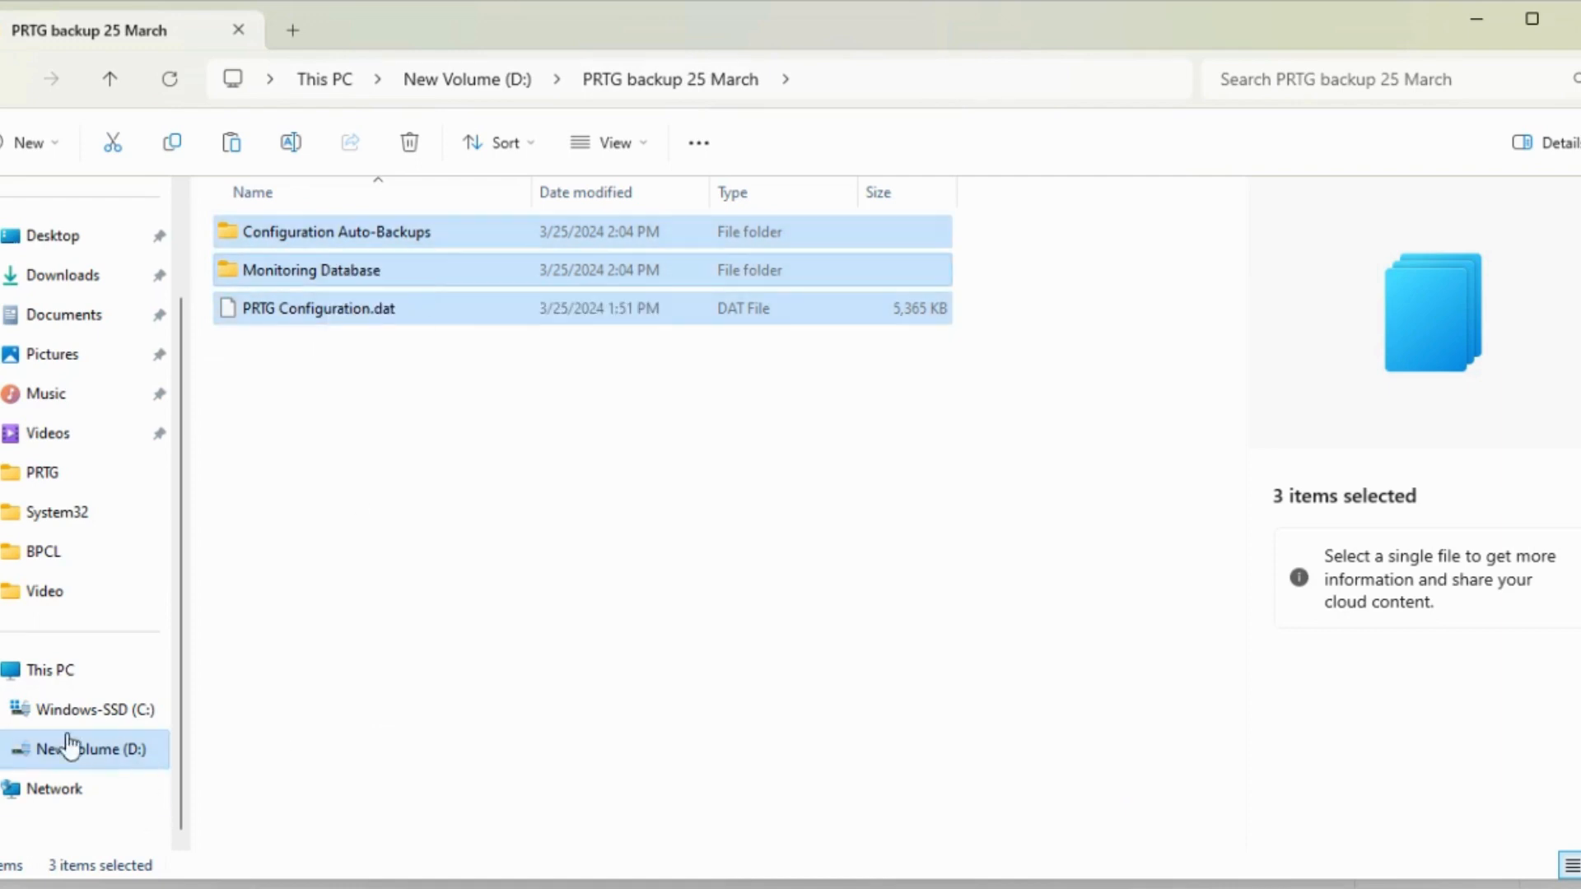
click(89, 709)
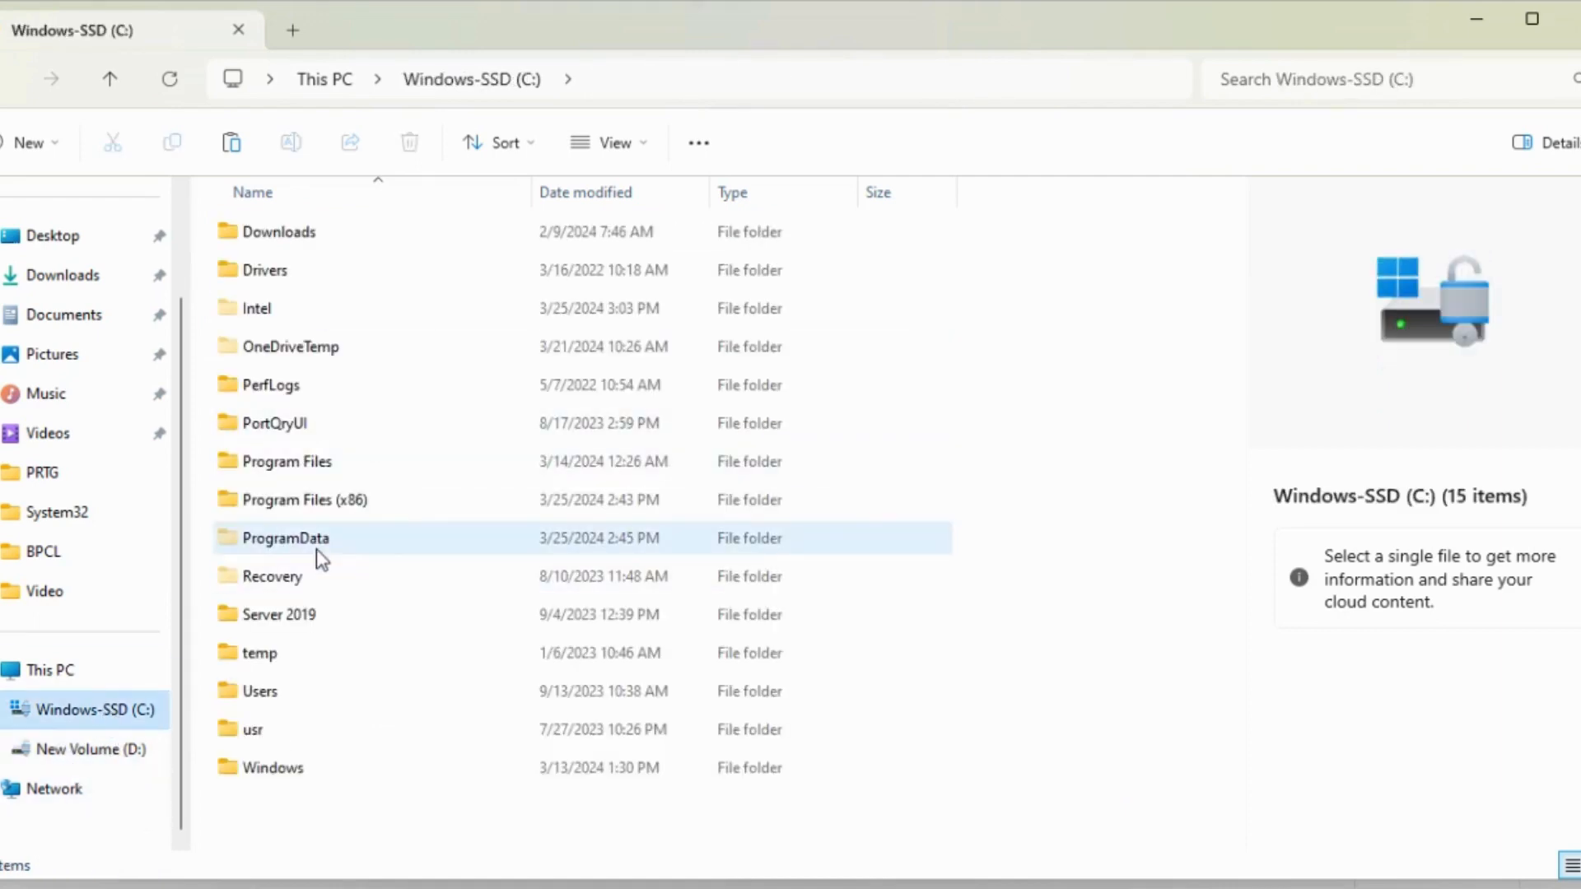
double_click(286, 538)
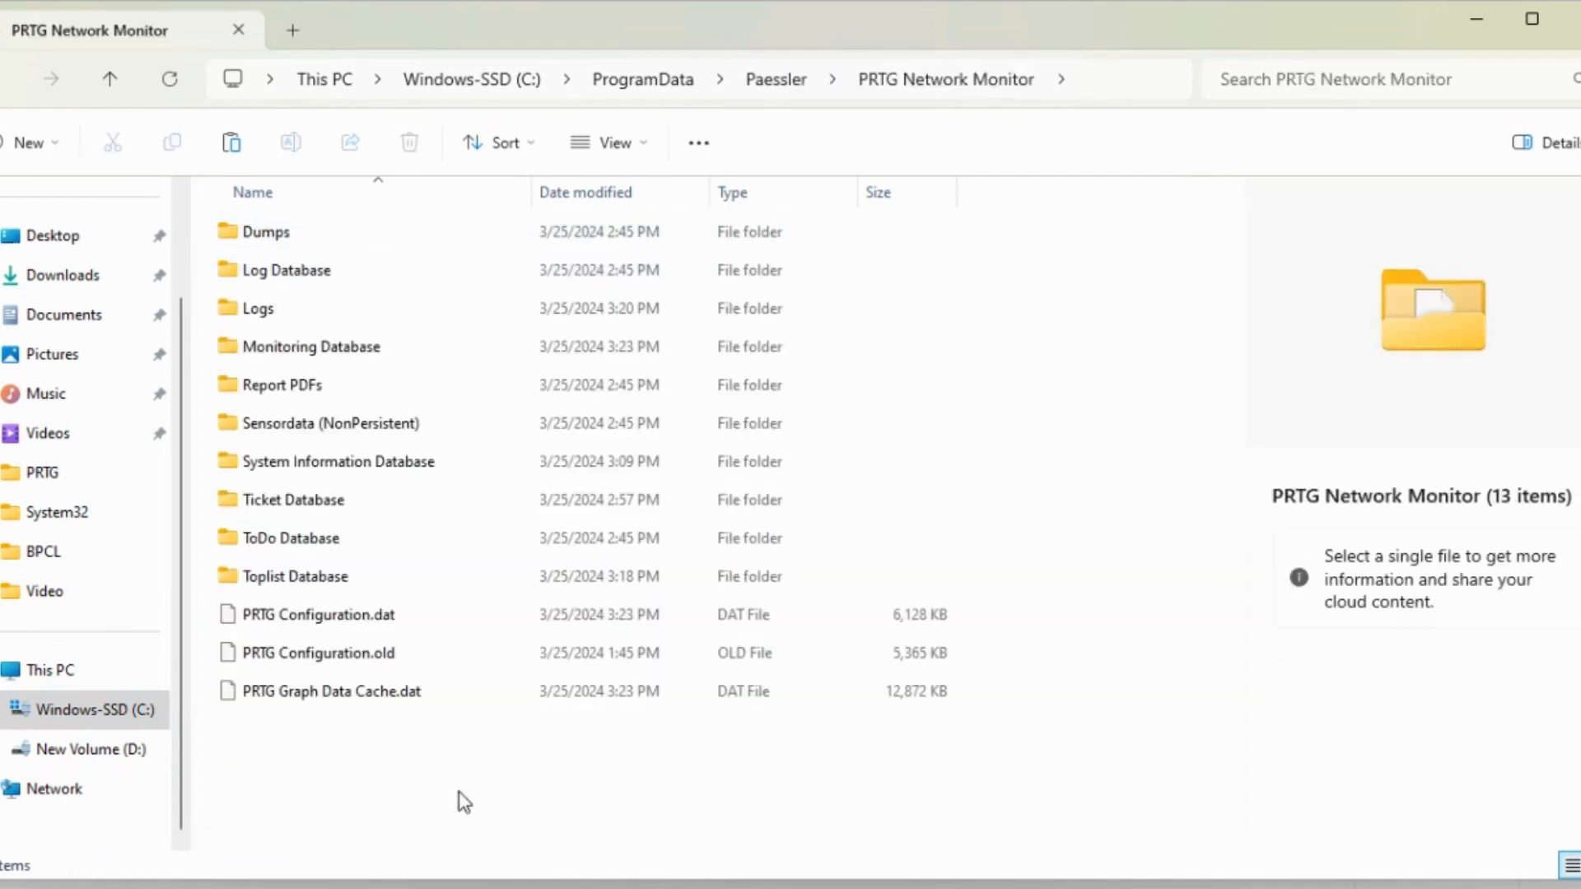
click(318, 614)
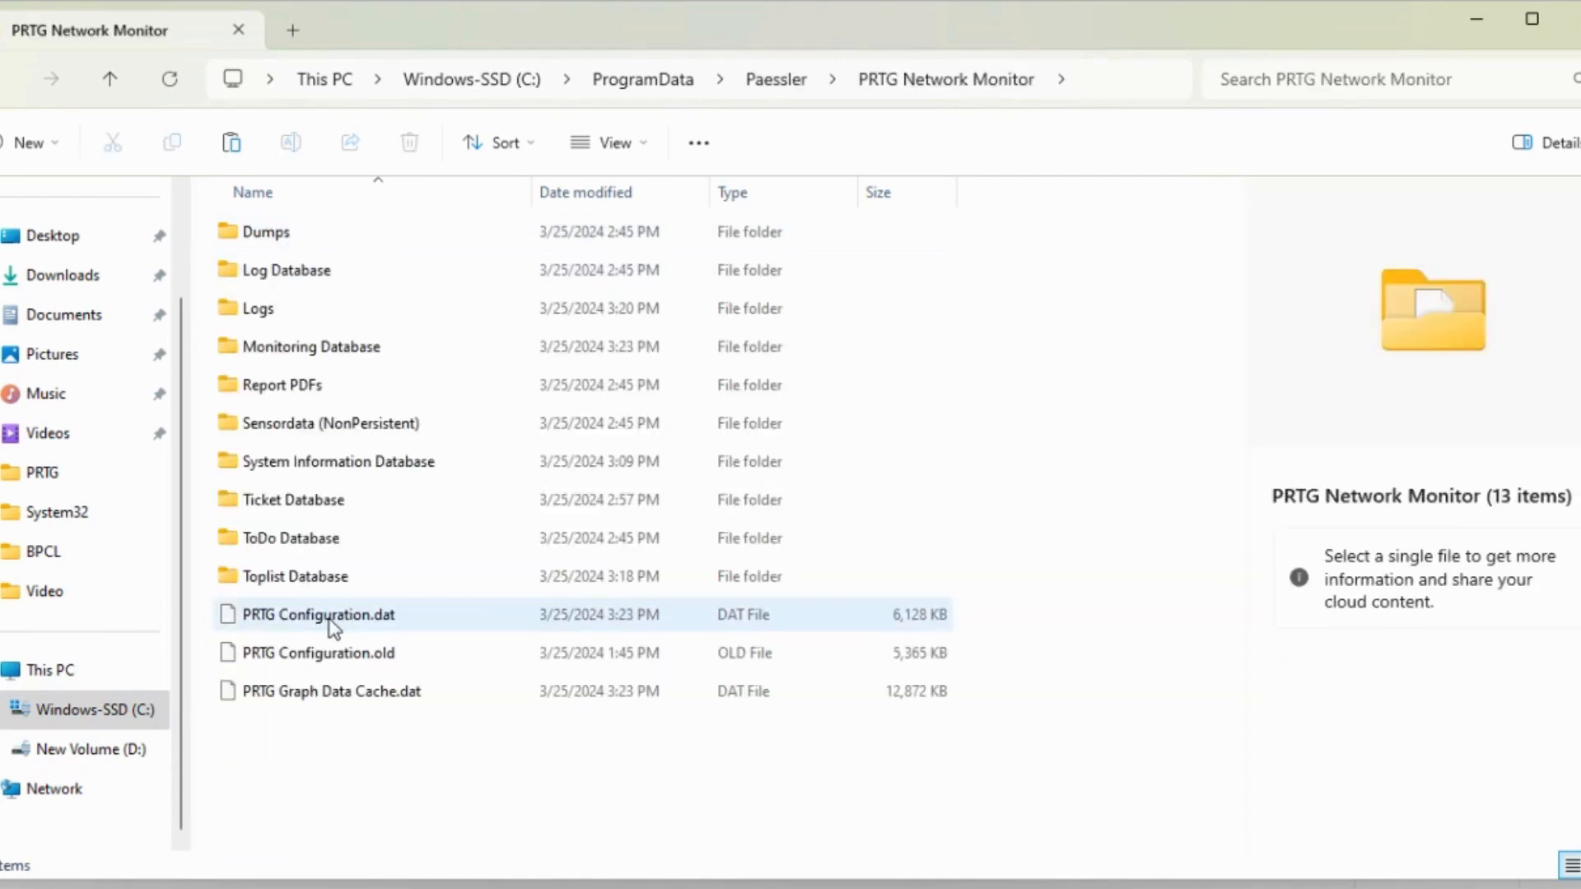
click(408, 140)
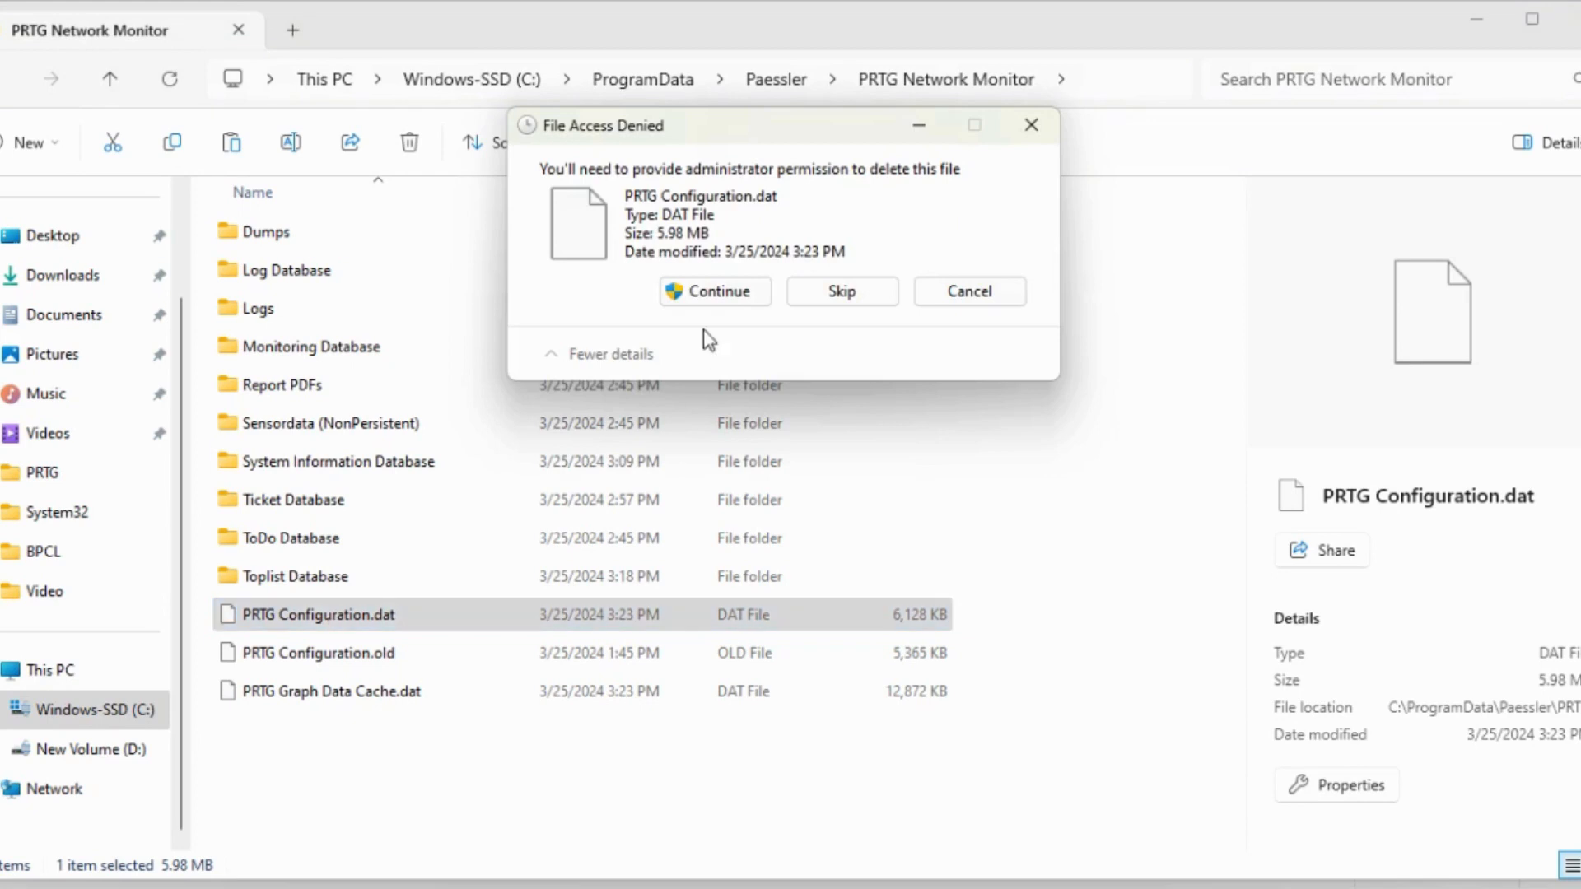
click(714, 292)
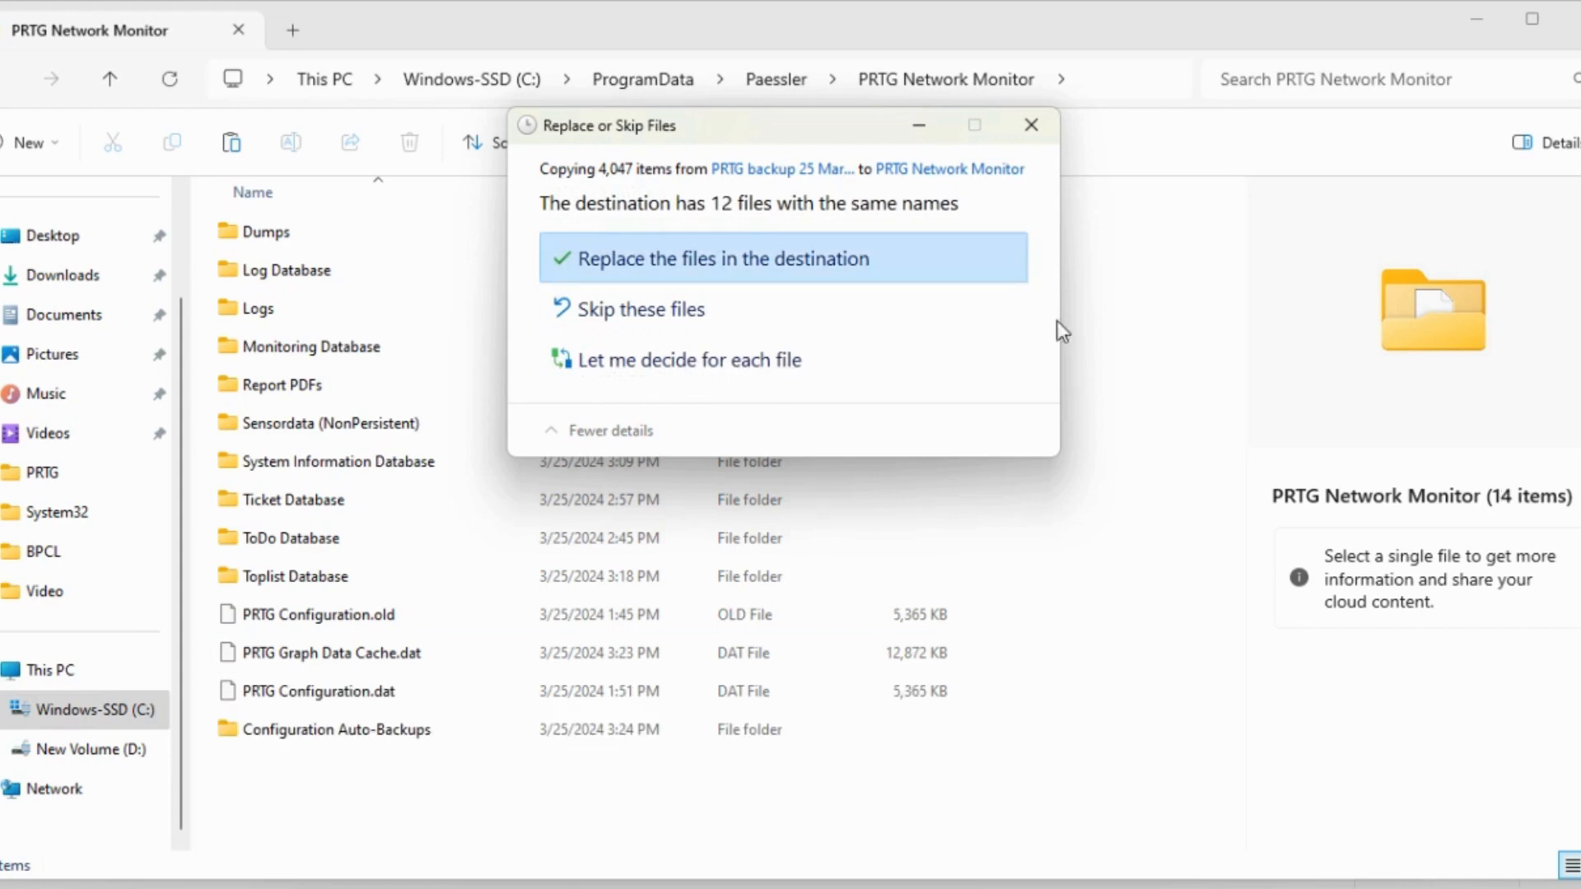
Step: Paste the backup into the PRTG data folder, replacing all existing files
click(718, 258)
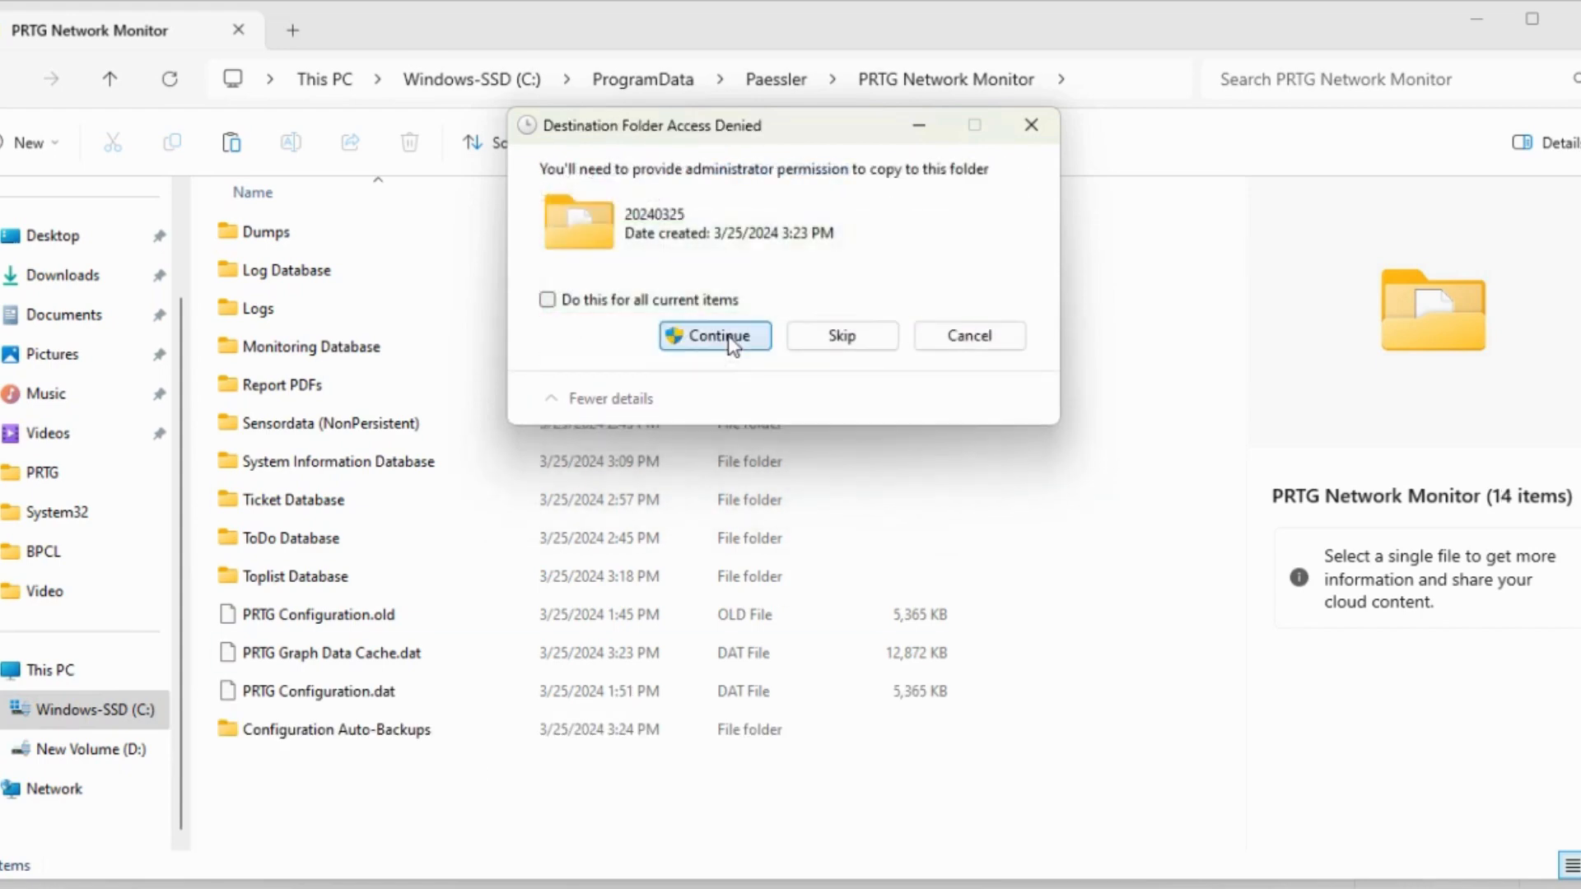
click(548, 301)
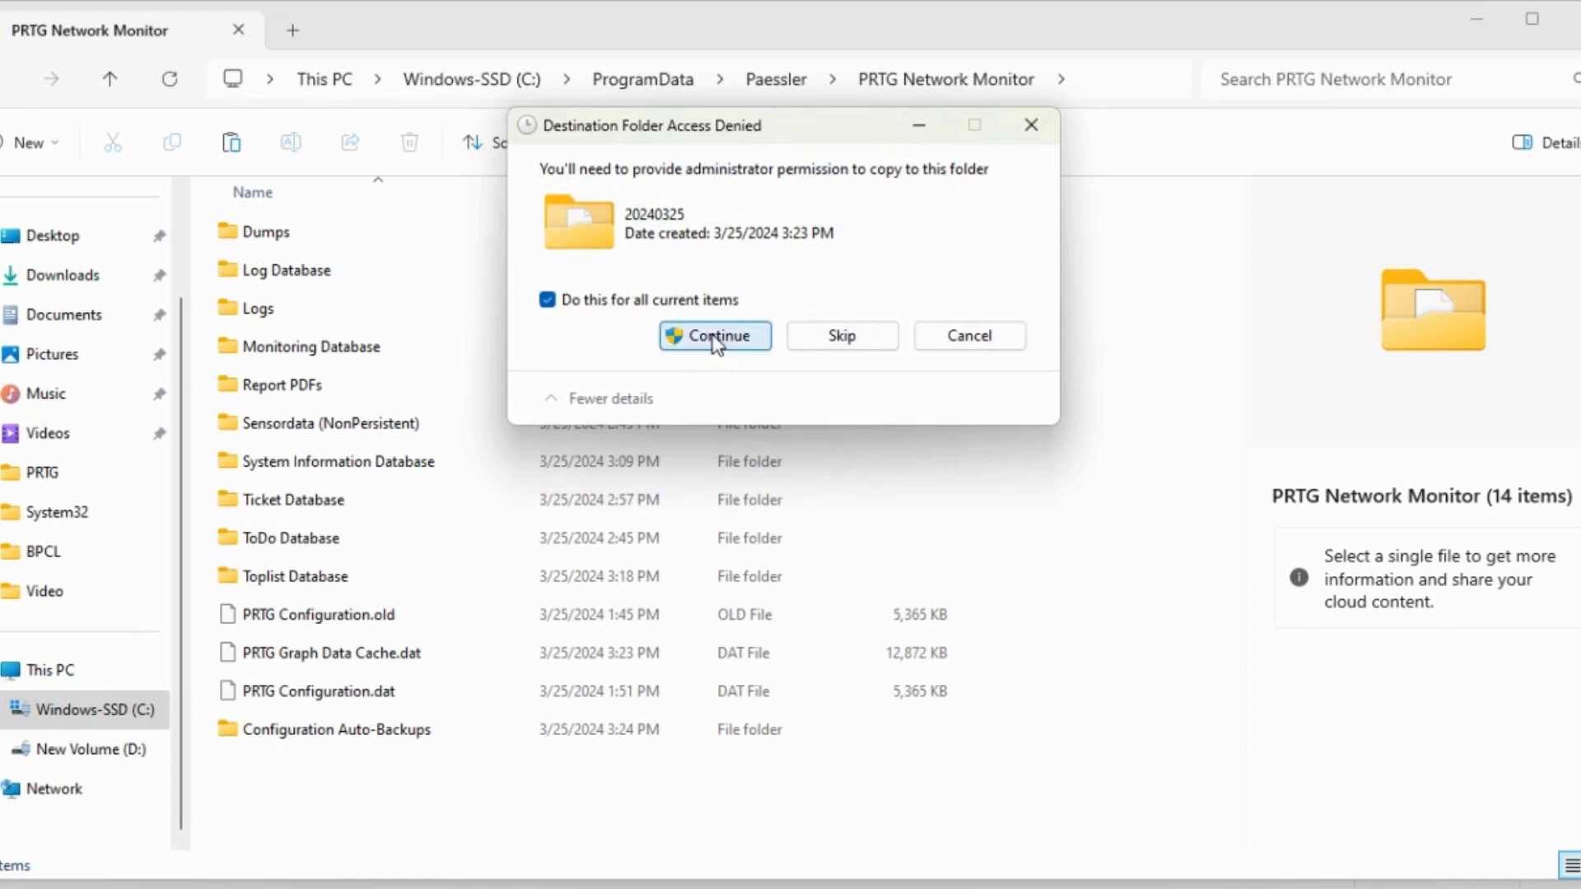
click(714, 336)
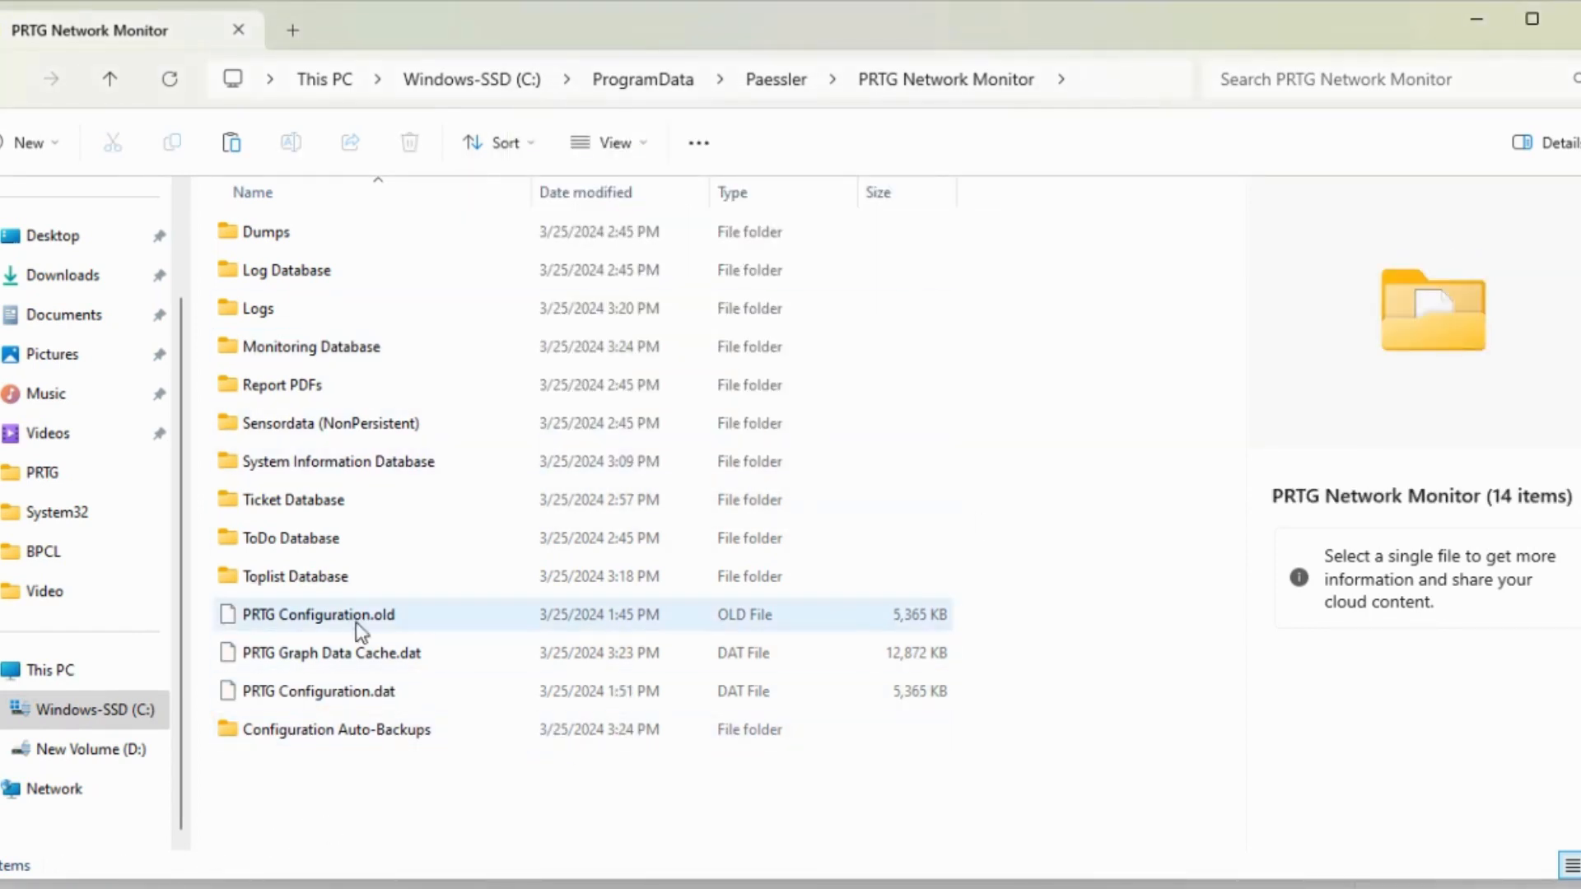
Step: Open Configuration Auto-Backups and extract the 2024-03-25 configuration backup archive
click(337, 729)
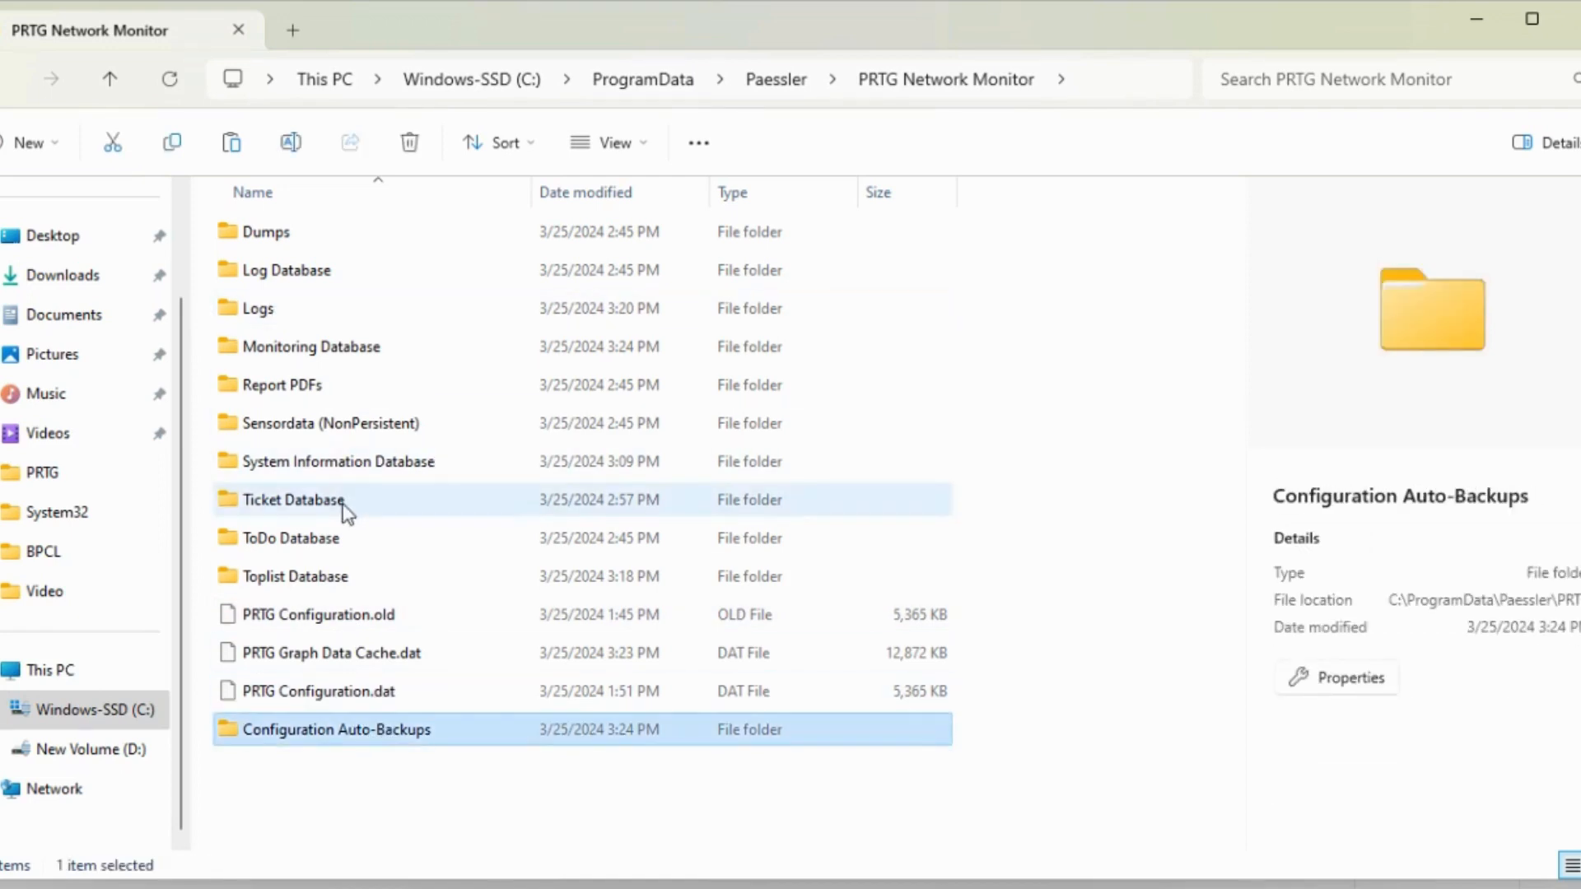
click(311, 346)
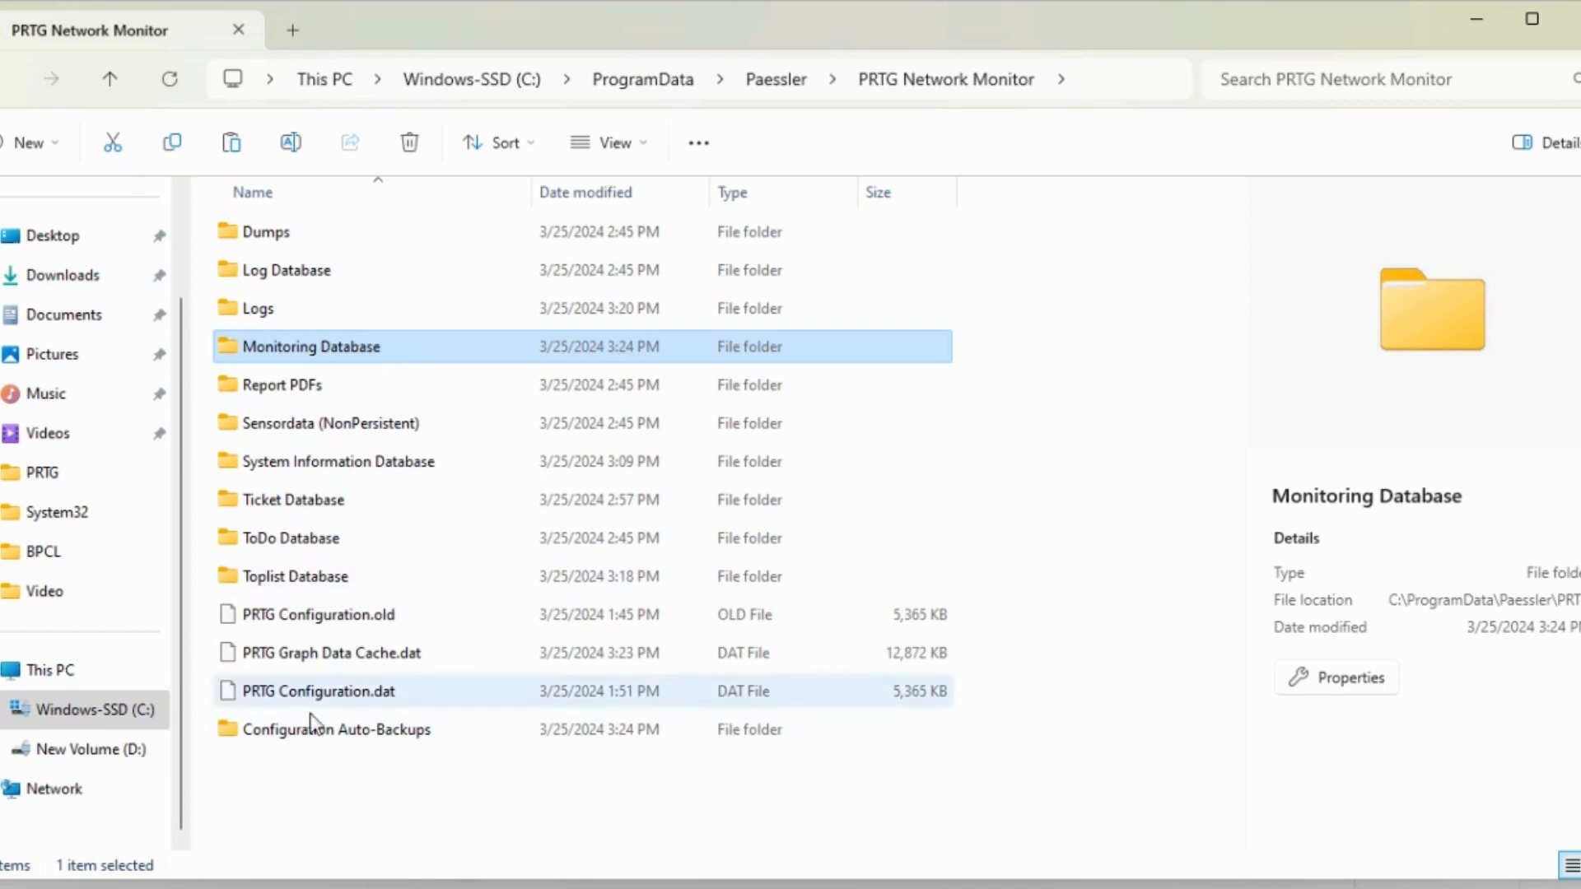
double_click(350, 729)
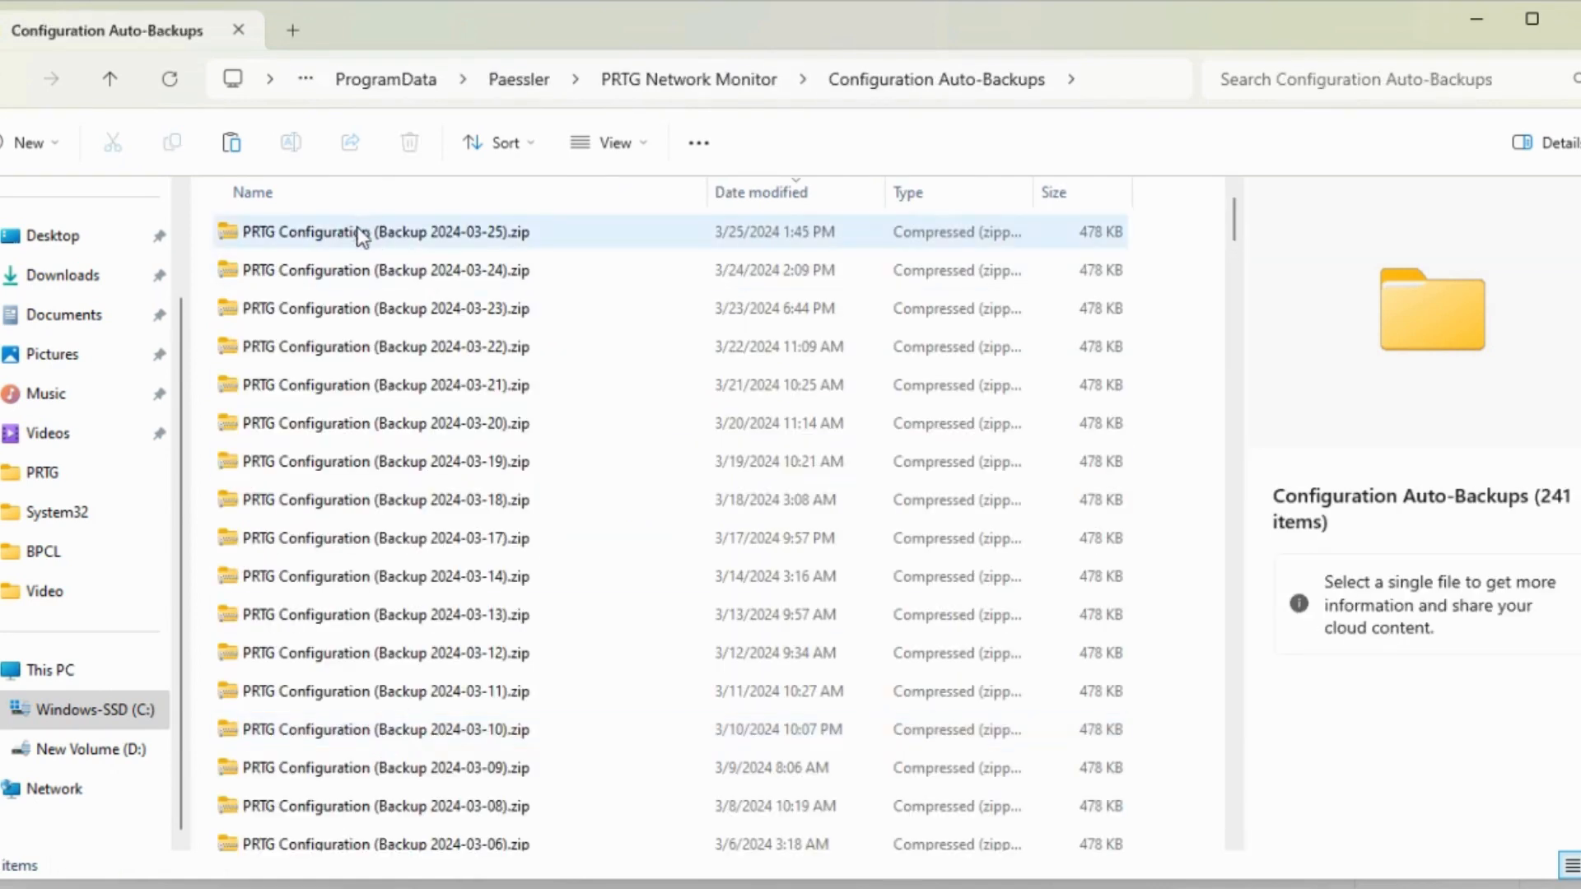
click(383, 232)
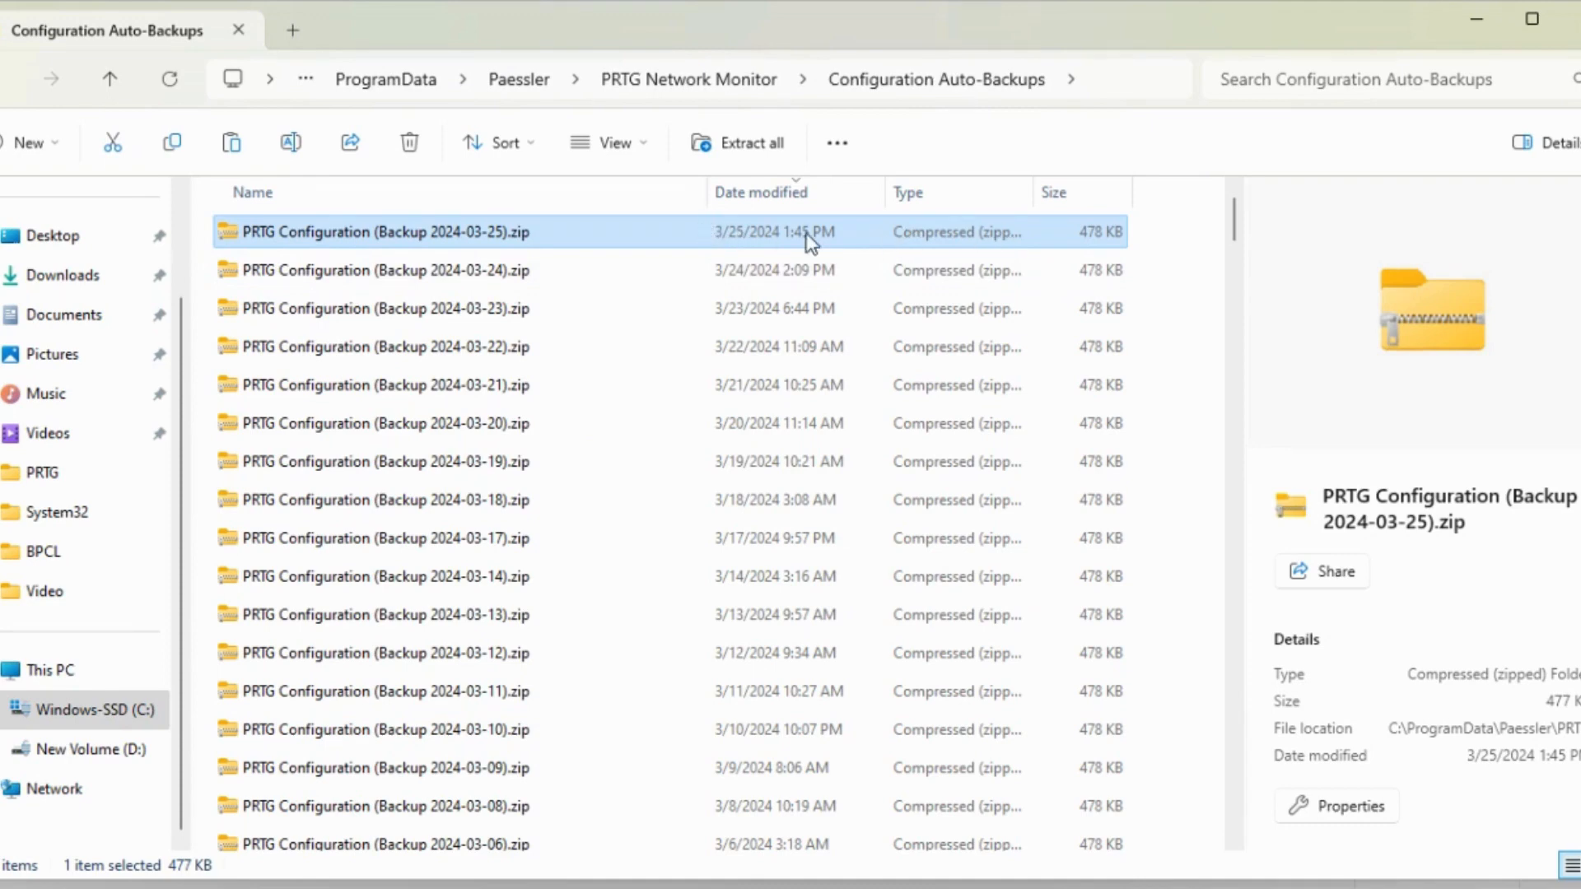
mouse_move(414, 242)
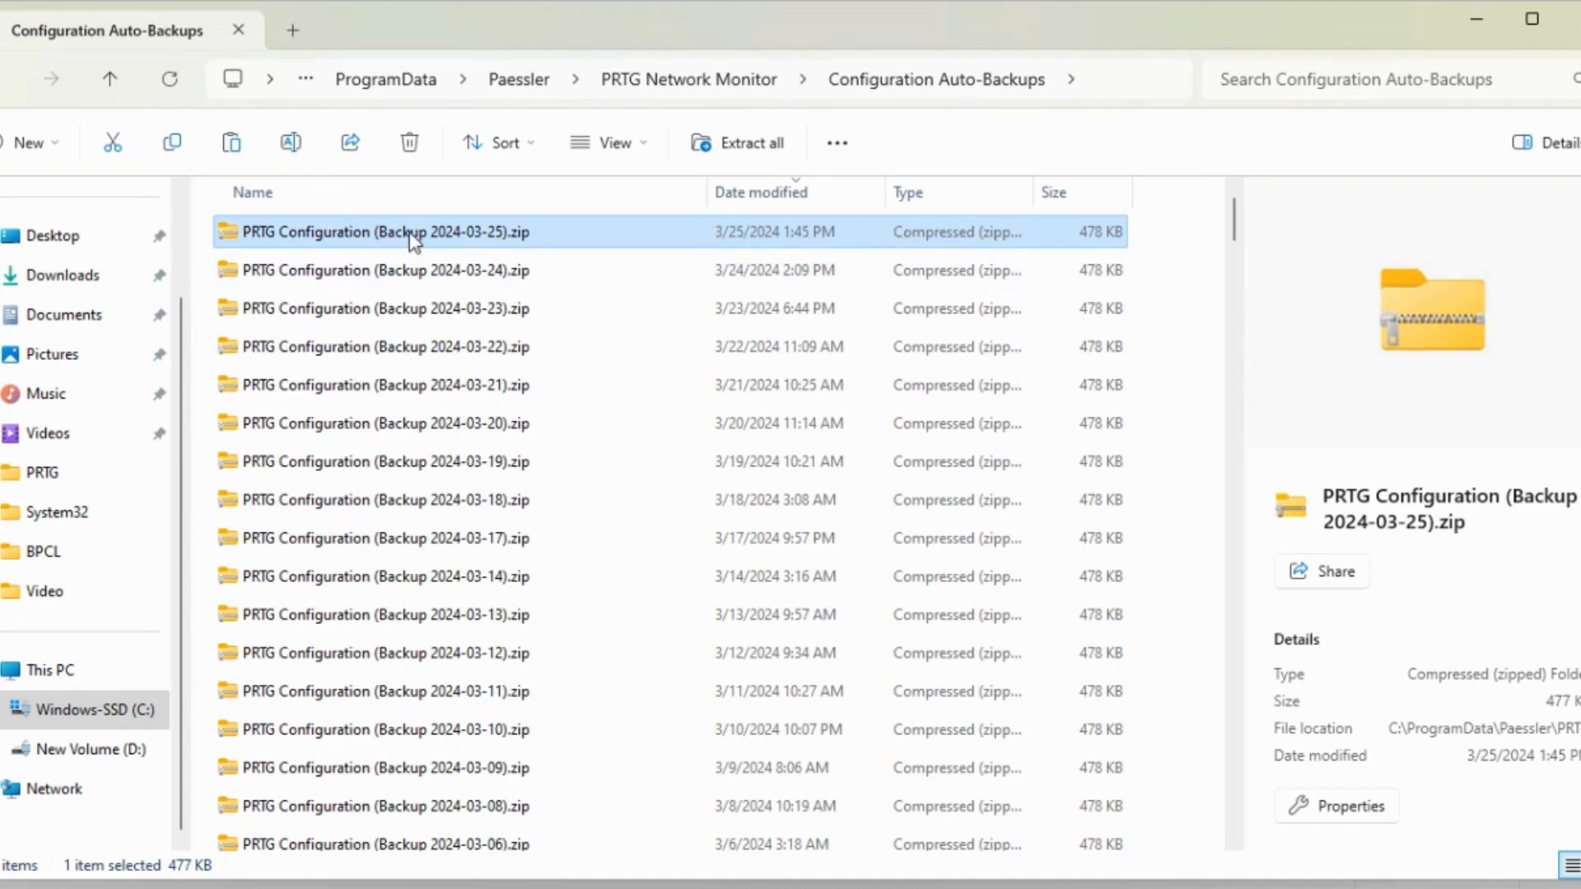
right_click(383, 232)
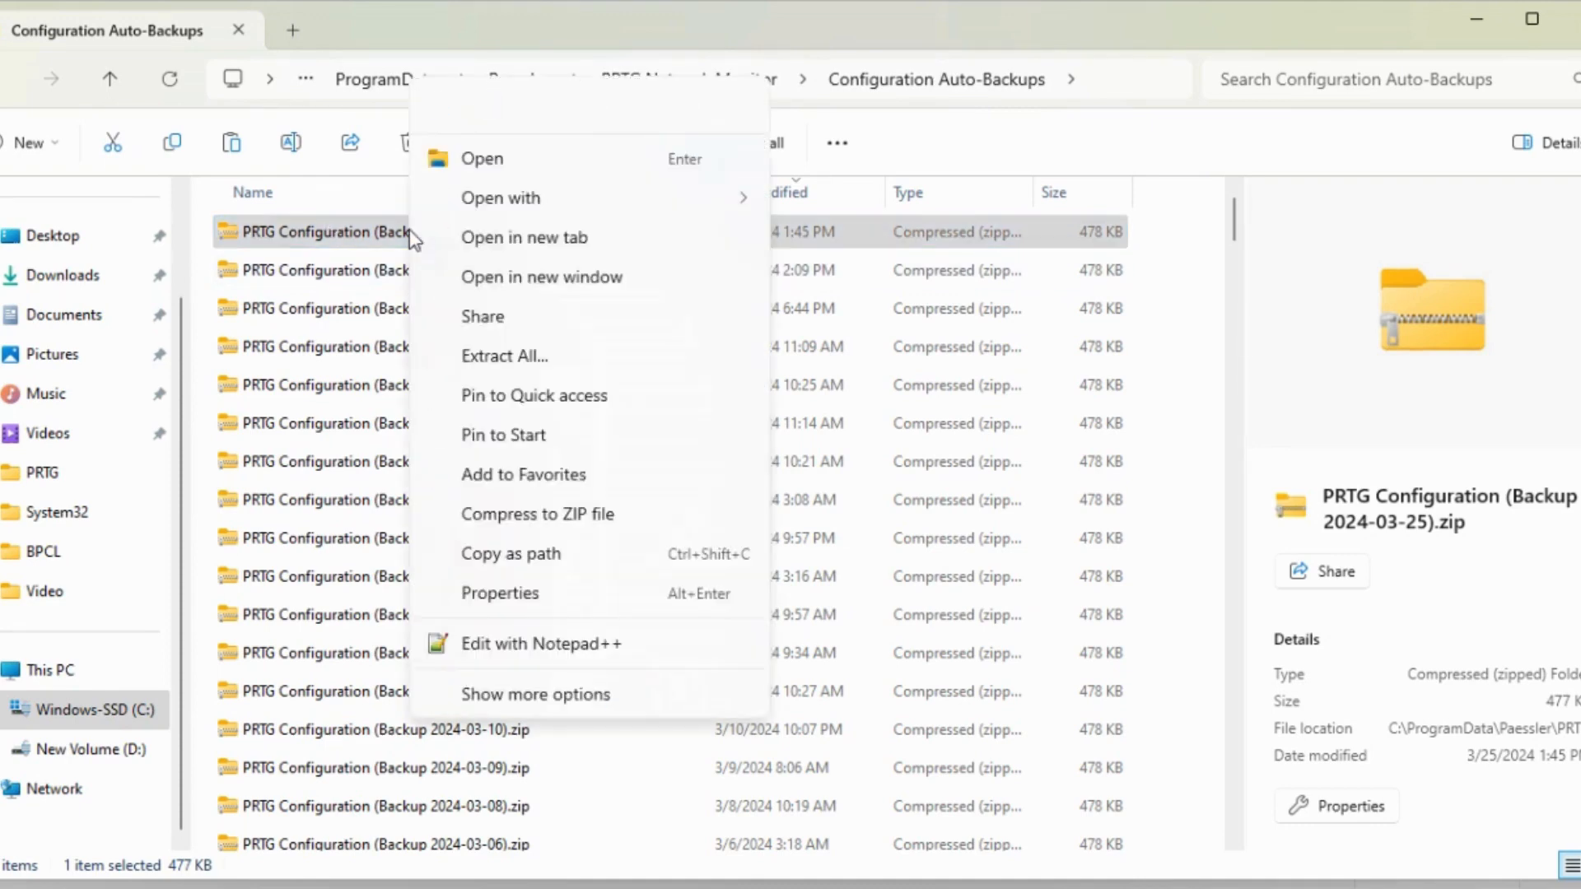
mouse_move(513, 356)
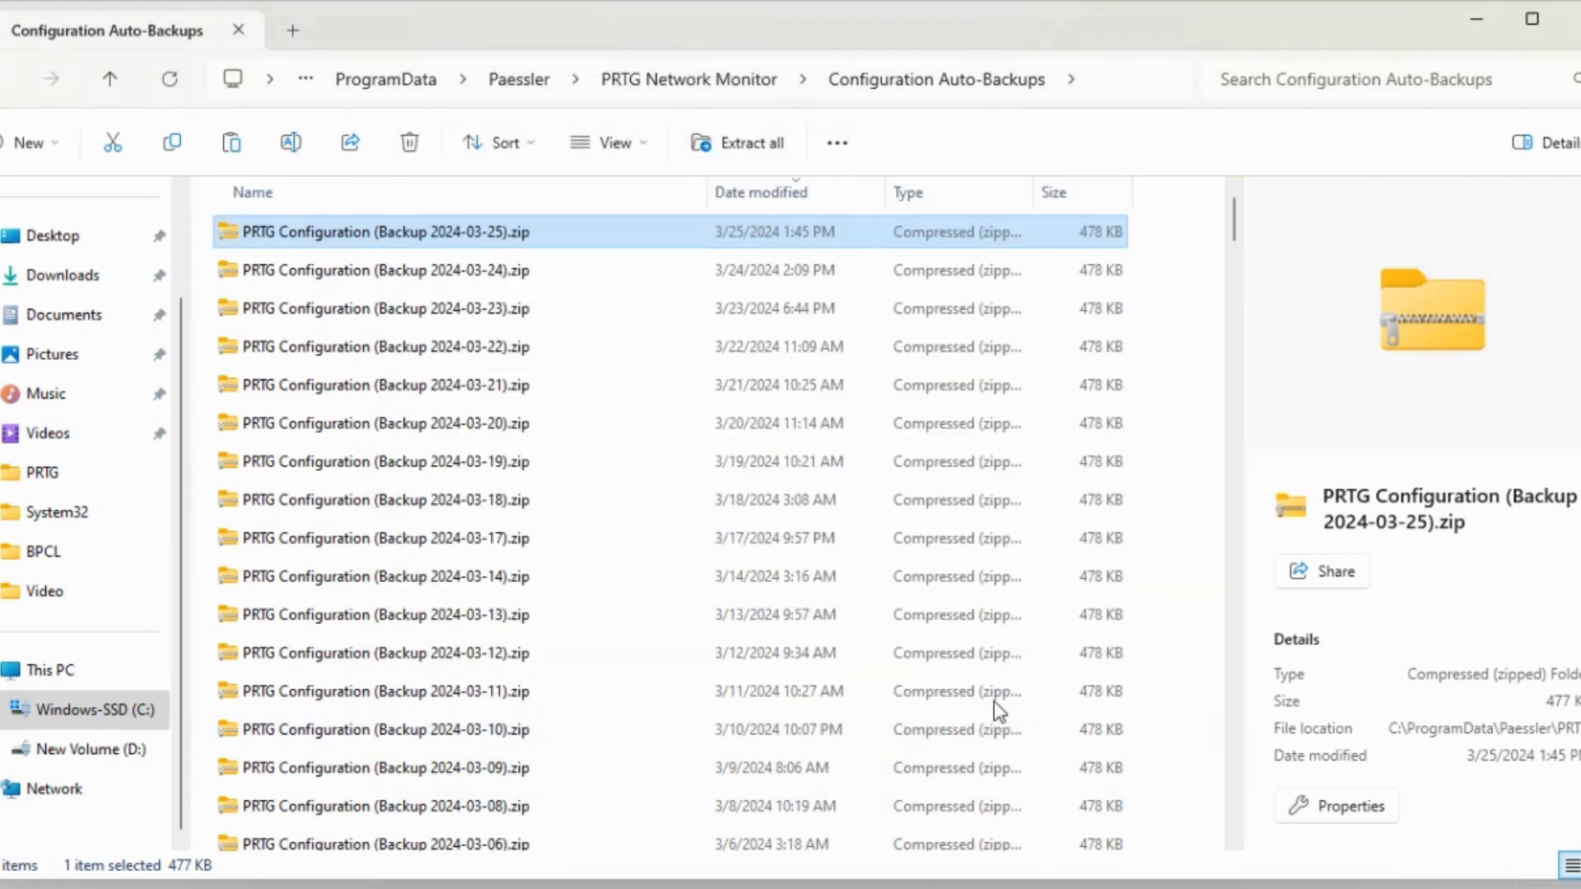
mouse_move(996, 691)
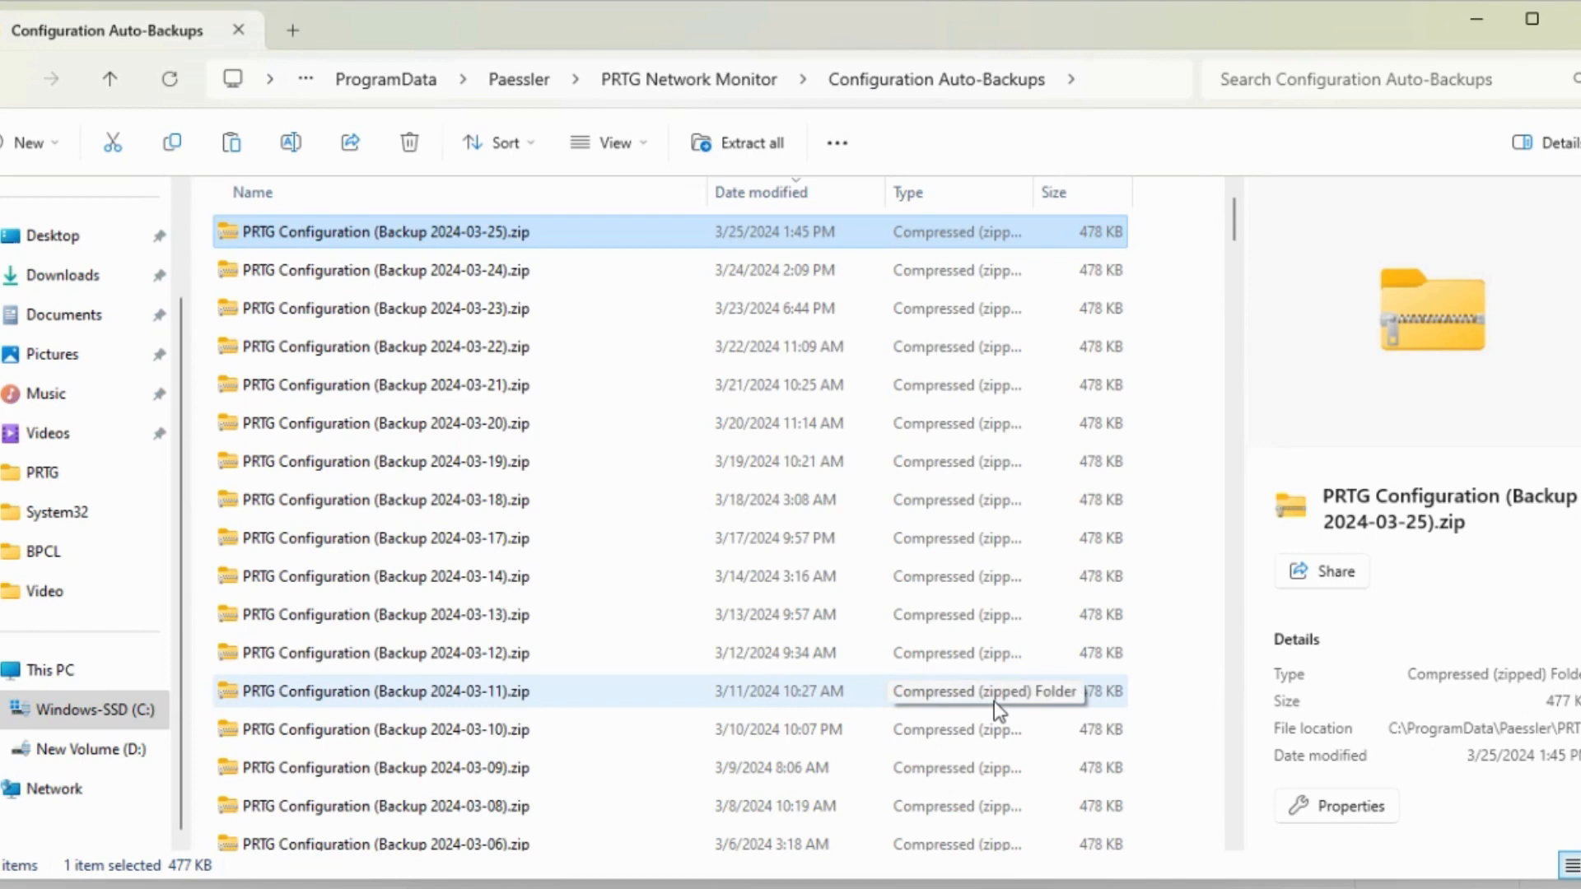
mouse_move(1235, 227)
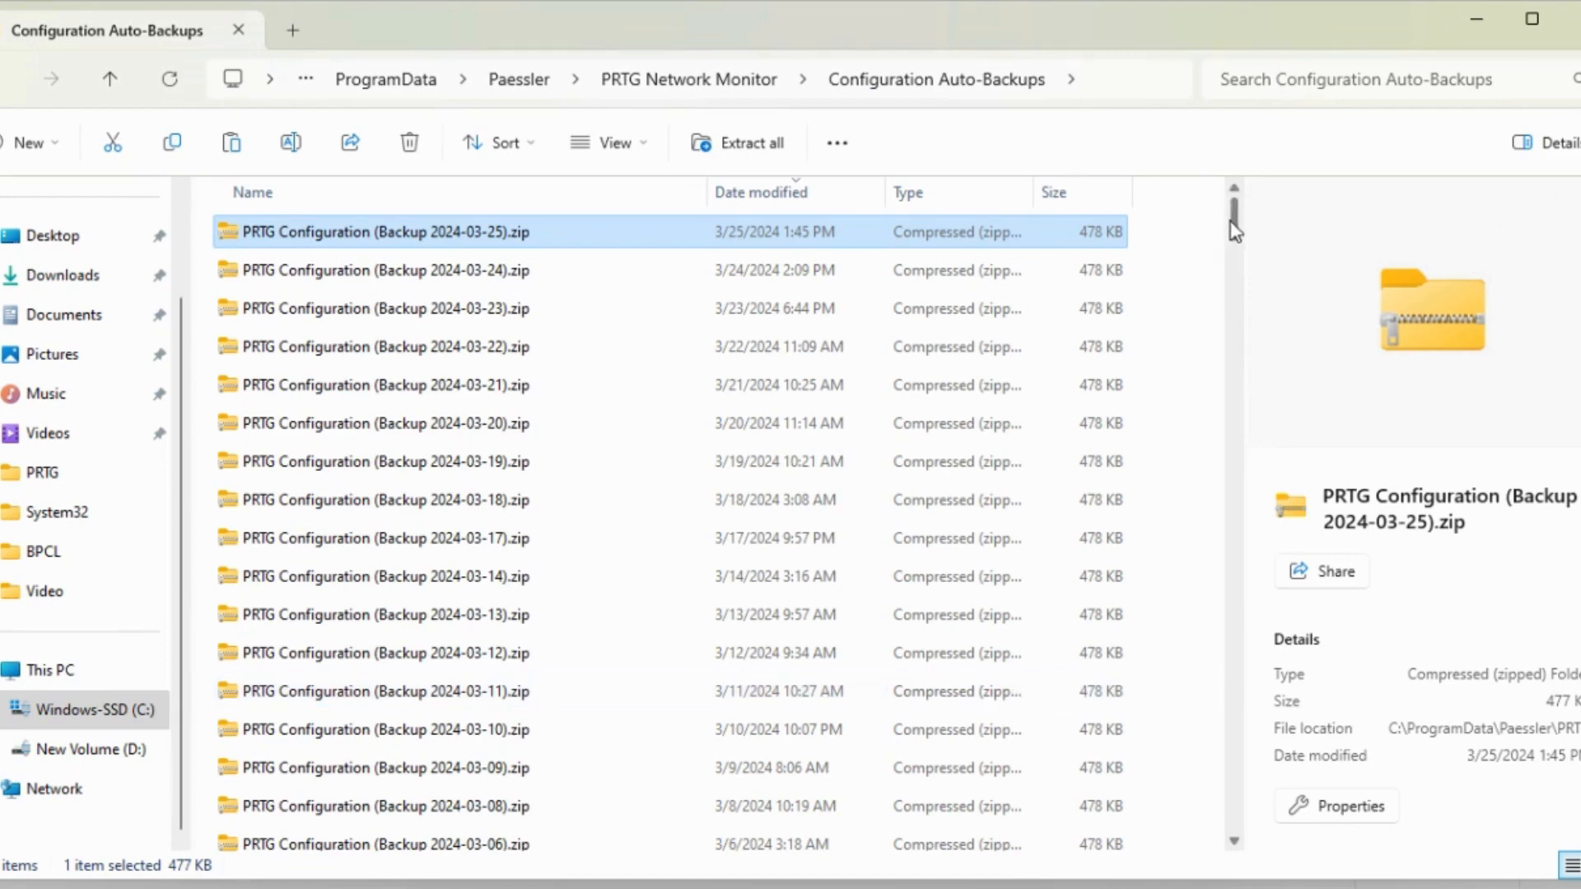
Step: Open the extracted 2024-03-25 backup folder and copy its PRTG Configuration.dat
scroll(down, 3)
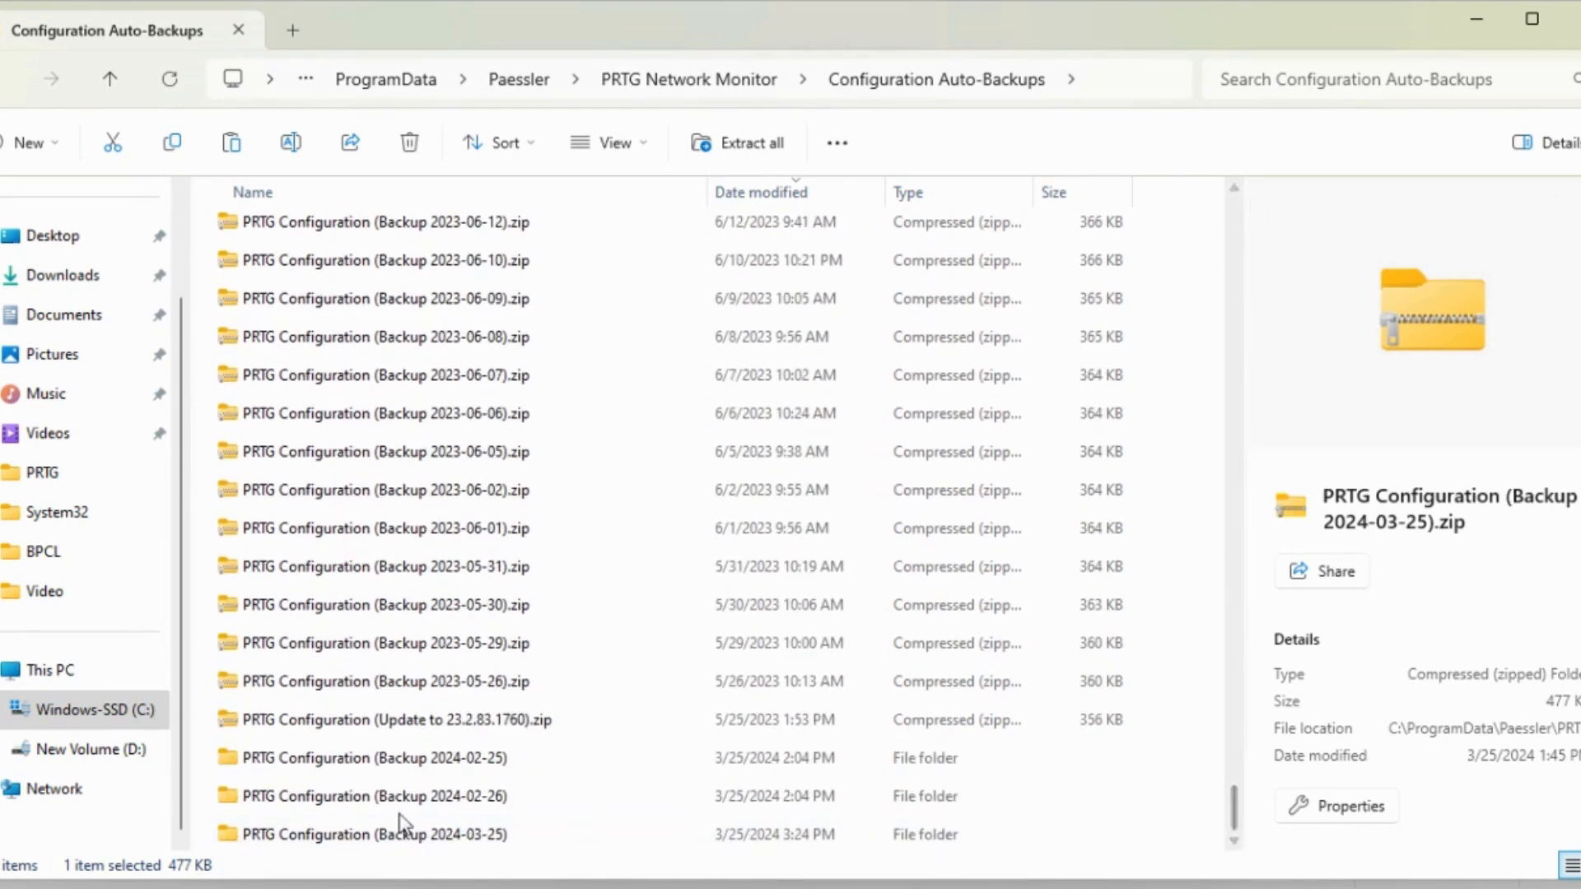
click(404, 834)
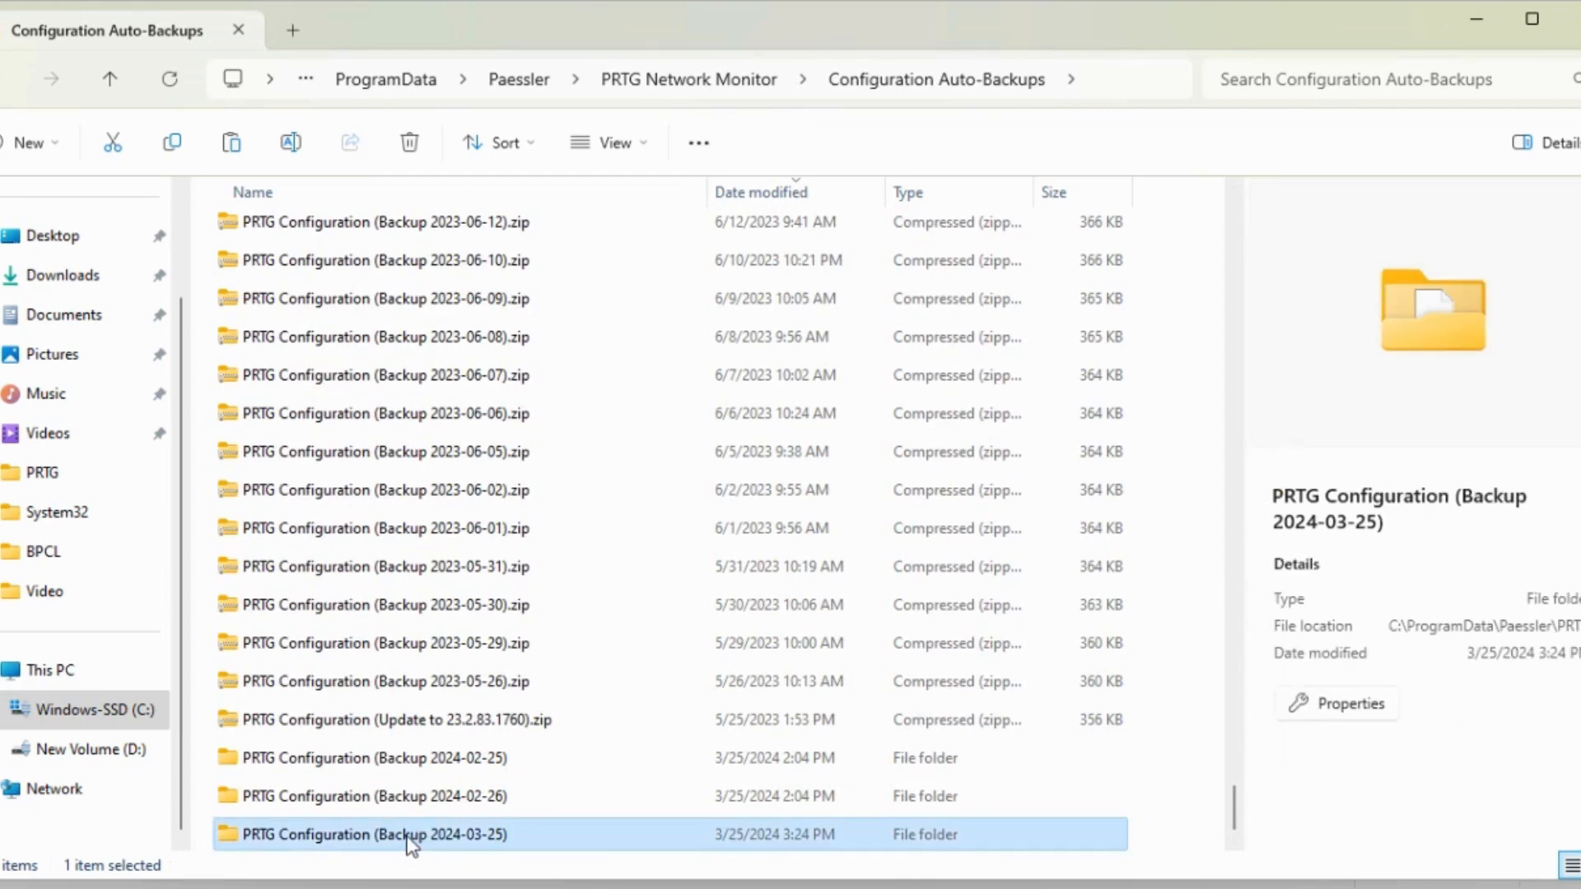
double_click(373, 834)
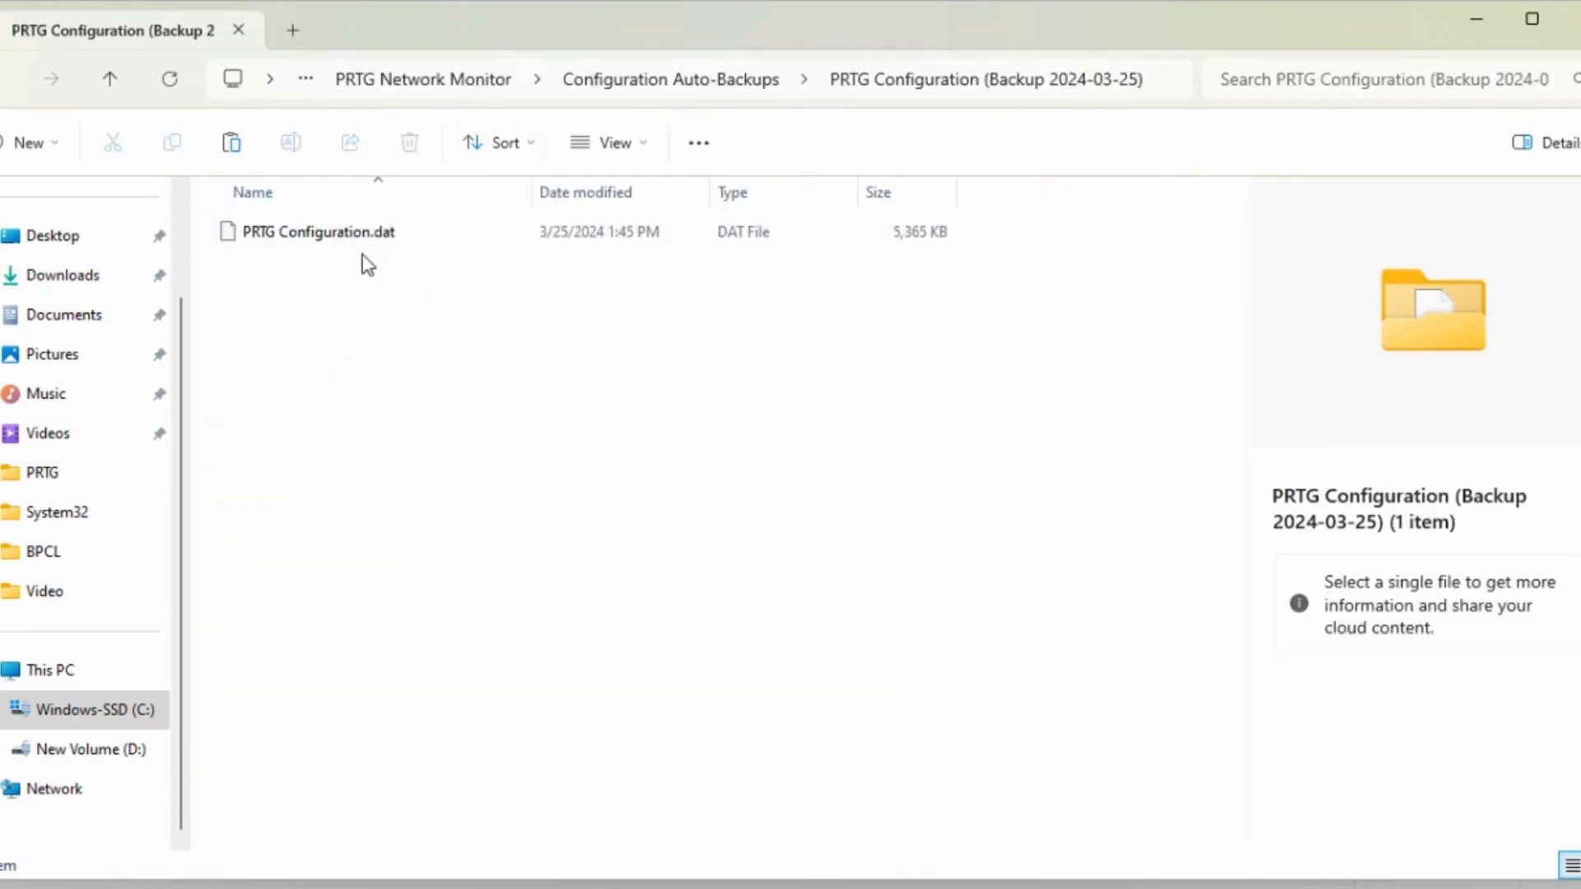
right_click(318, 231)
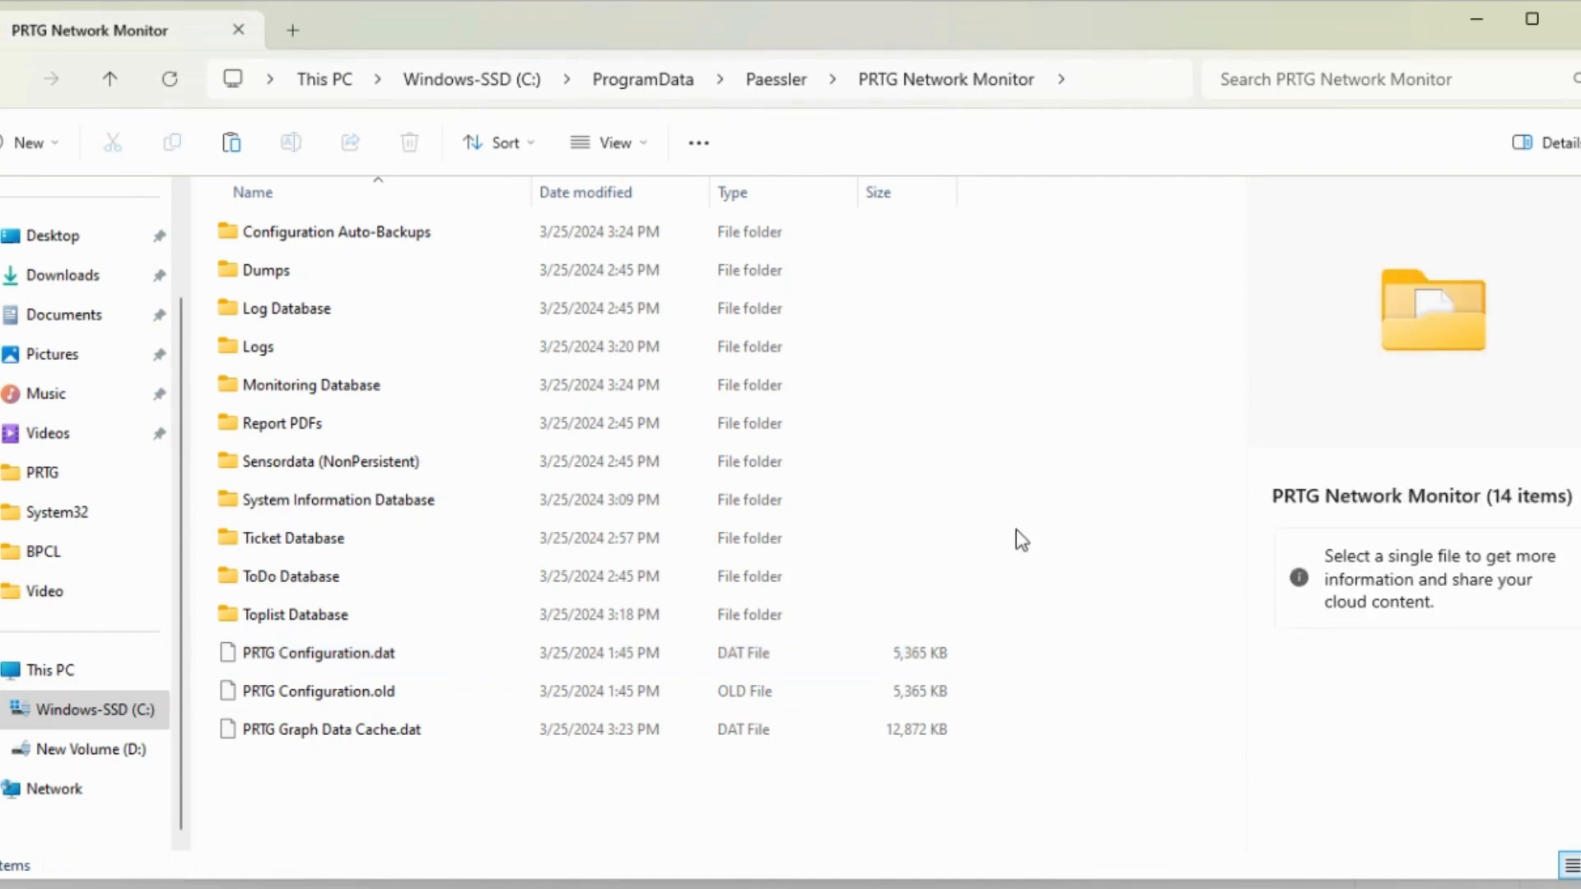
mouse_move(652, 789)
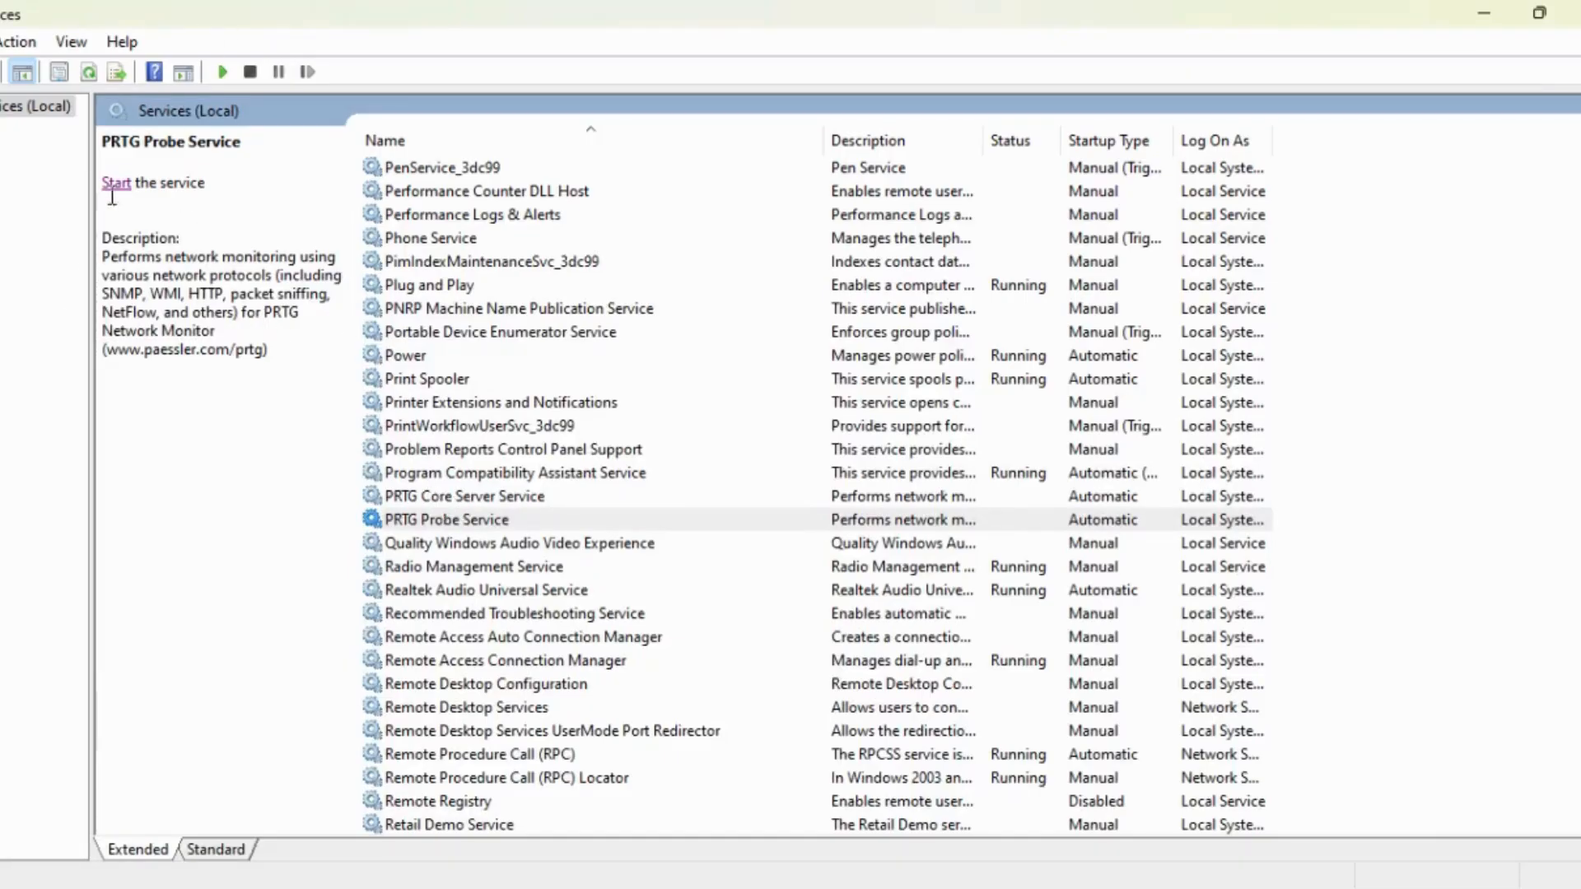
Step: Start the PRTG Probe Service, then the PRTG Core Server Service
click(116, 183)
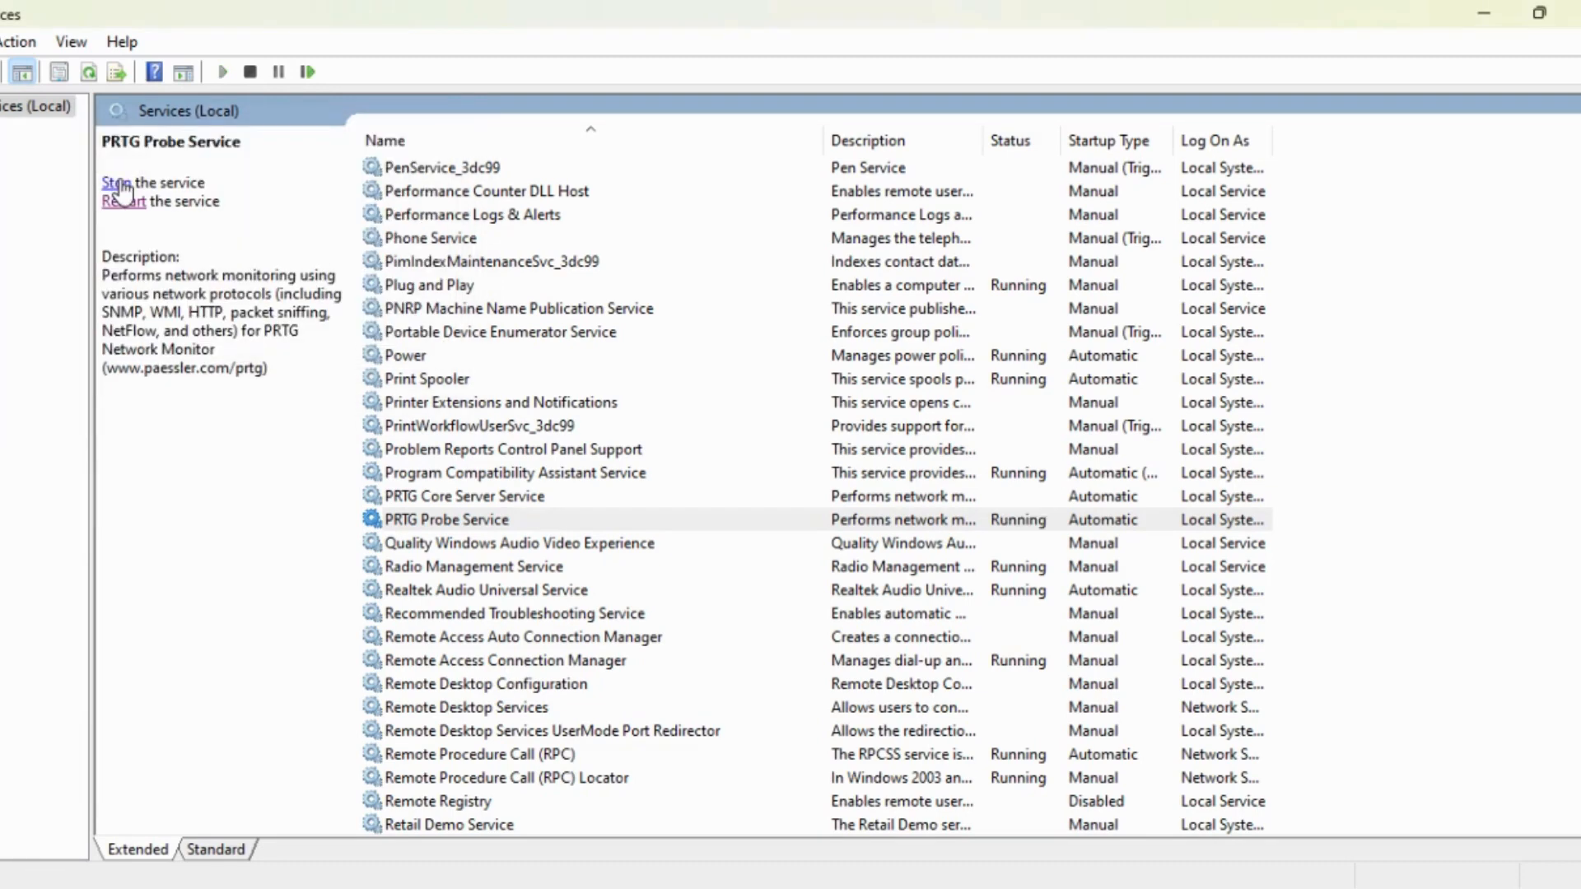
click(464, 495)
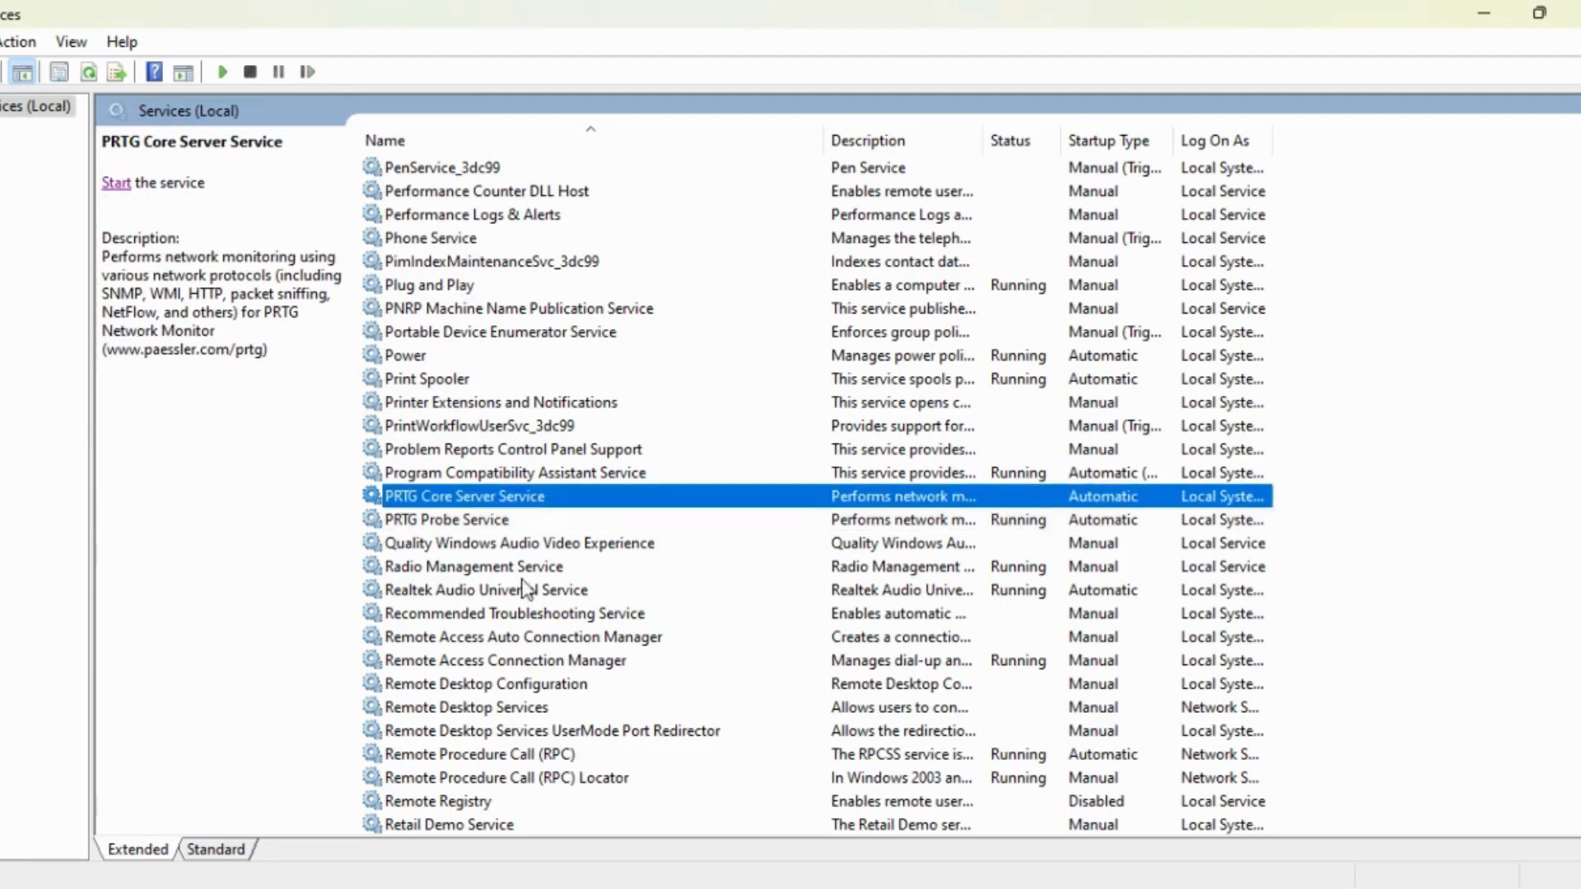
click(116, 183)
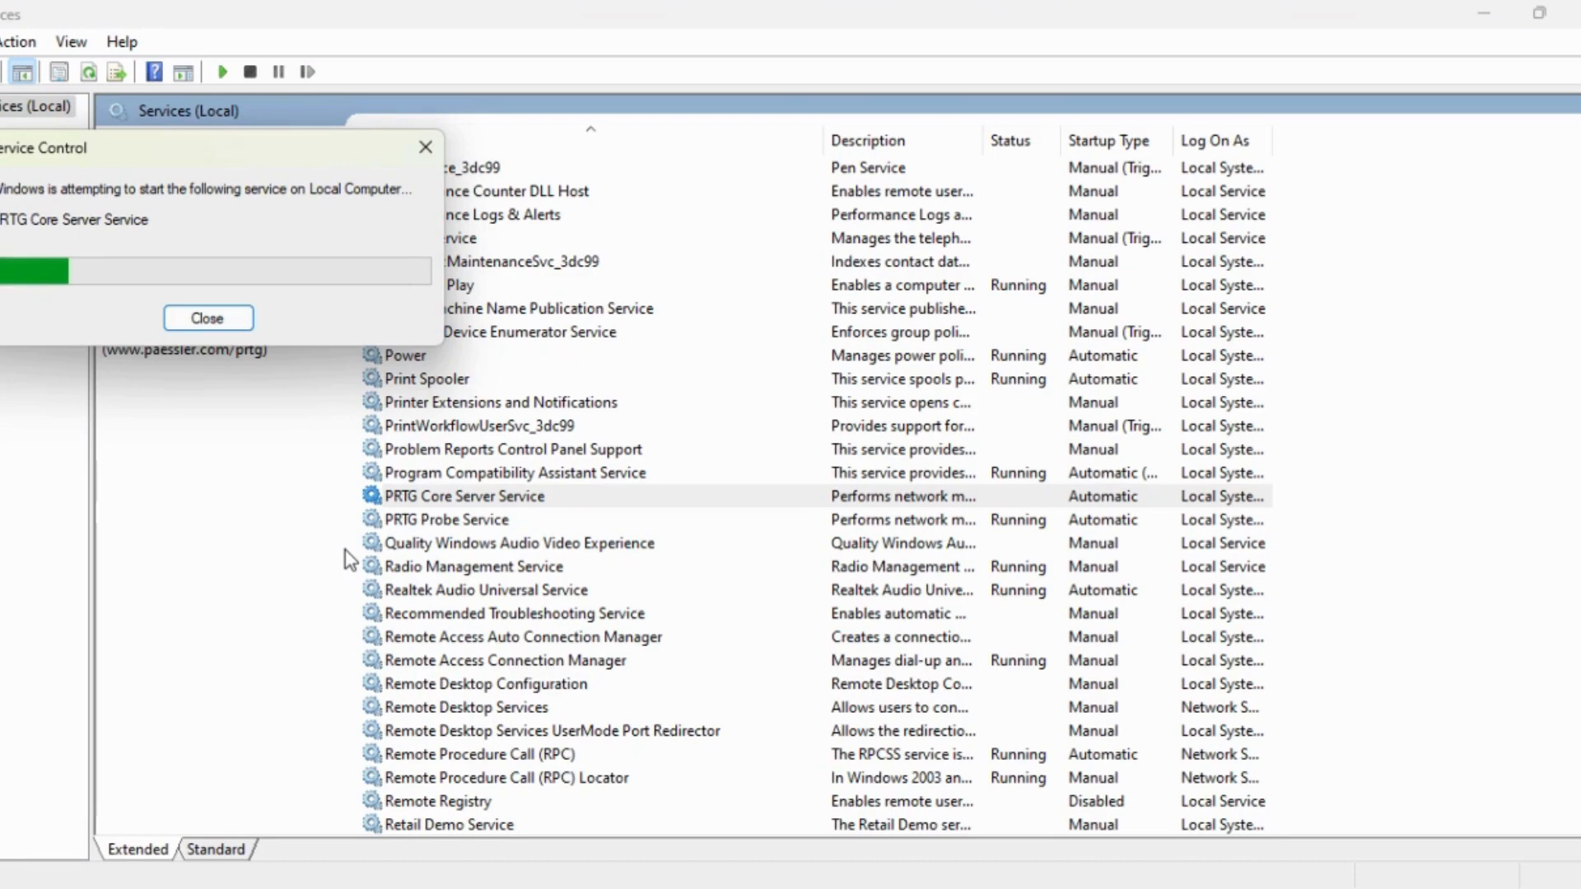
click(208, 318)
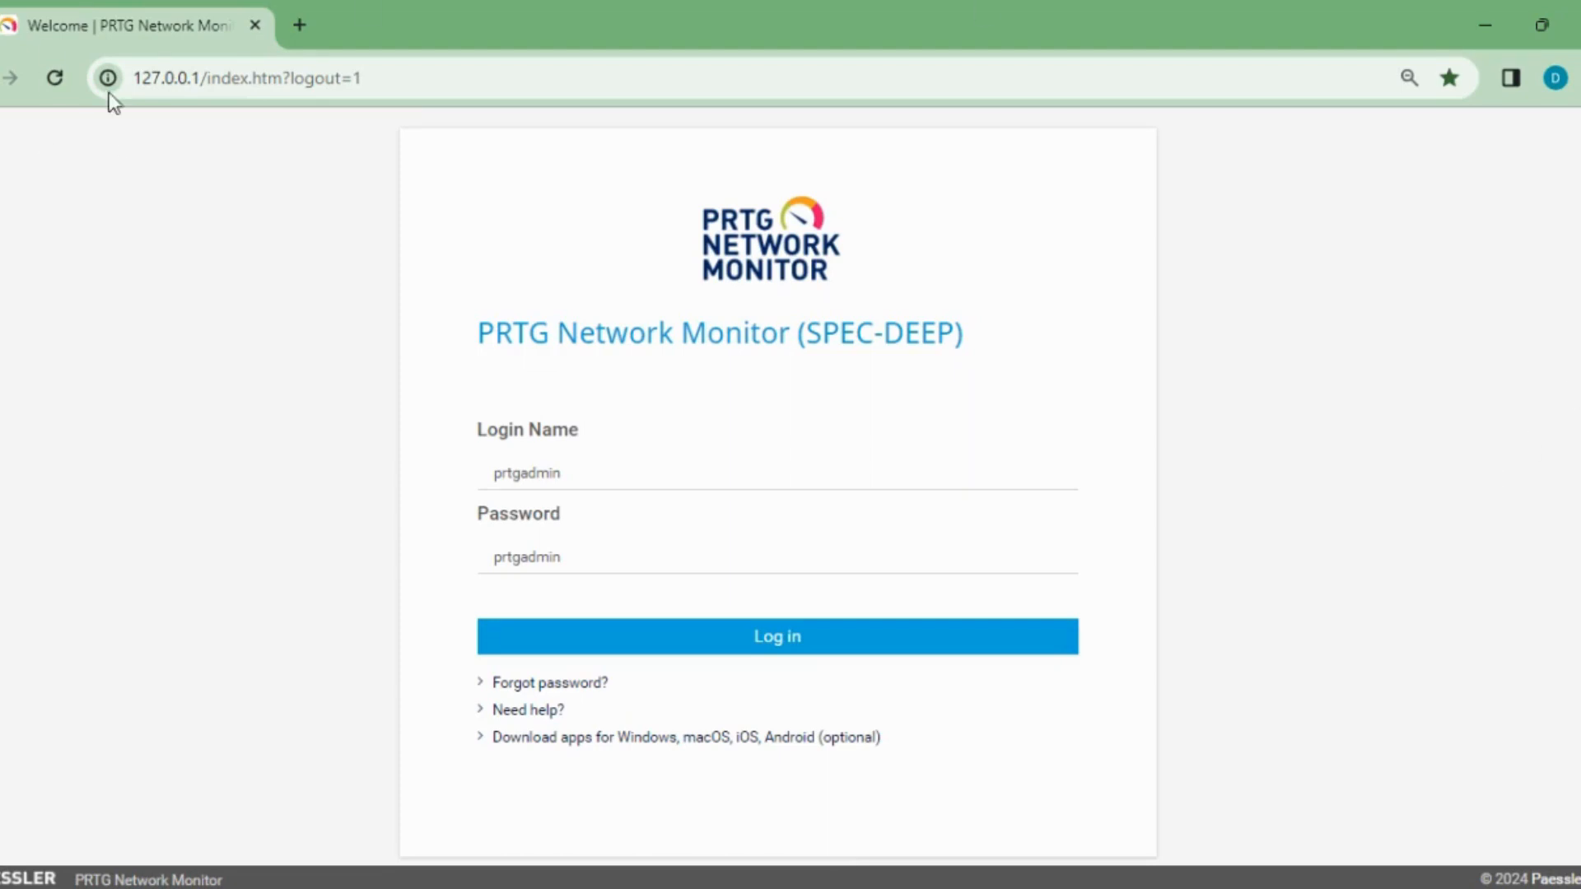
click(775, 636)
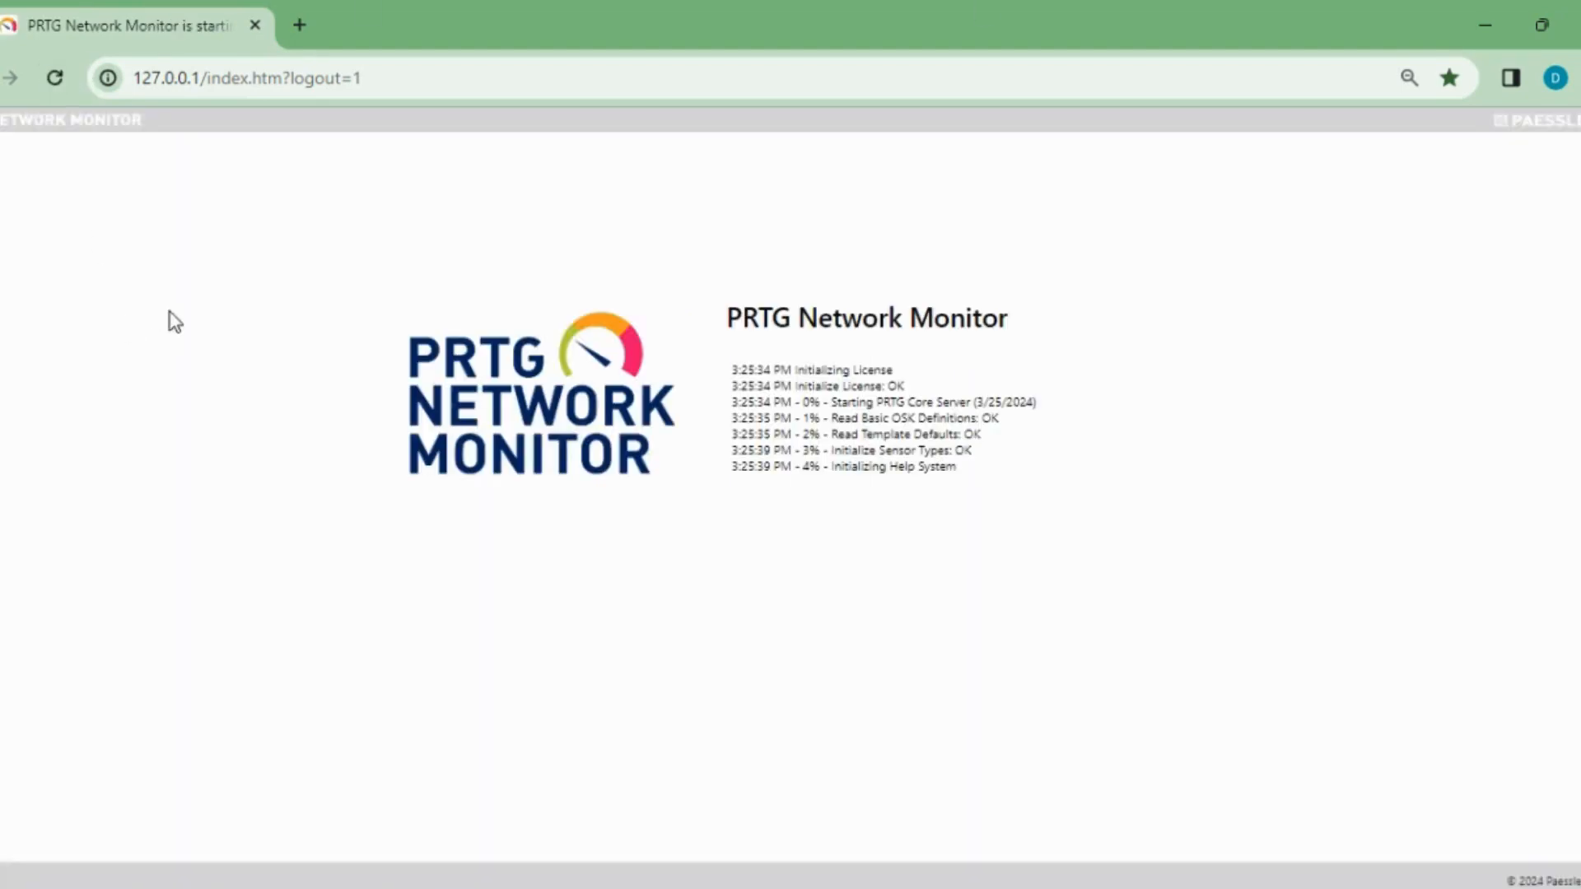
mouse_move(184, 313)
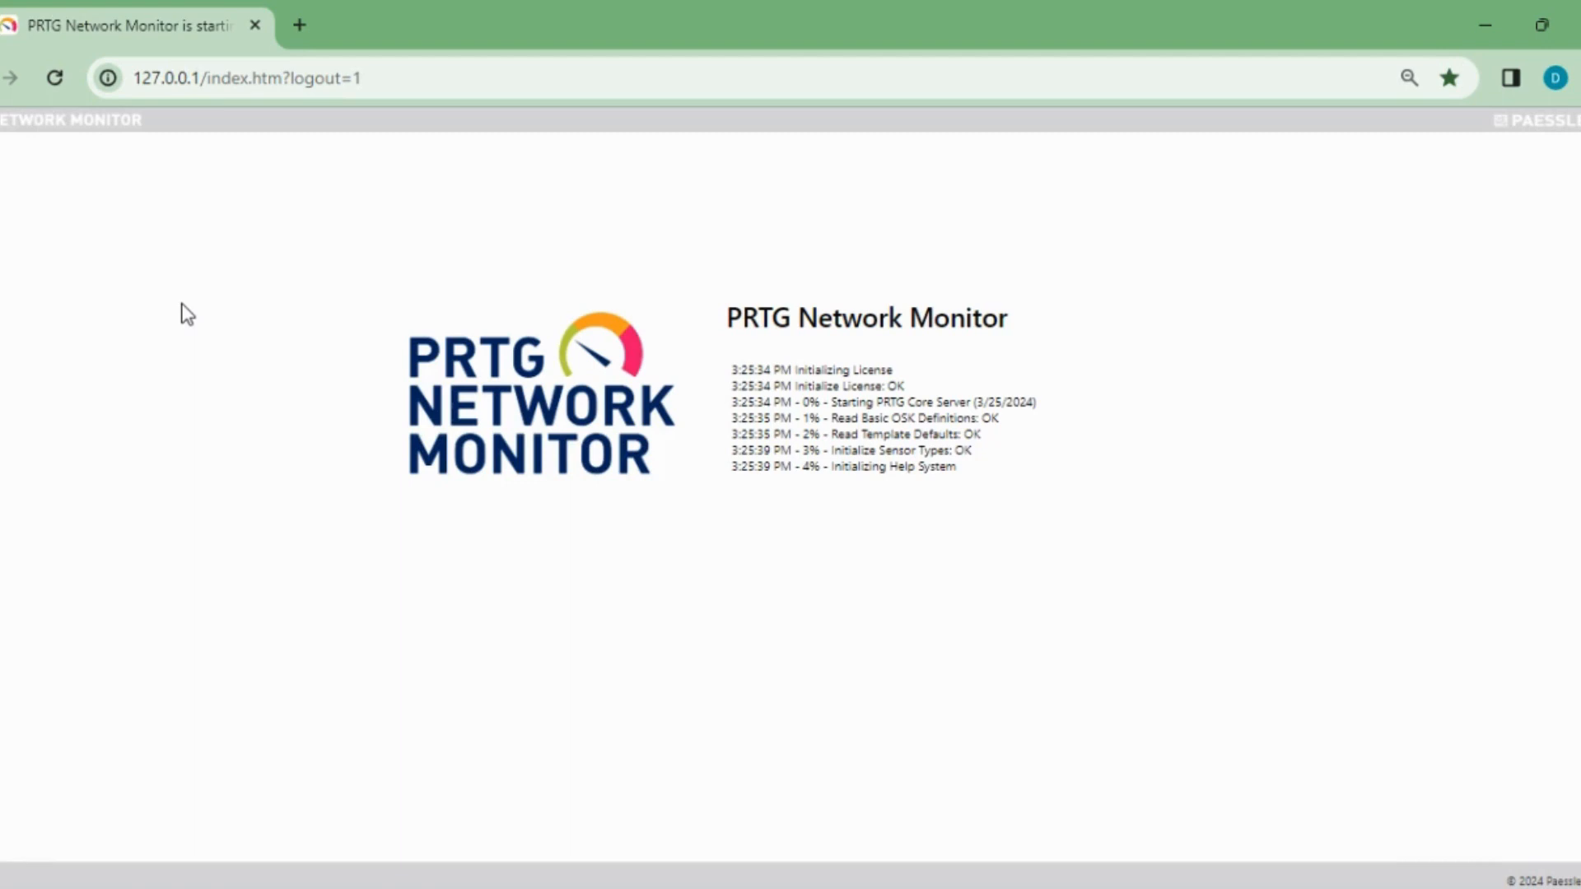
click(55, 77)
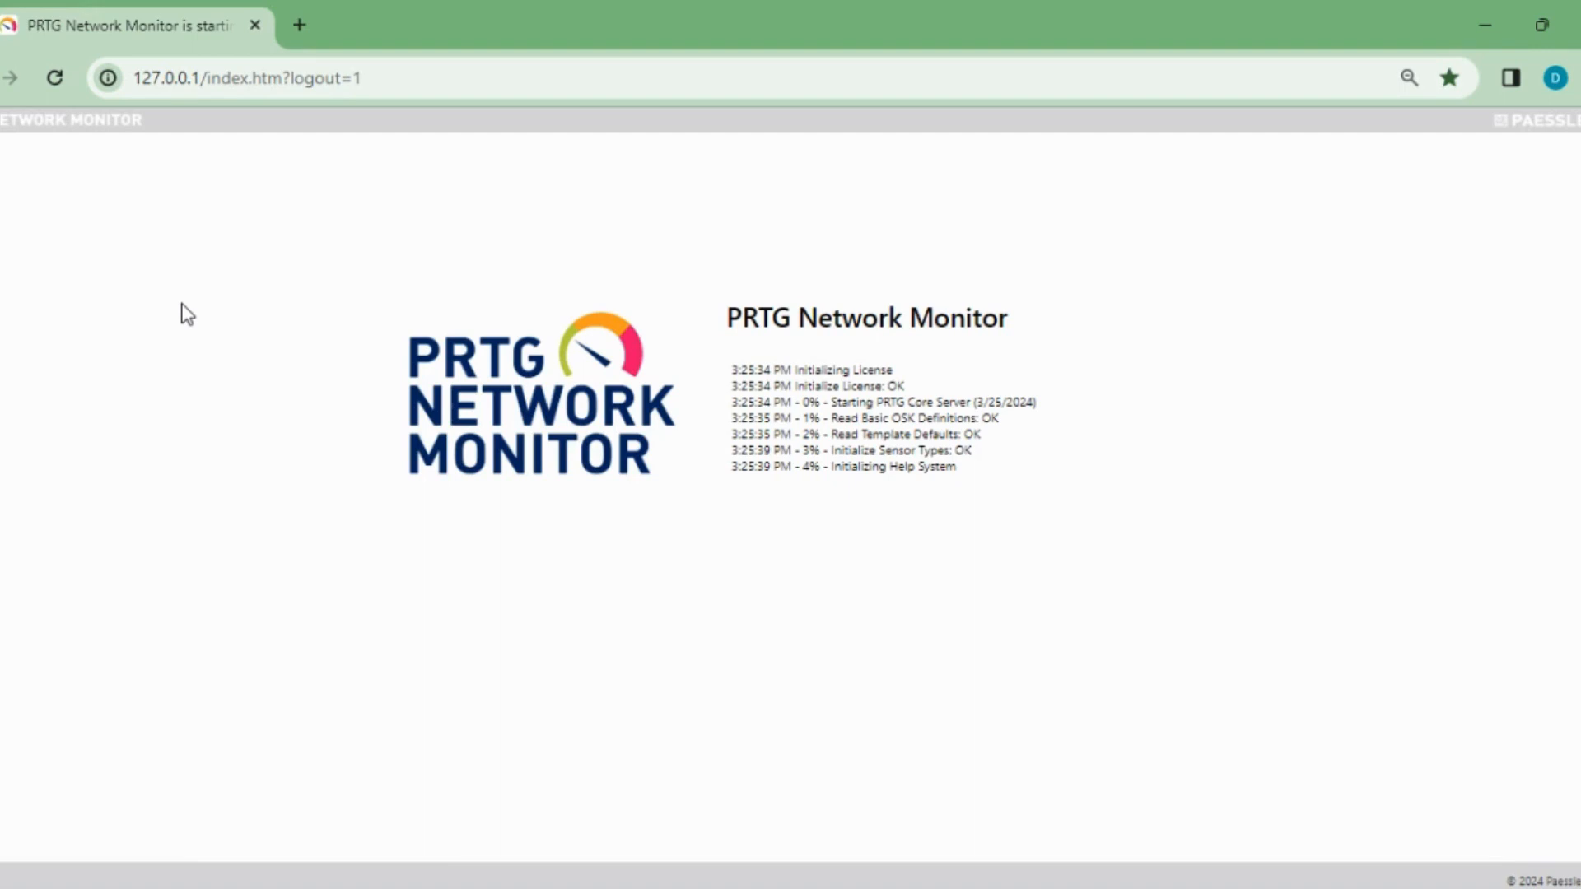
mouse_move(1106, 190)
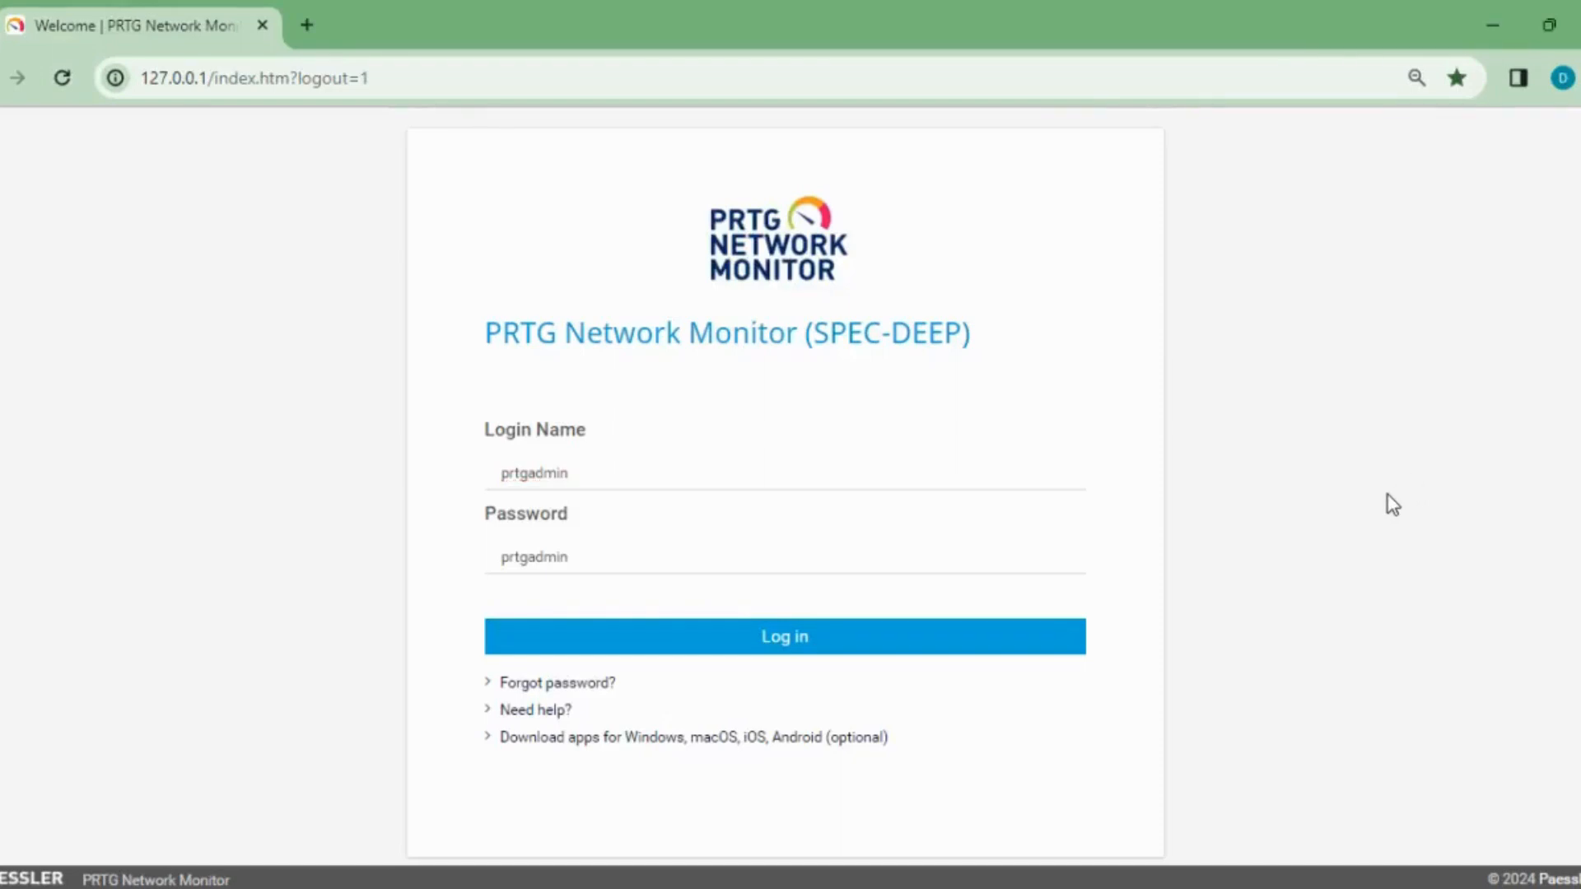
mouse_move(798, 723)
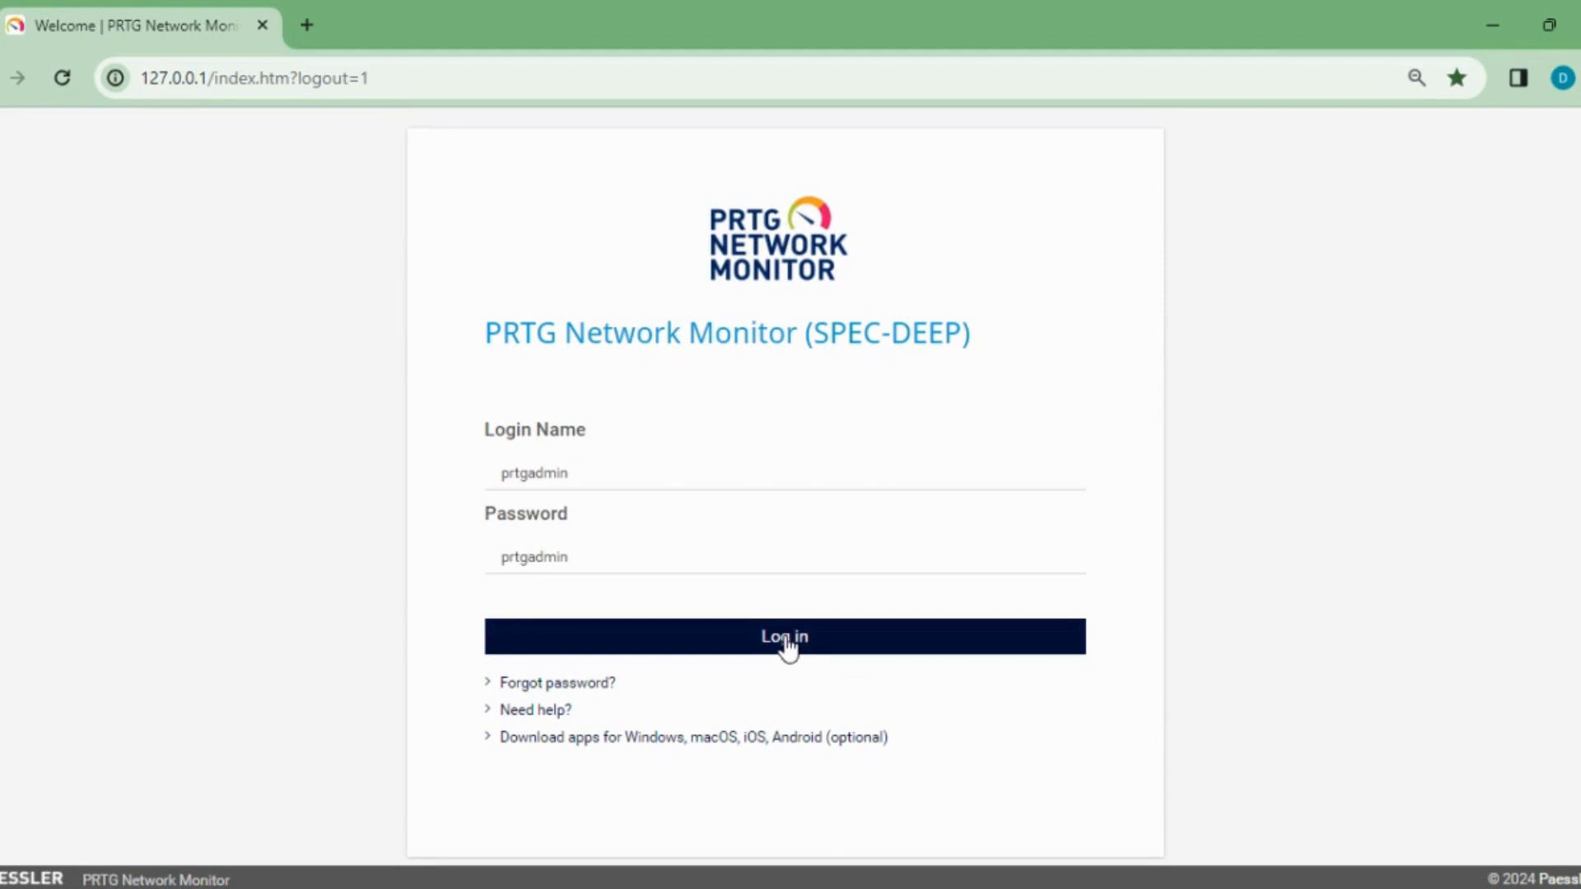
Step: Log in and scroll through the restored Root device tree with 76 sensors
click(784, 636)
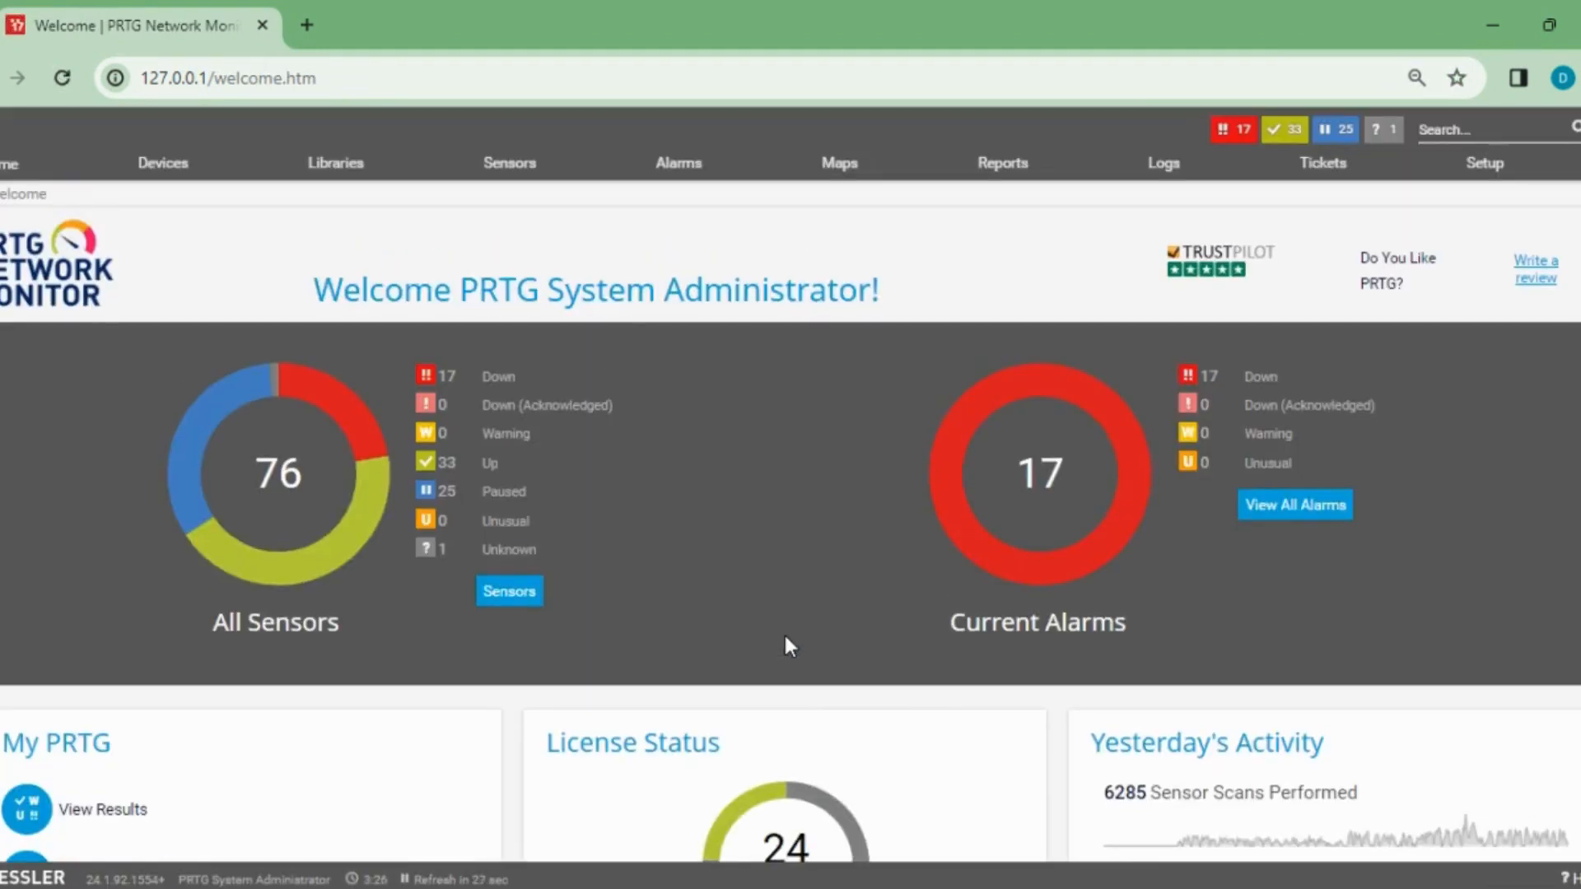
mouse_move(373, 585)
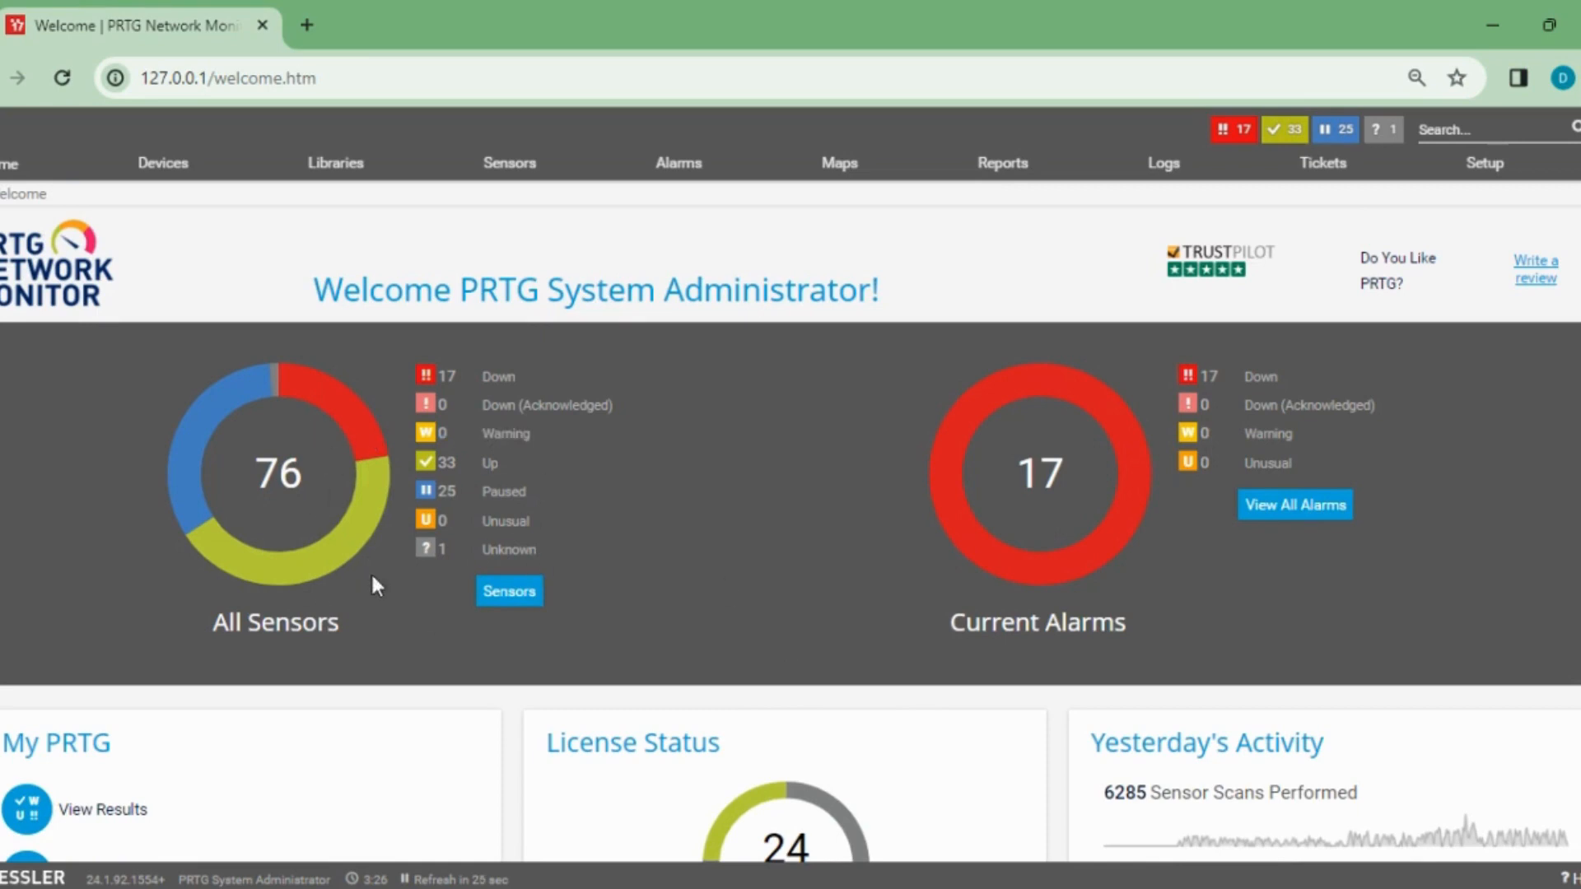
mouse_move(410, 705)
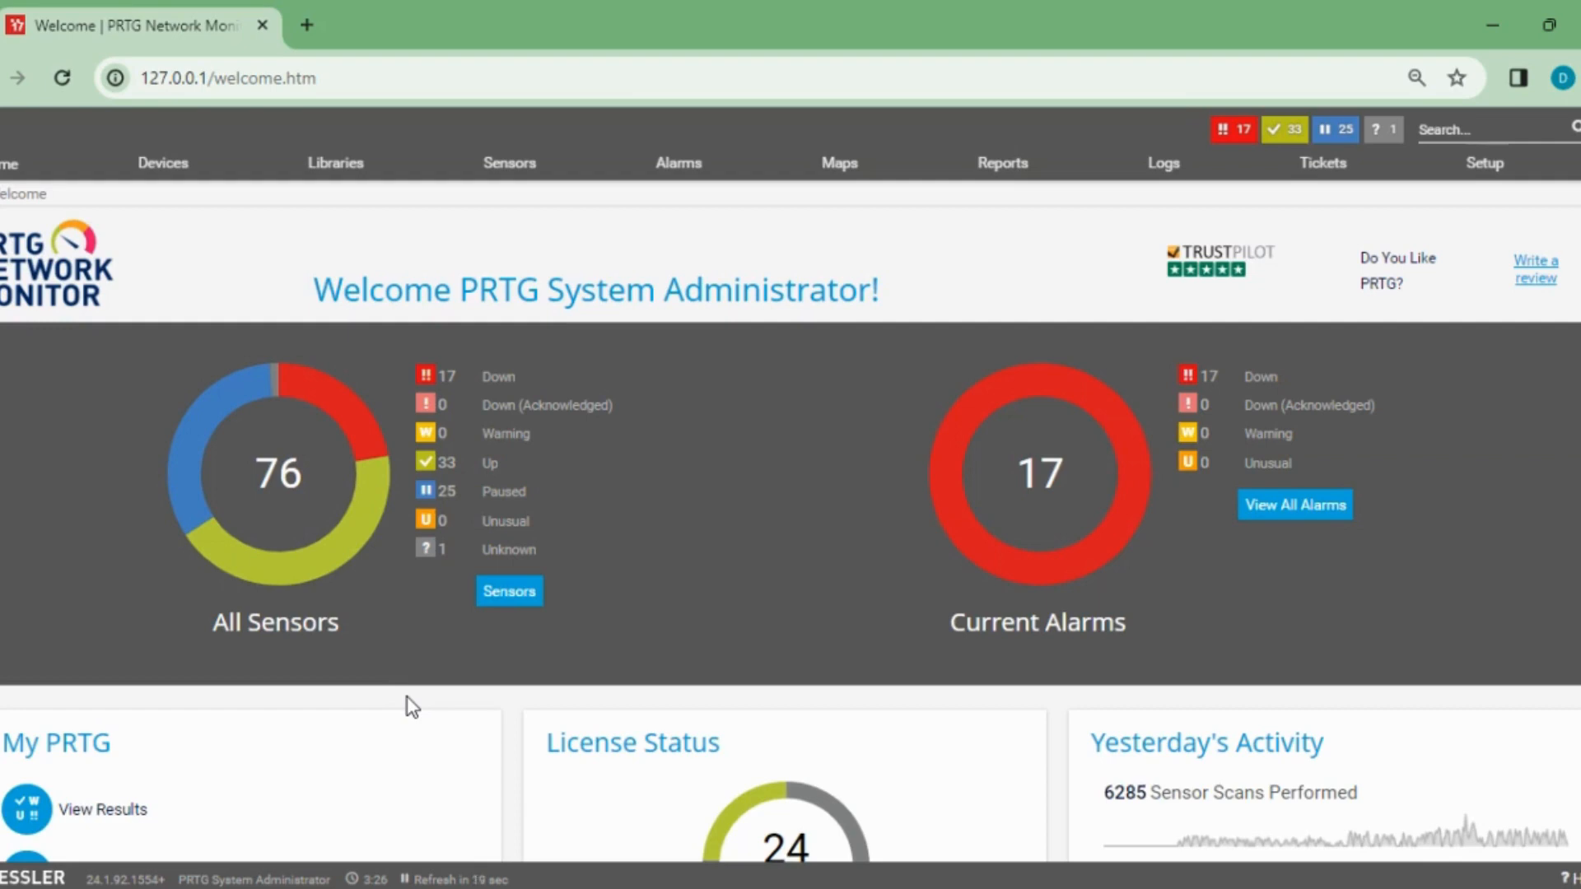
mouse_move(199, 225)
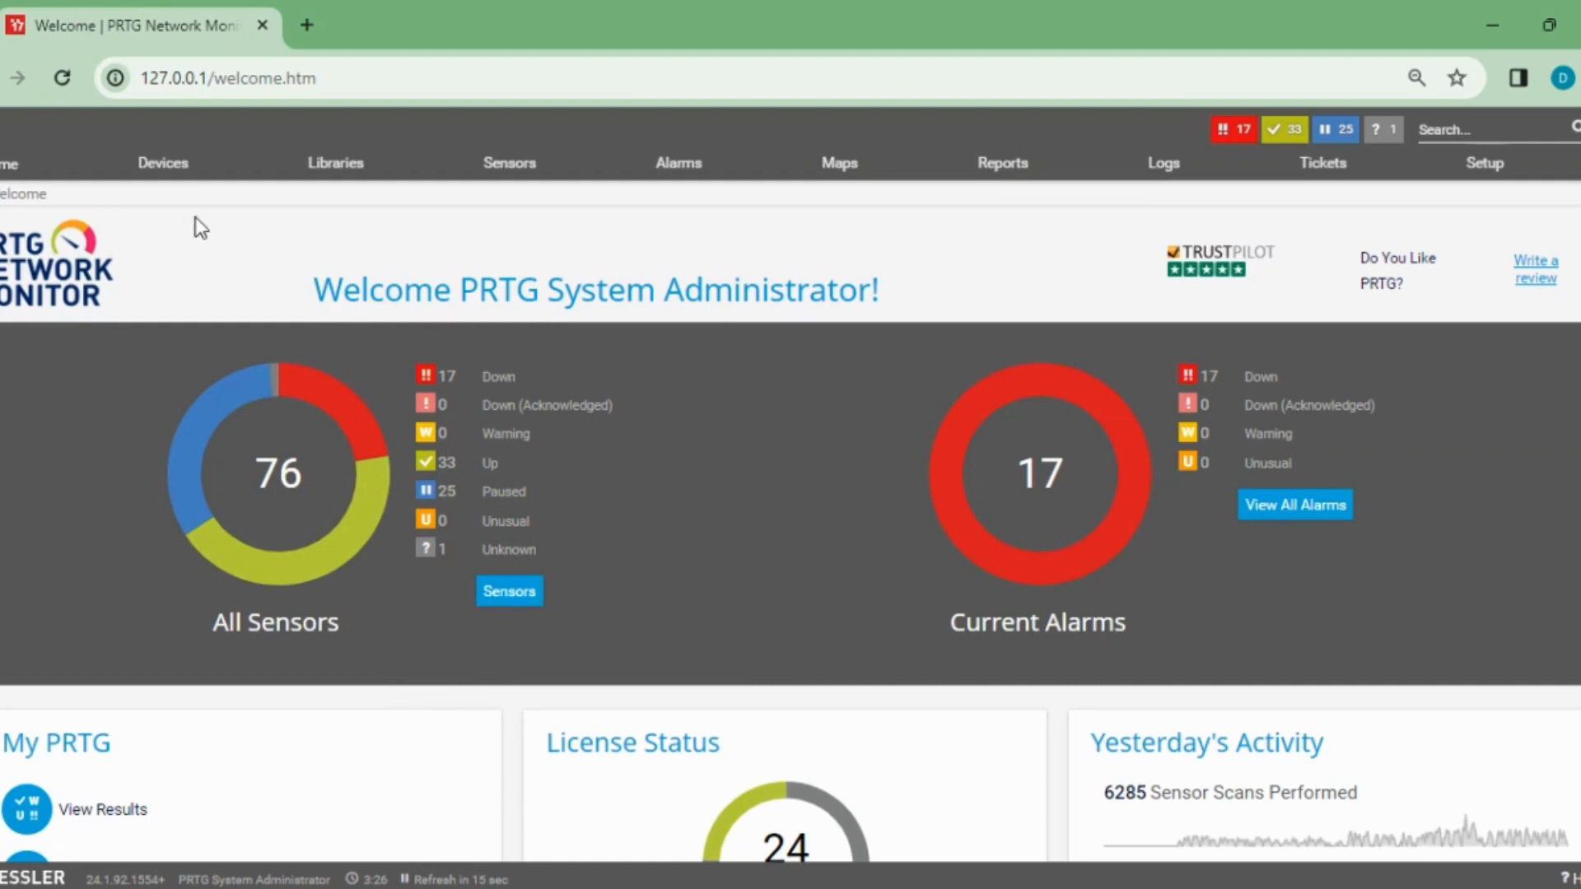
click(162, 162)
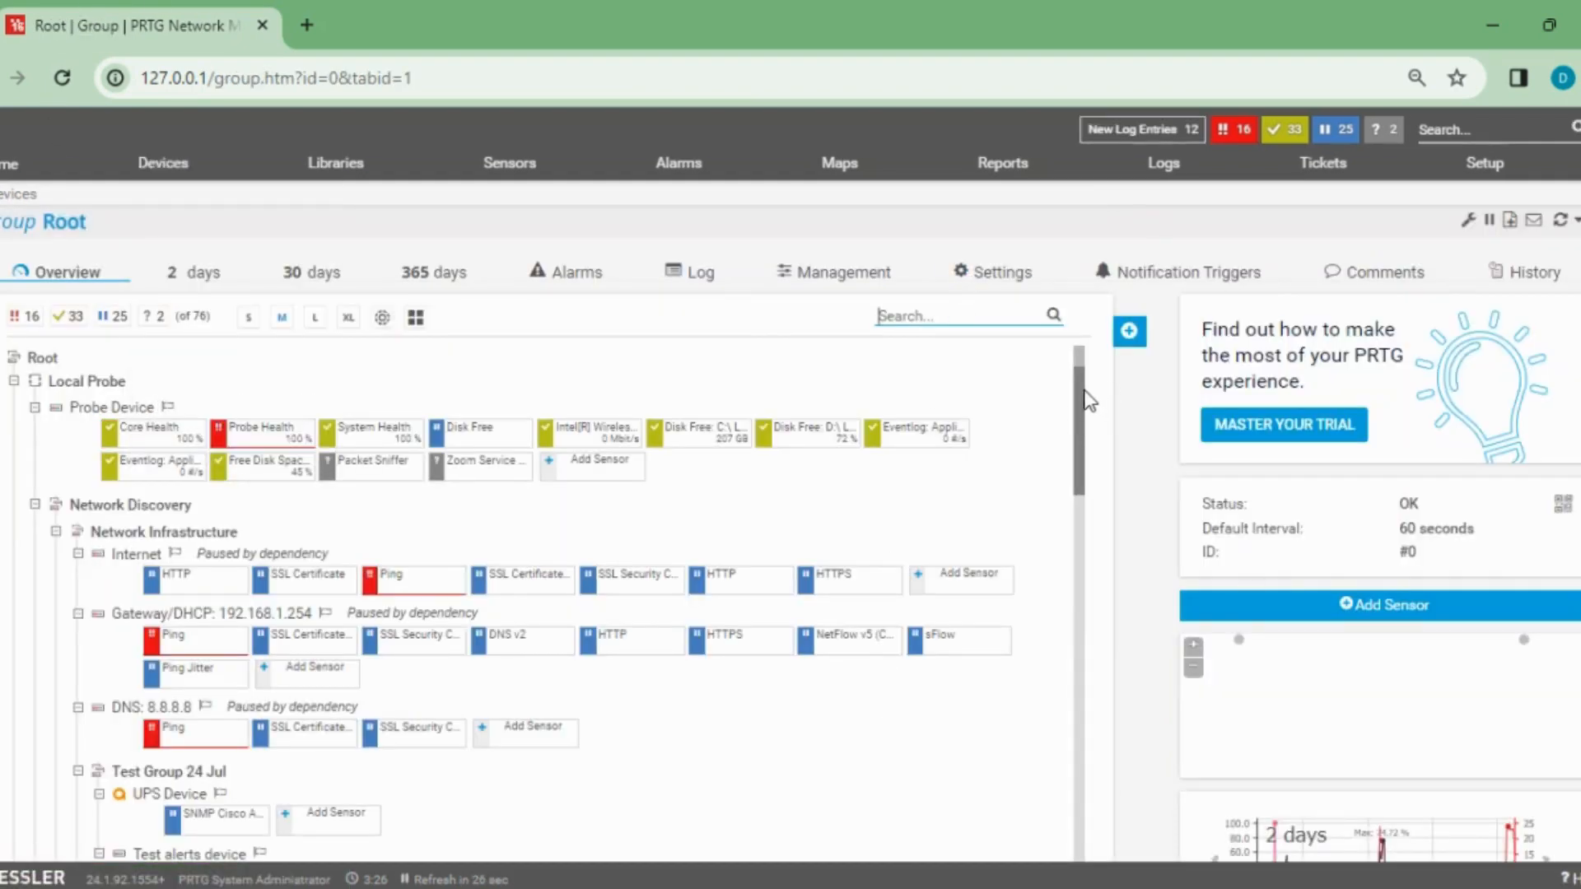
scroll(down, 3)
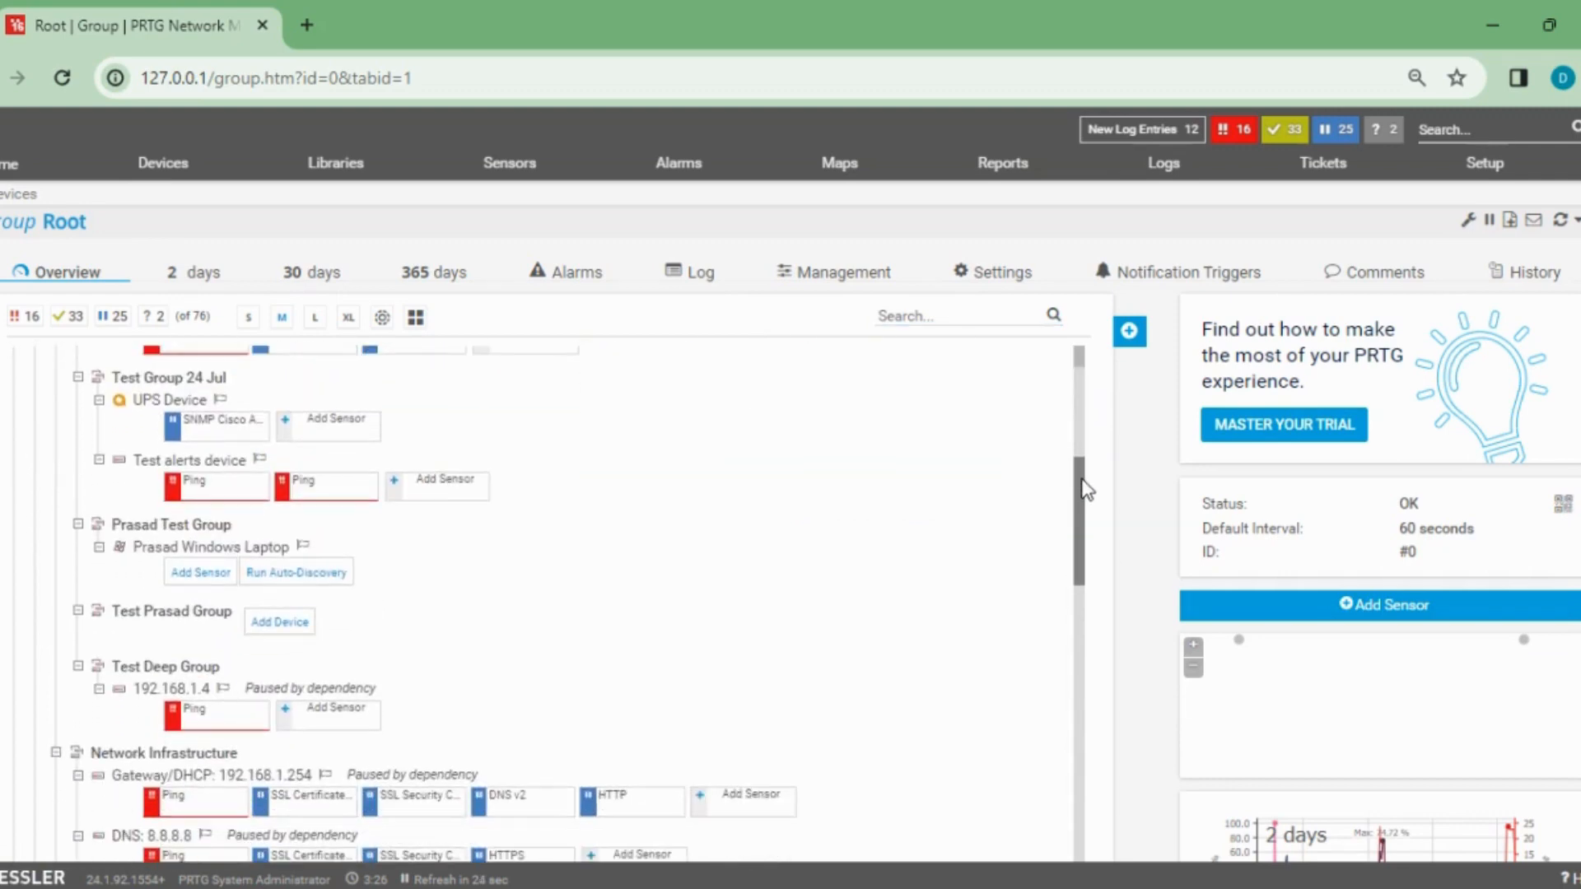
scroll(down, 3)
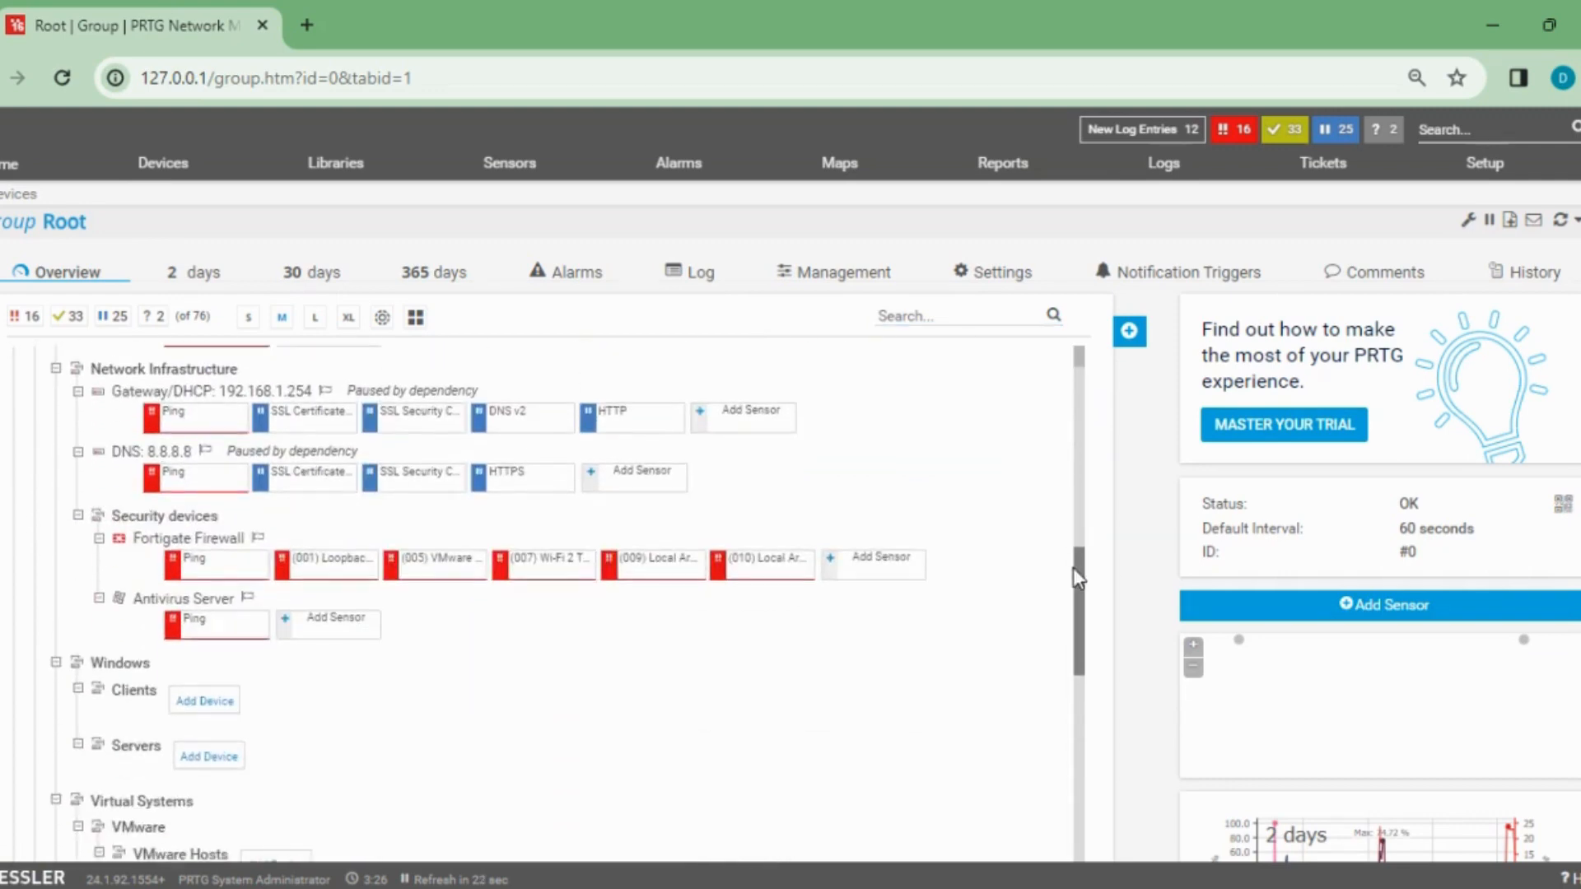
scroll(down, 3)
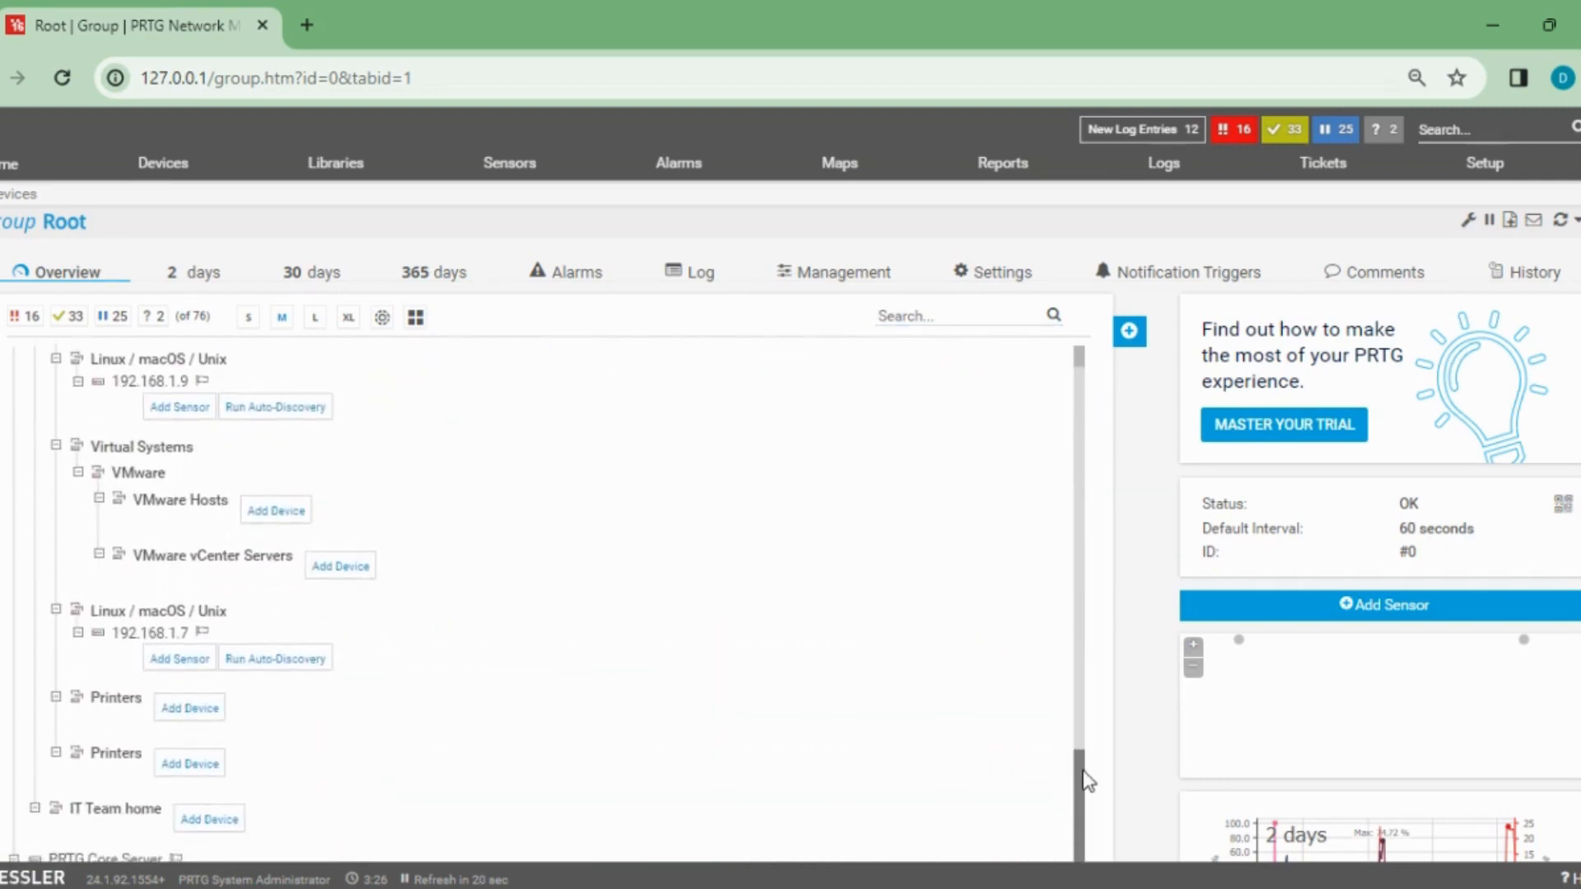
scroll(up, 3)
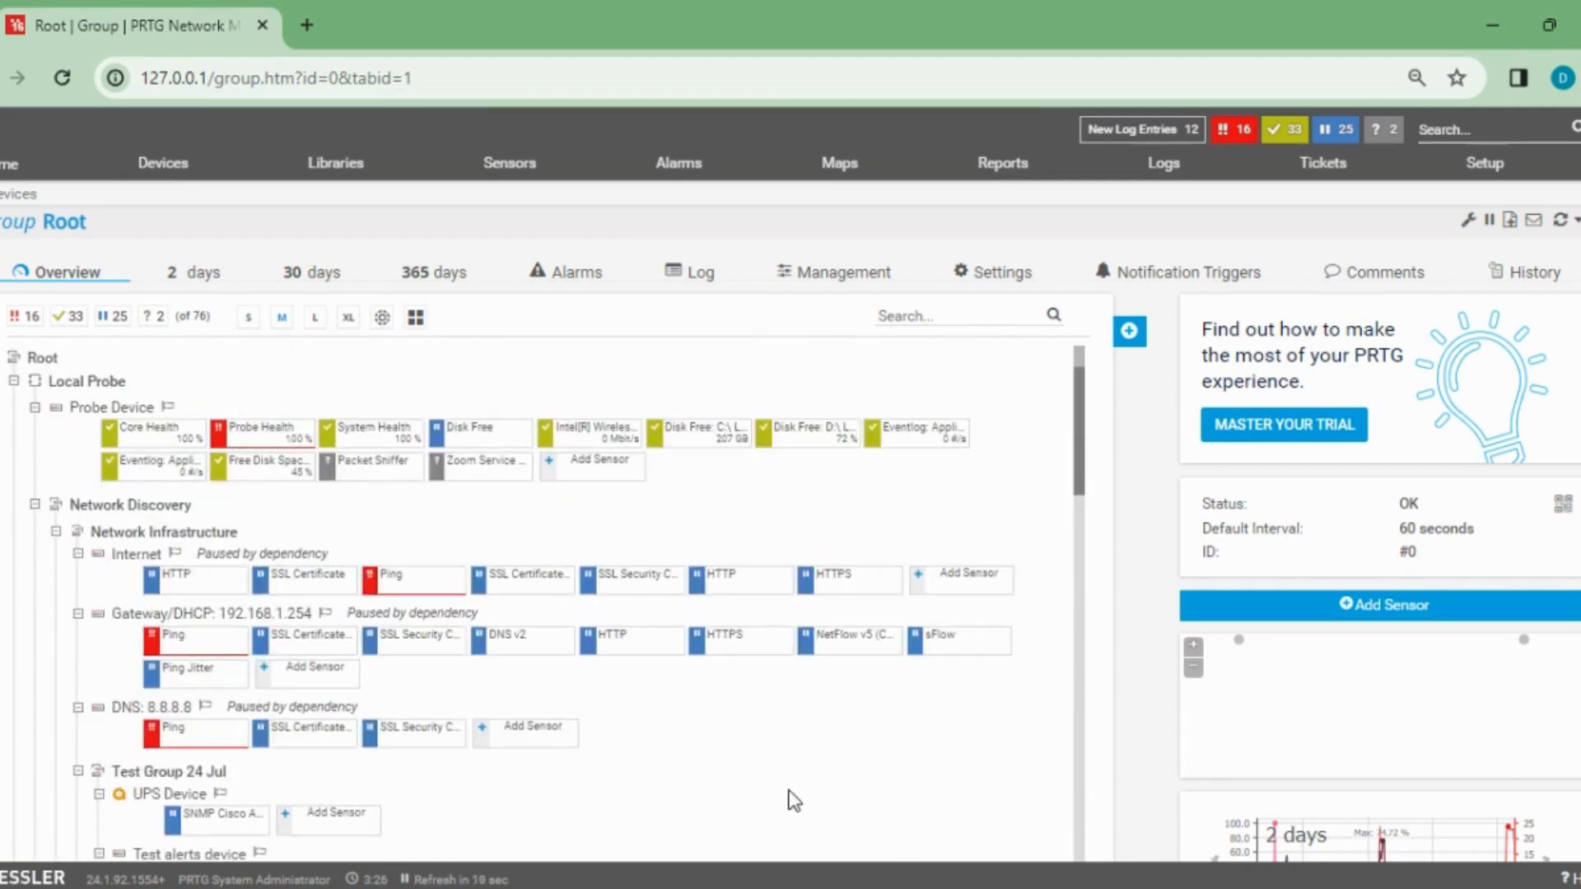
mouse_move(1528, 159)
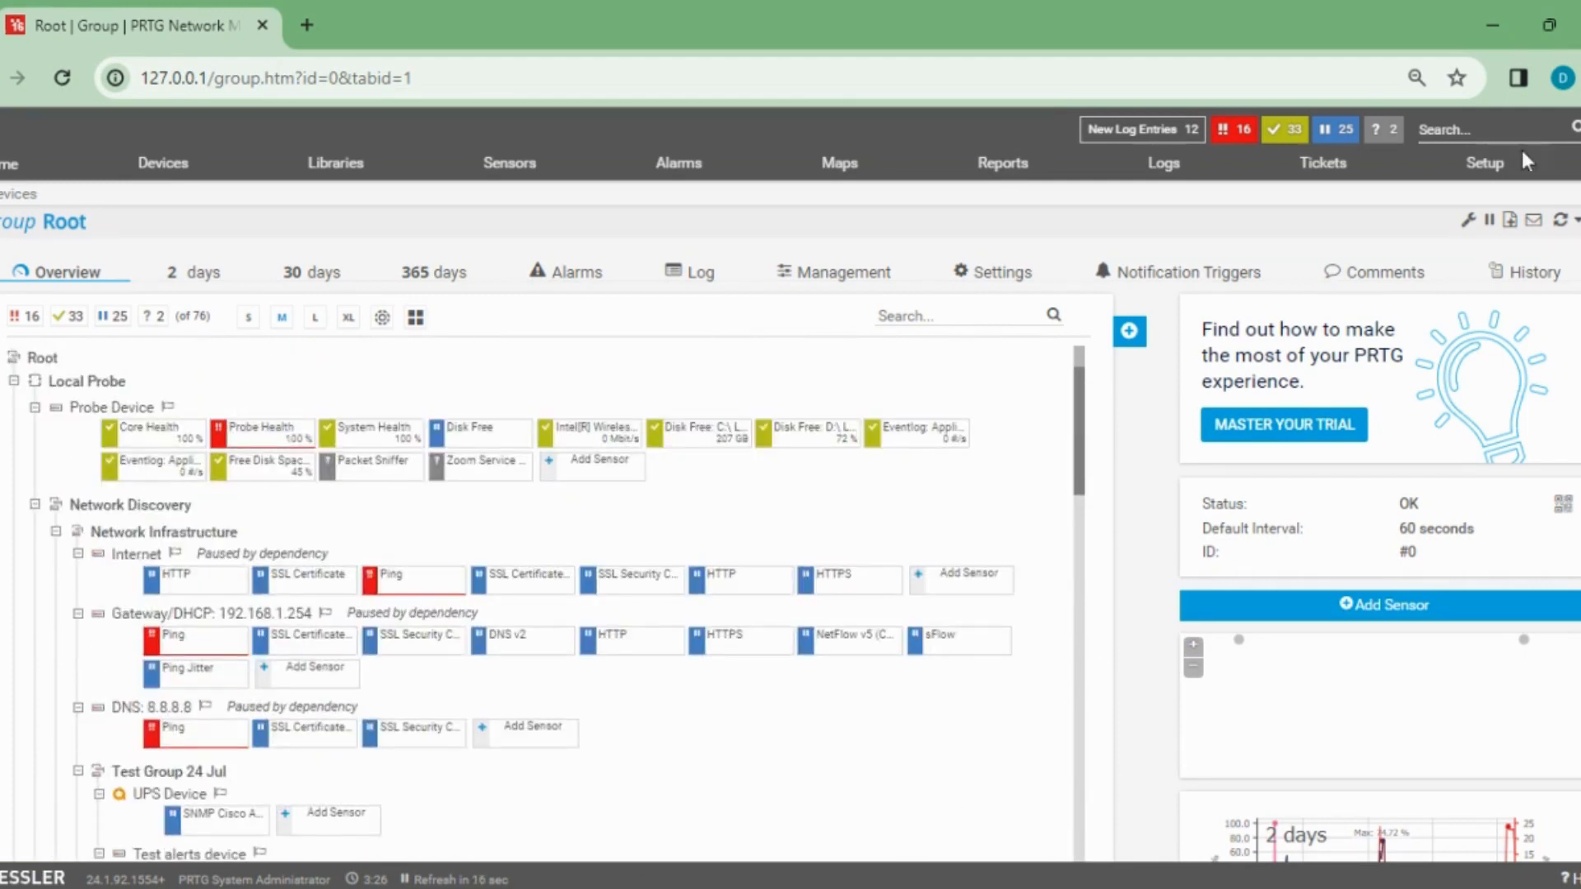
Step: View Setup > User Accounts listing IT Administrator, Mayank and PRTG System Administrator, then return to Devices
click(1484, 163)
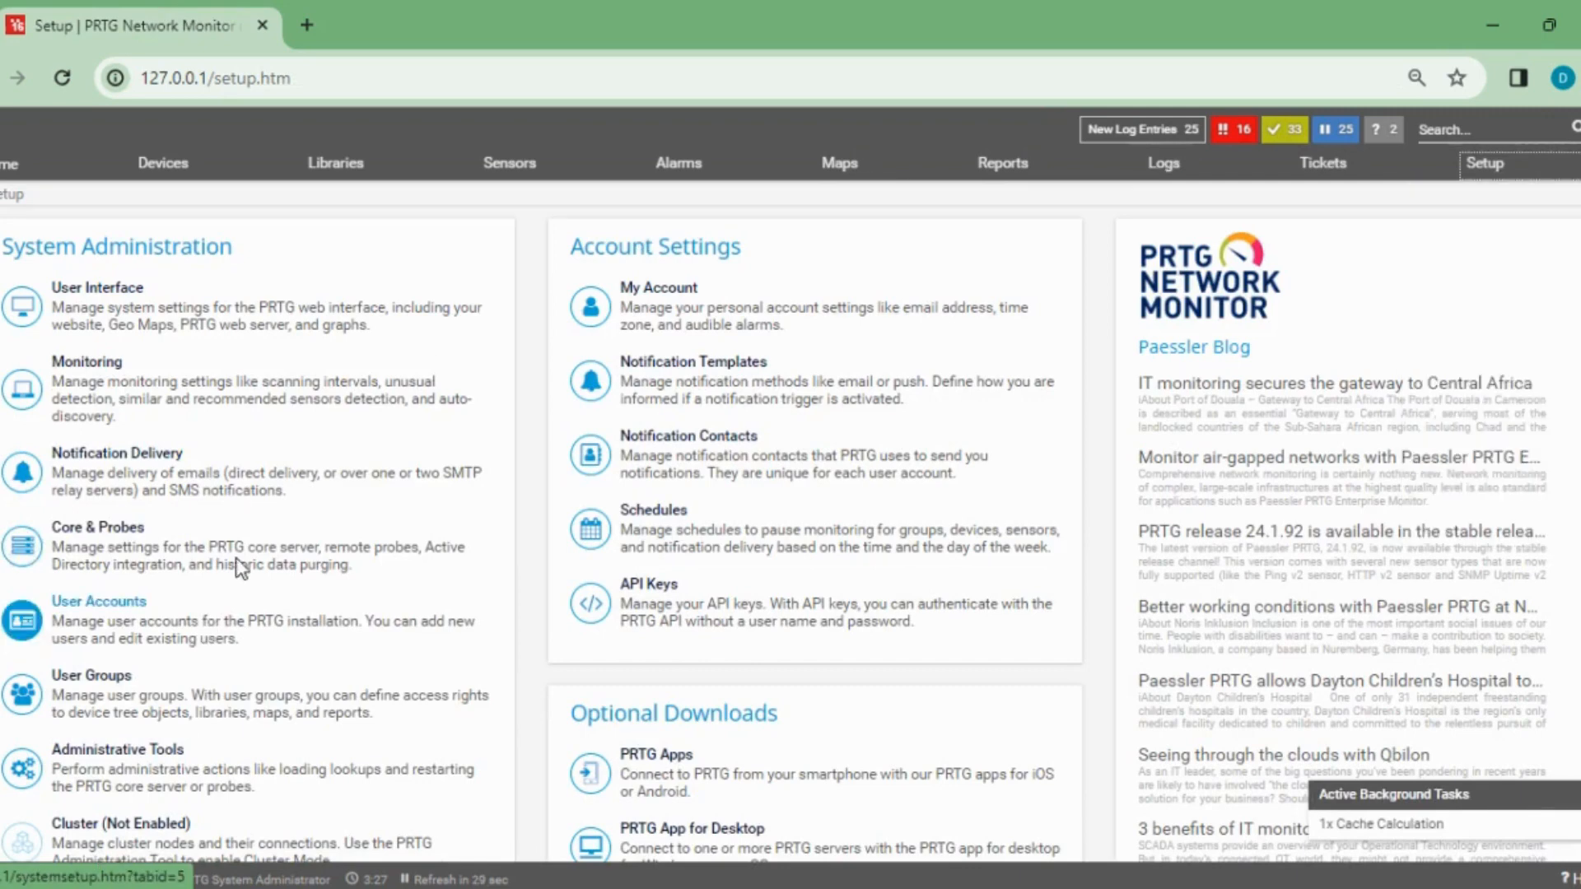
mouse_move(282, 447)
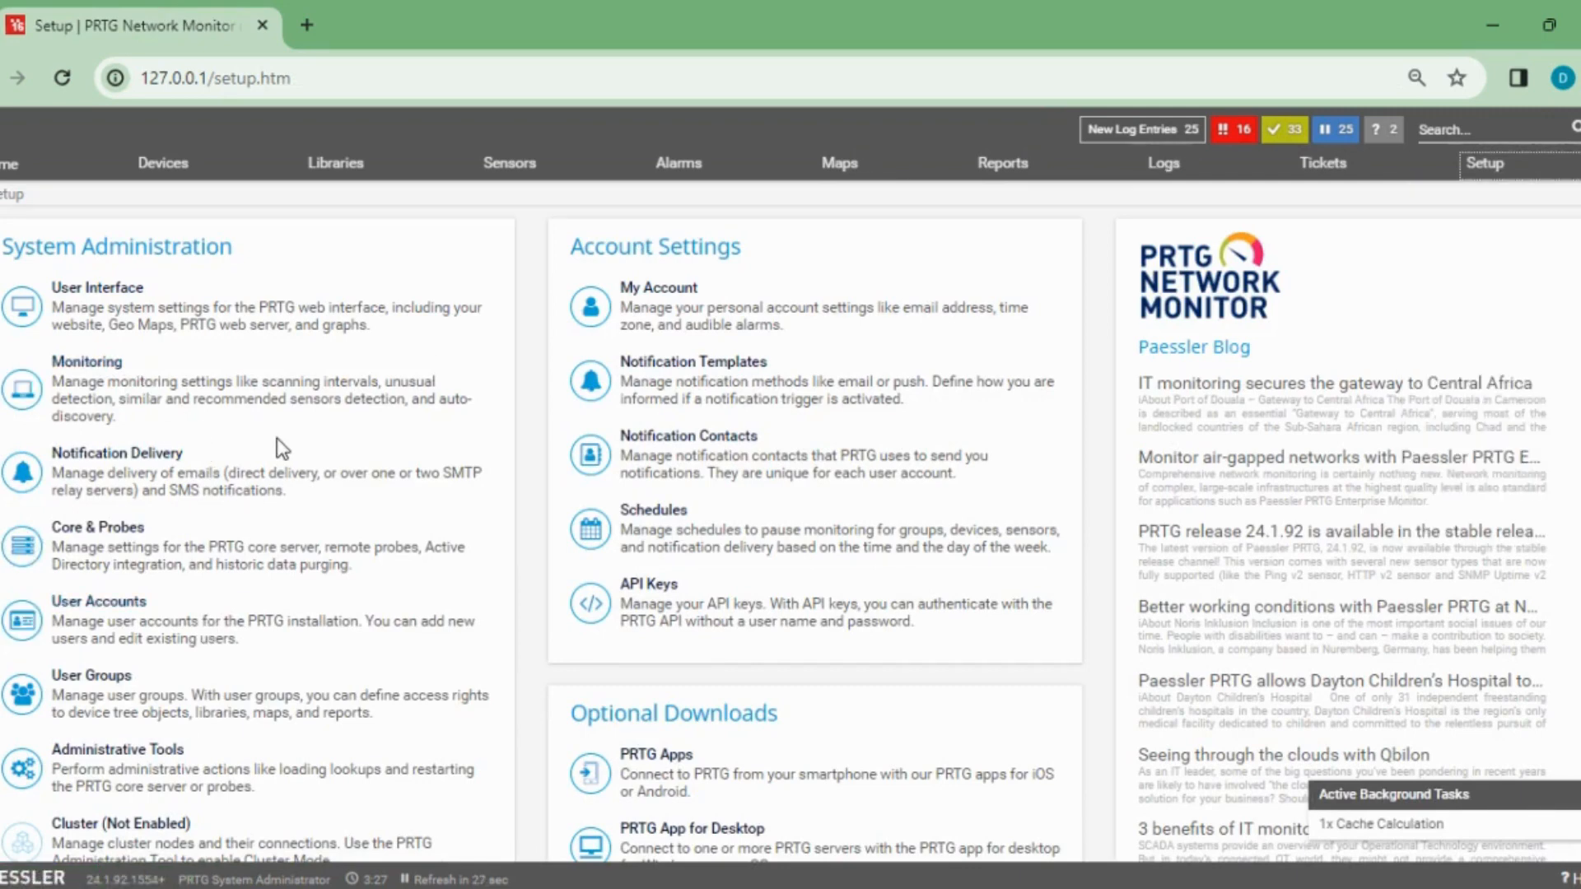
mouse_move(121, 711)
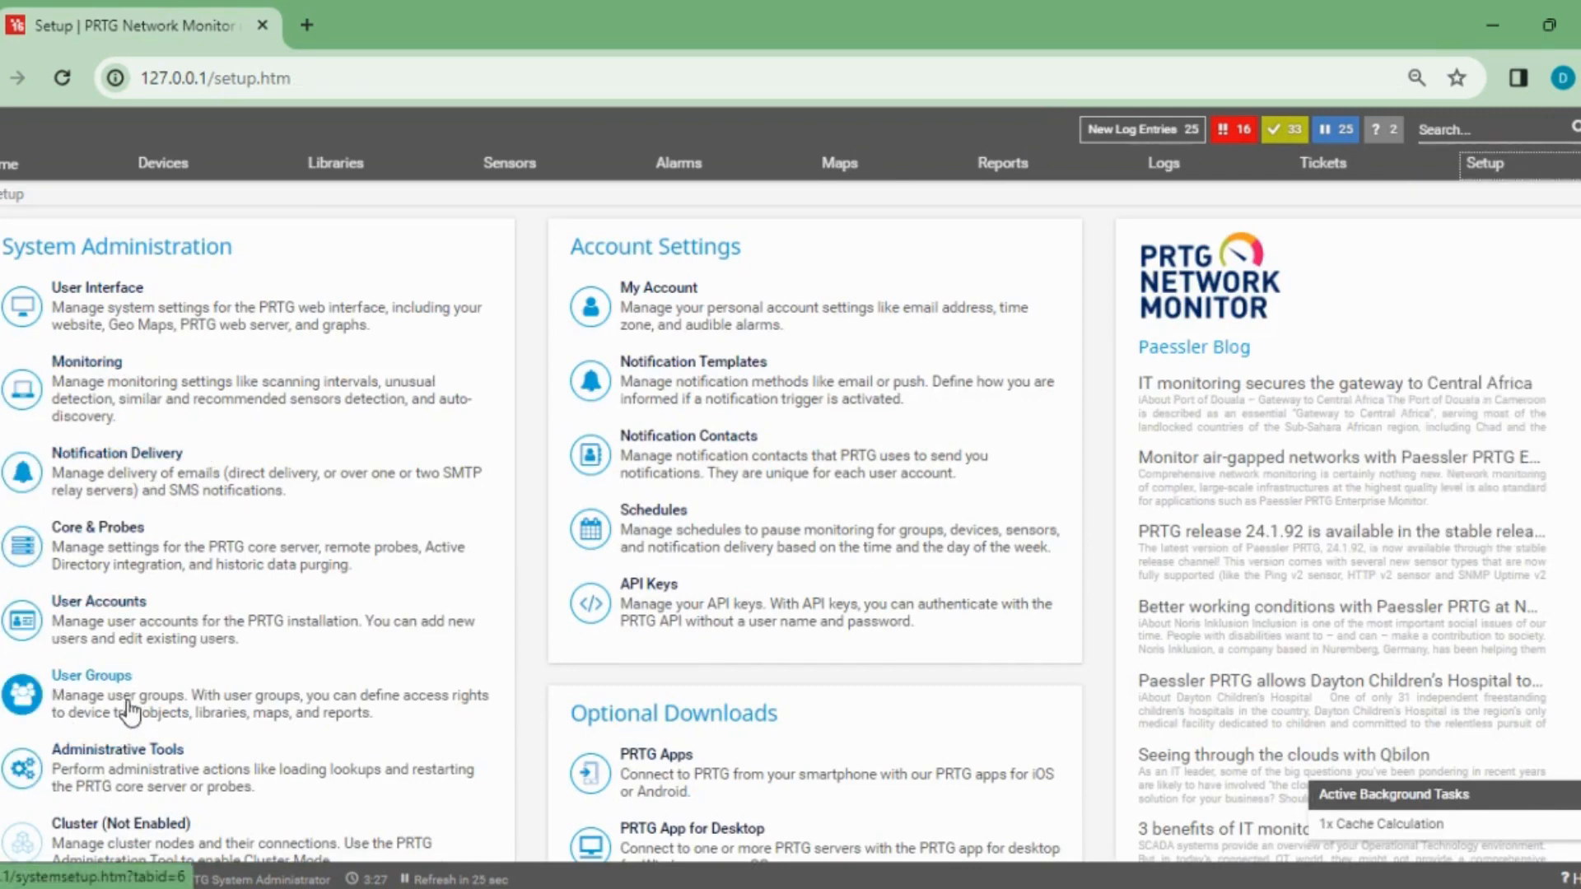
click(98, 601)
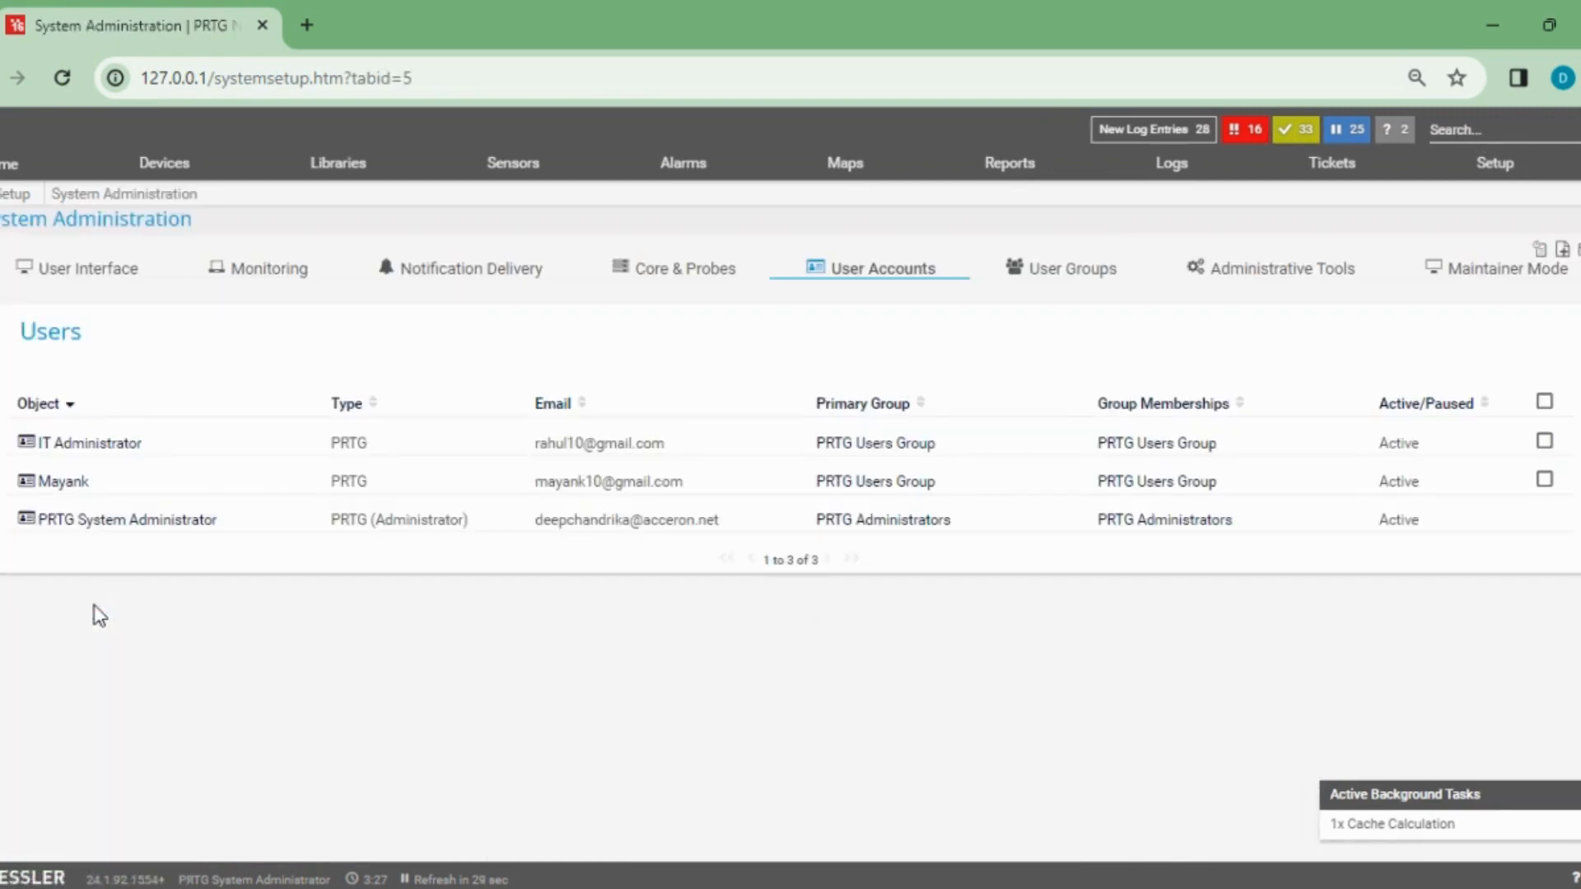
mouse_move(623, 152)
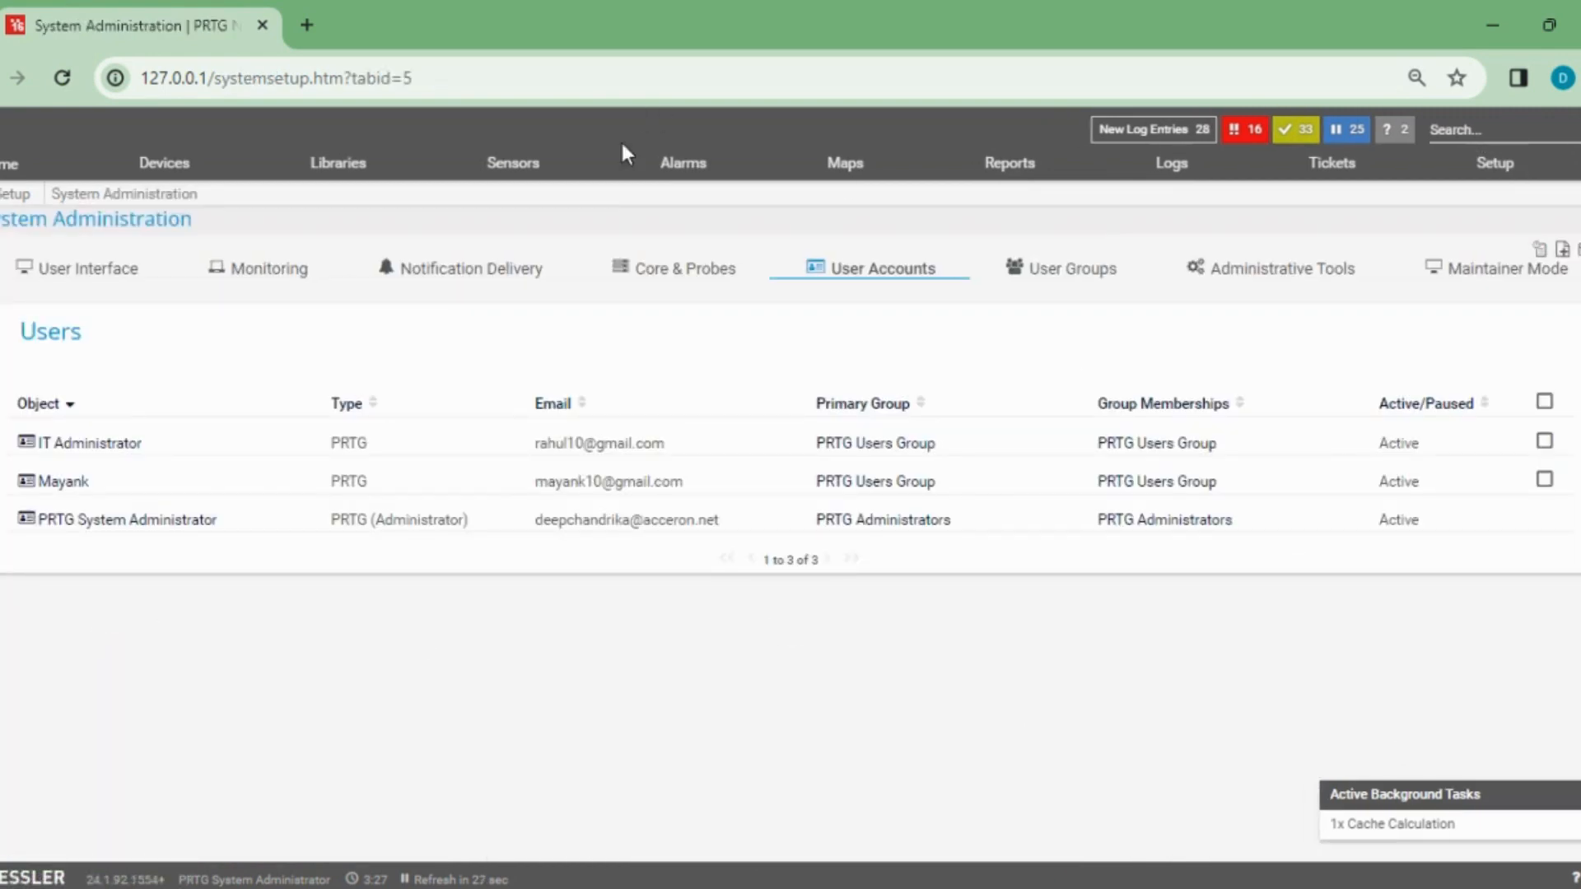
mouse_move(791, 767)
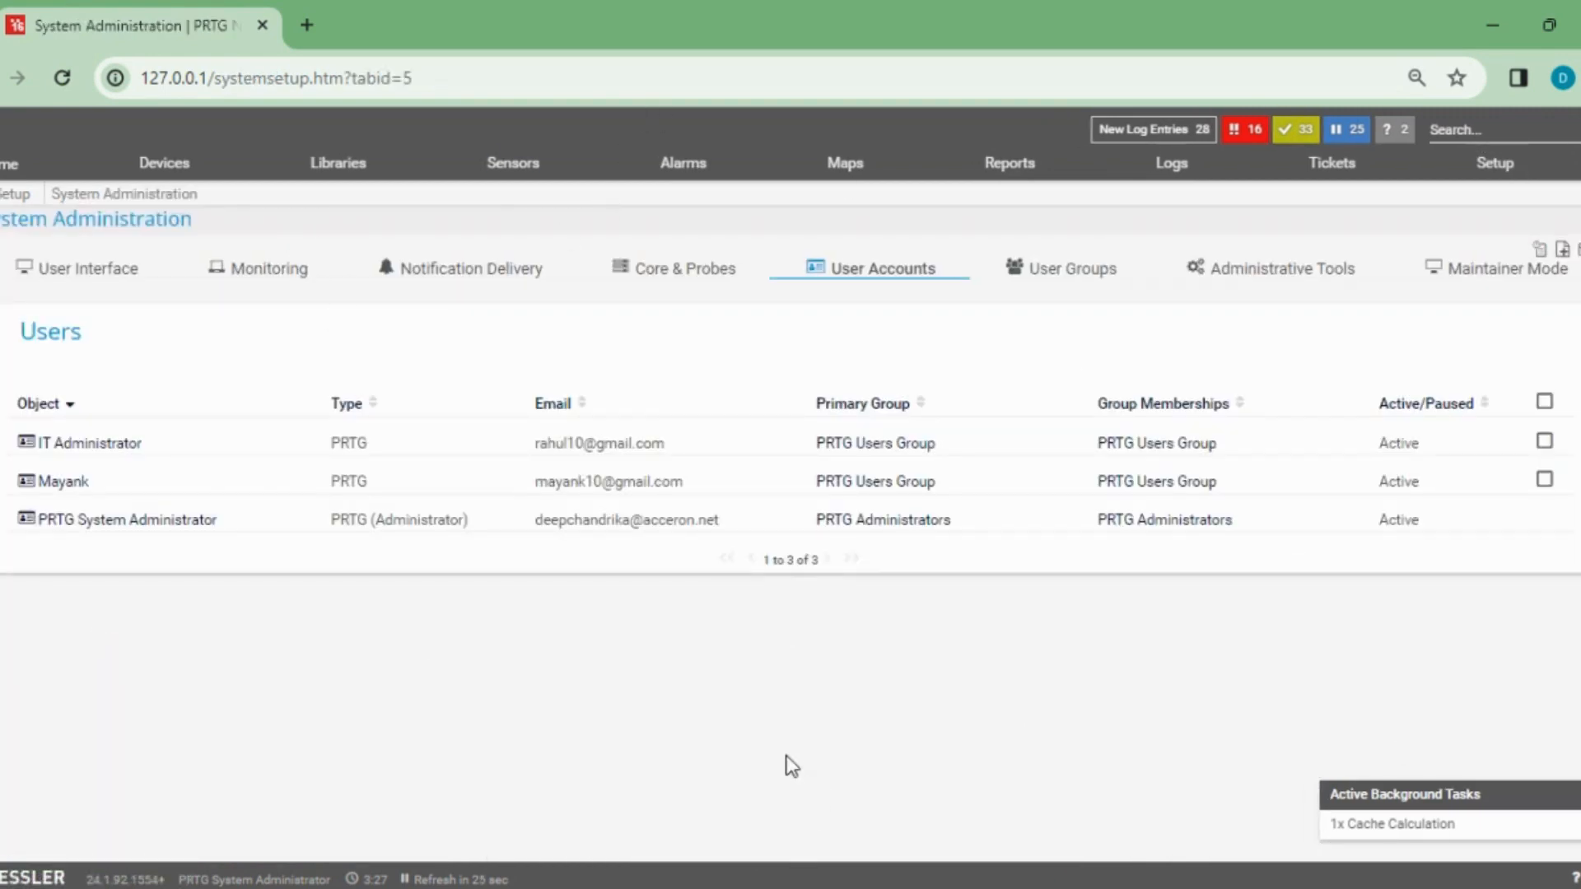
click(163, 162)
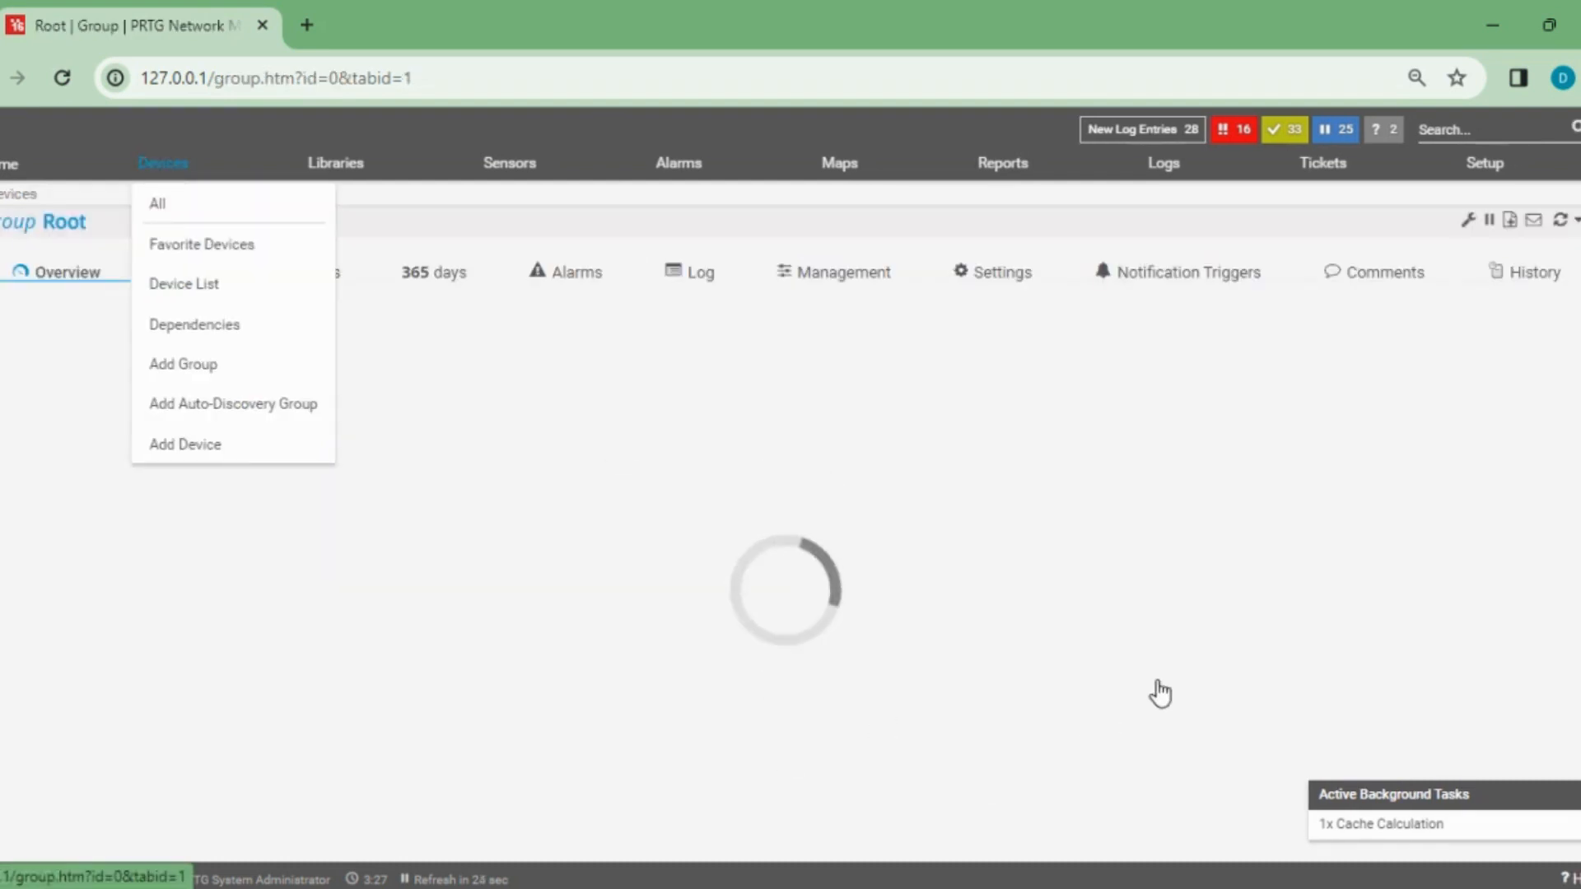